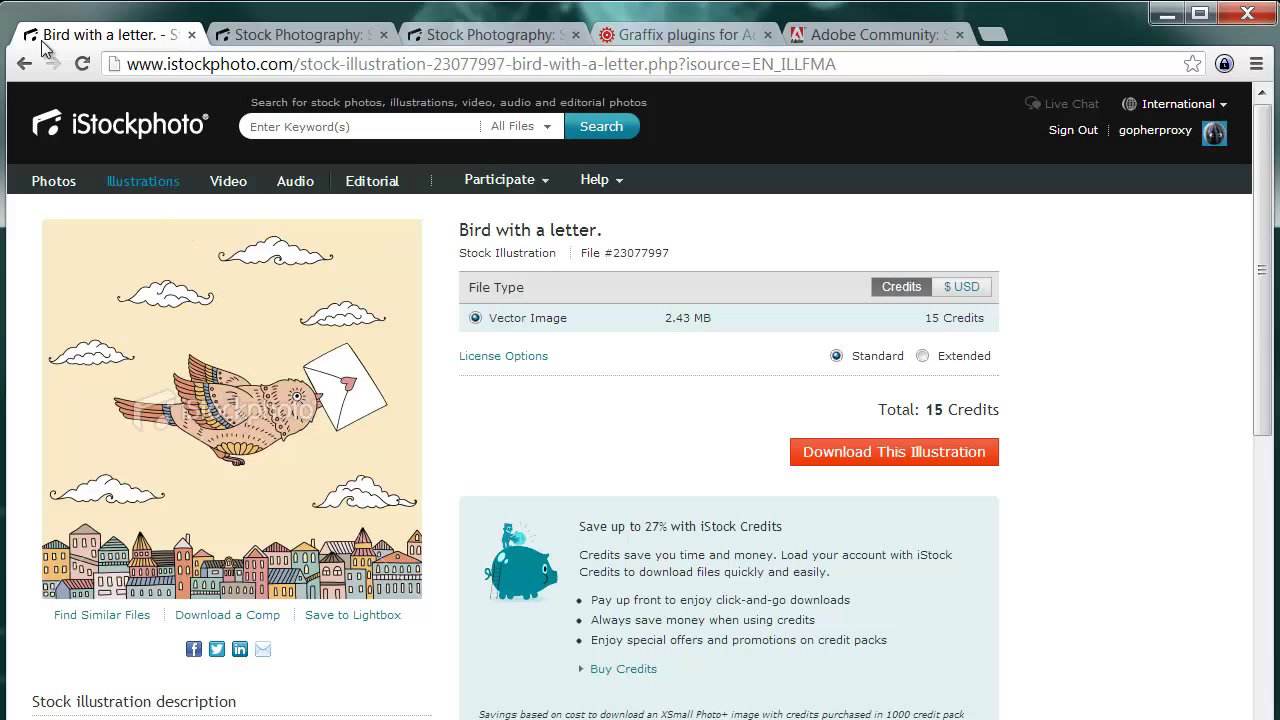
- Show the 'Bird with a letter' iStockphoto illustration page offered for 15 credits
left_click(142, 180)
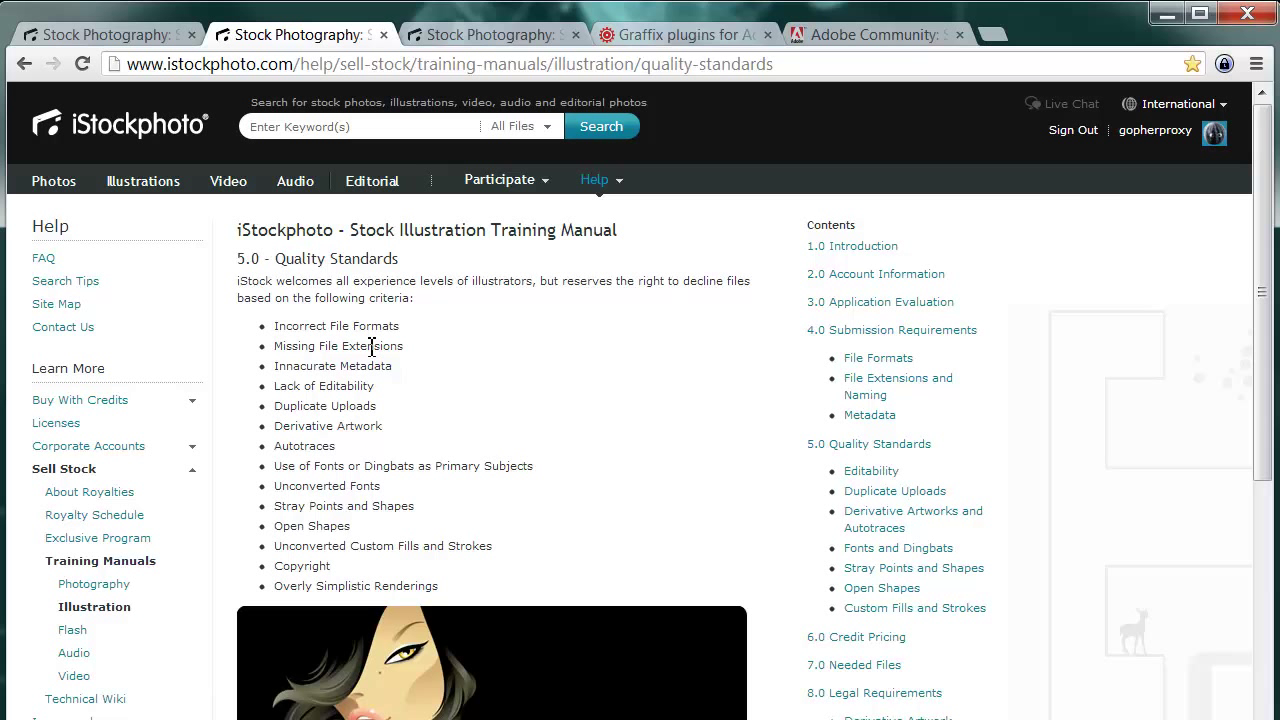
- Highlight the Incorrect File Formats and Lack of Editability decline criteria
double_click(364, 324)
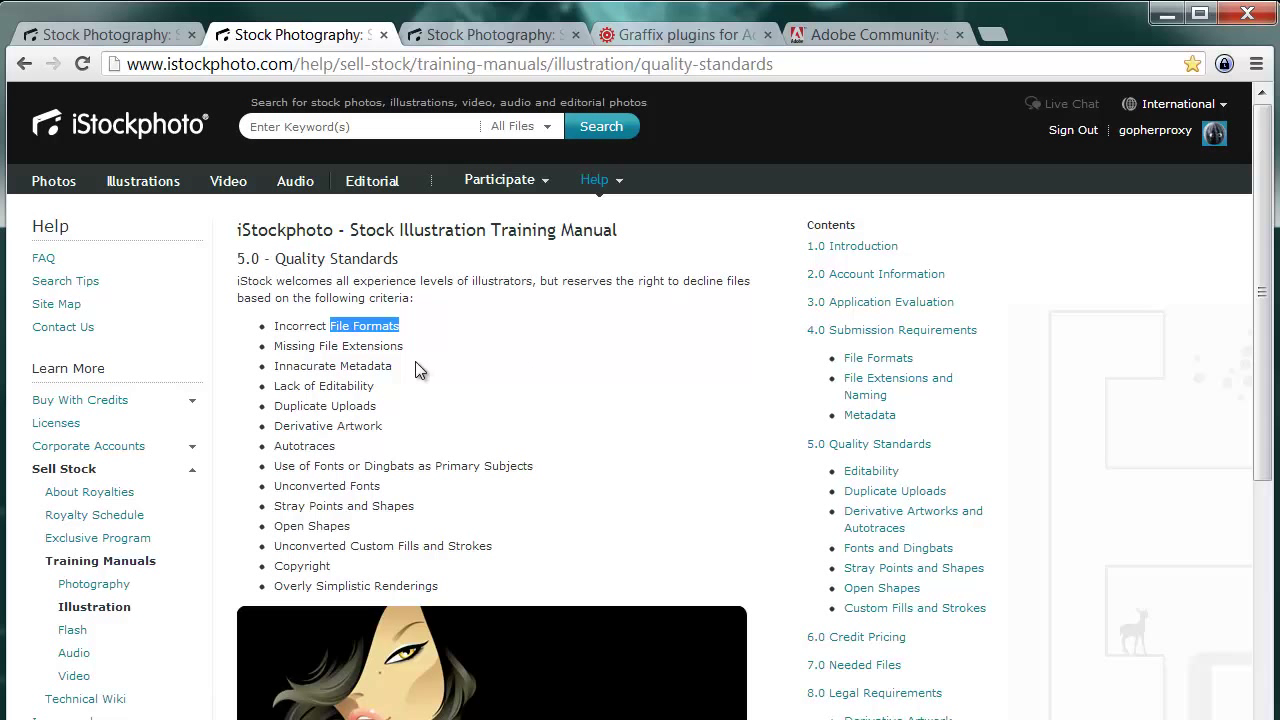
mouse_move(276, 396)
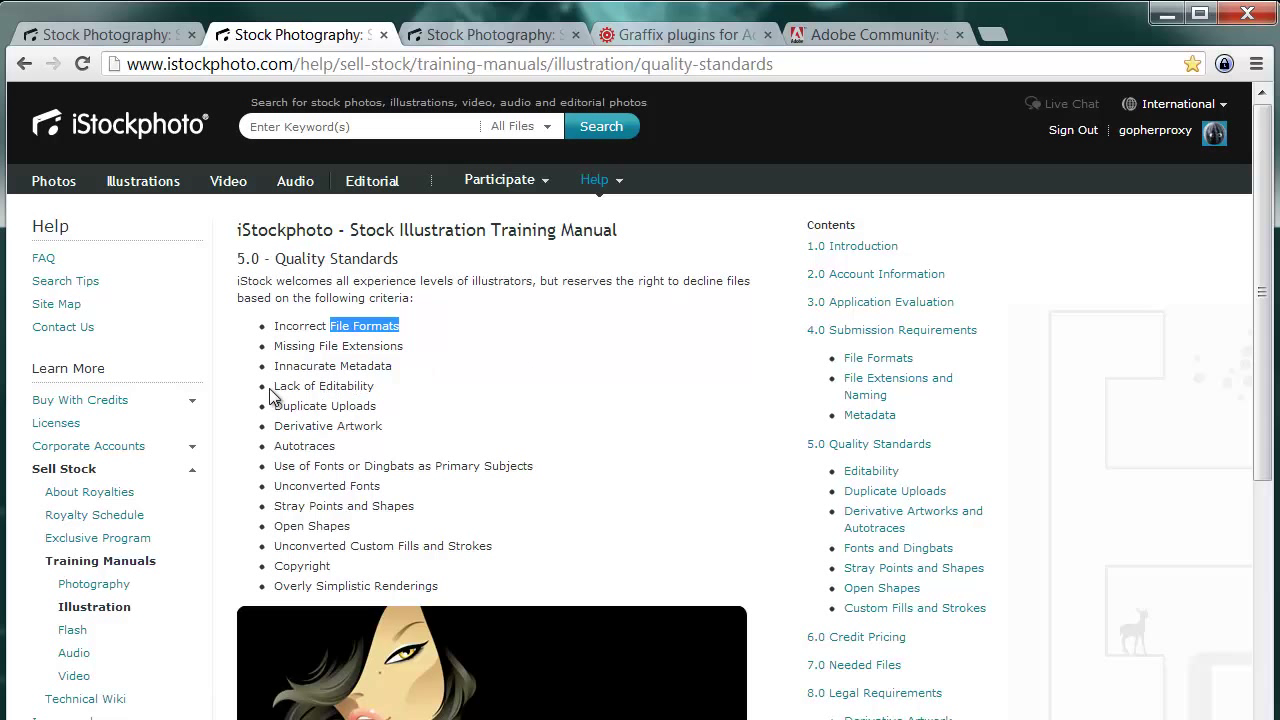
double_click(320, 386)
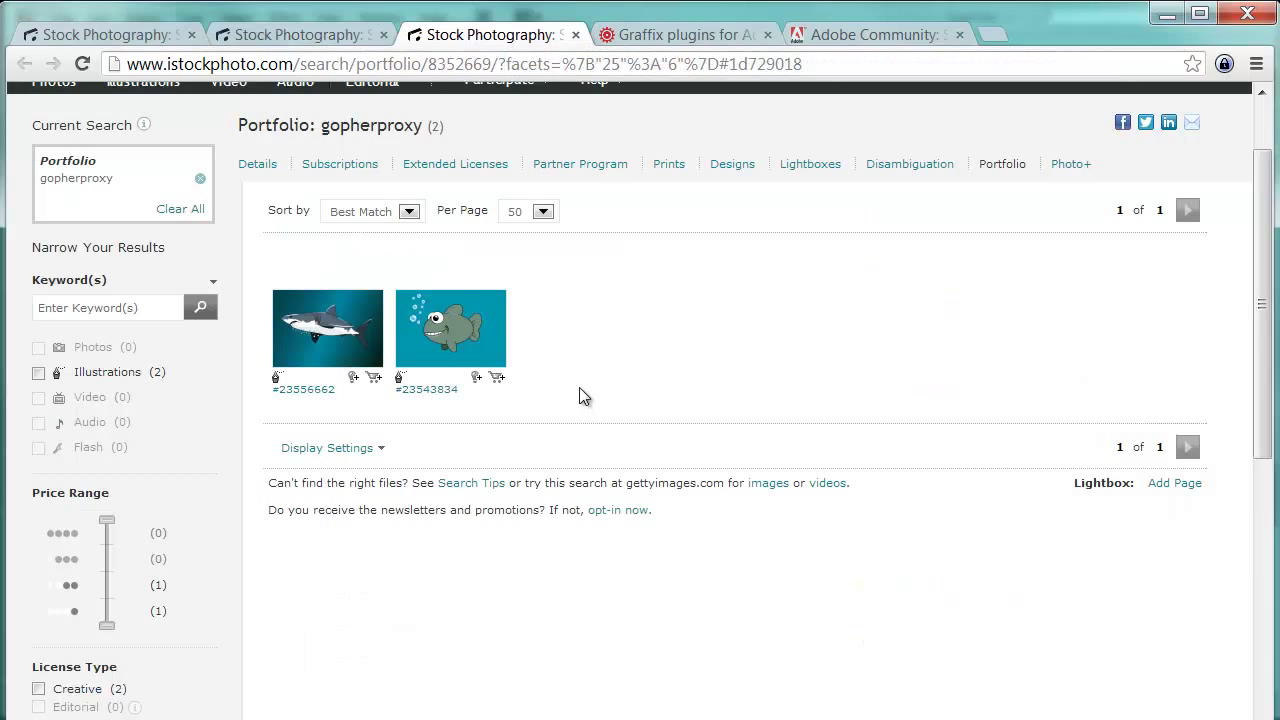
mouse_move(328, 324)
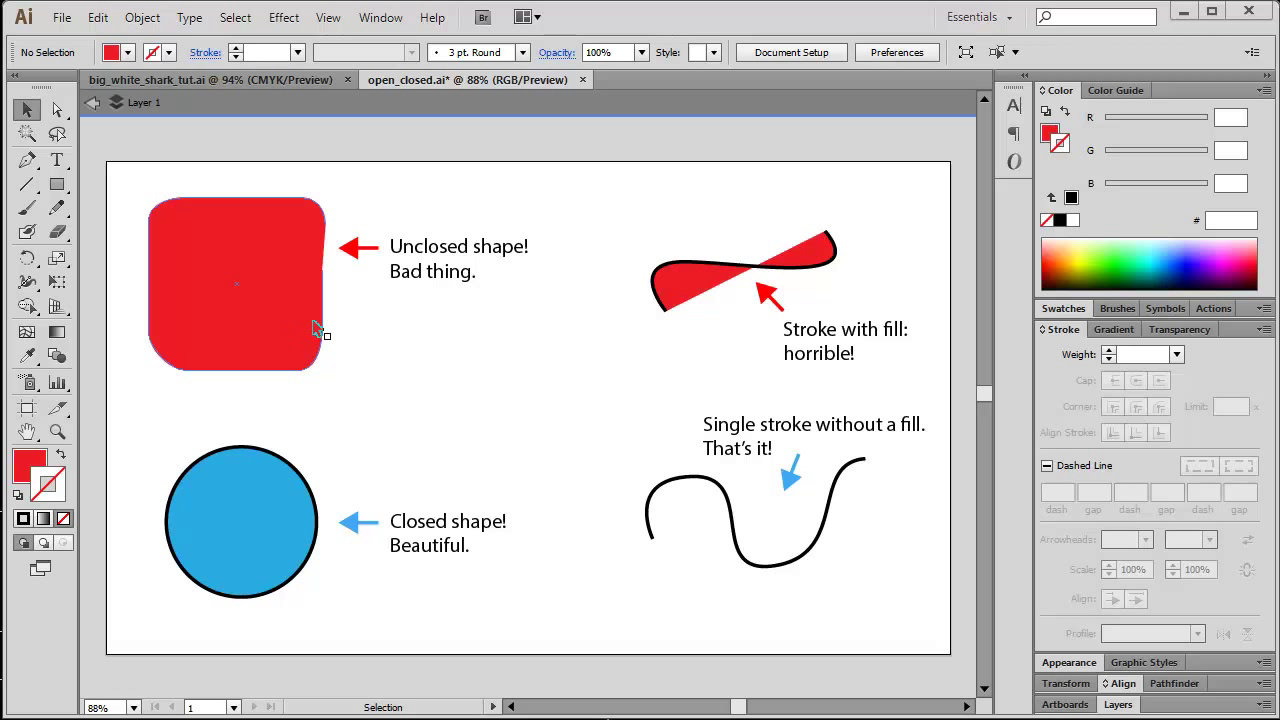
mouse_move(292, 310)
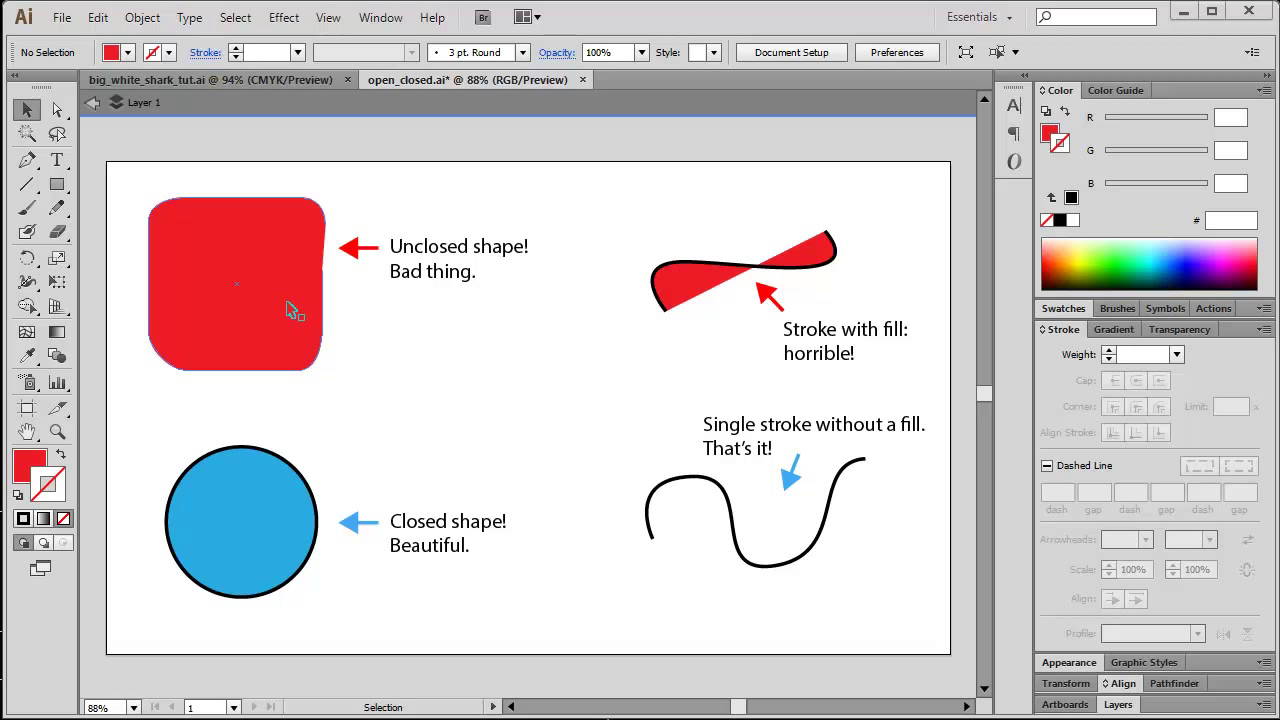
mouse_move(296, 318)
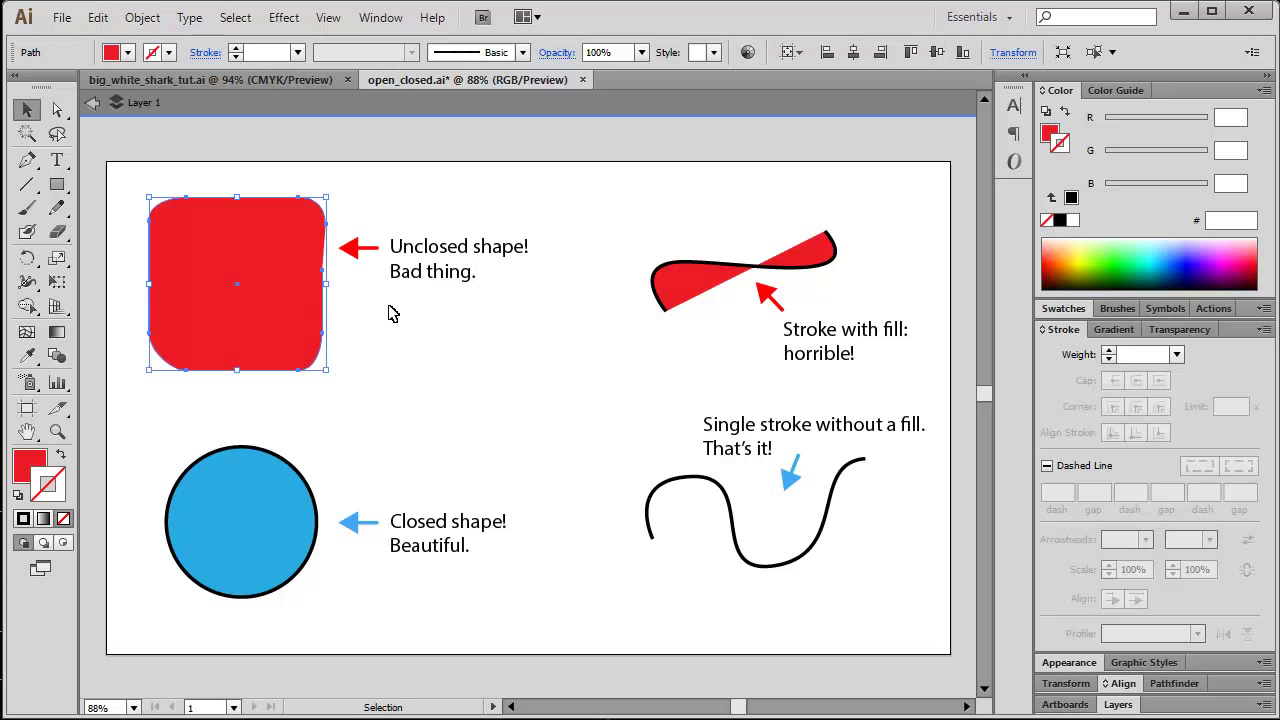
mouse_move(328, 260)
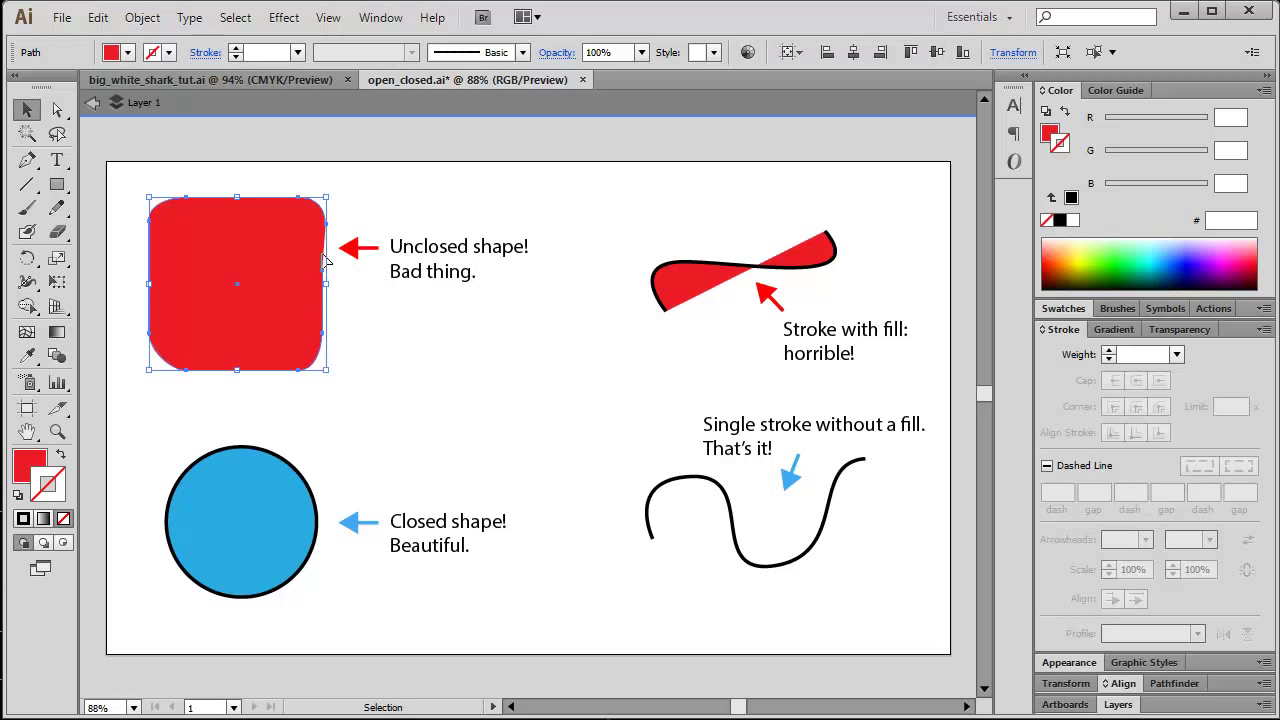
mouse_move(392, 312)
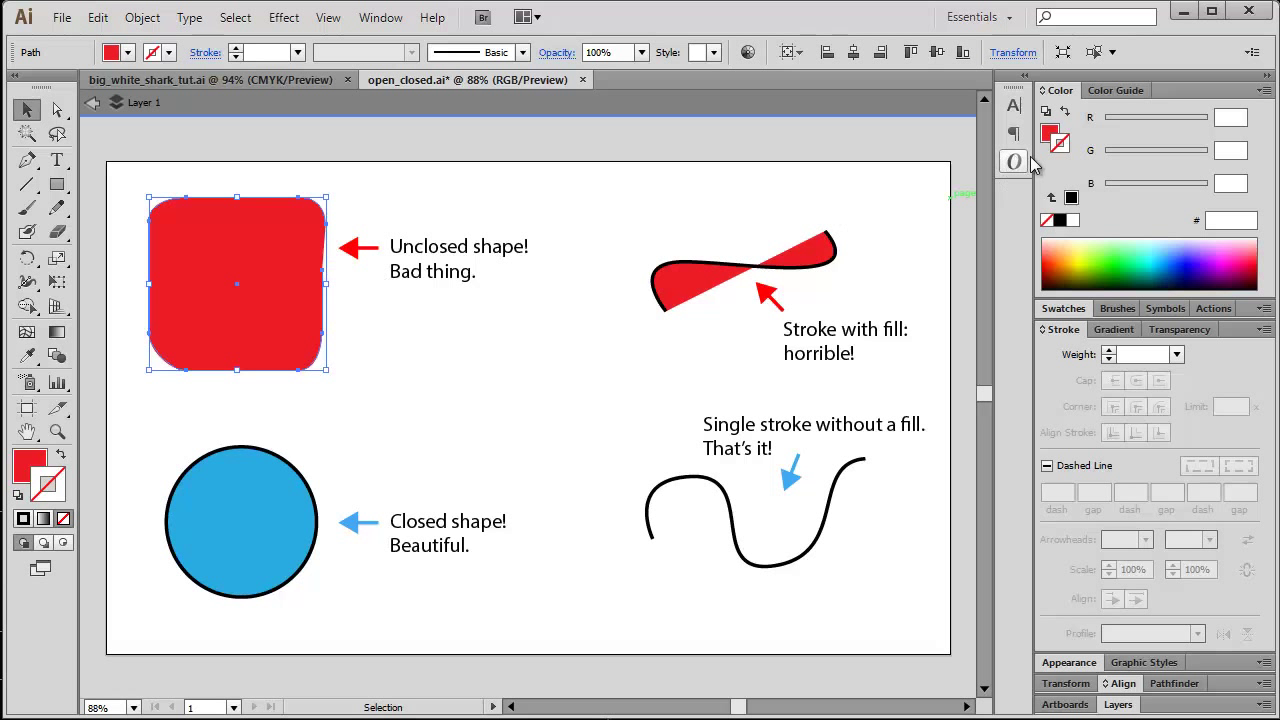
mouse_move(1056, 144)
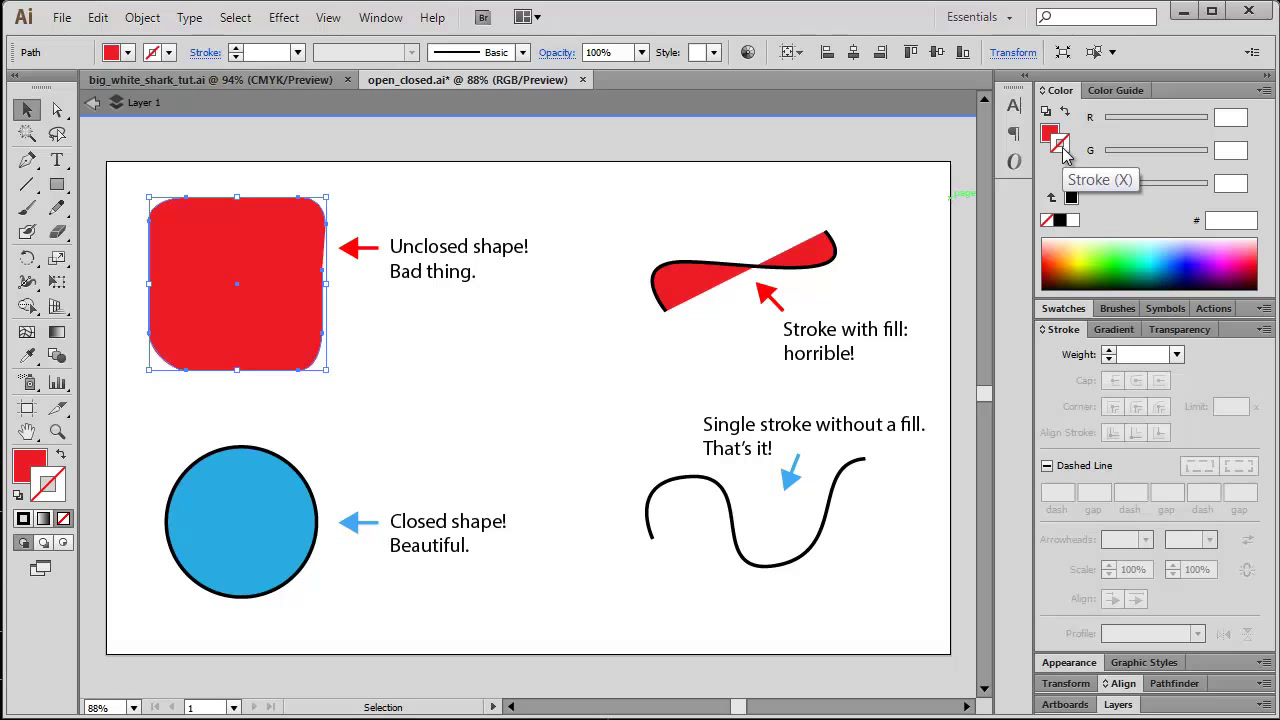
- Give the red shape a black 4 pt stroke and deselect it to expose the open corner
left_click(1052, 136)
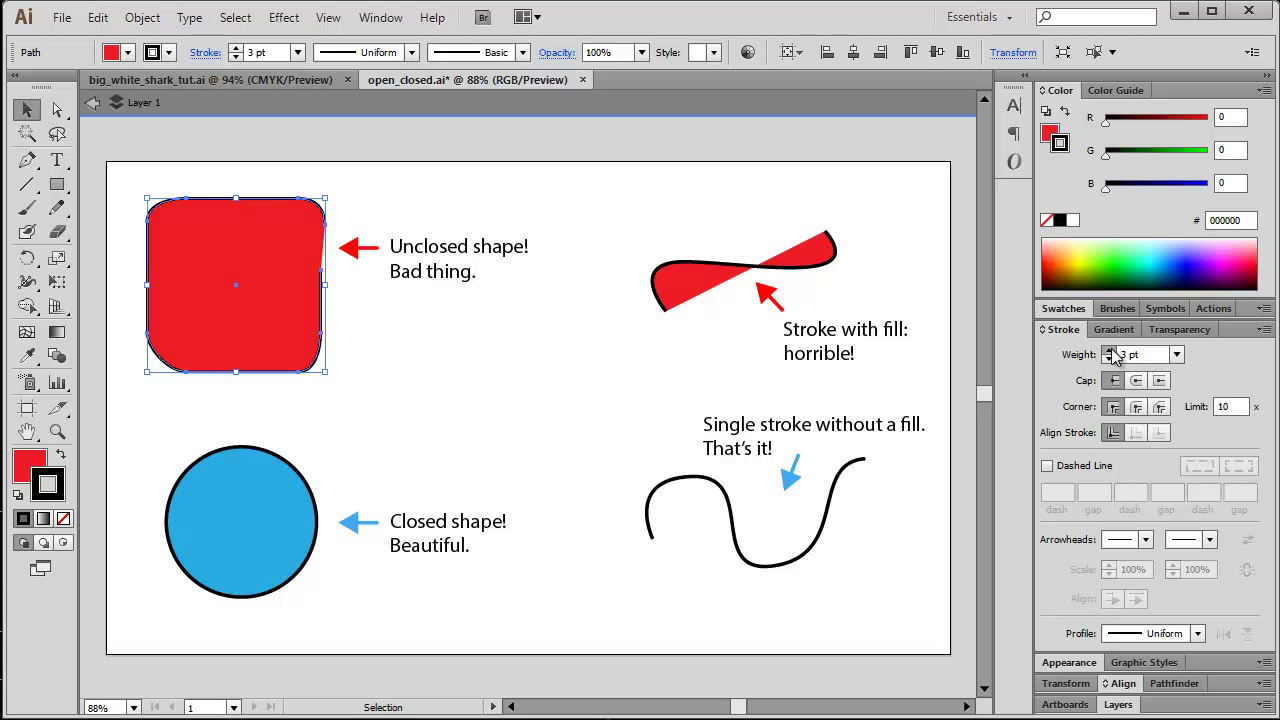
left_click(1108, 350)
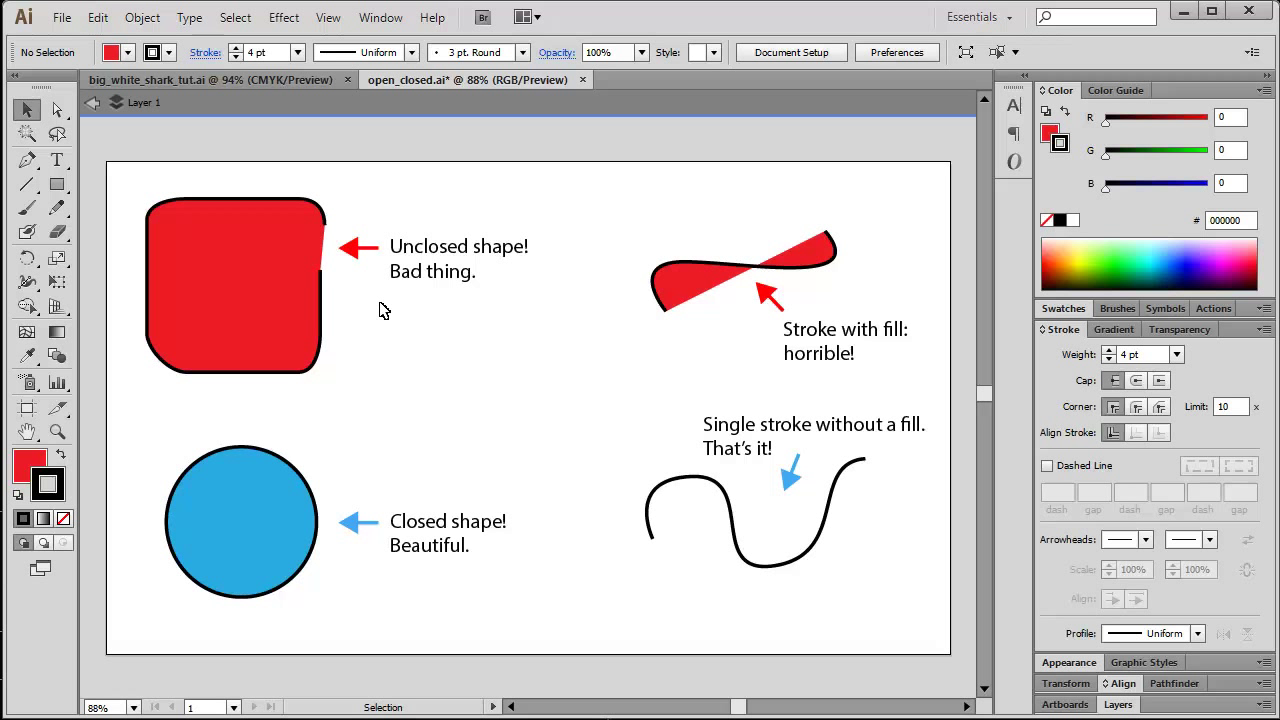
left_click(744, 270)
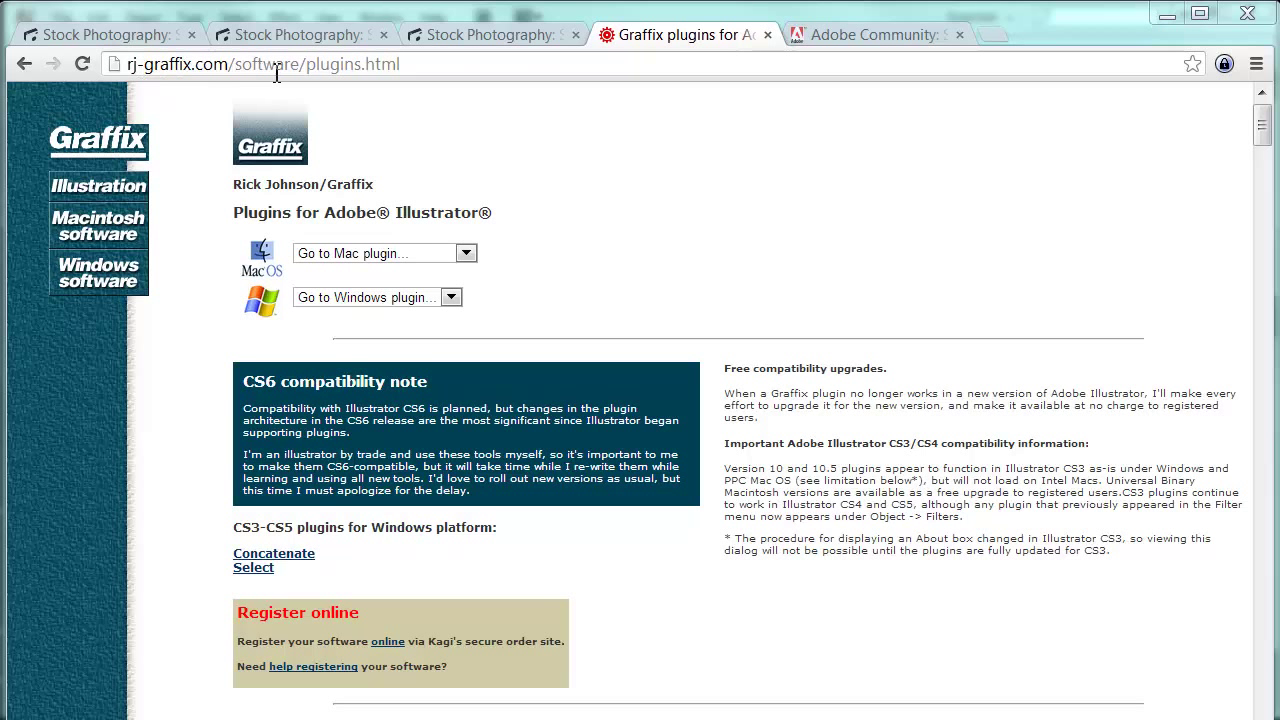
mouse_move(444, 108)
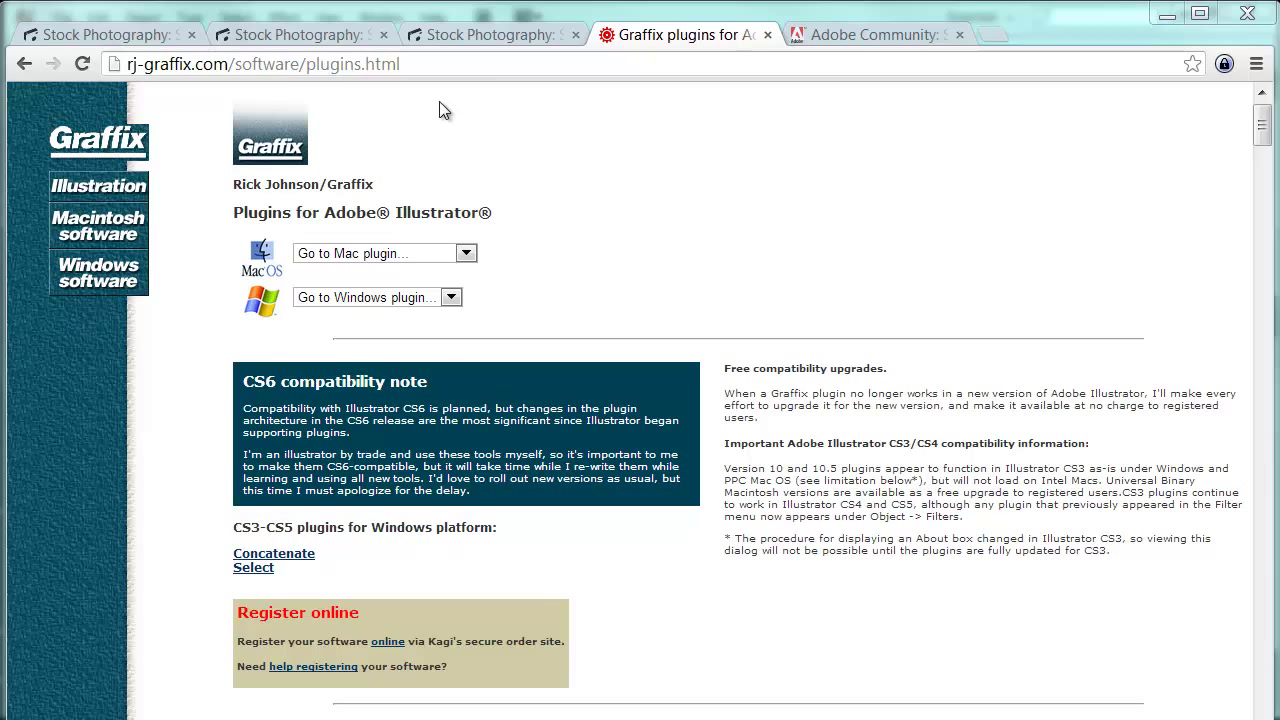
mouse_move(448, 114)
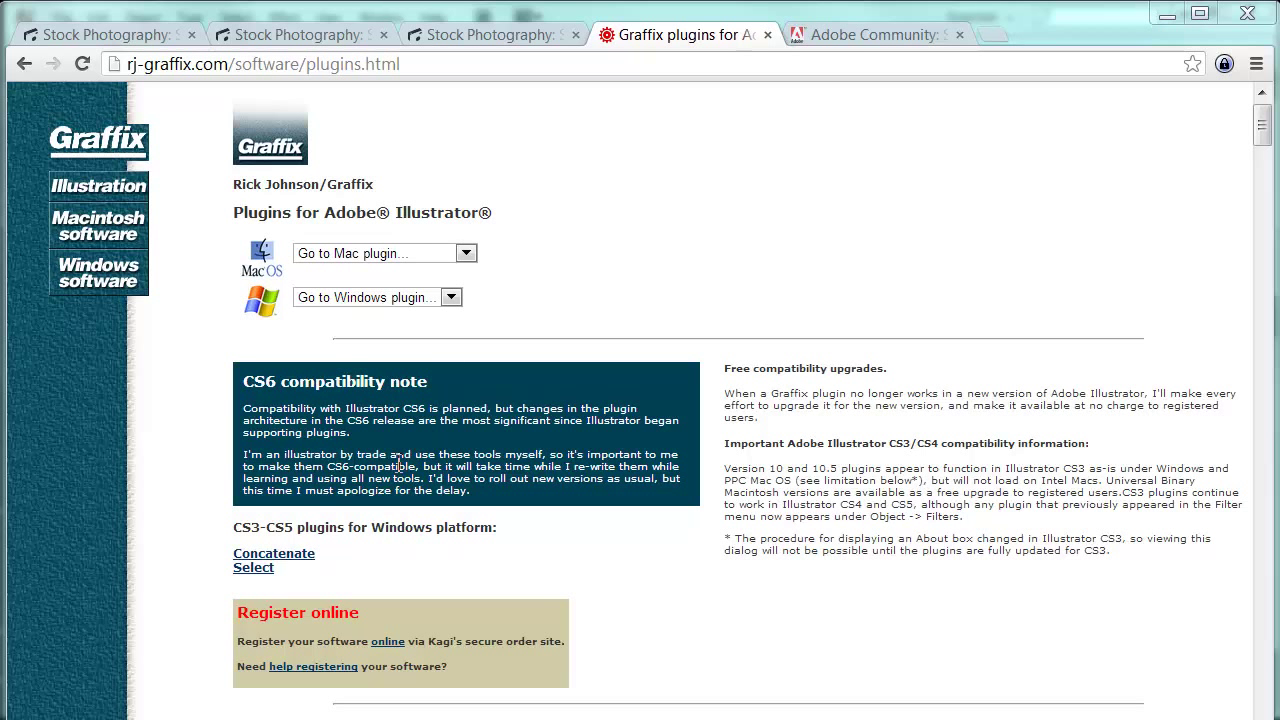
mouse_move(236, 540)
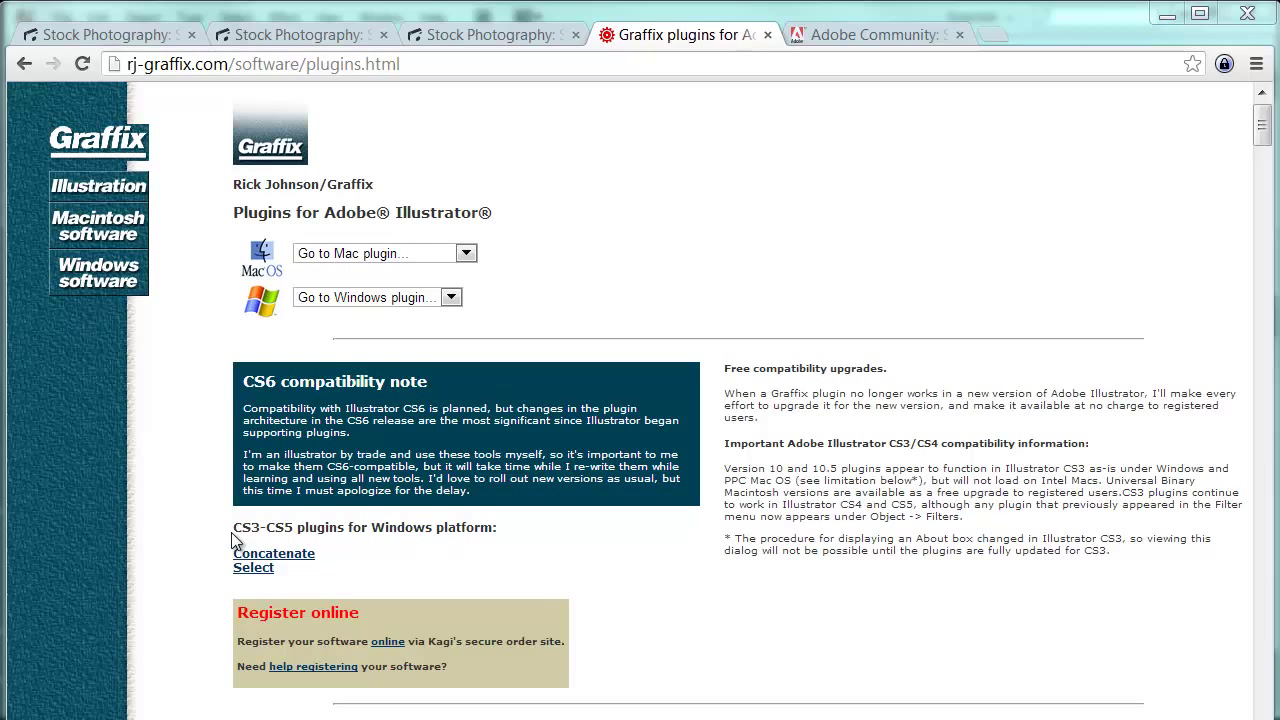
mouse_move(936, 112)
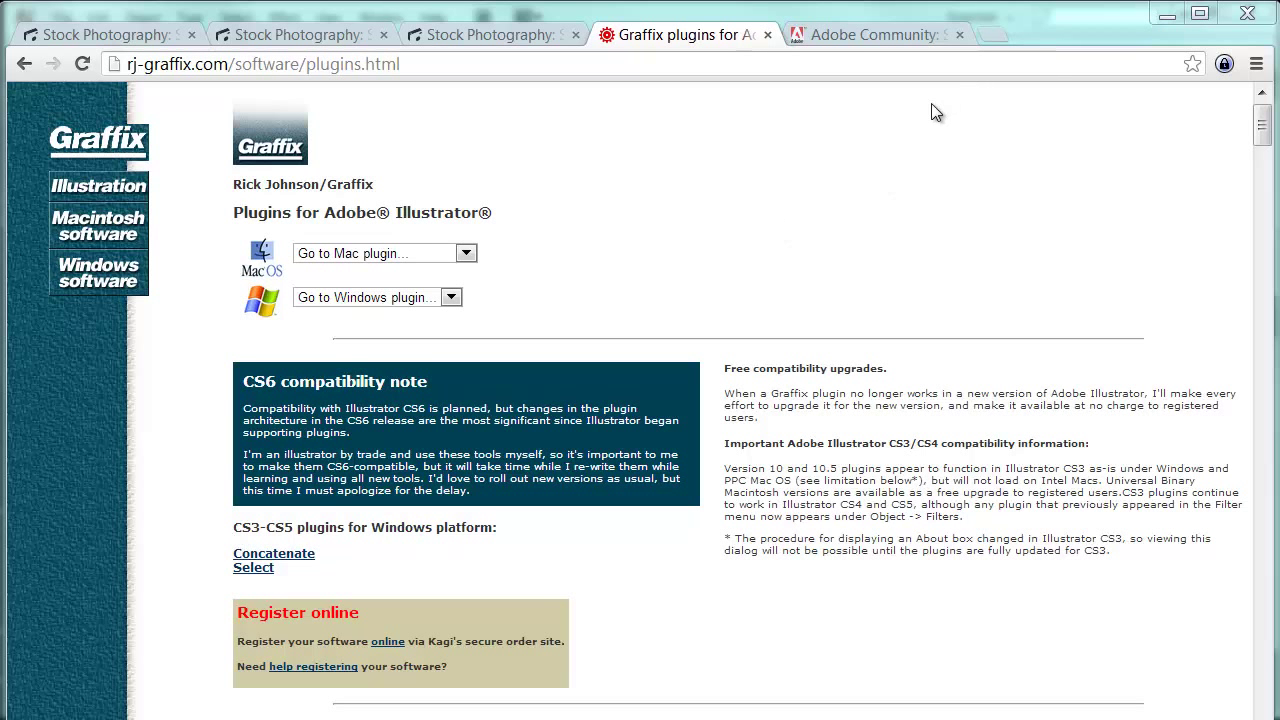
- Show the Graffix Illustrator plugins page with its CS6 compatibility note
left_click(876, 34)
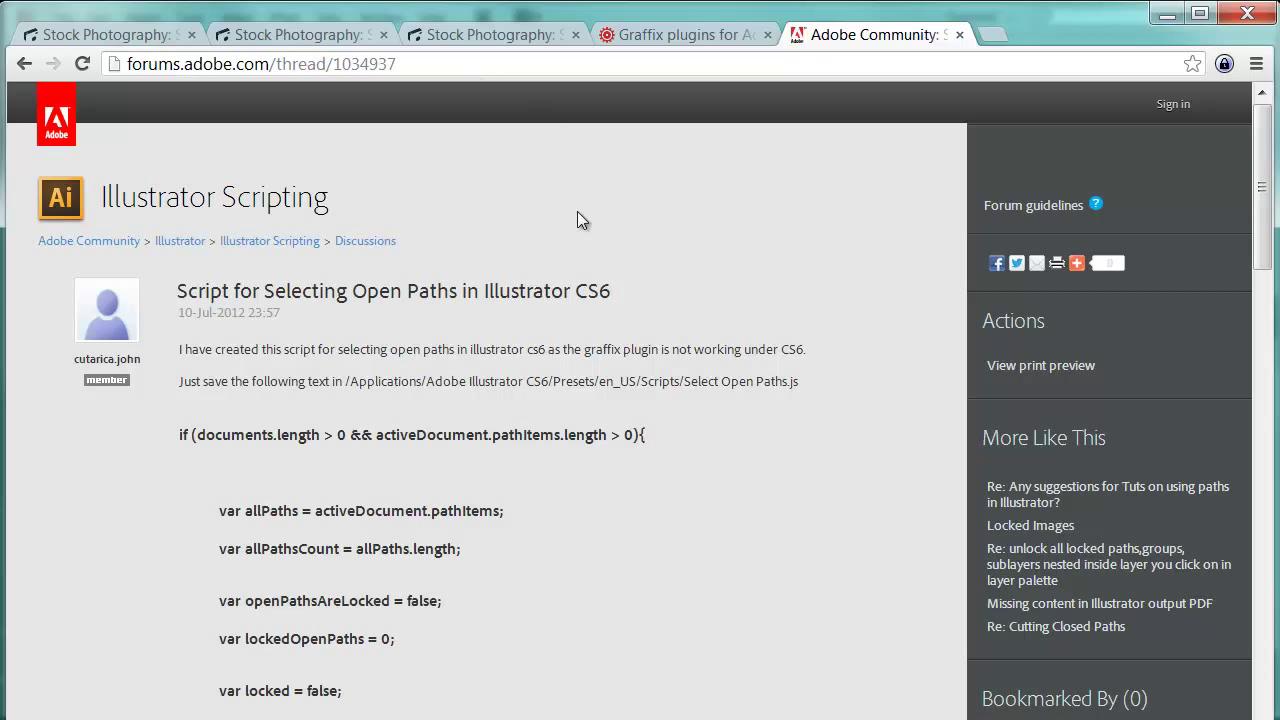
mouse_move(372, 504)
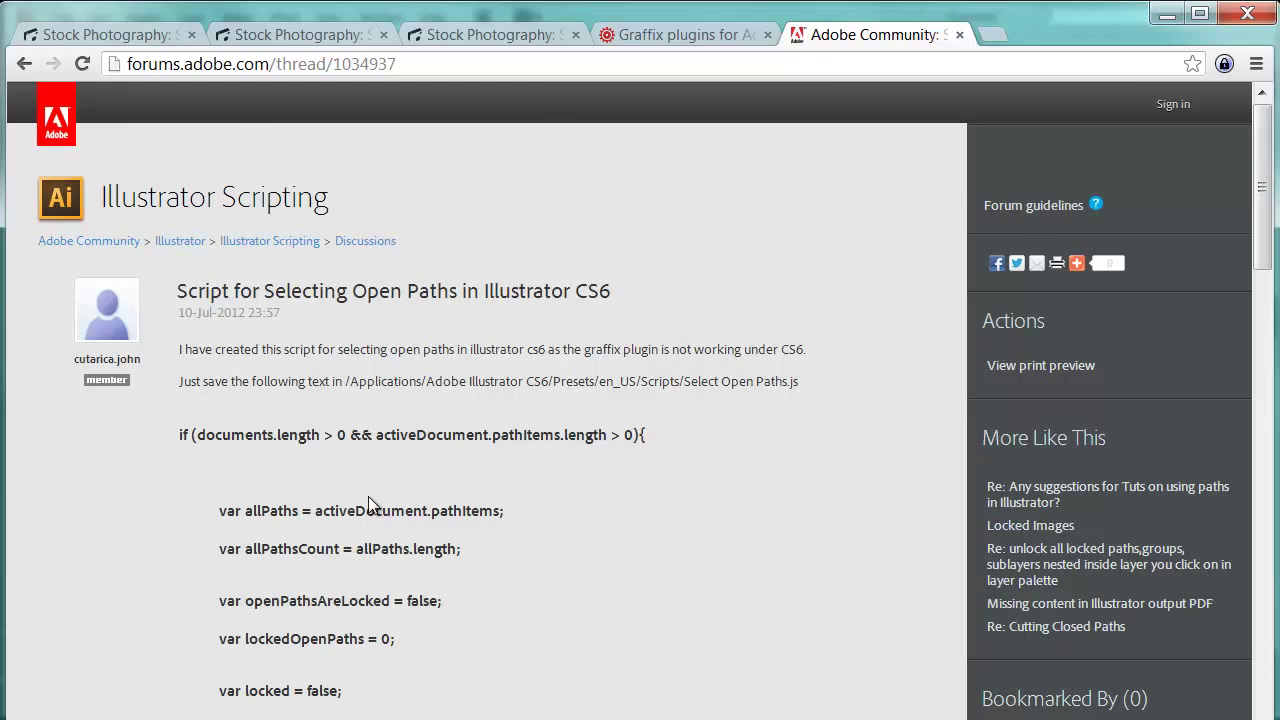
- Scroll through the Select Open Paths script code in the forum thread
scroll("down", 3)
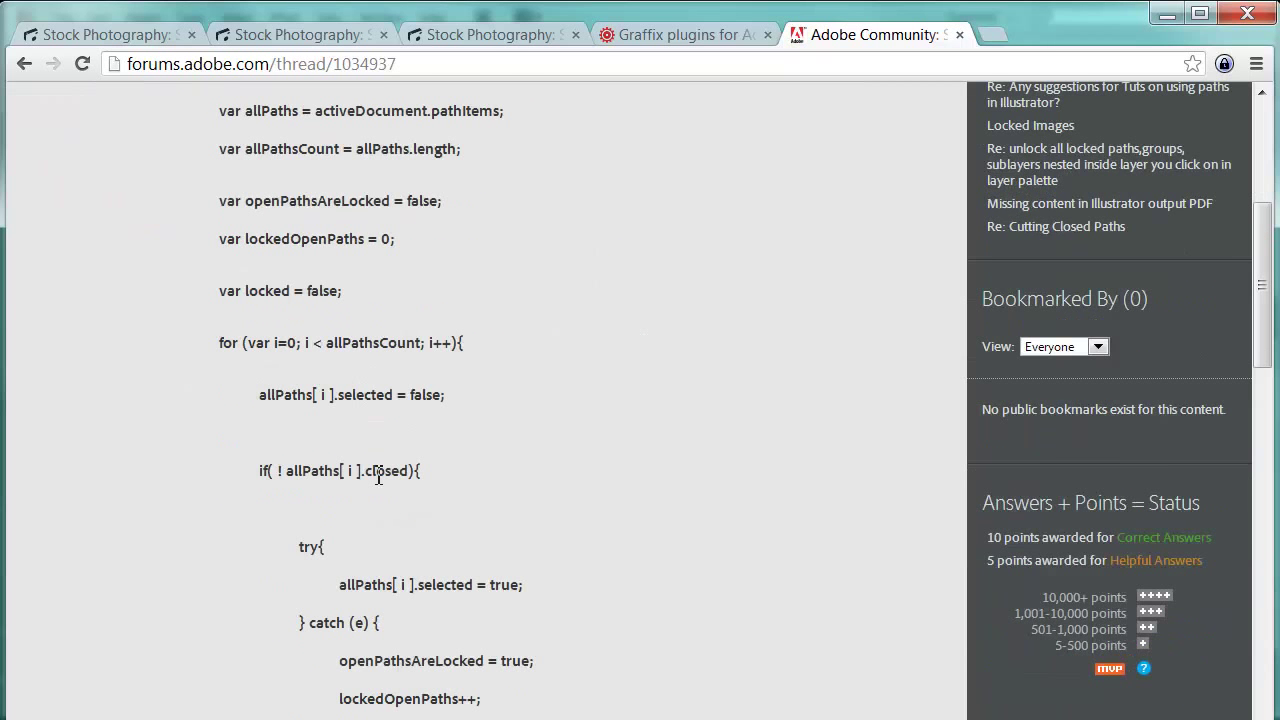
scroll("down", 3)
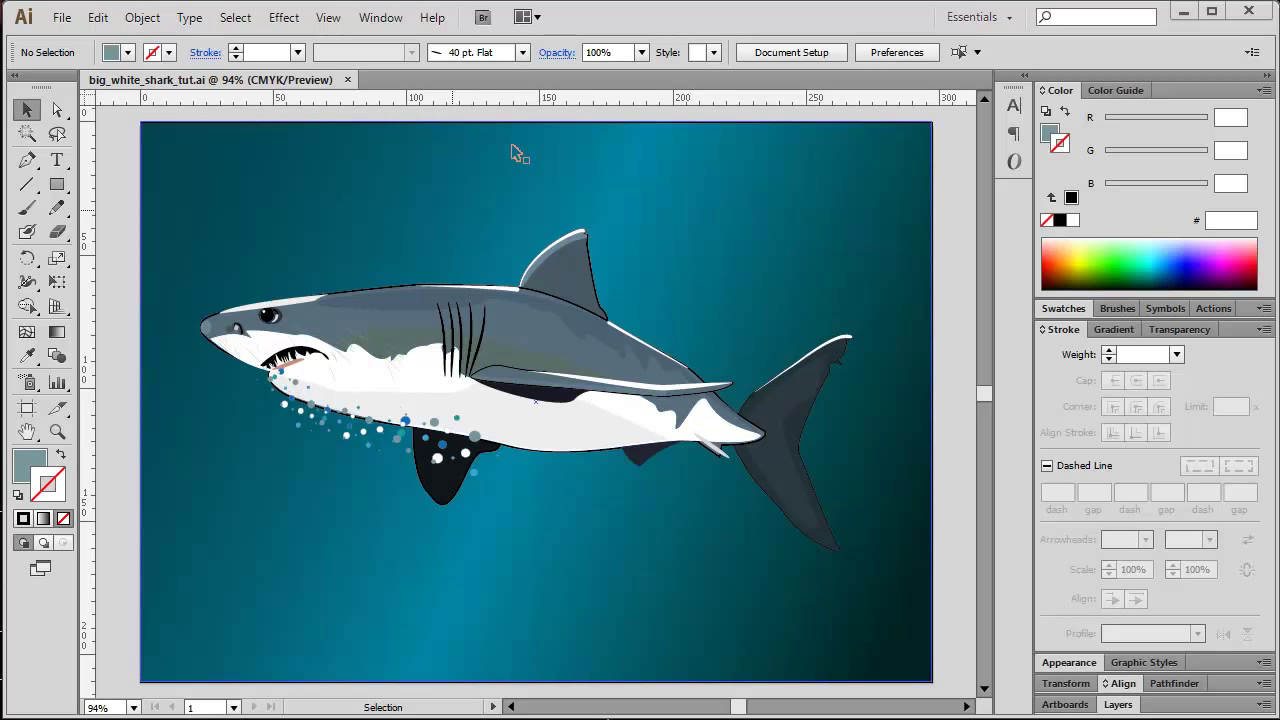
left_click(432, 16)
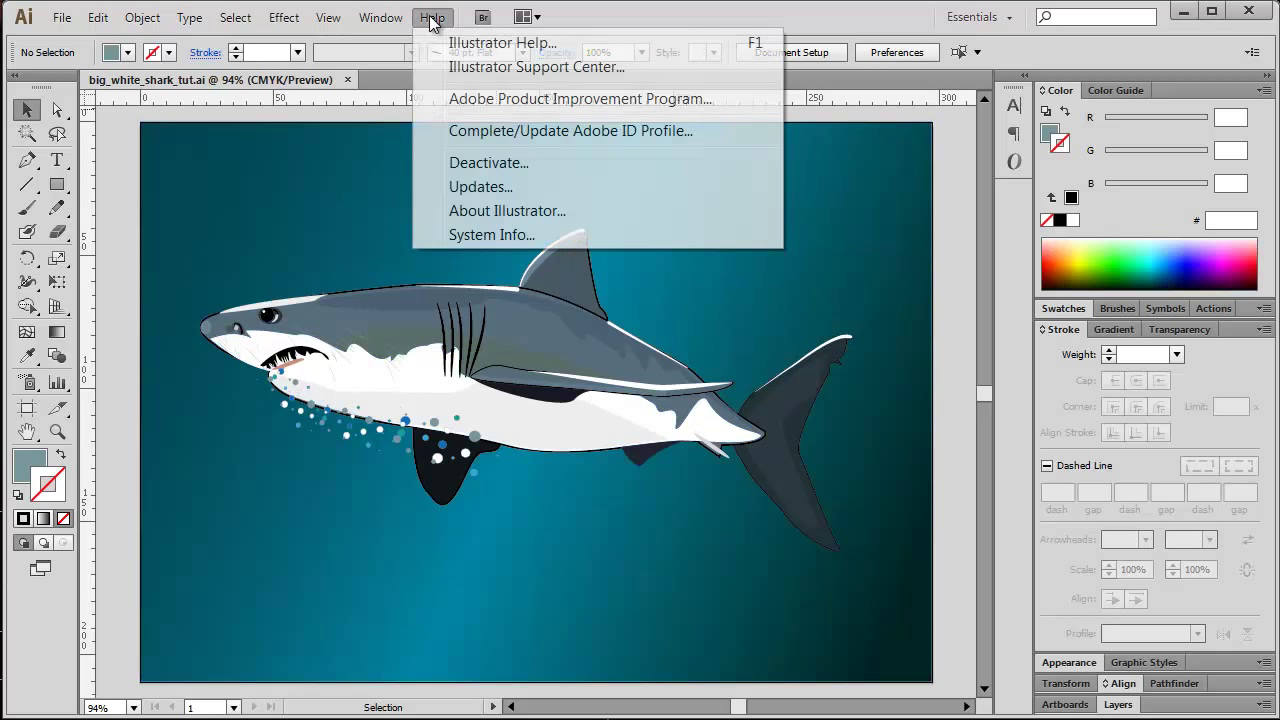
mouse_move(488, 208)
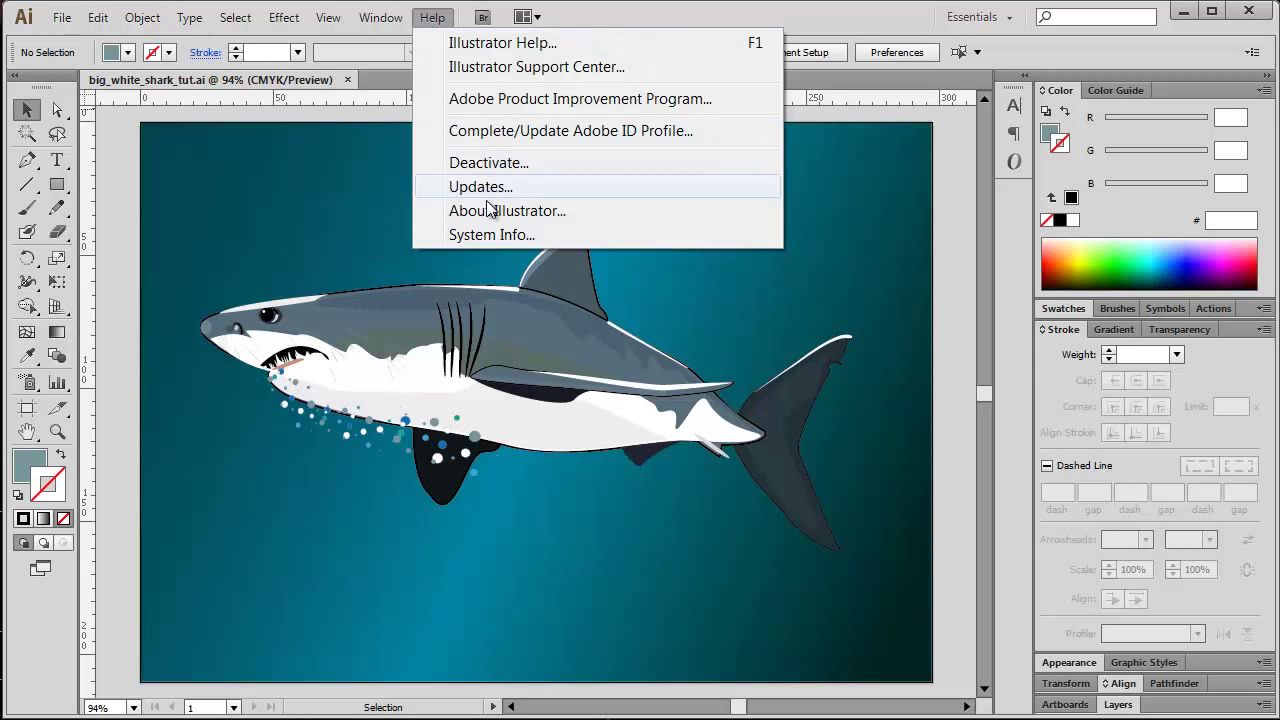
left_click(492, 234)
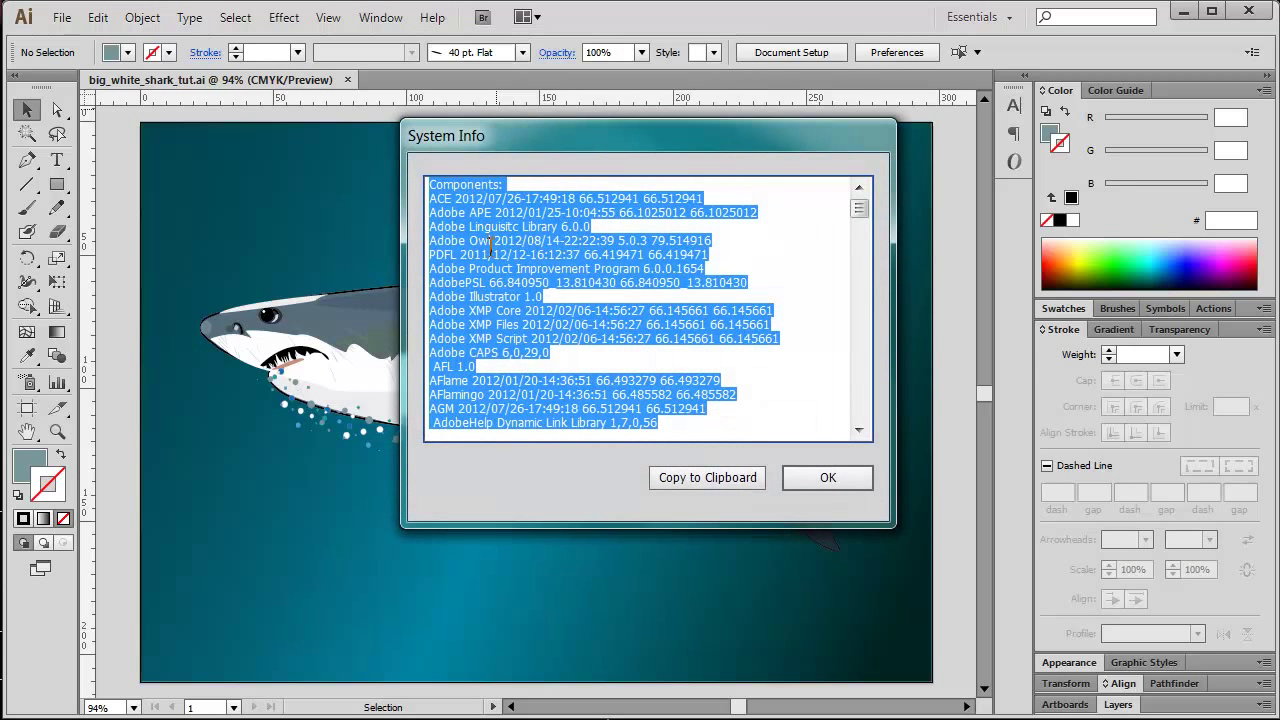
scroll("down", 3)
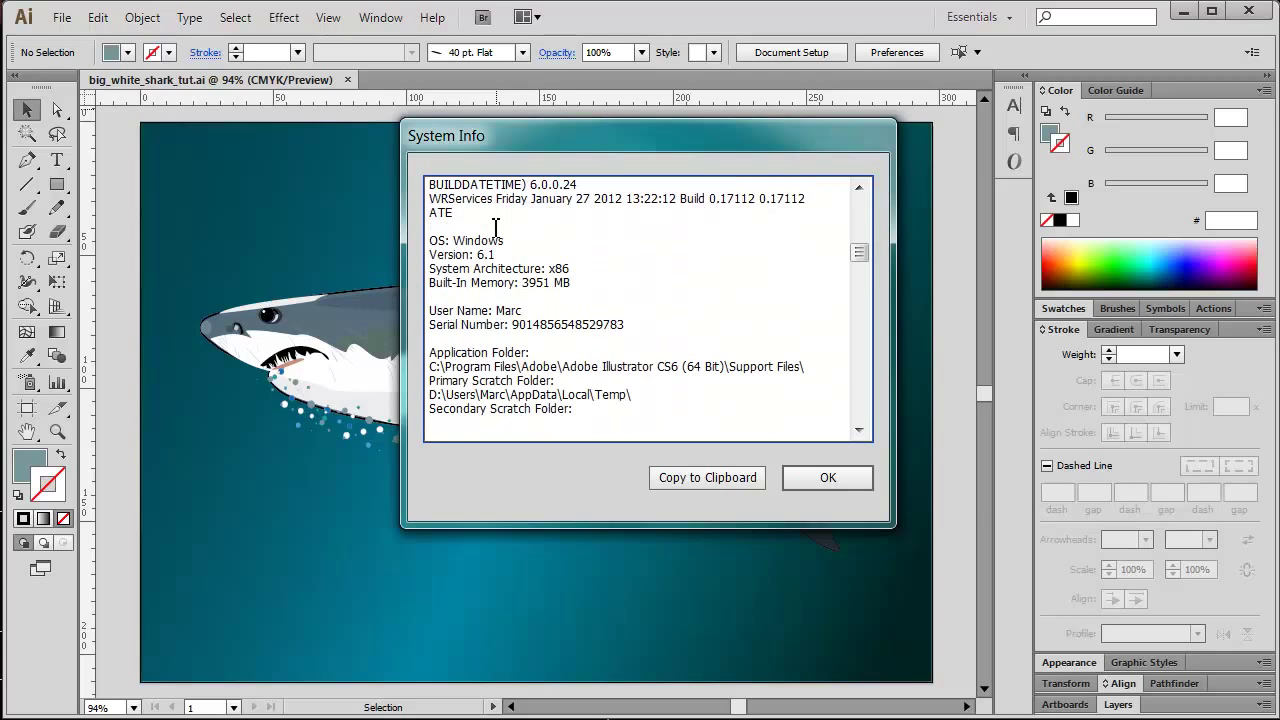
scroll("down", 3)
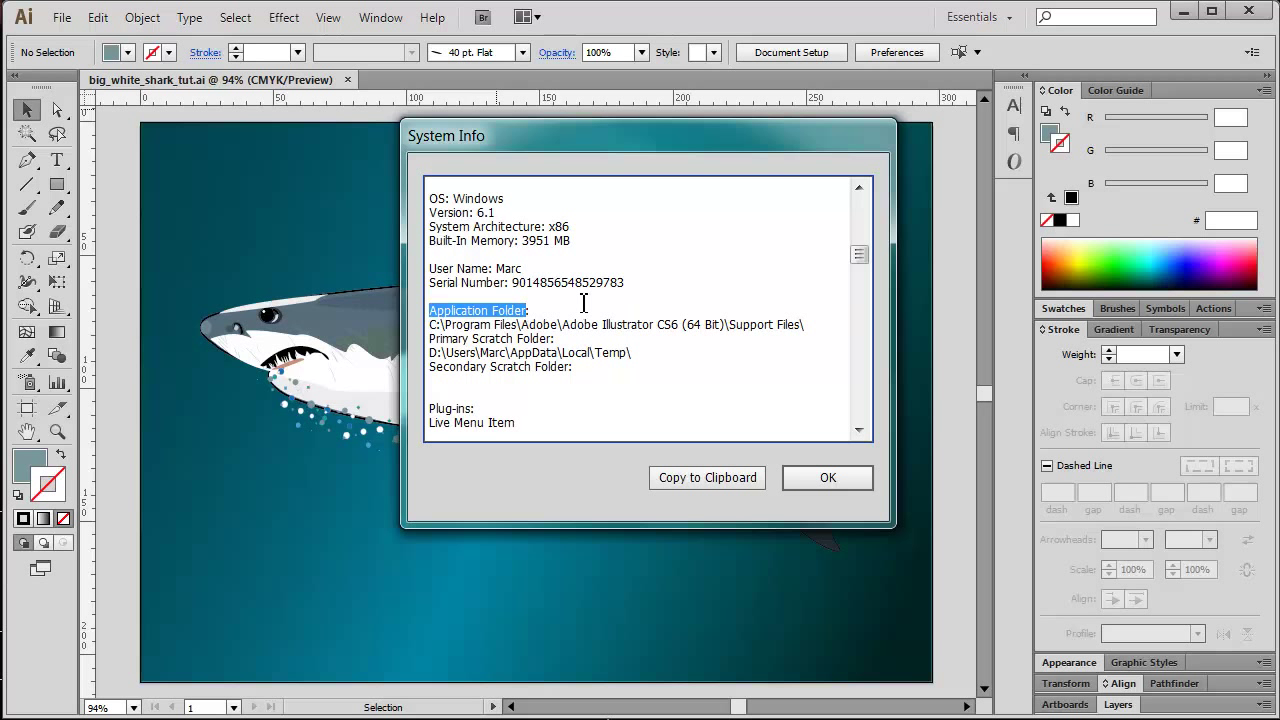
mouse_move(436, 328)
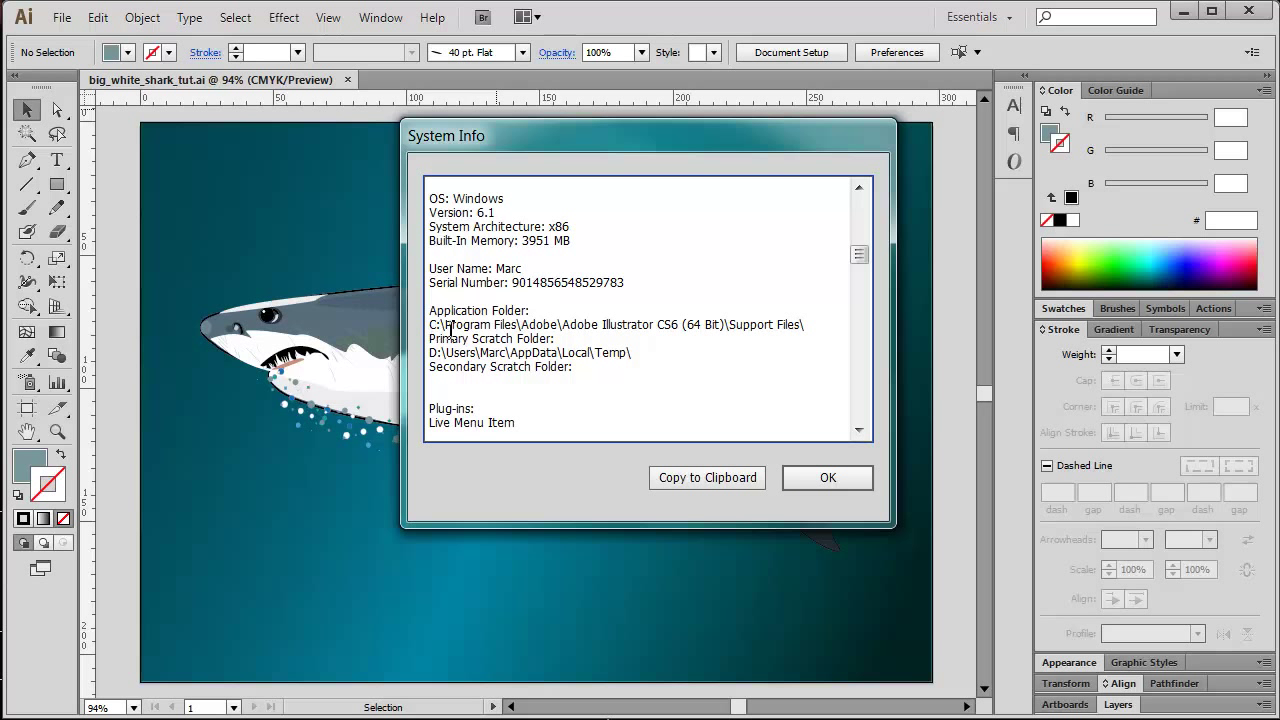
mouse_move(620, 328)
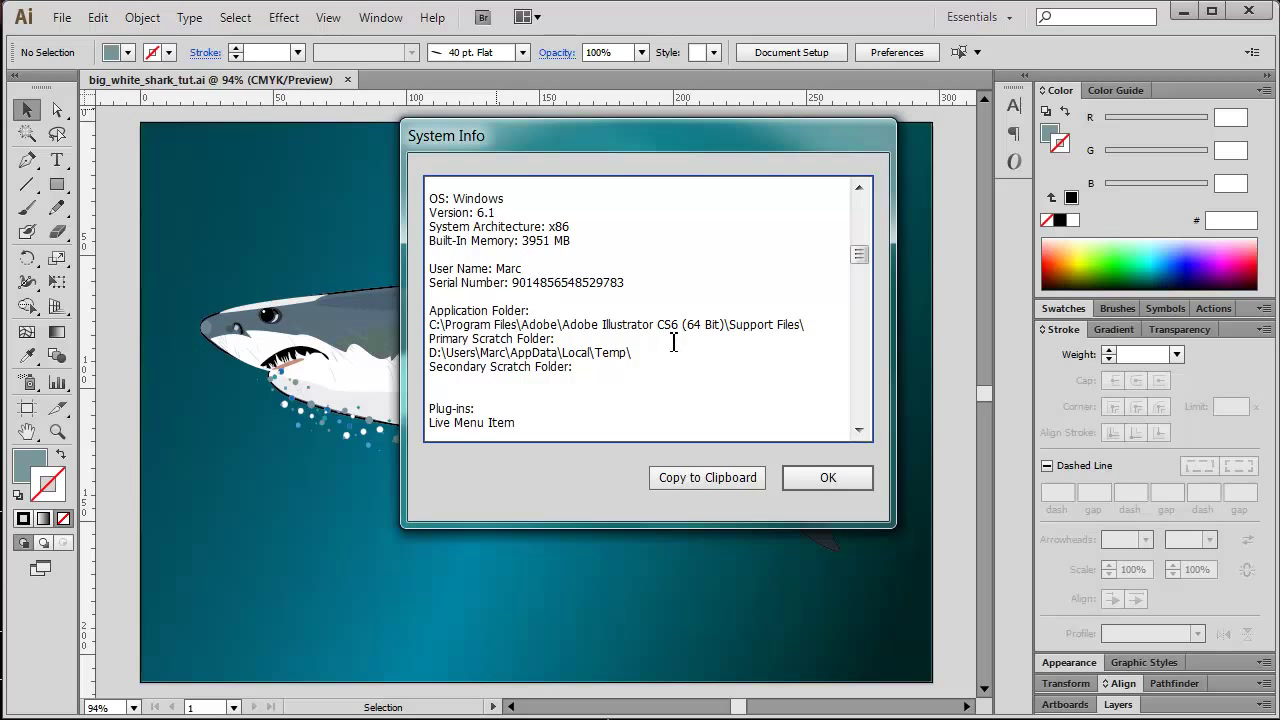
mouse_move(684, 360)
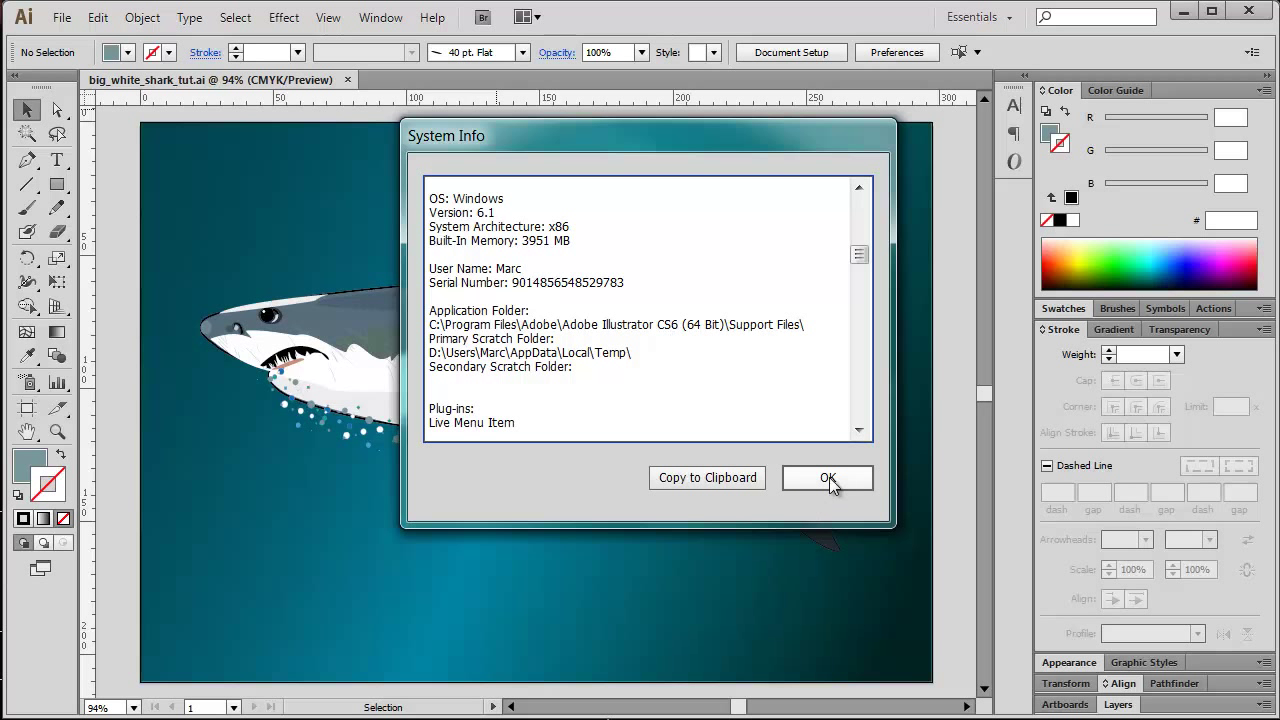
left_click(828, 478)
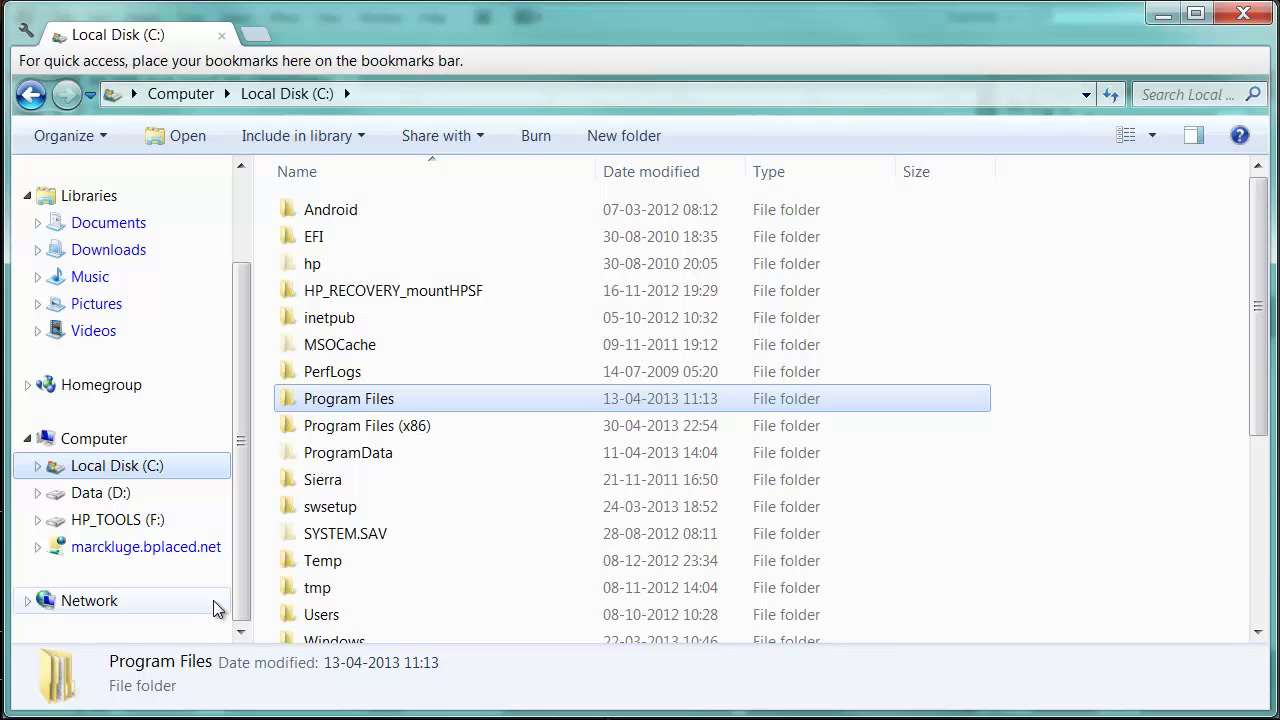
mouse_move(476, 424)
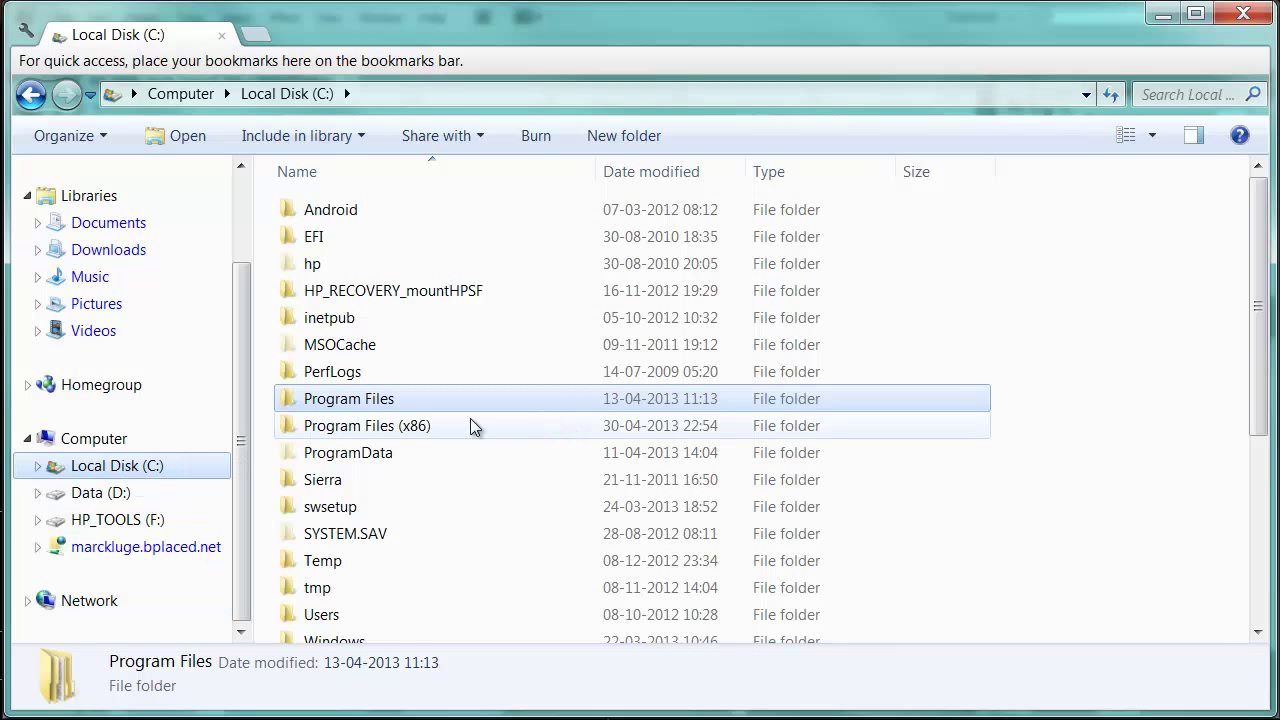
- Browse to Illustrator CS6's Presets\en_GB\Scripts folder containing Select Open Paths.js
double_click(348, 398)
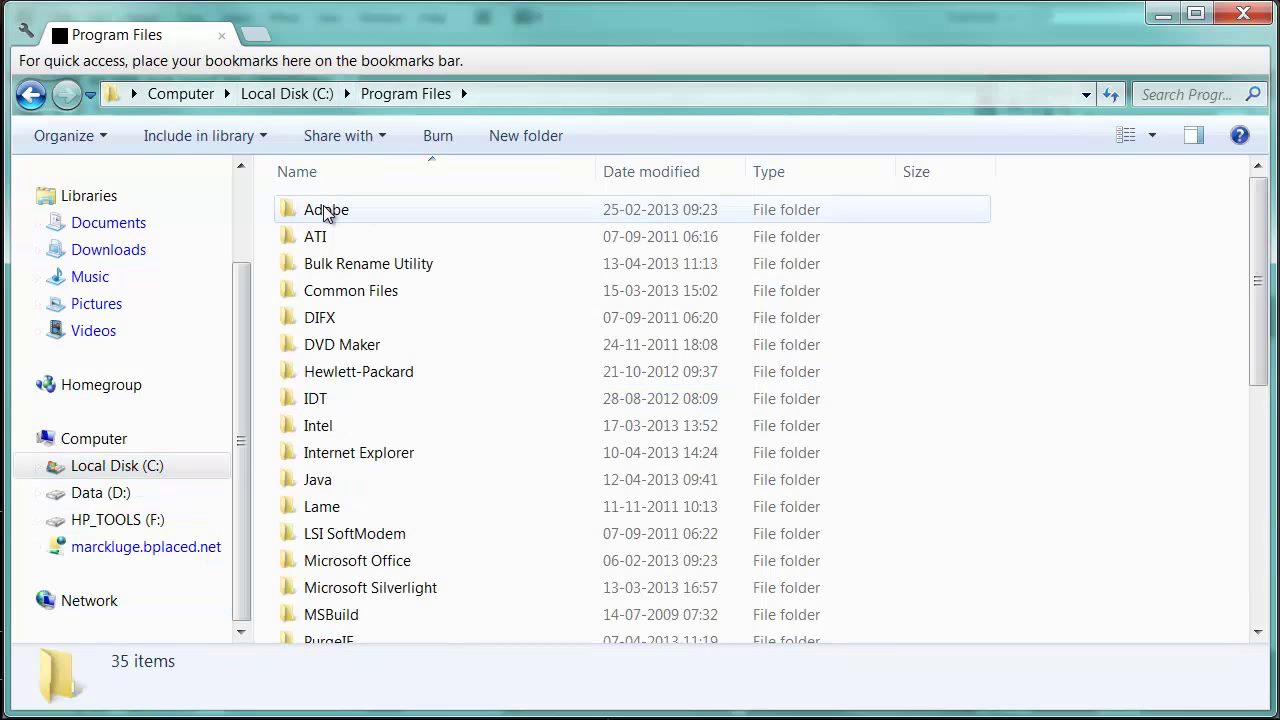
double_click(326, 210)
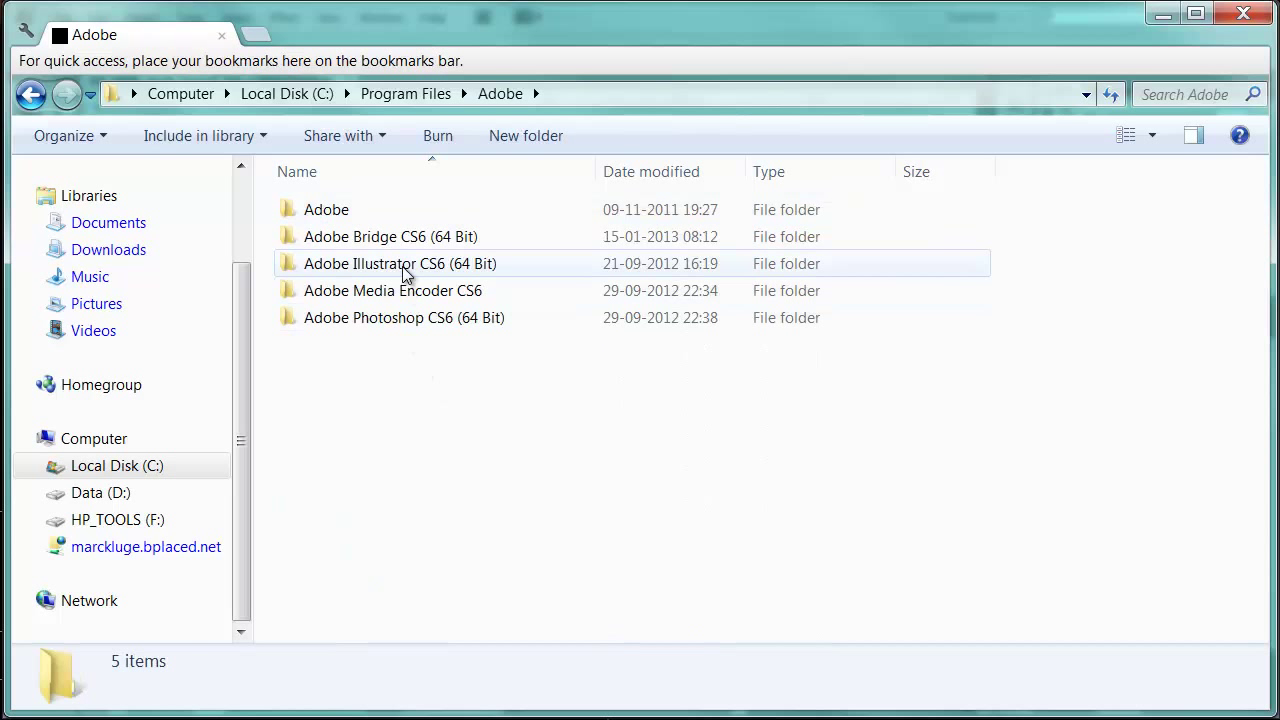
double_click(400, 264)
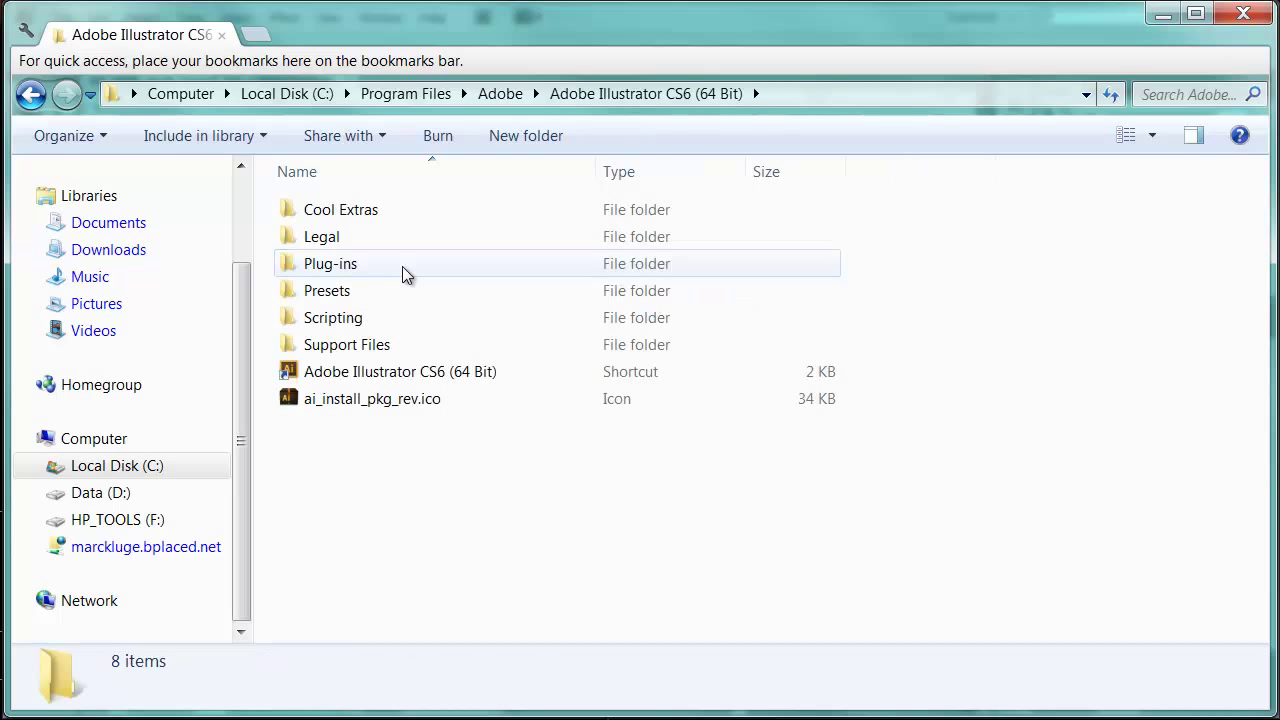
mouse_move(328, 290)
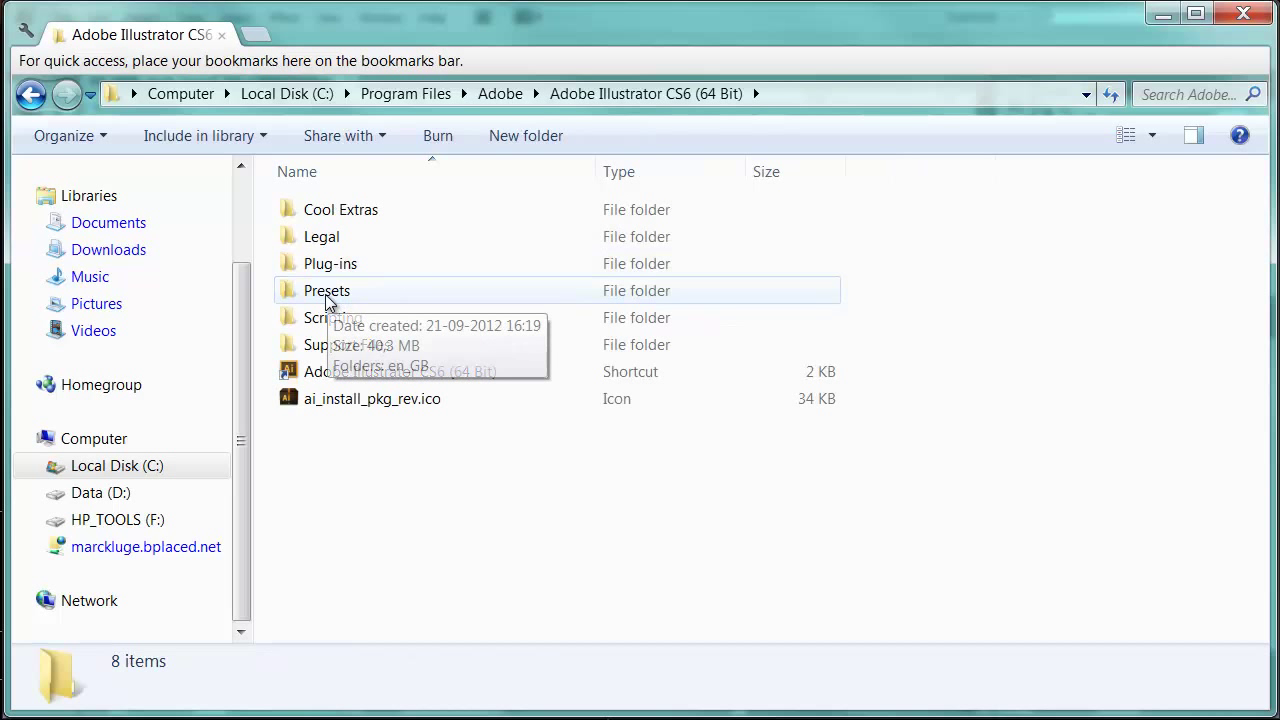
double_click(328, 290)
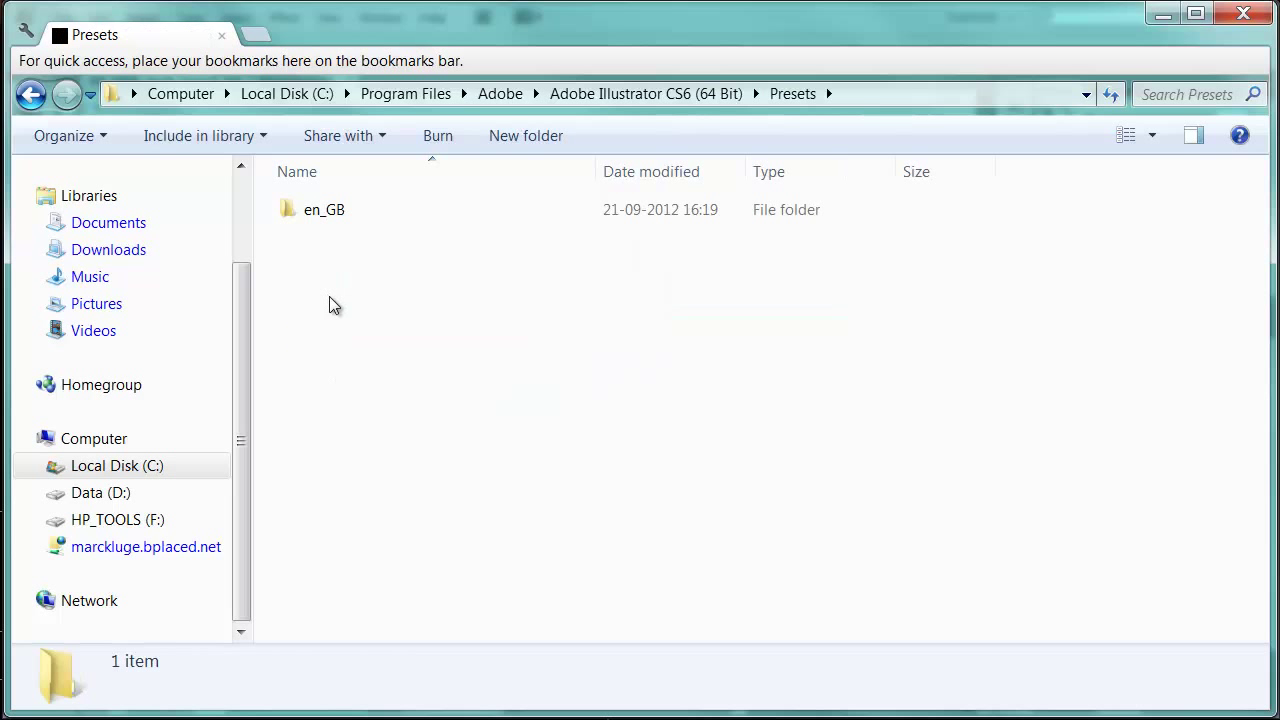
mouse_move(310, 236)
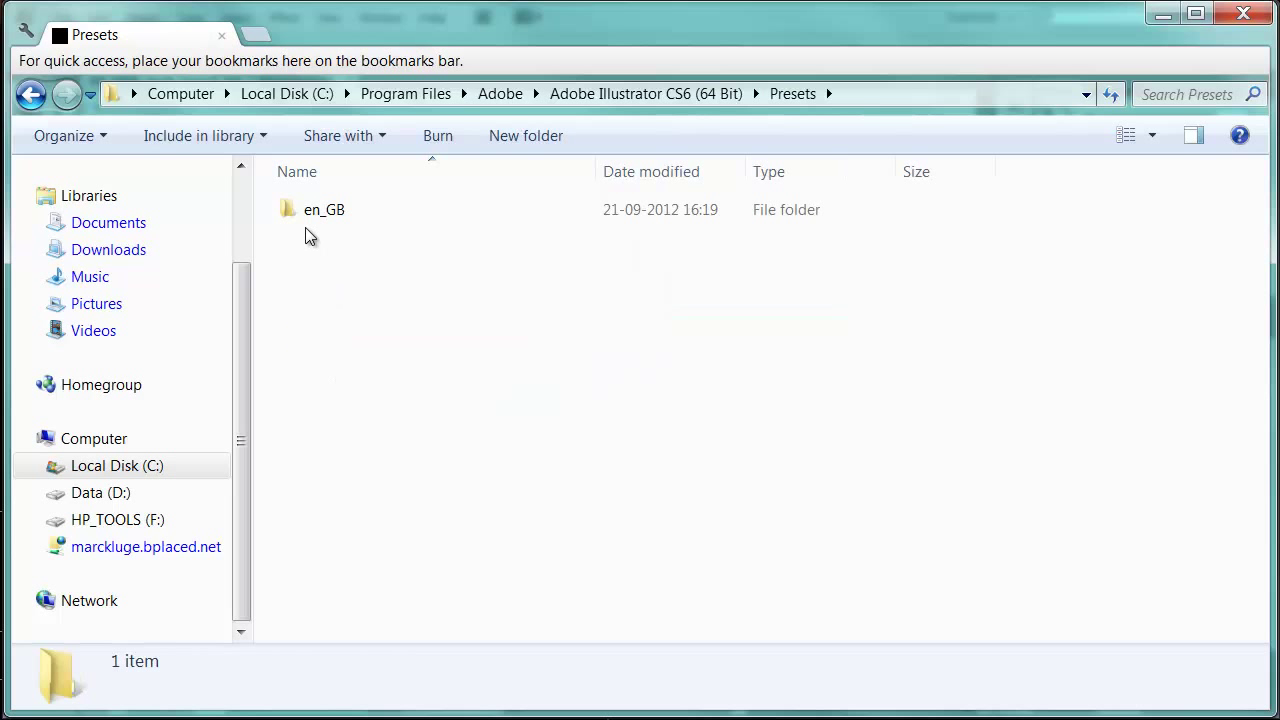
double_click(324, 210)
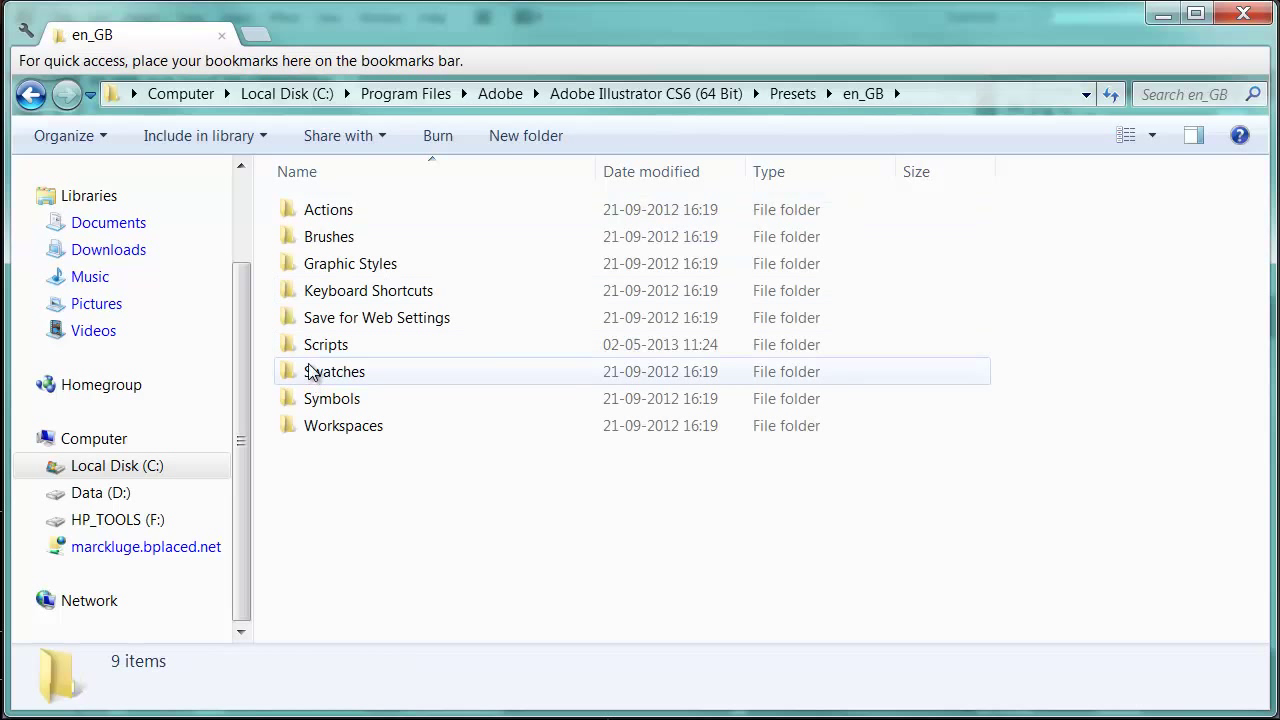
mouse_move(310, 344)
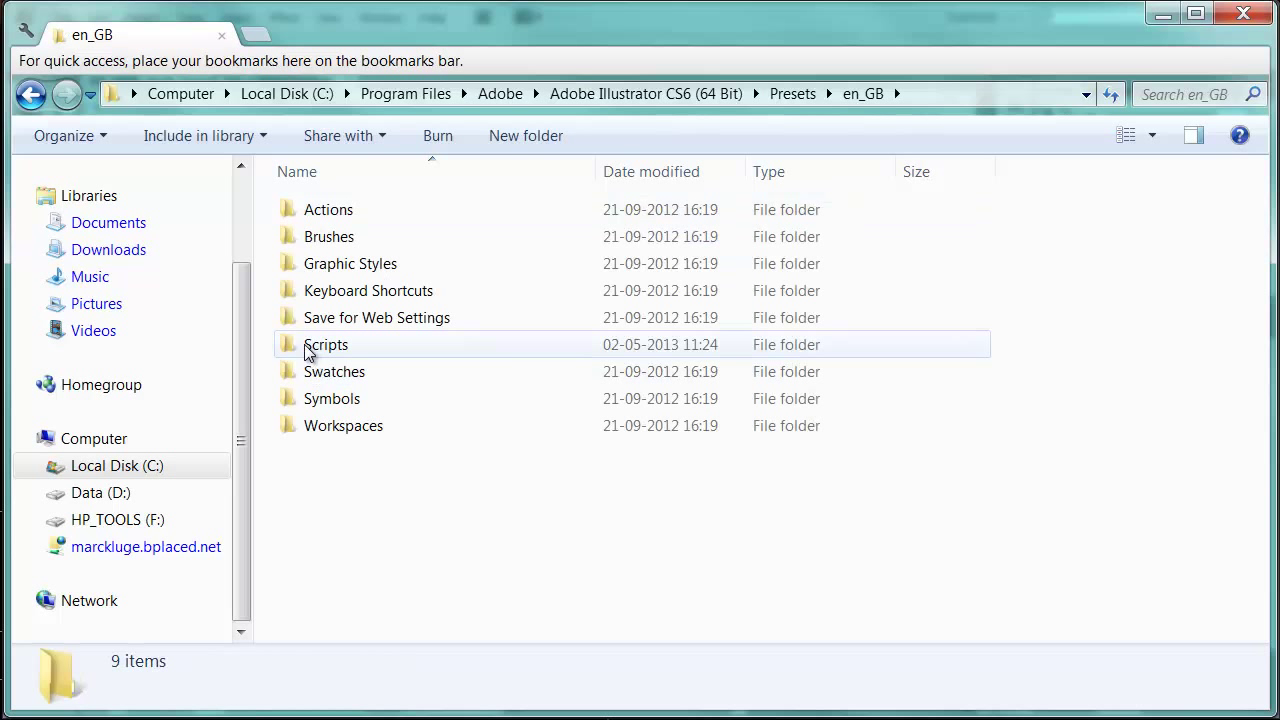
double_click(326, 344)
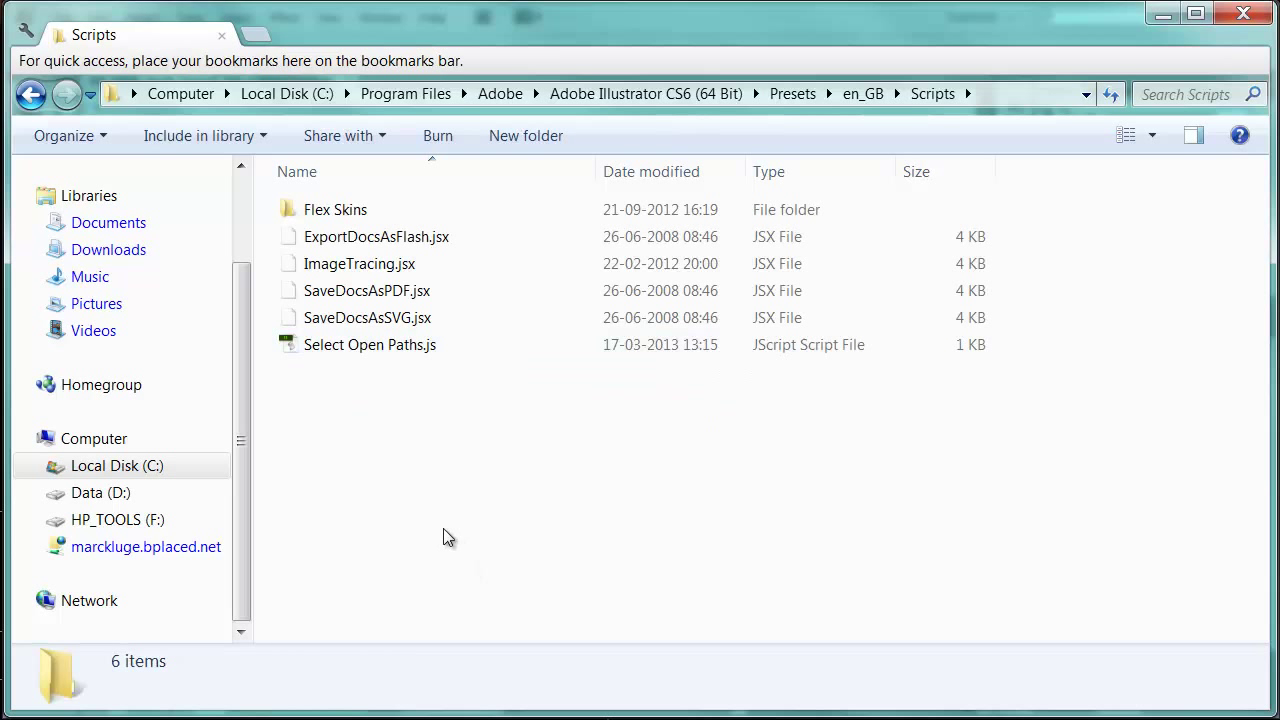
mouse_move(436, 366)
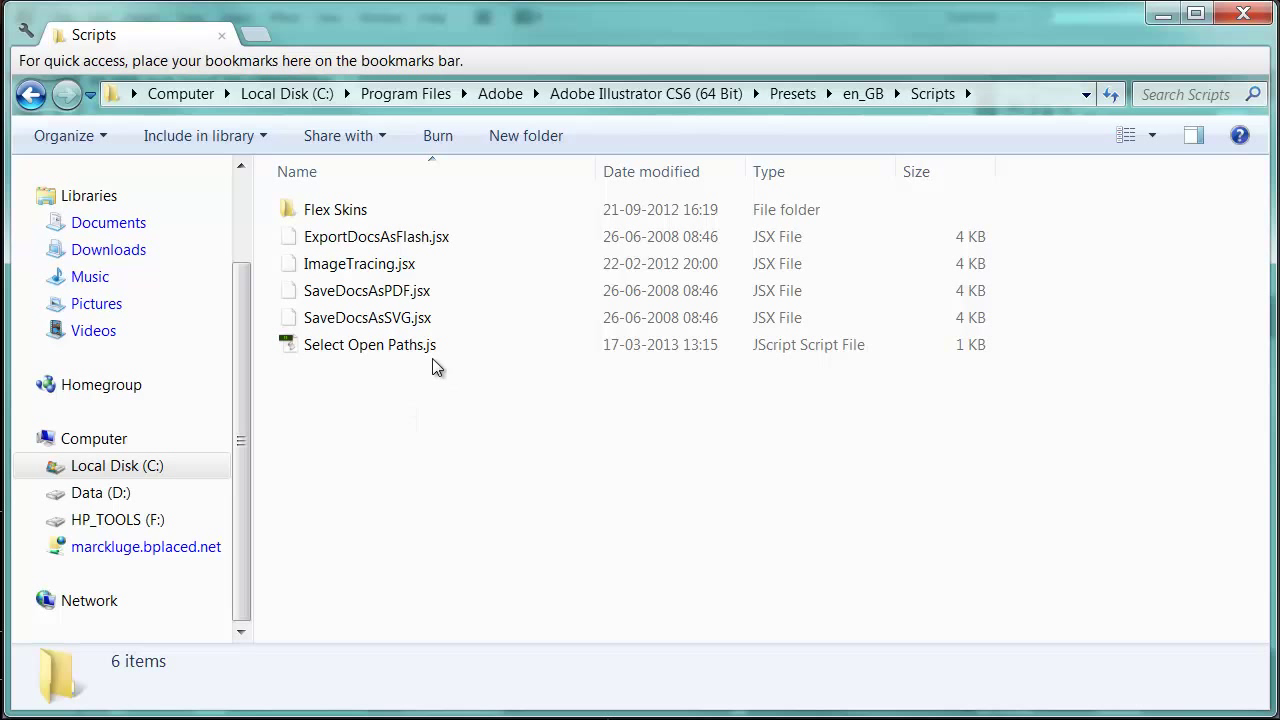
mouse_move(320, 368)
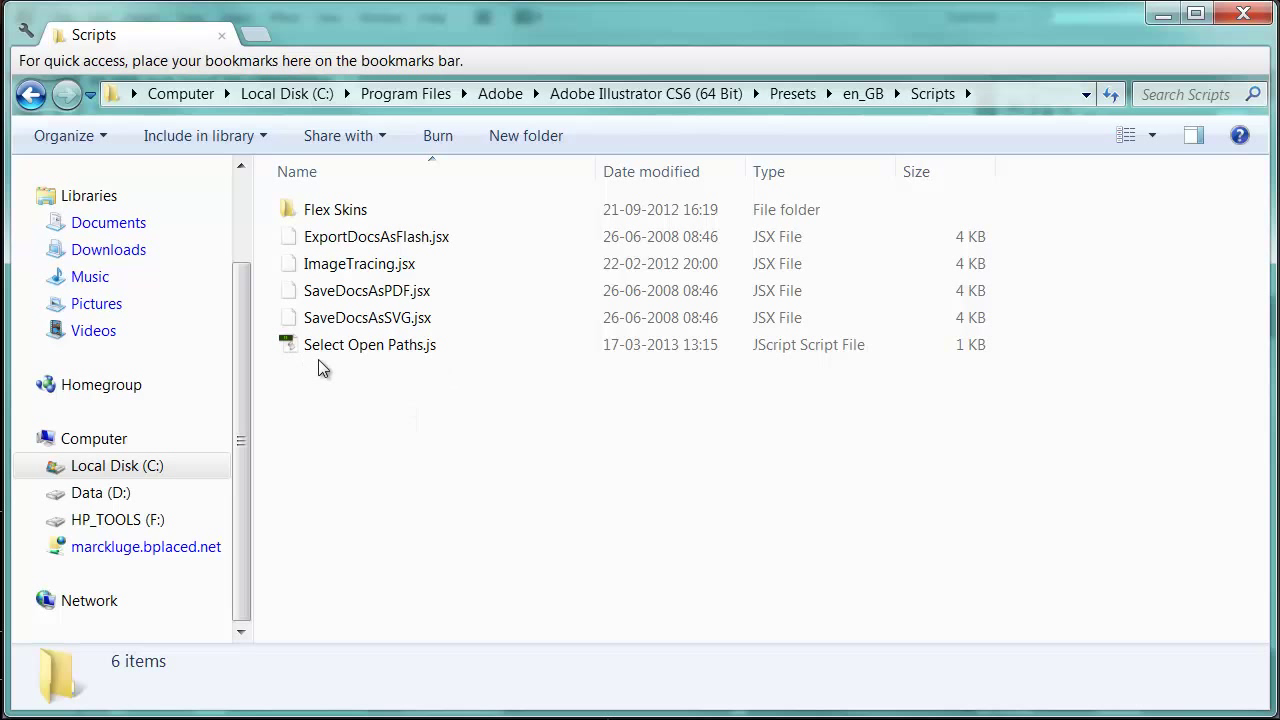
mouse_move(420, 400)
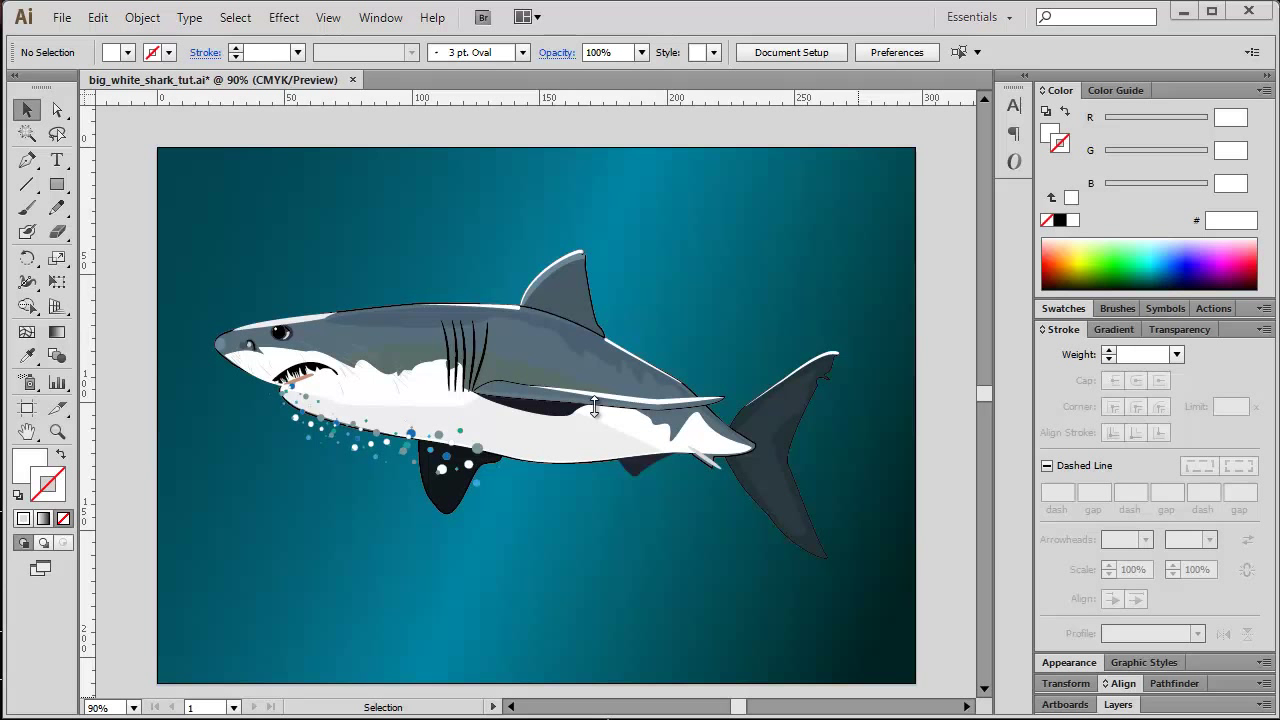
mouse_move(60, 16)
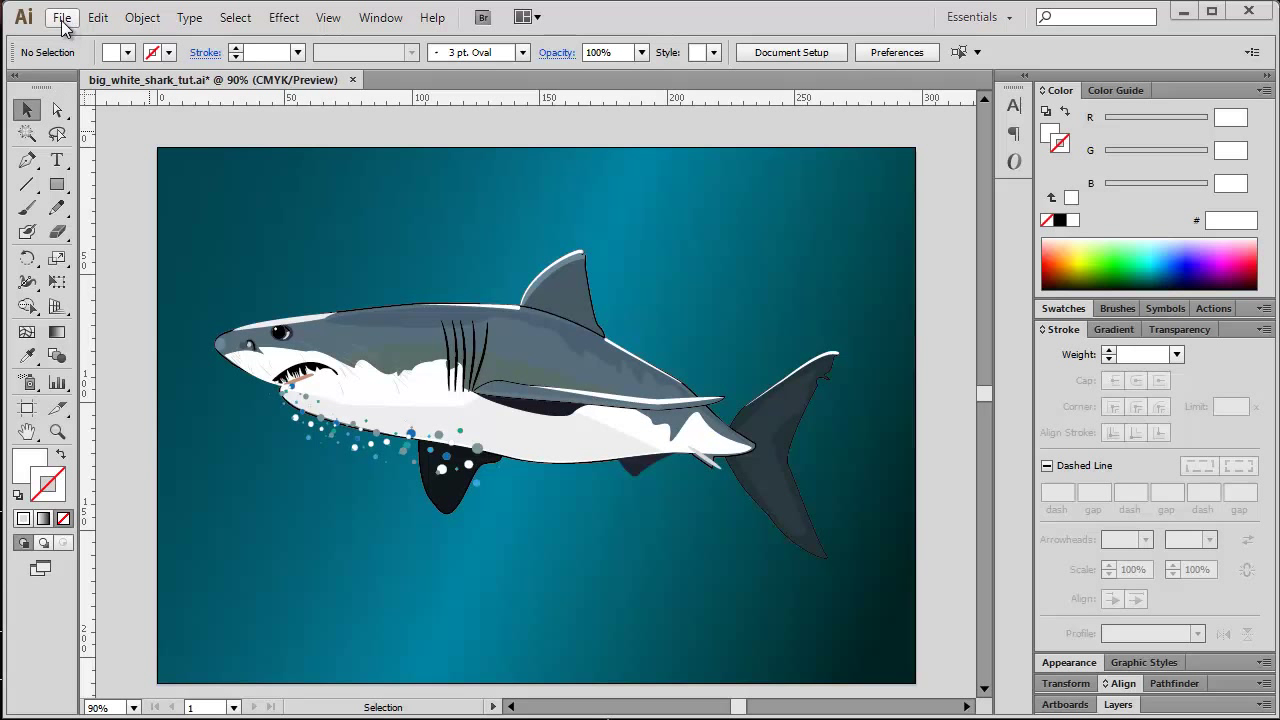
- Run File > Scripts > Select Open Paths to select the shark's open paths
left_click(62, 16)
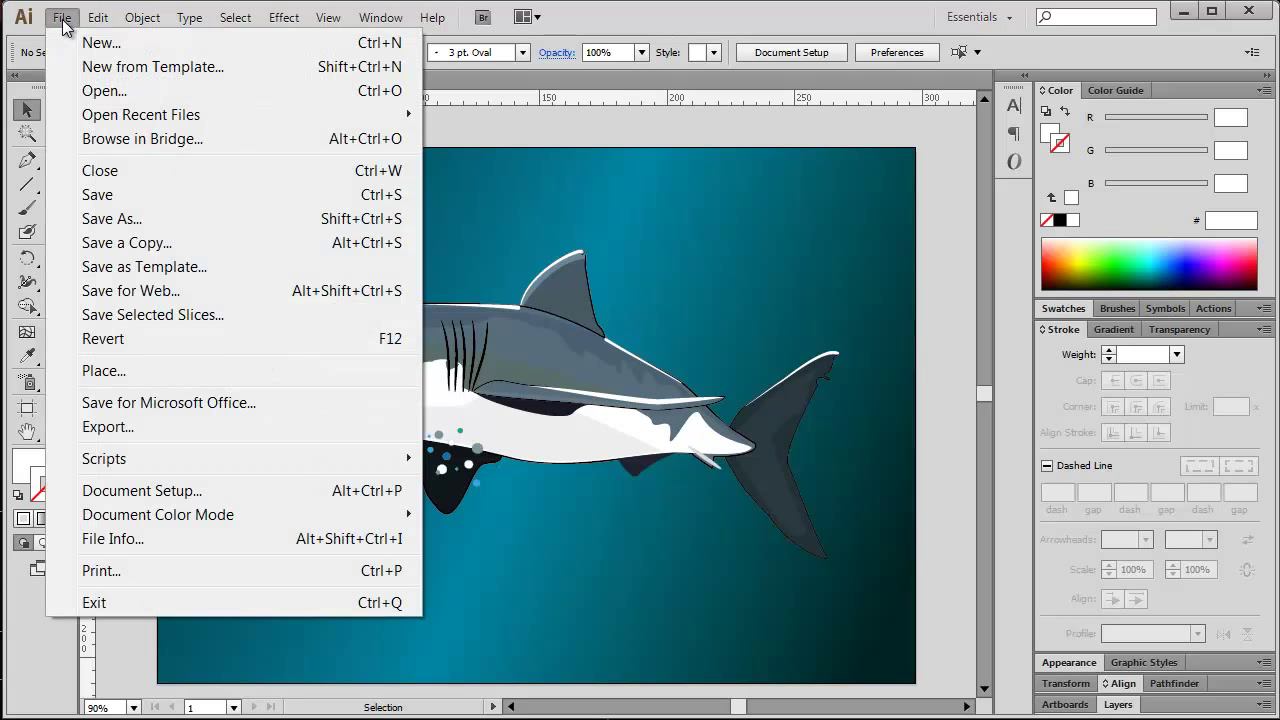
mouse_move(104, 458)
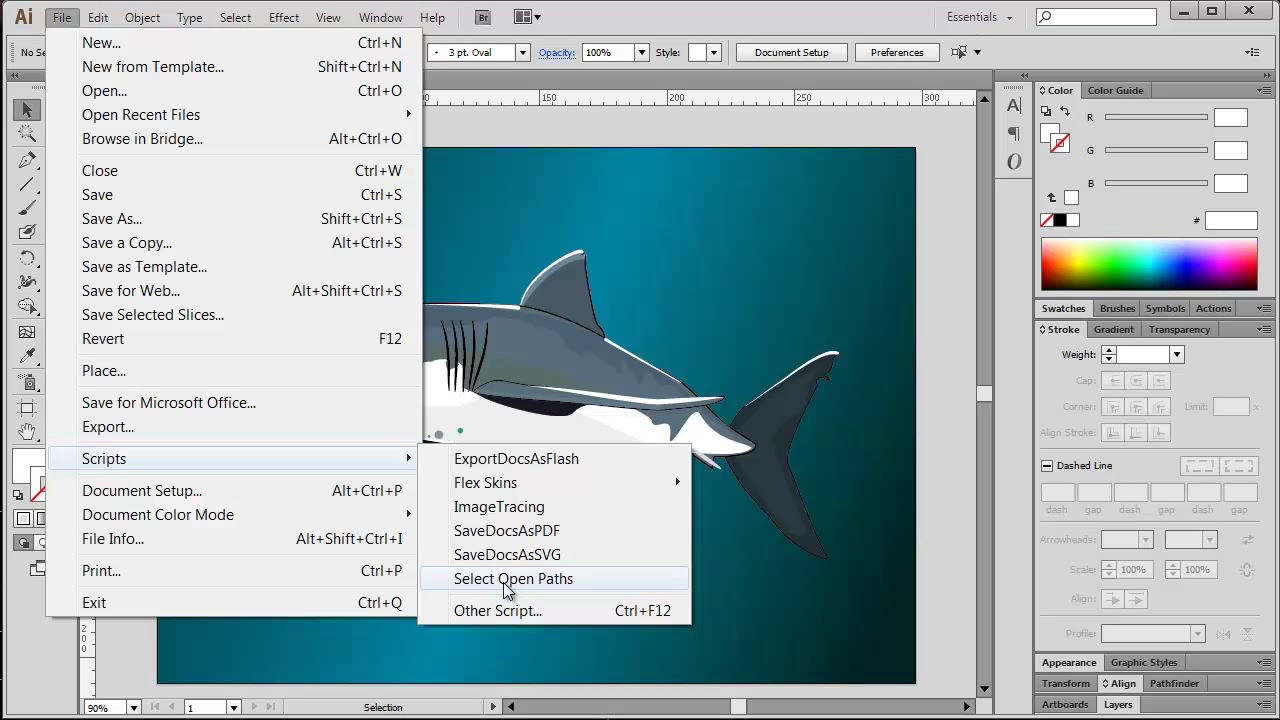
left_click(512, 578)
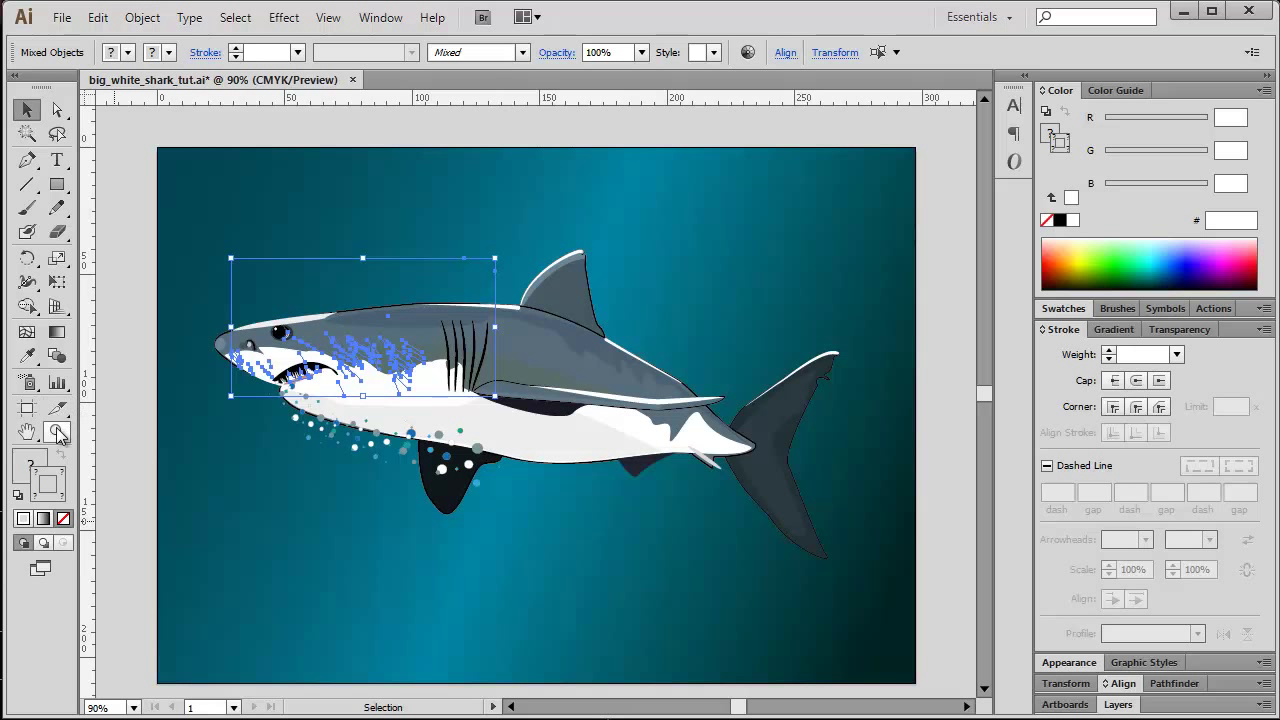
- Magnify the shark's head and select the stray open path over the teeth
left_click(530, 436)
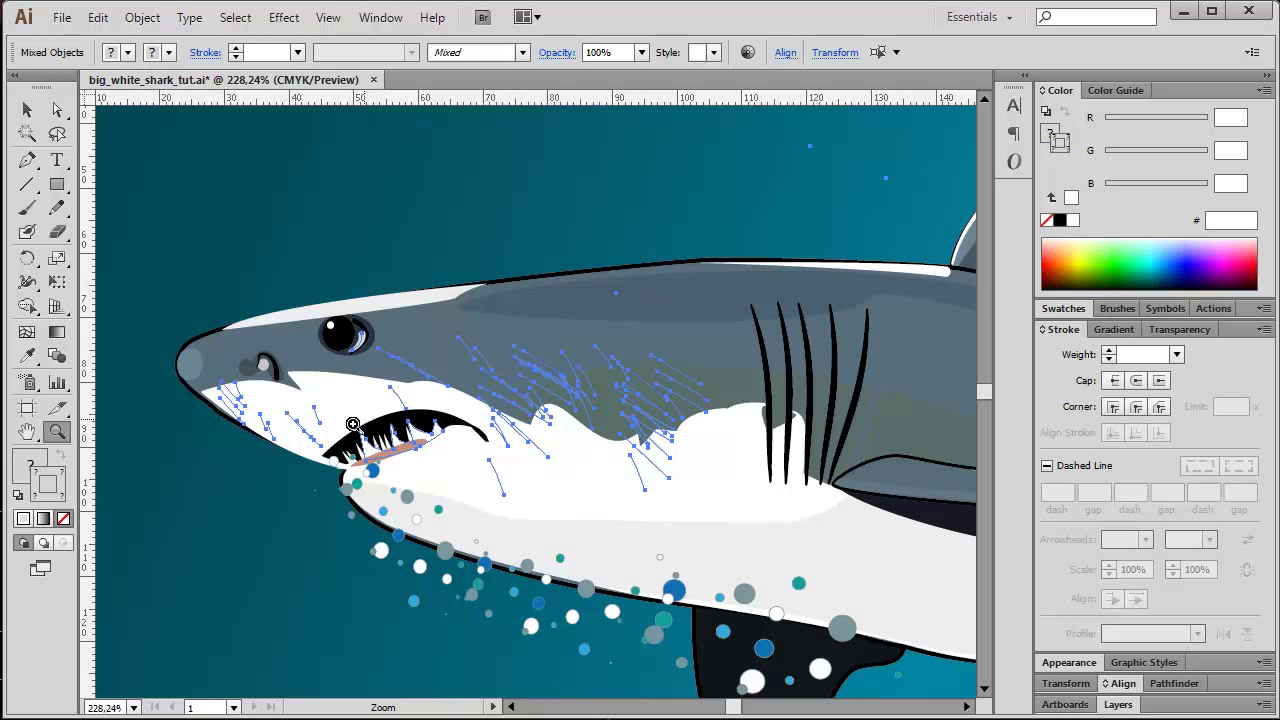
mouse_move(324, 430)
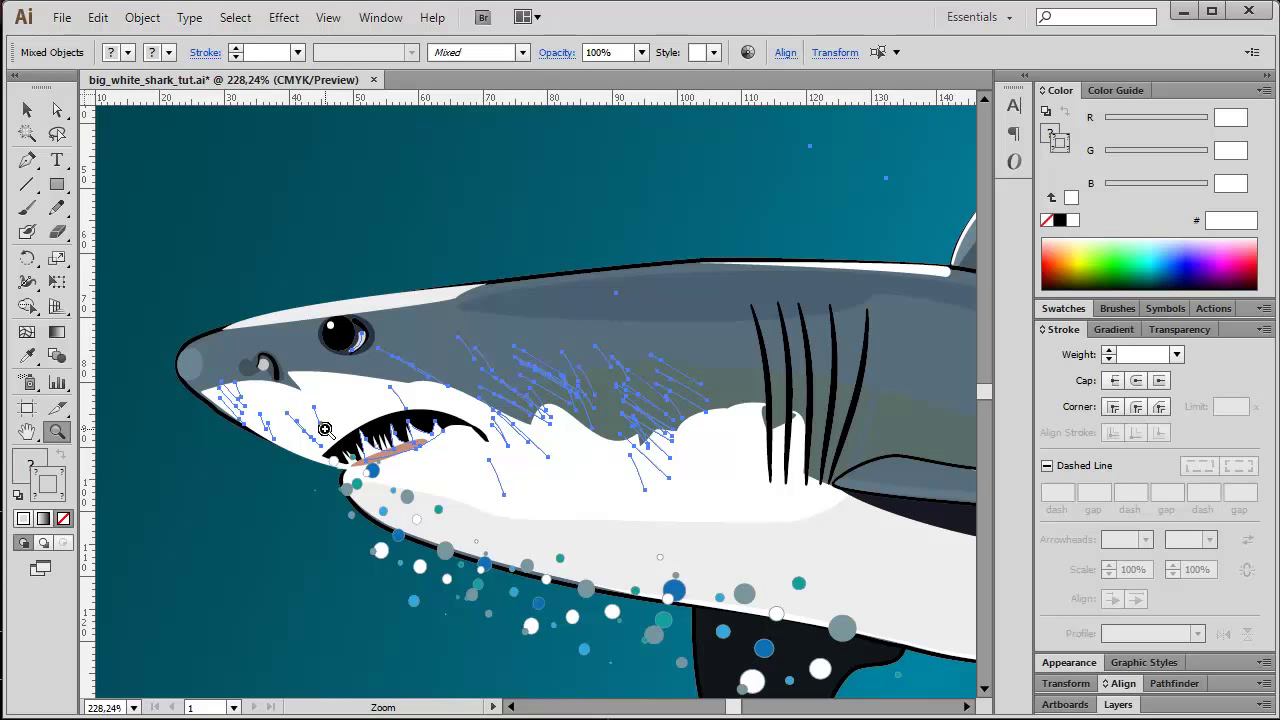
mouse_move(544, 428)
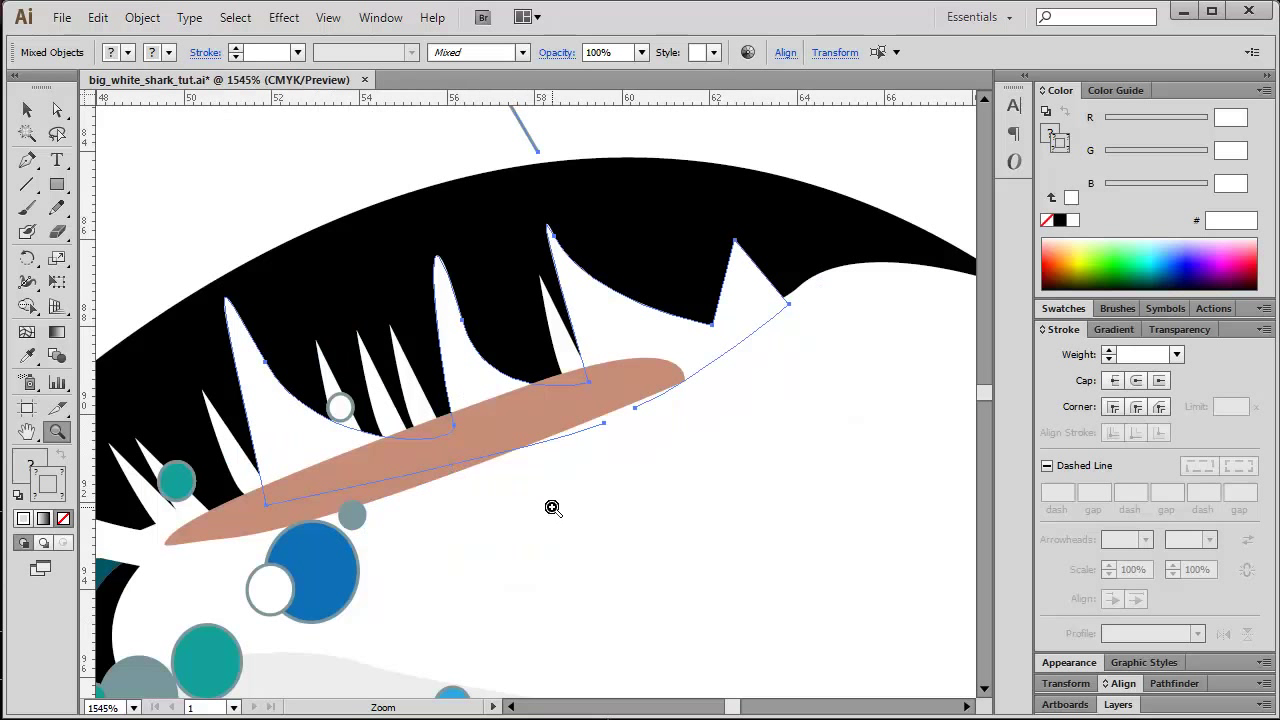
mouse_move(552, 516)
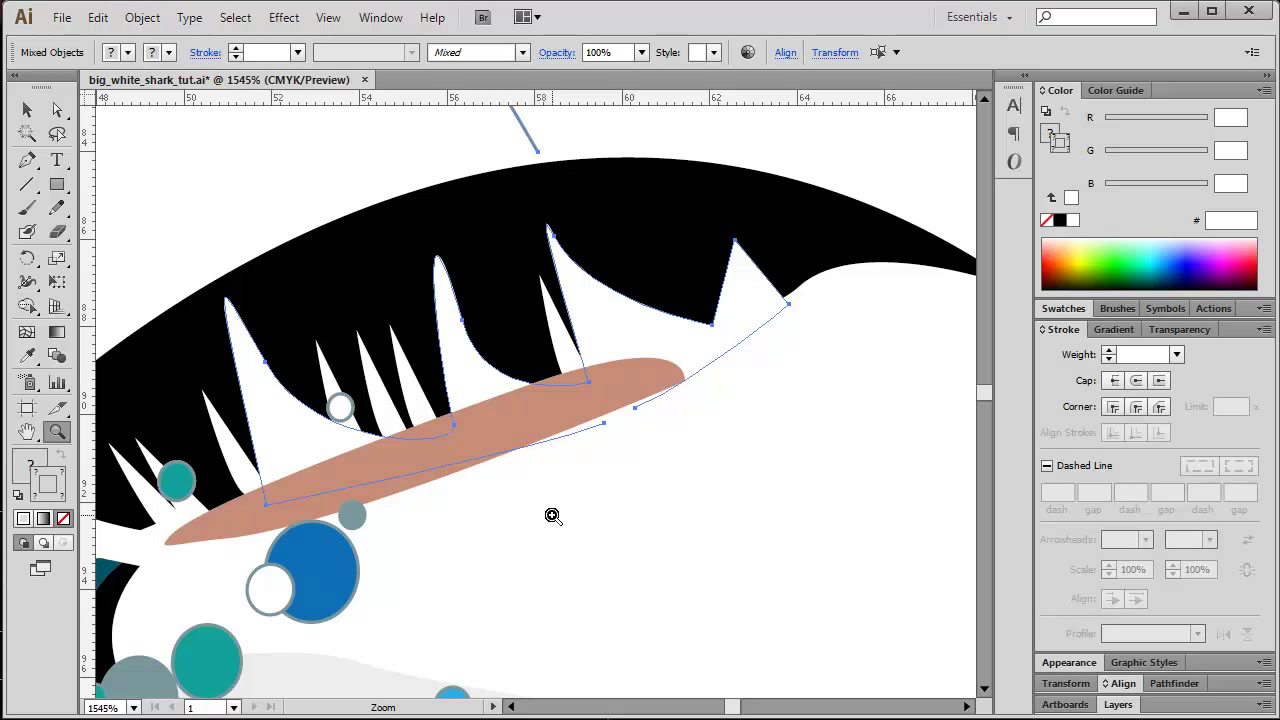
left_click(26, 108)
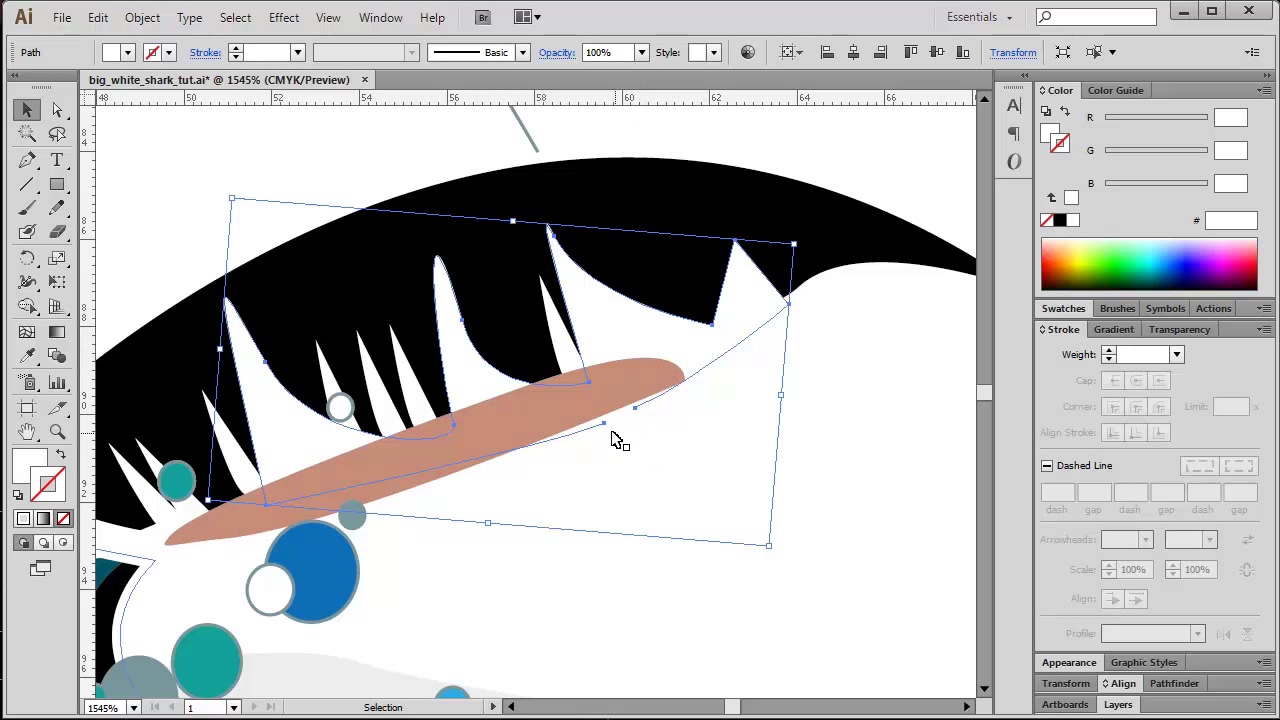
mouse_move(612, 432)
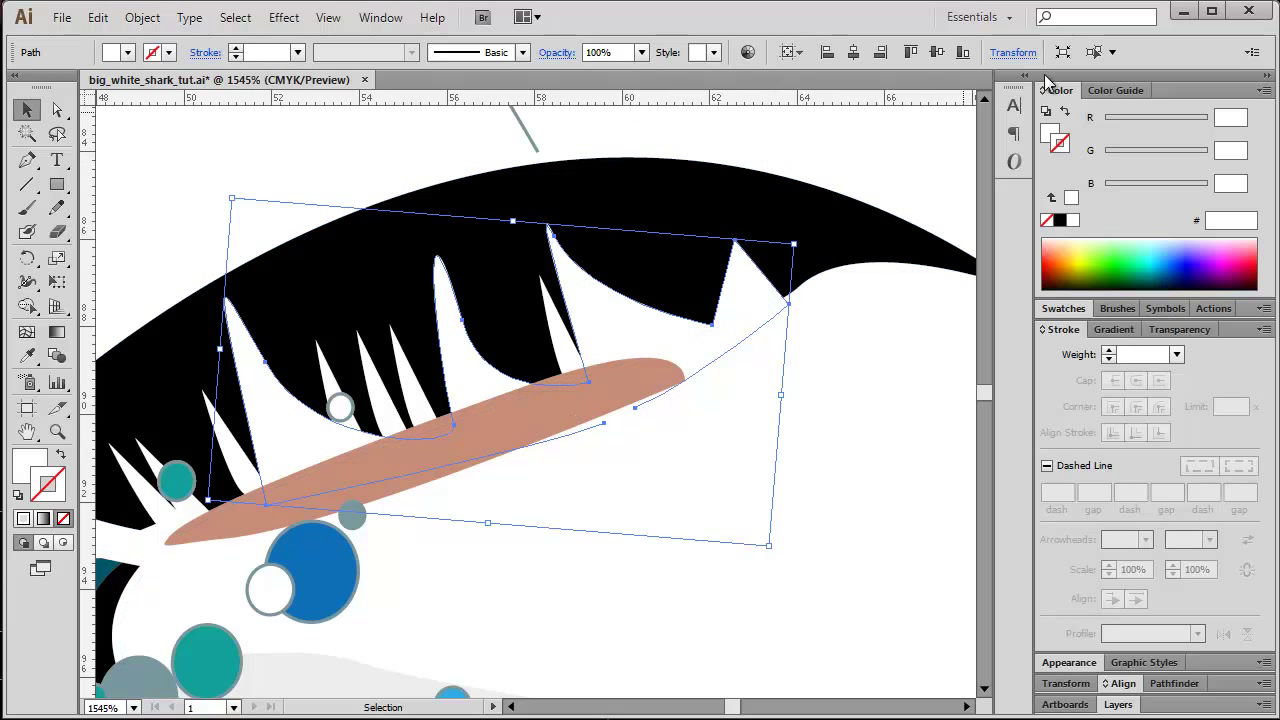
mouse_move(1062, 52)
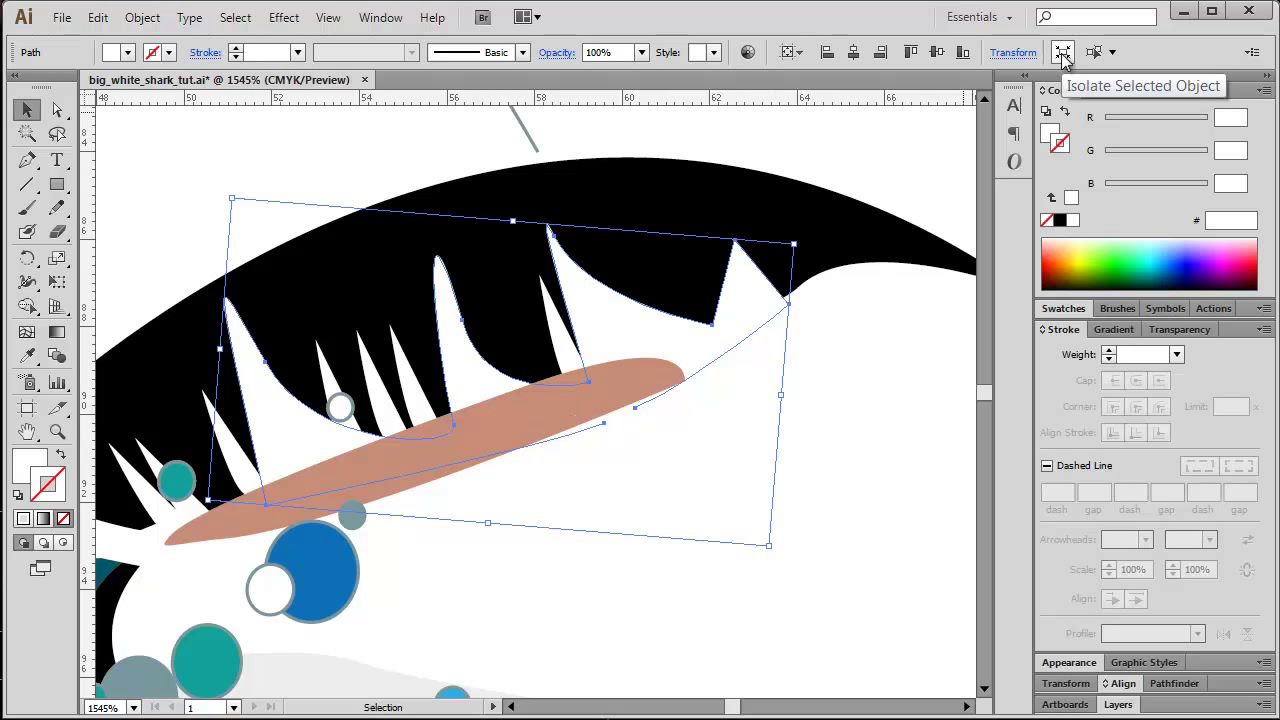
- Isolate the selected open path, dimming the rest of the shark
left_click(1062, 52)
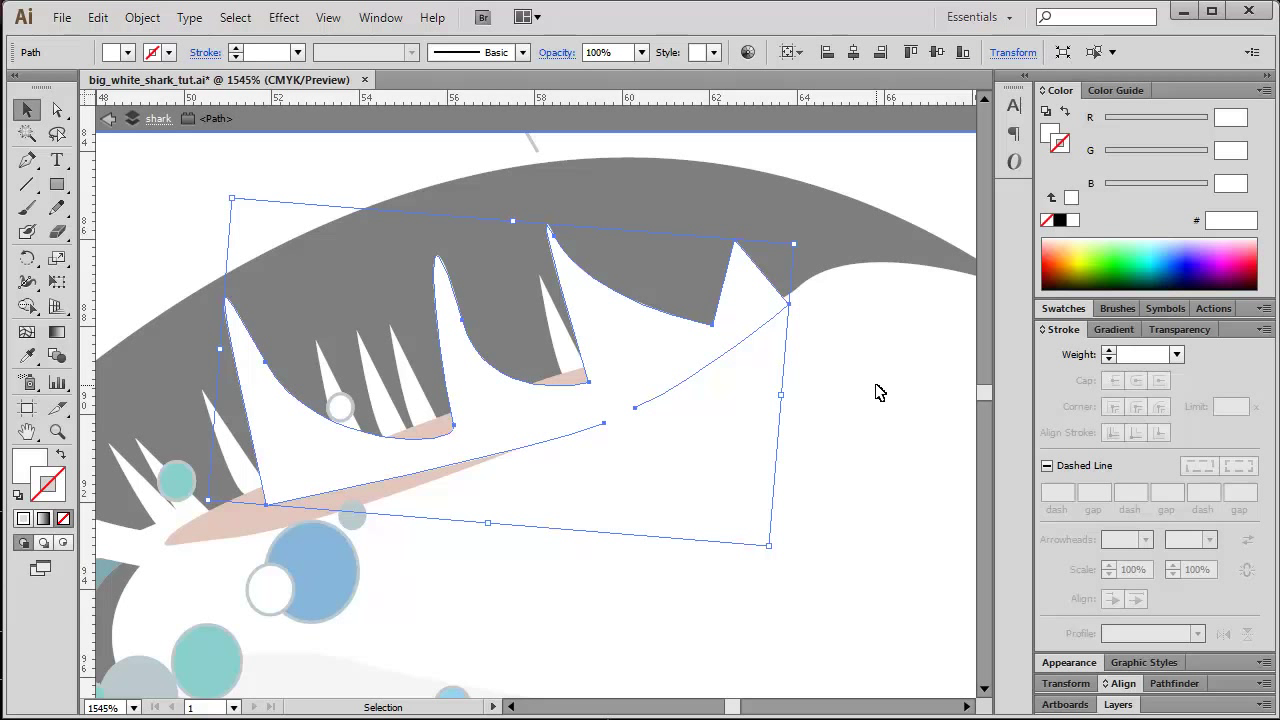
mouse_move(872, 396)
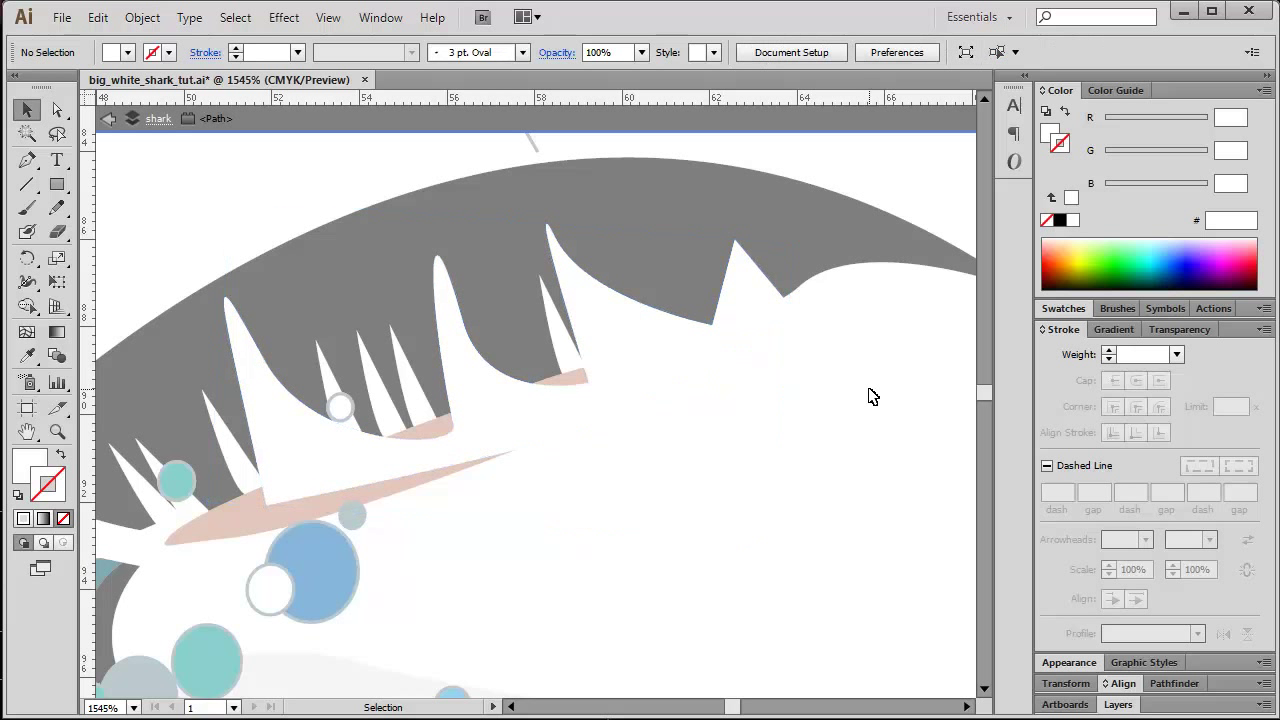
mouse_move(56, 110)
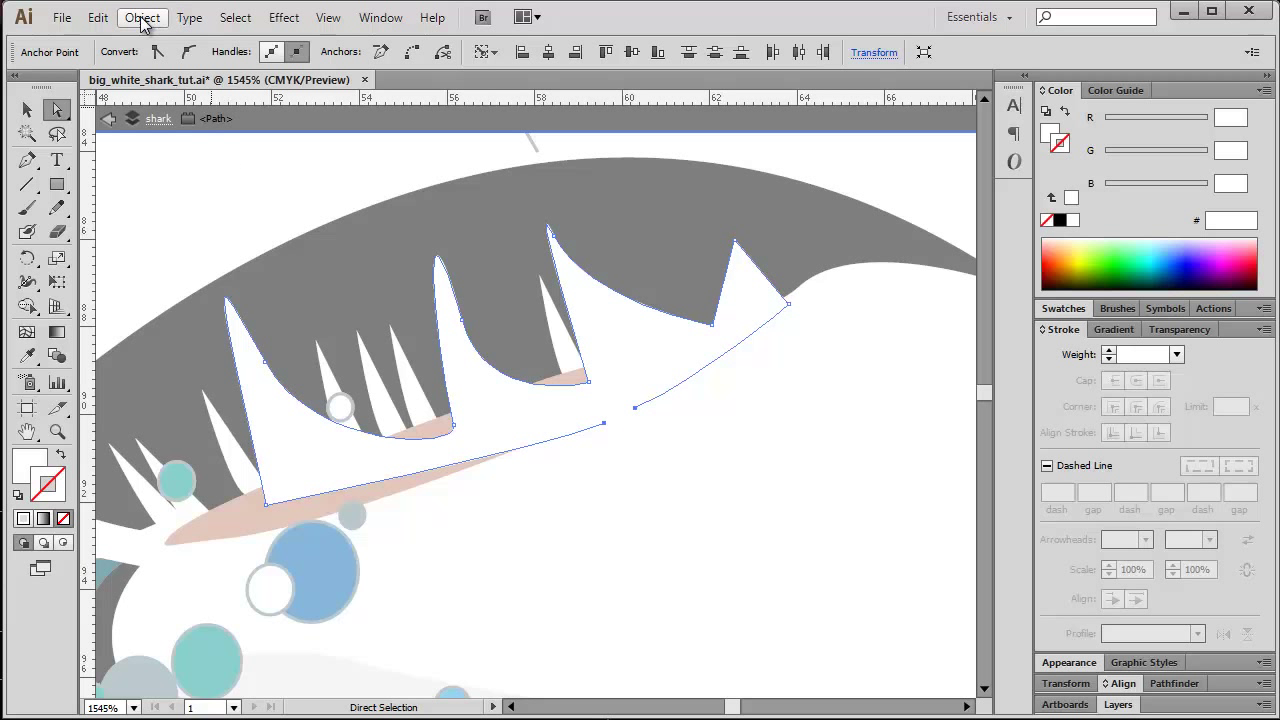
- Activate the Pen tool to rework the isolated open path across the teeth
left_click(142, 16)
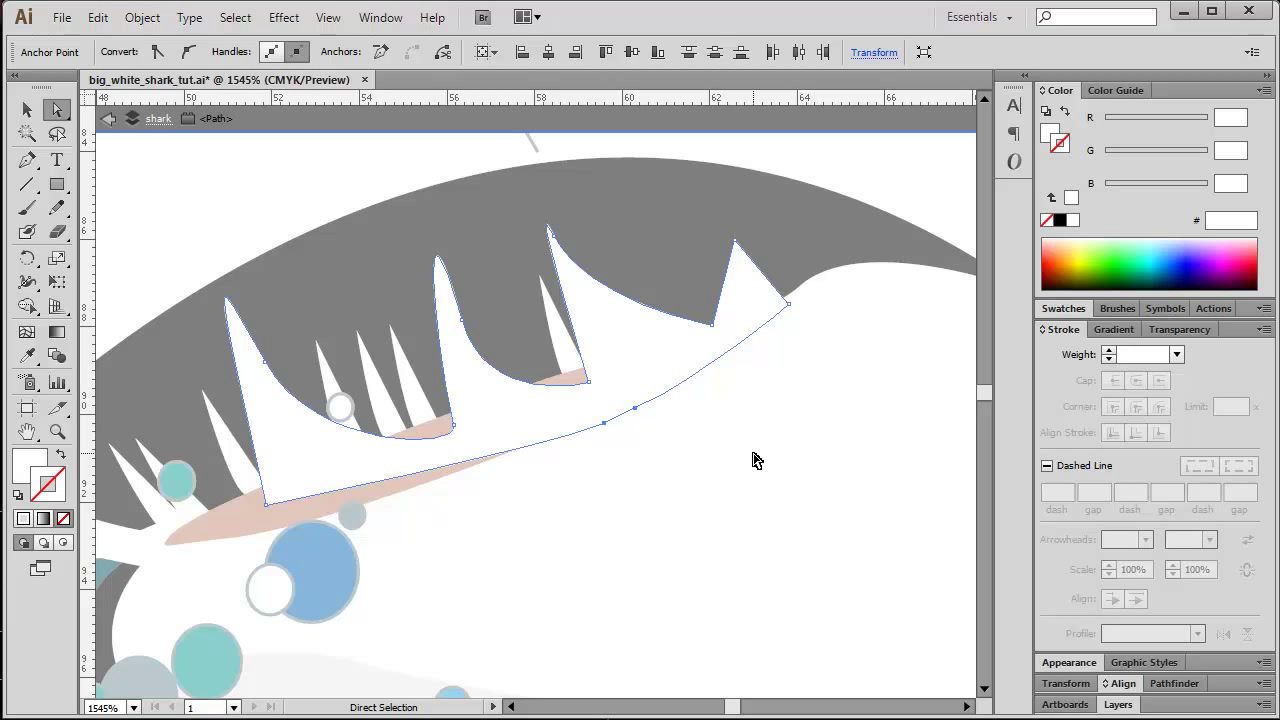
mouse_move(648, 432)
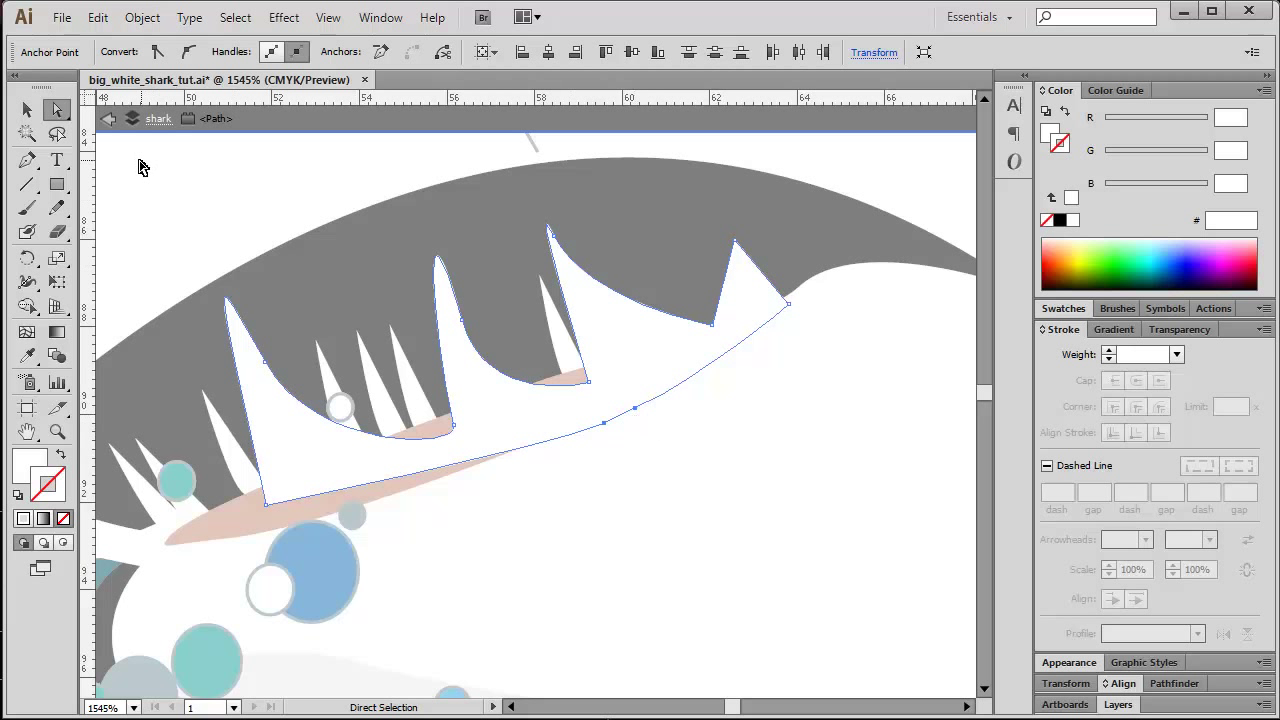
mouse_move(28, 160)
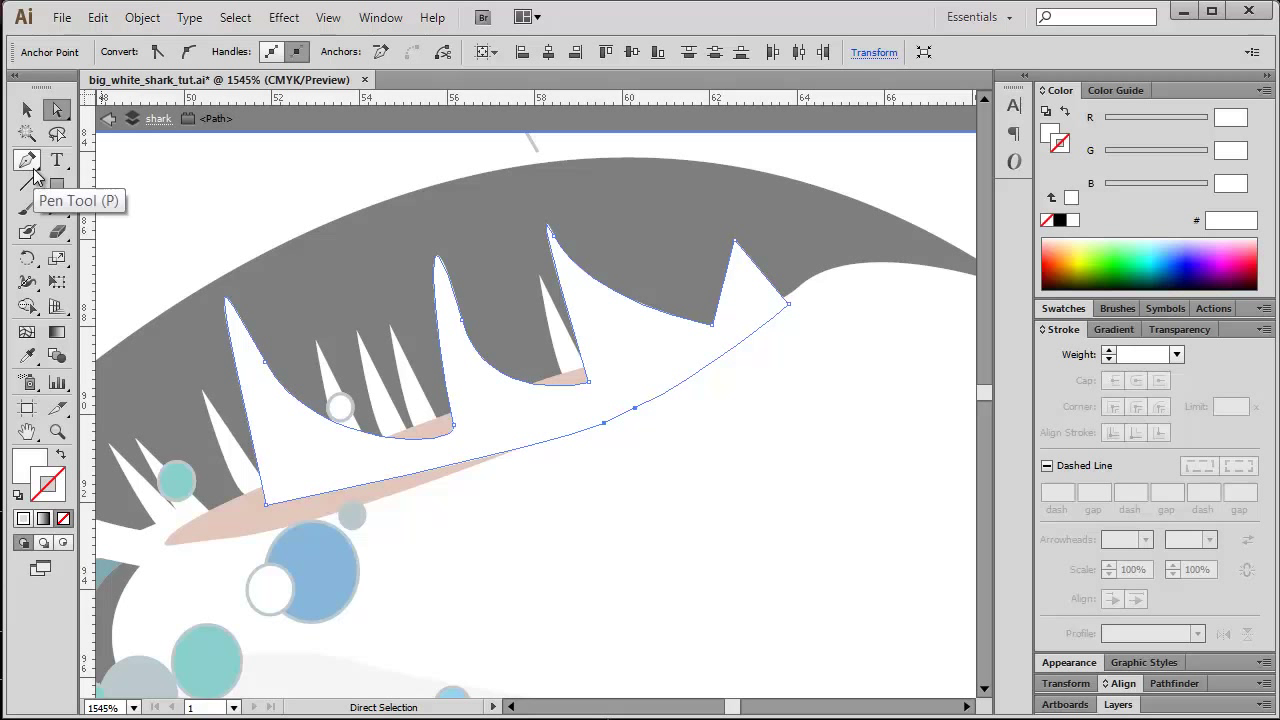
mouse_move(36, 170)
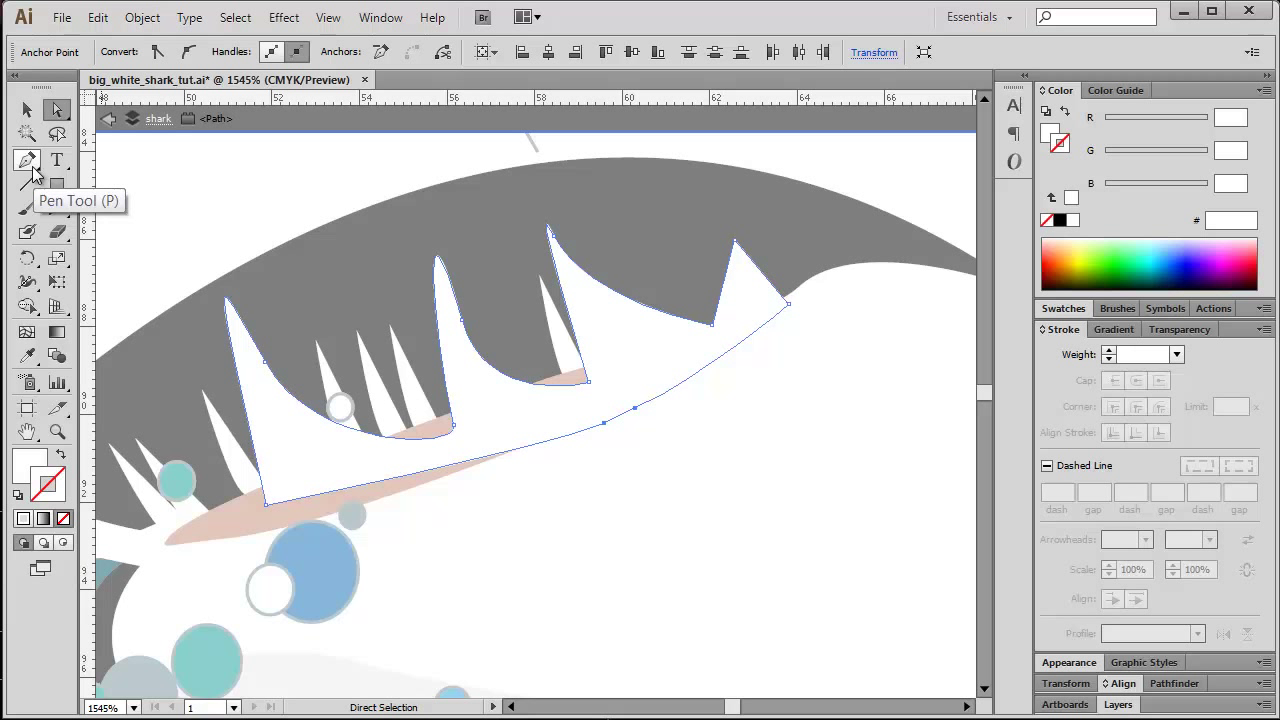
left_click(28, 160)
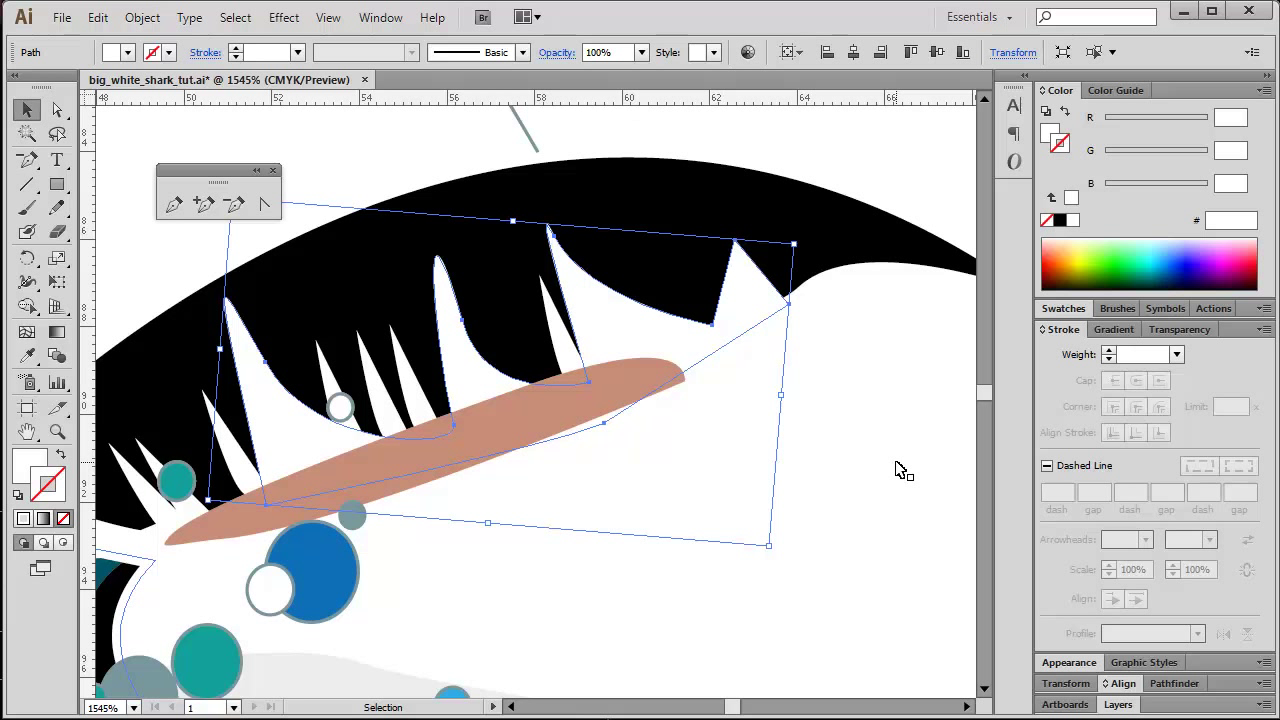
mouse_move(890, 470)
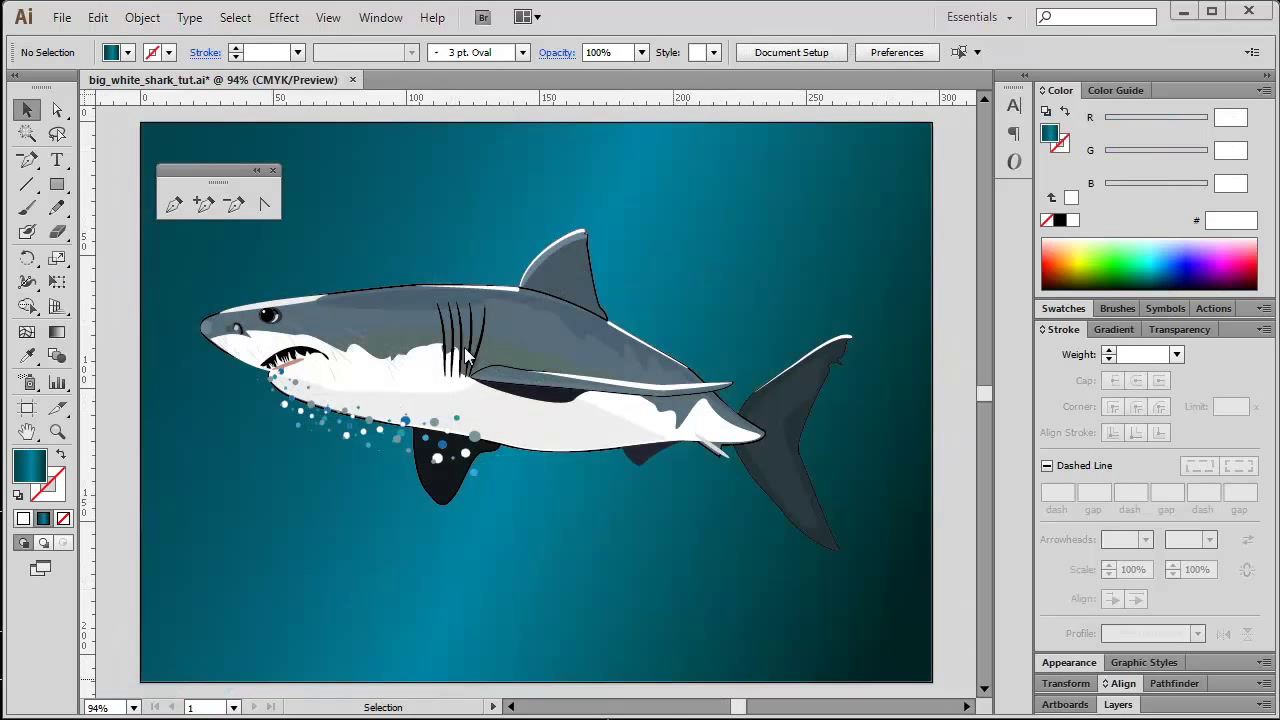
- Bring up the File menu to reach the installed scripts list
left_click(60, 16)
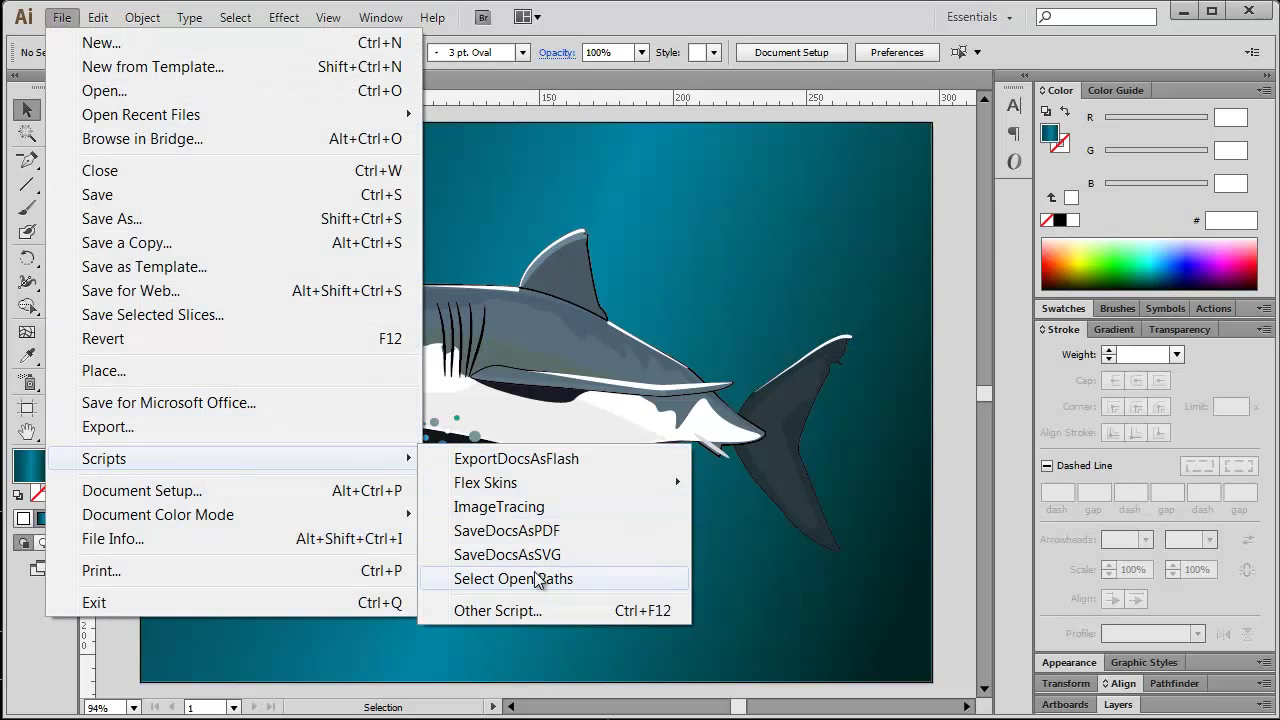
- Run the Select Open Paths script so every open path on the shark is selected
left_click(514, 578)
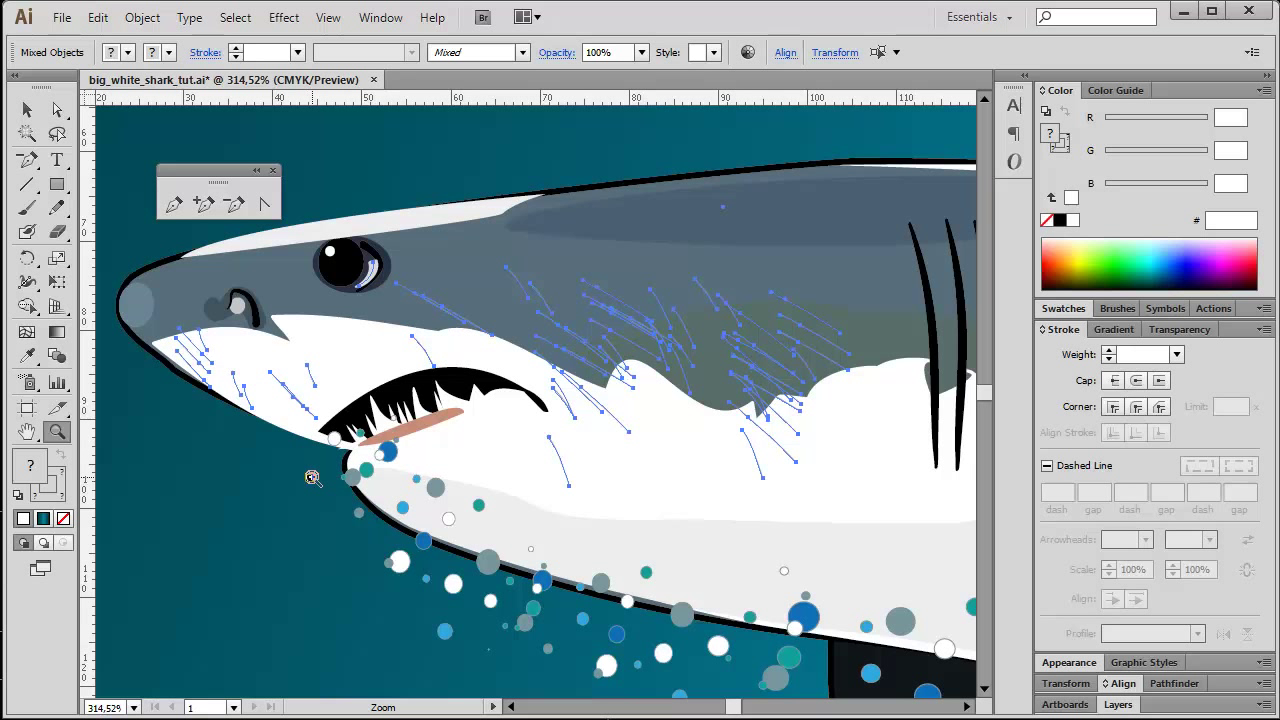
mouse_move(1090, 196)
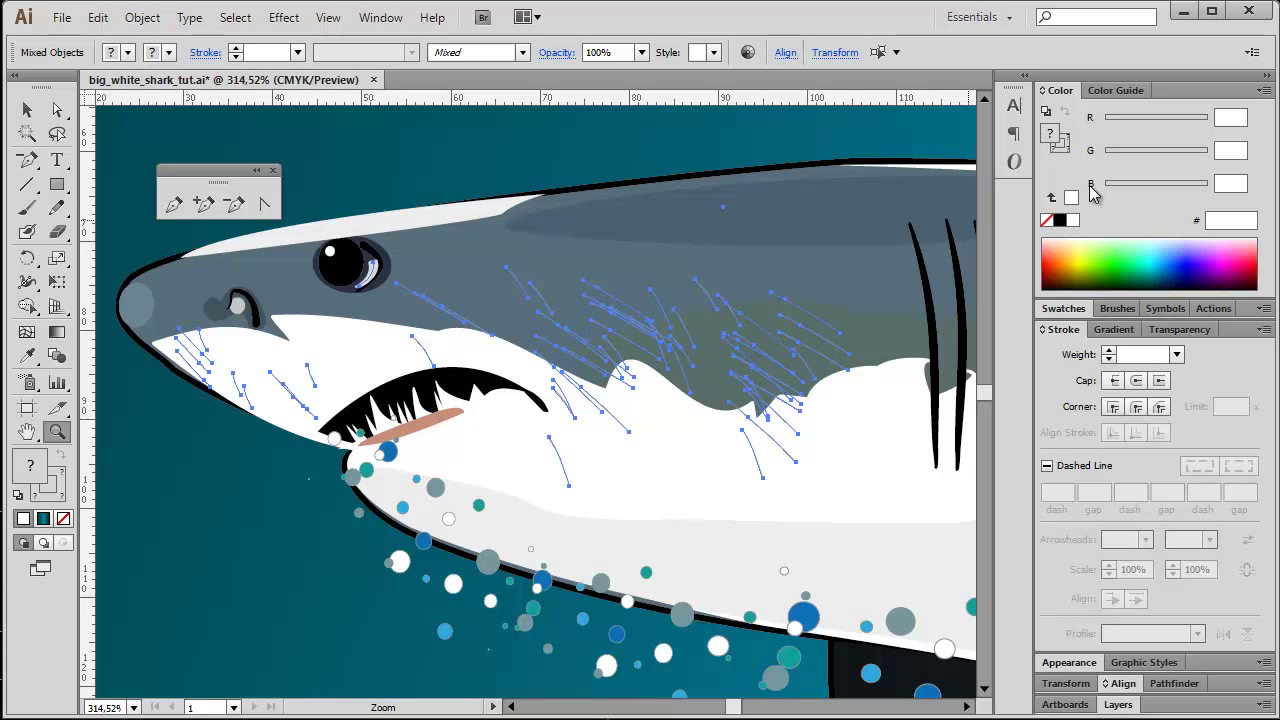
mouse_move(668, 316)
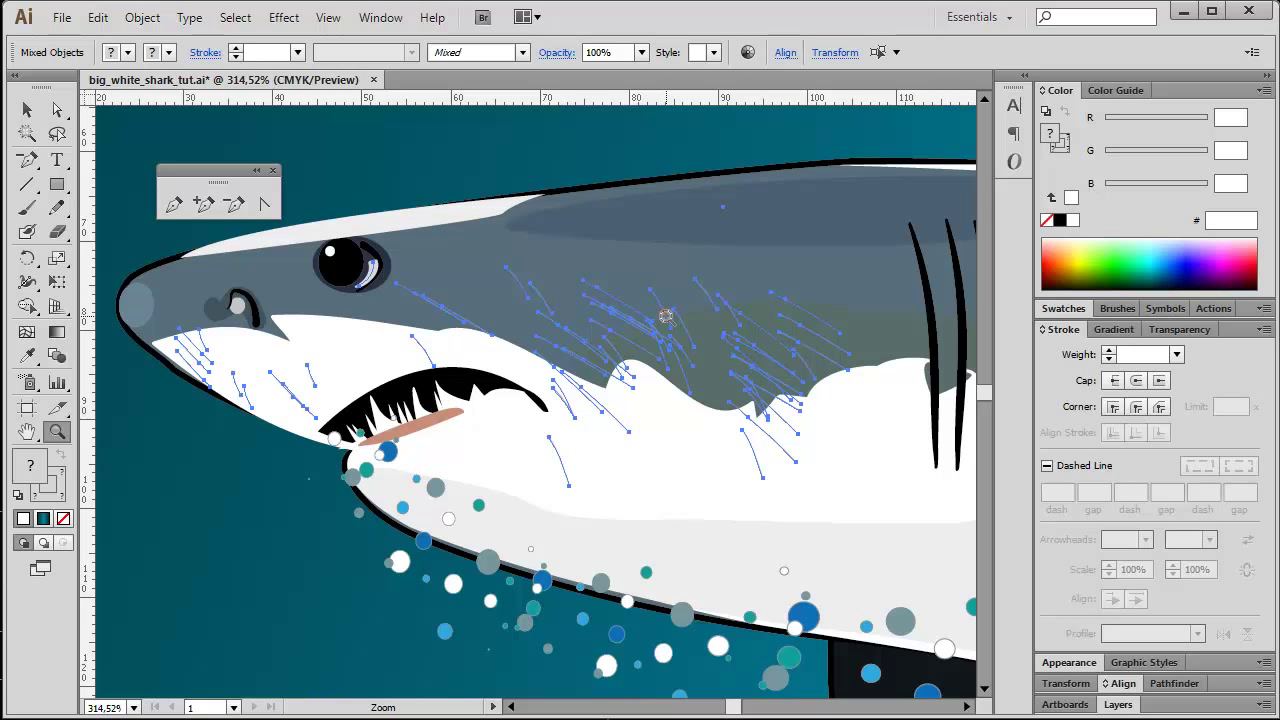
mouse_move(1098, 138)
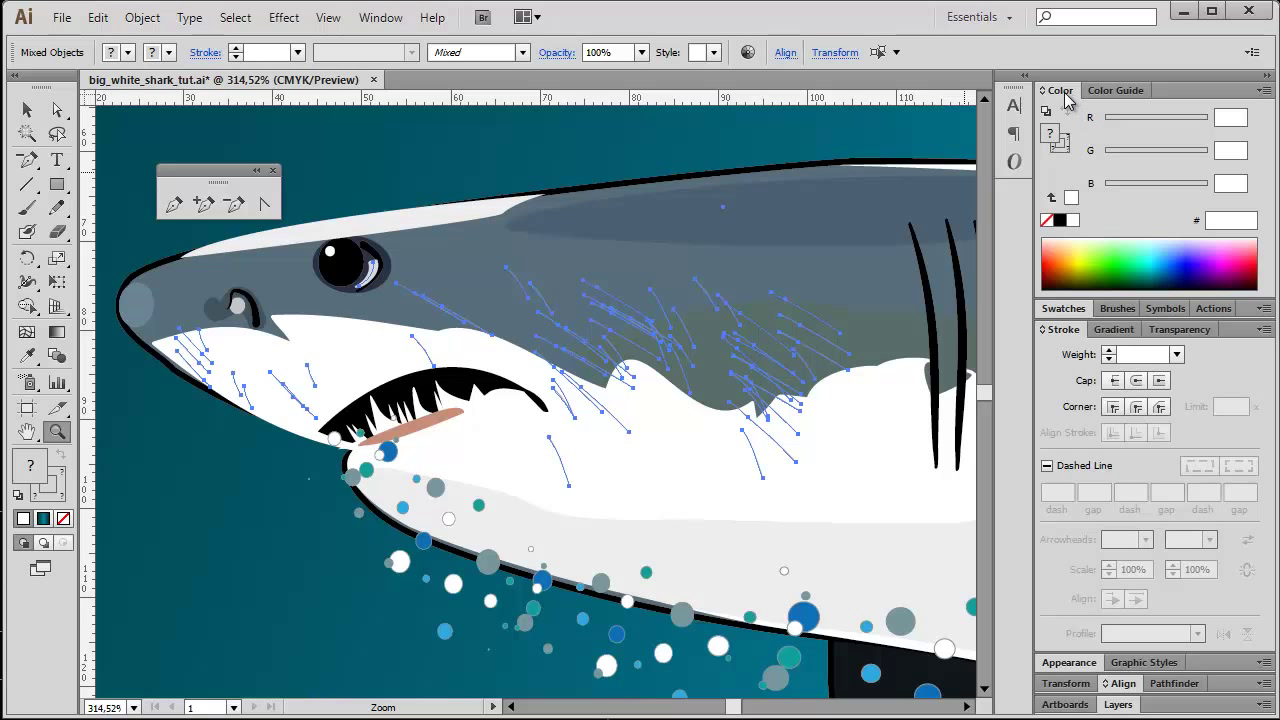
mouse_move(1056, 144)
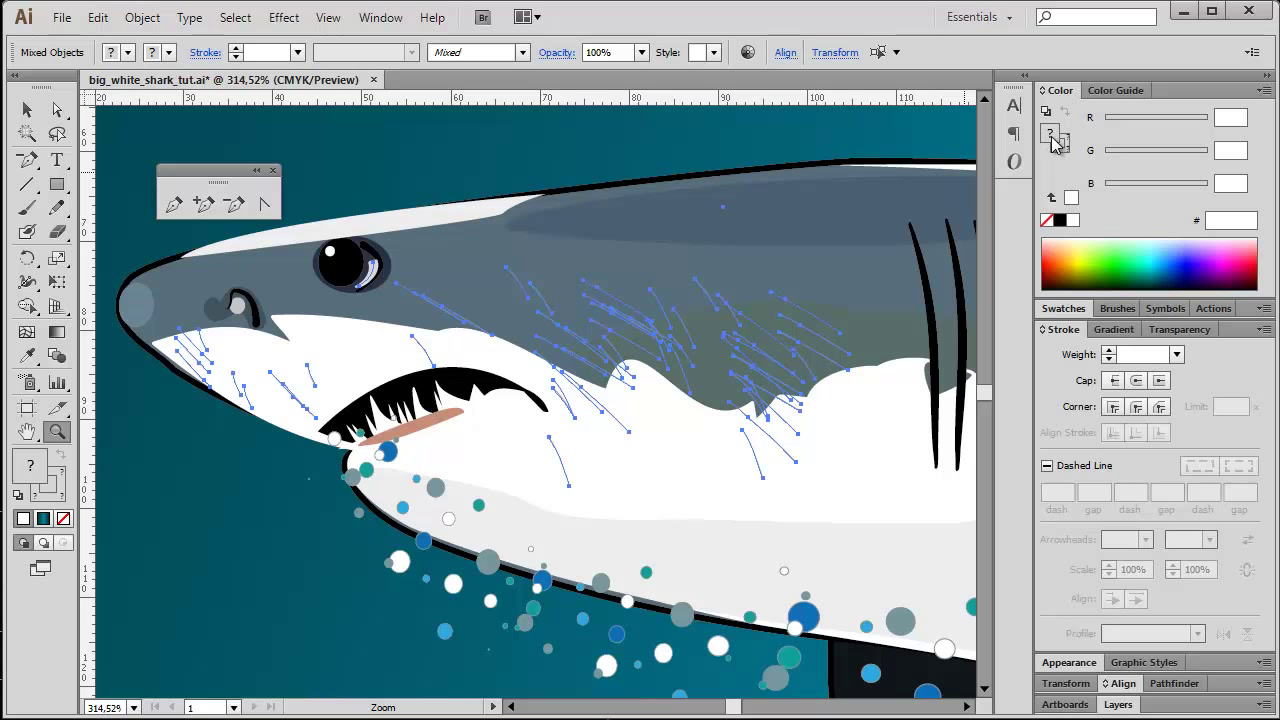
mouse_move(1048, 136)
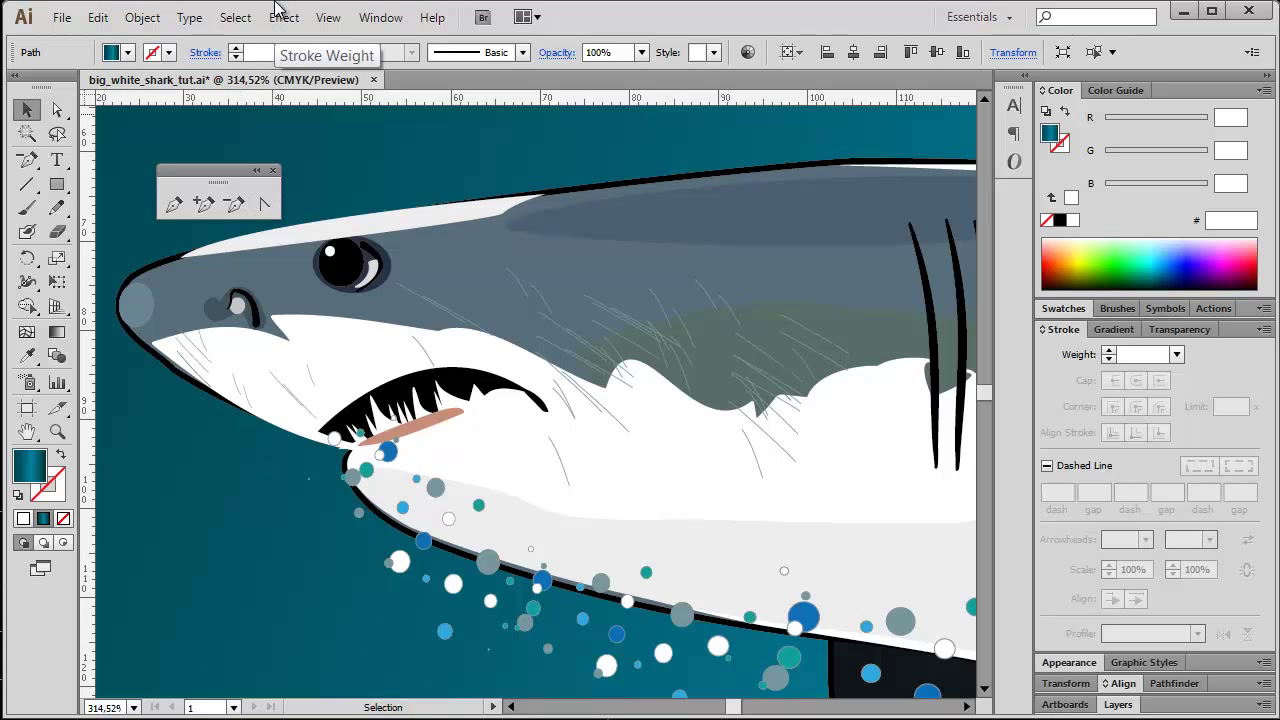
- Select the eye's curved highlight path and remove its black fill
left_click(236, 16)
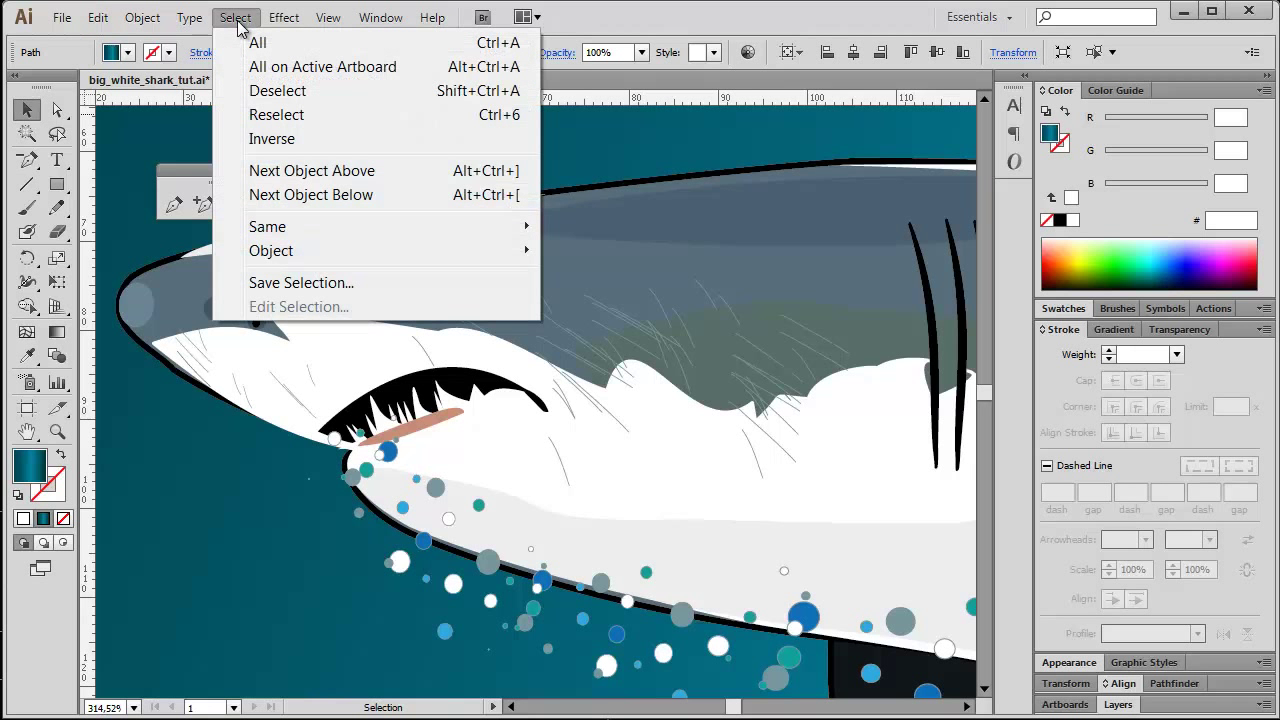
mouse_move(272, 252)
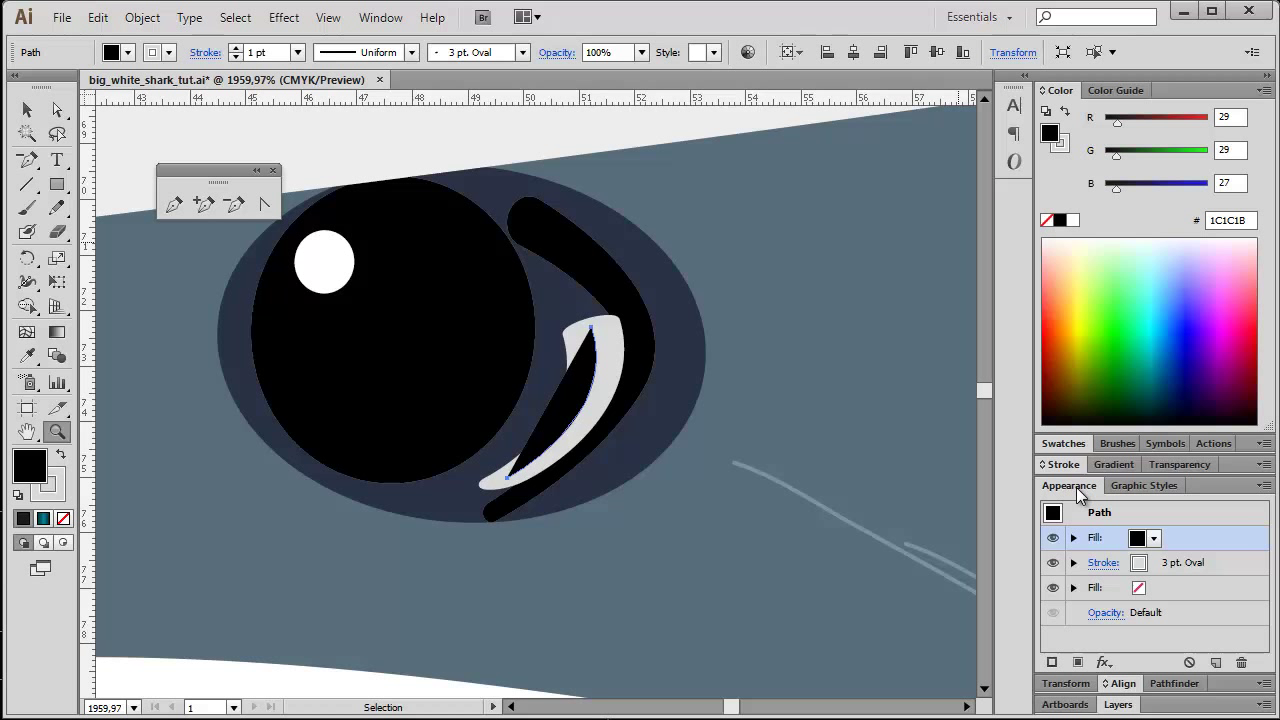
mouse_move(1152, 544)
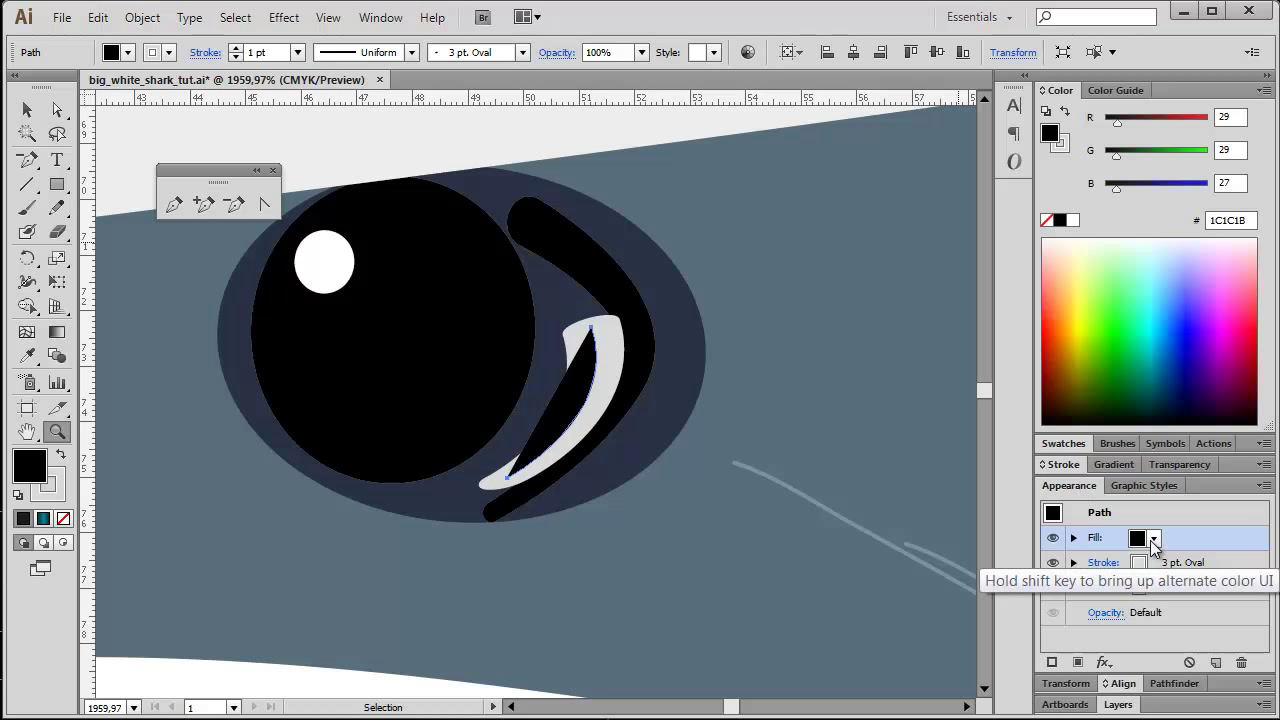
left_click(1152, 538)
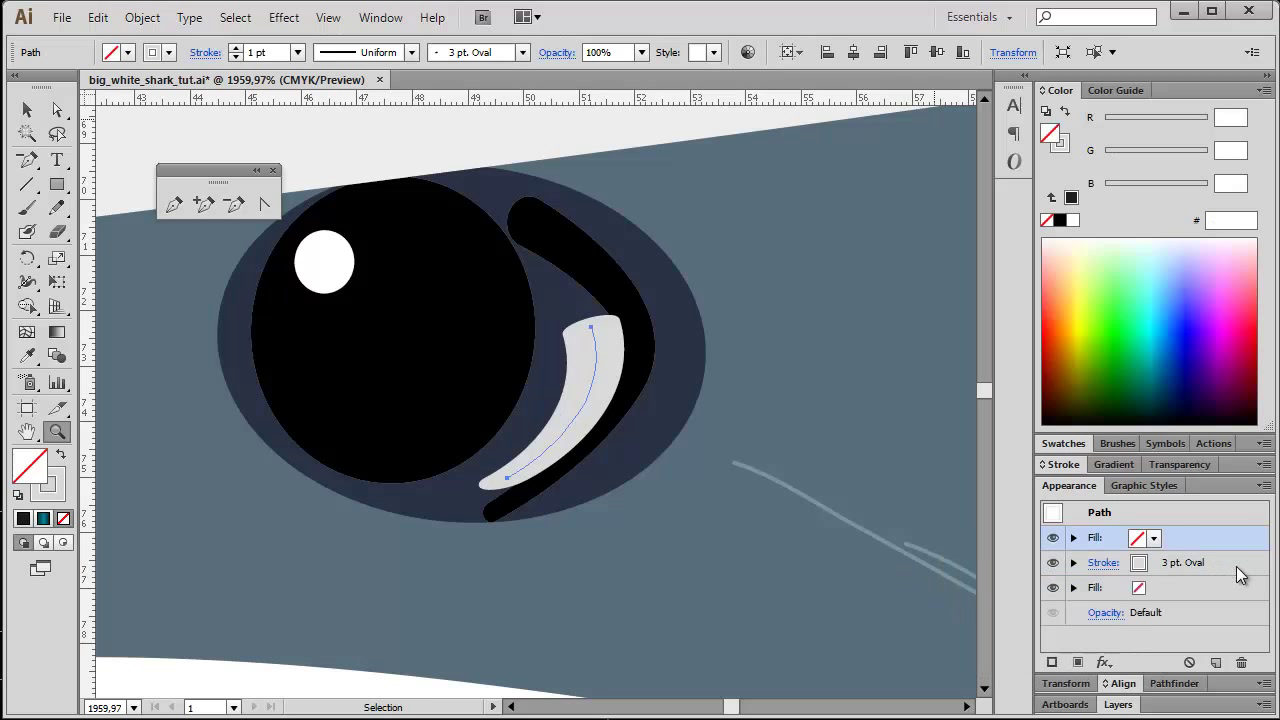
mouse_move(1170, 578)
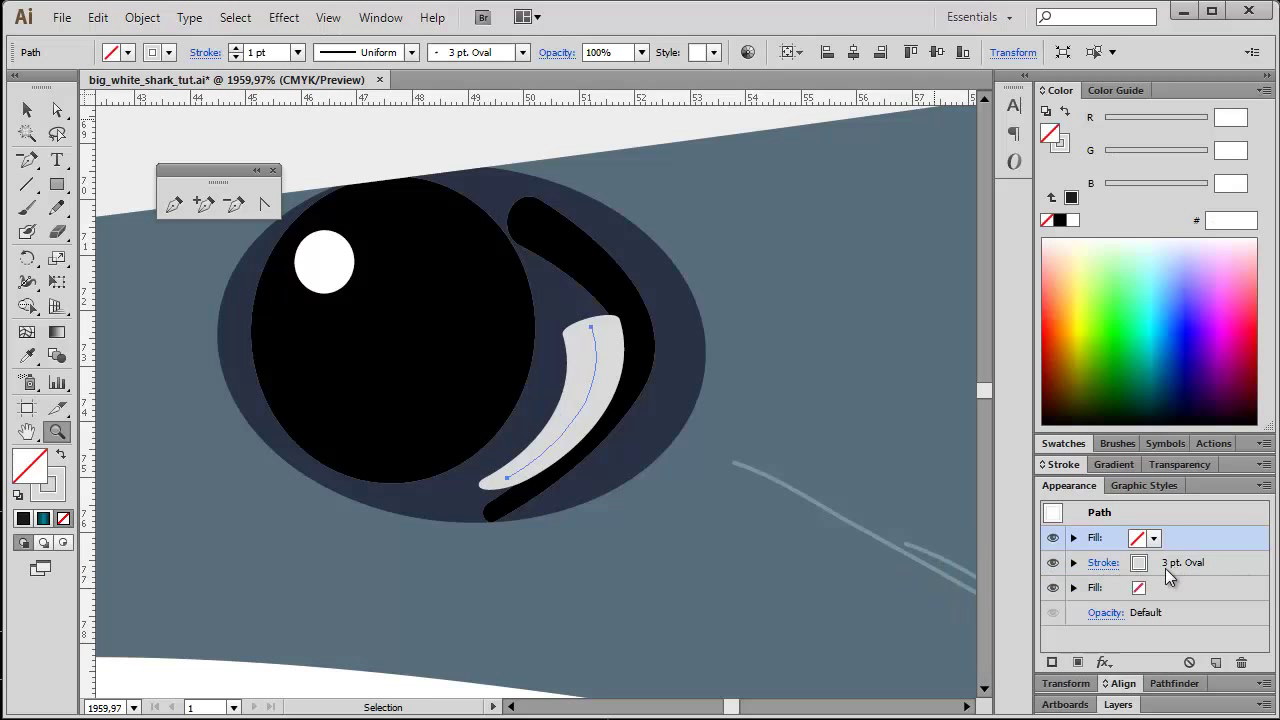
mouse_move(1210, 580)
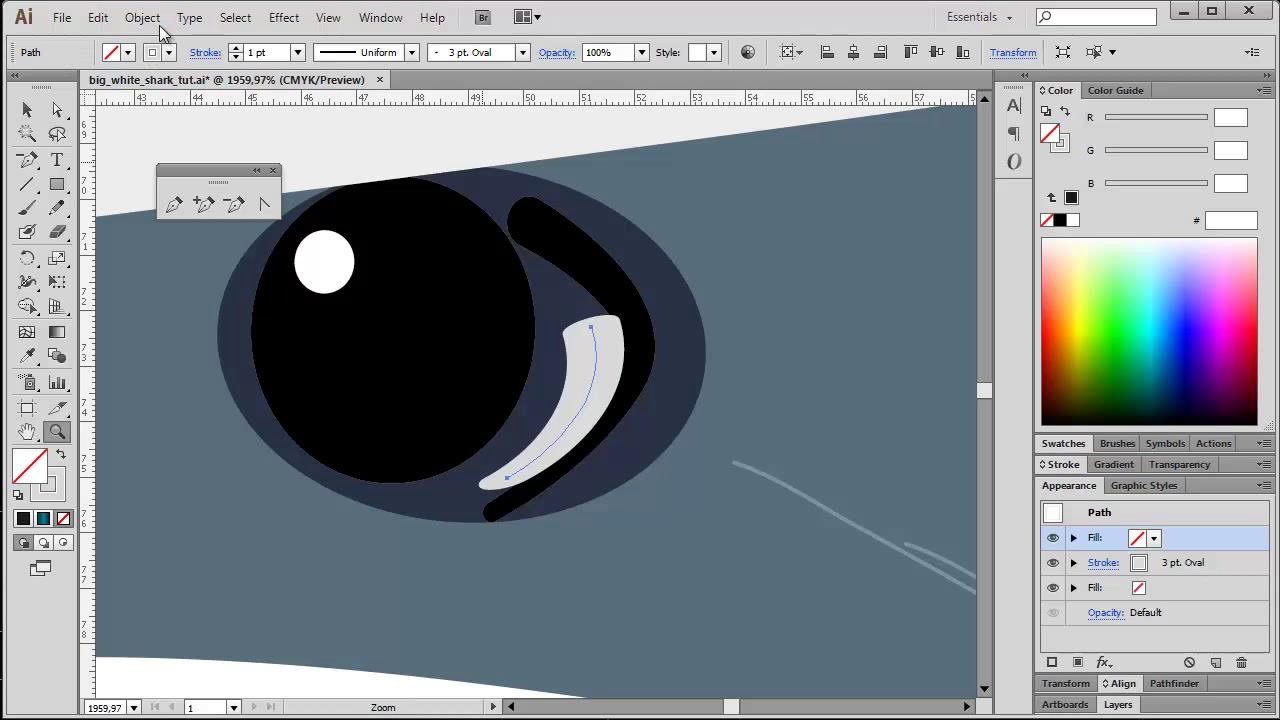
- Outline the highlight's stroke into a filled grey shape with no stroke
left_click(142, 16)
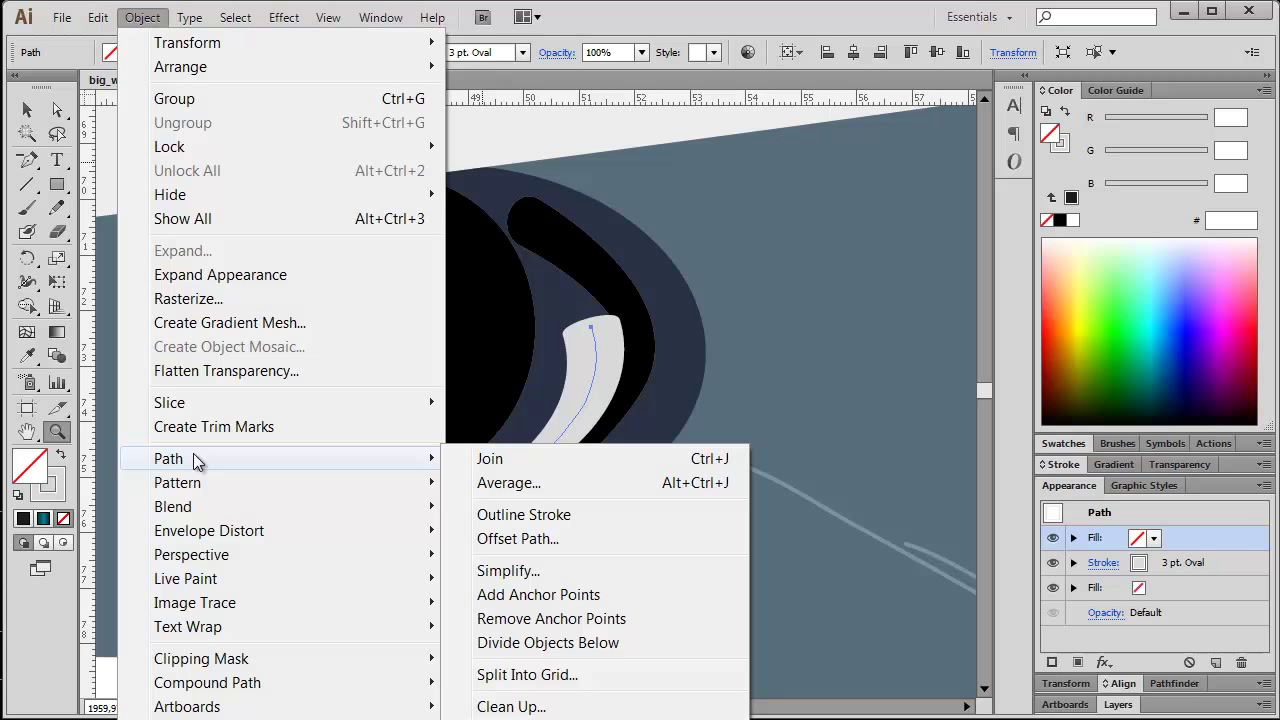
mouse_move(524, 514)
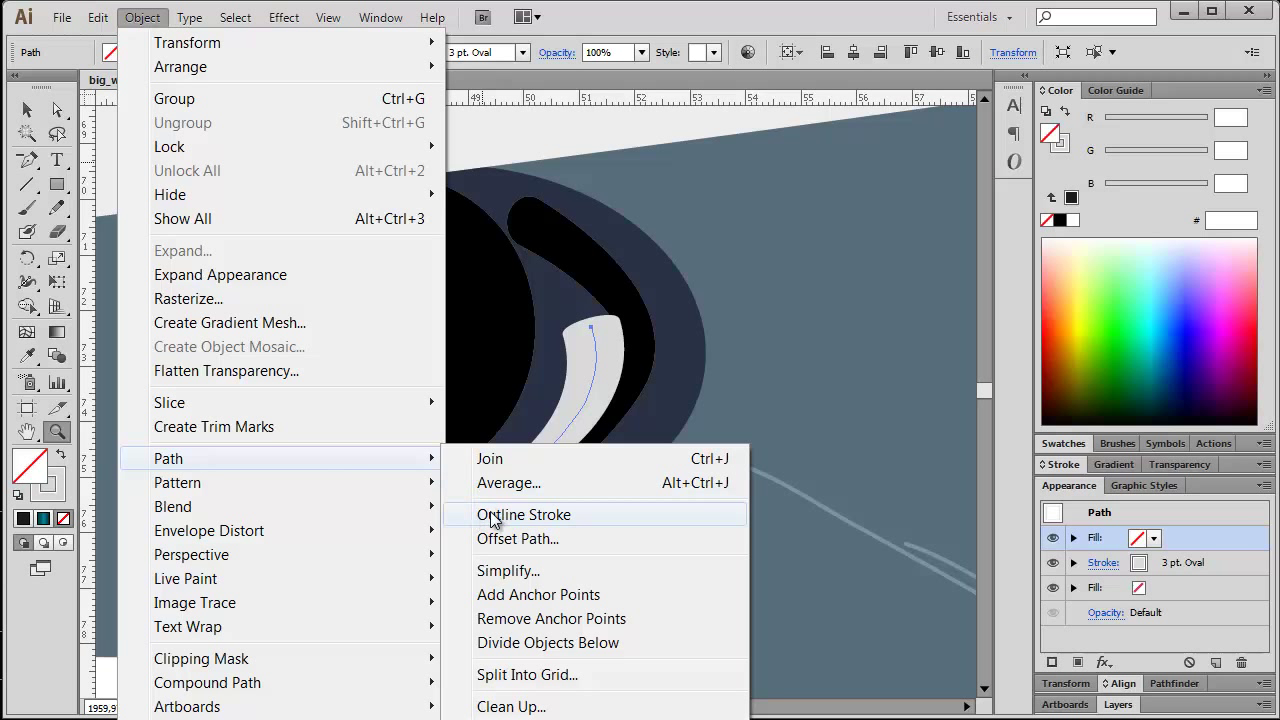
left_click(524, 514)
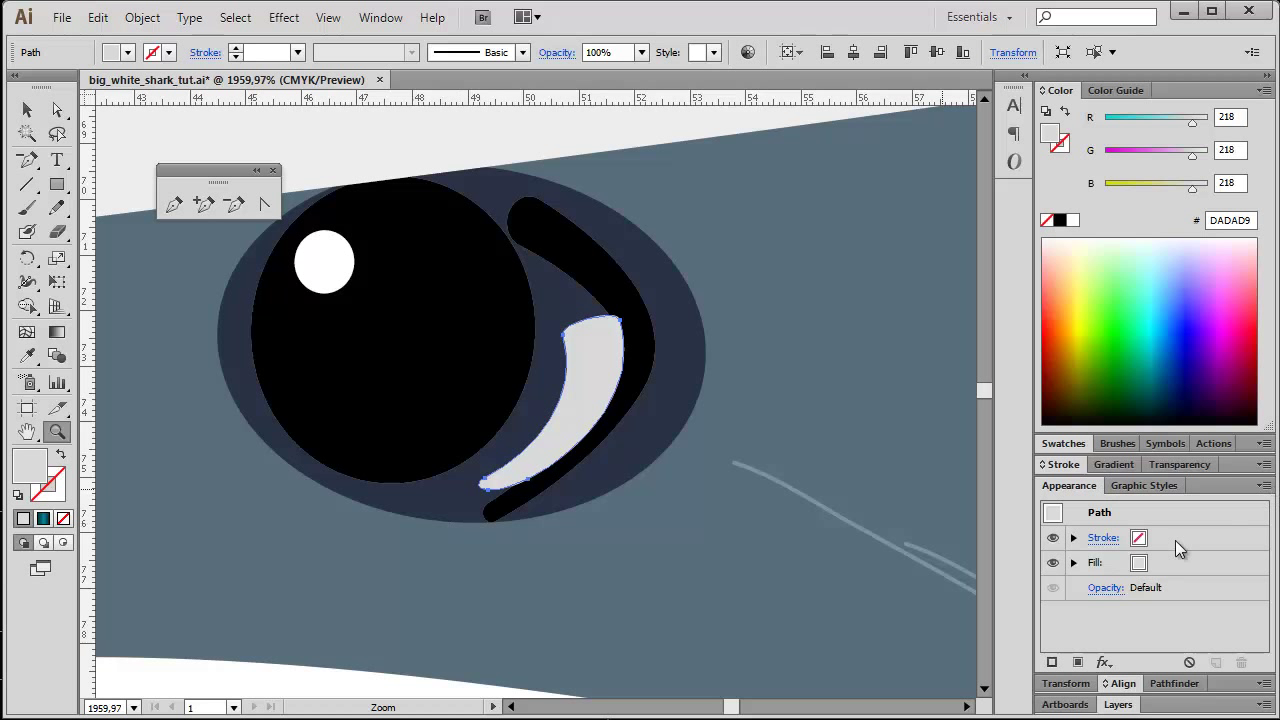
mouse_move(1096, 584)
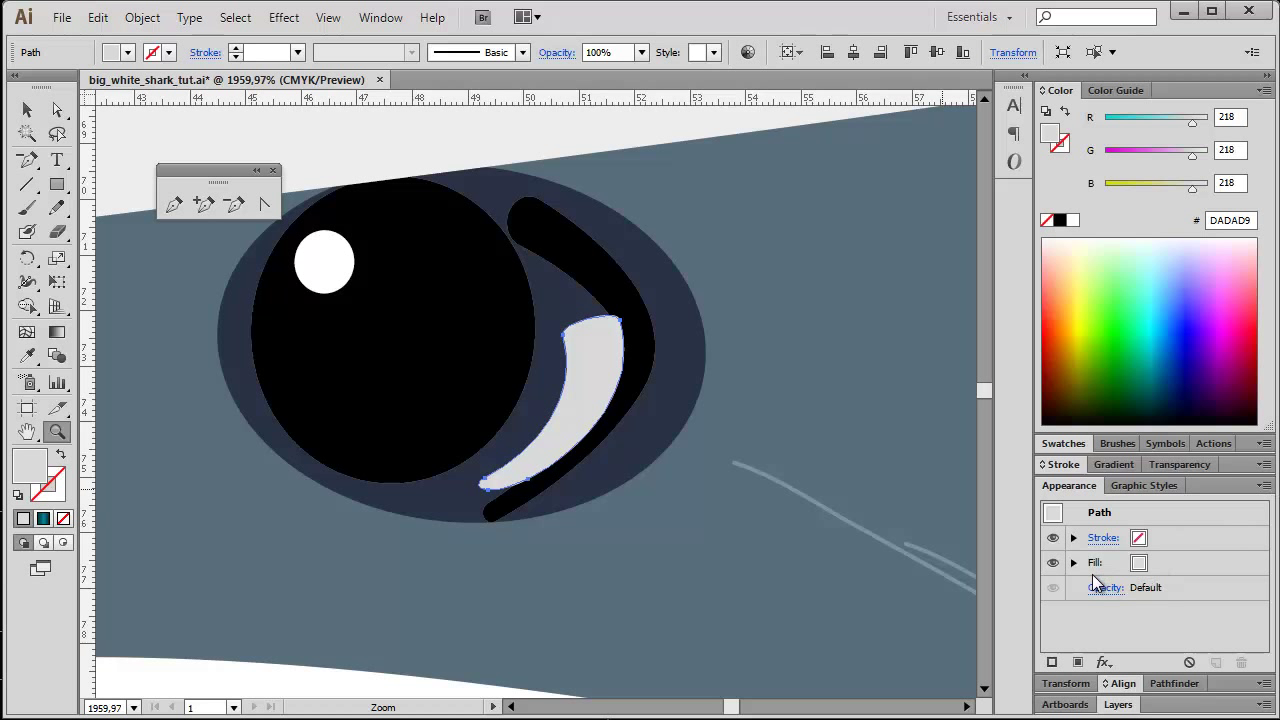
mouse_move(1096, 578)
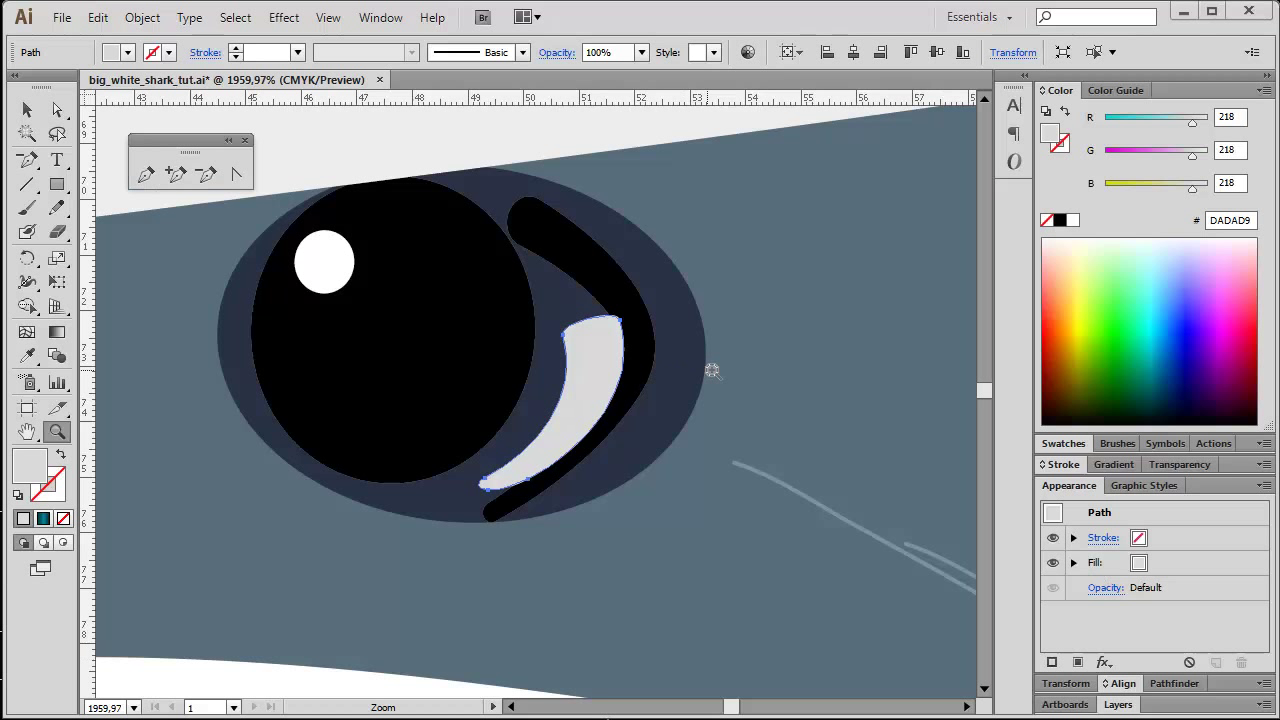
mouse_move(728, 370)
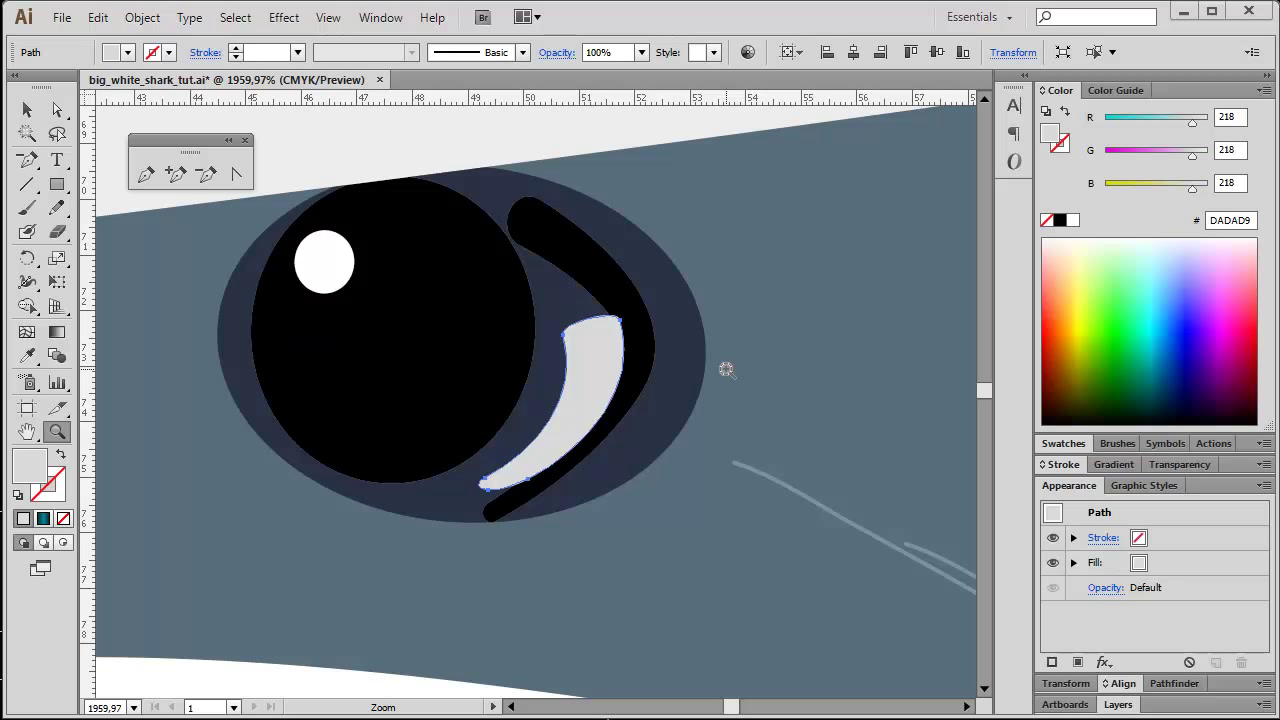
- Apply a default Drop Shadow (Multiply, 75%) to the dark blue eye ellipse
left_click(28, 110)
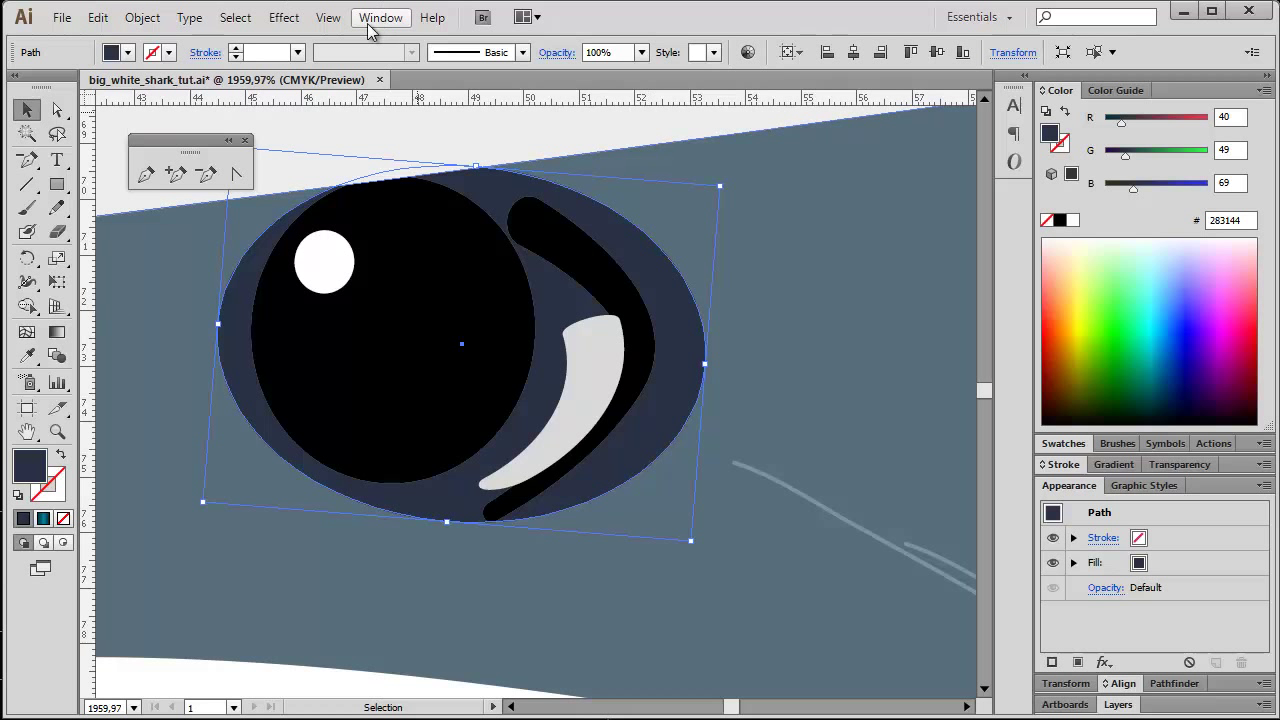
left_click(284, 16)
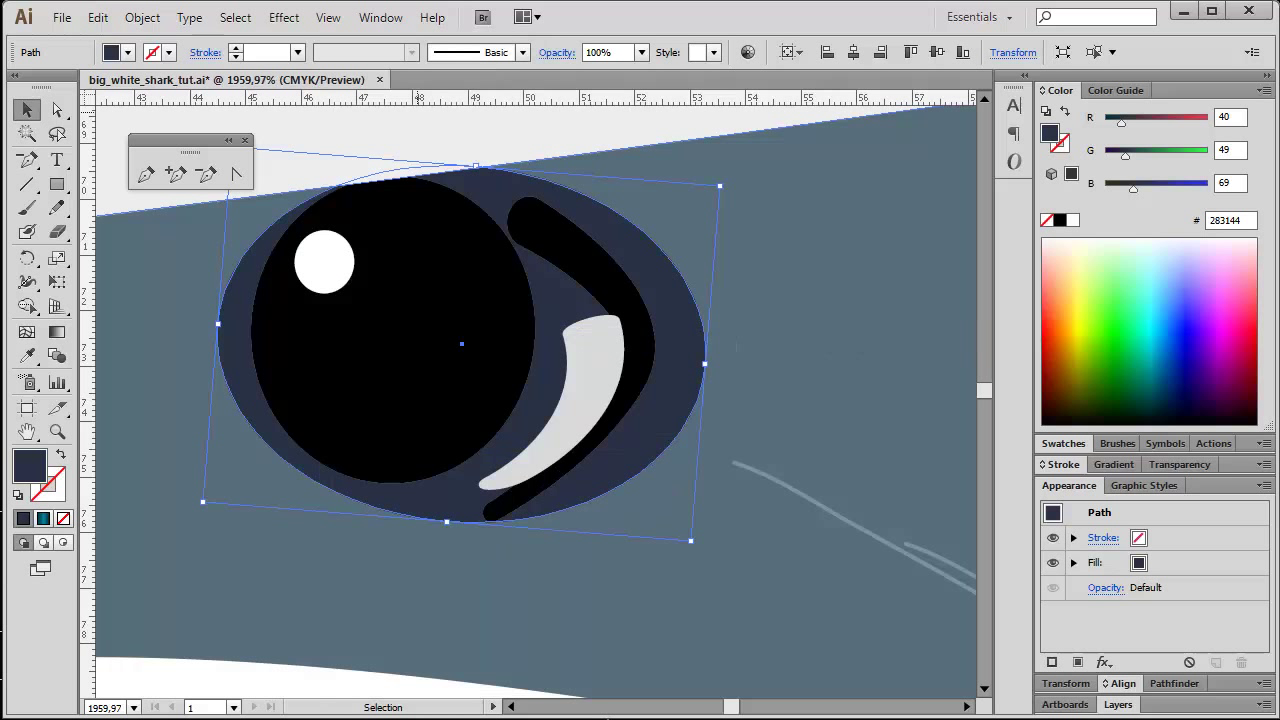
left_click(284, 16)
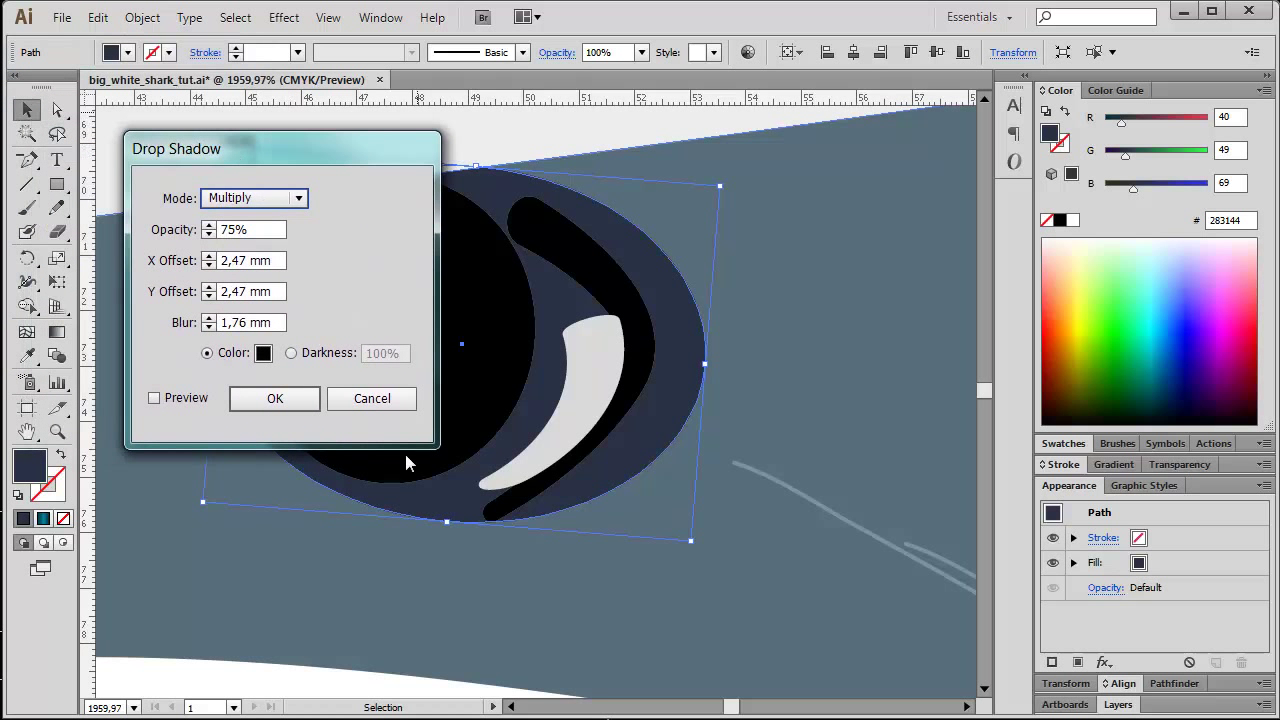
left_click(274, 398)
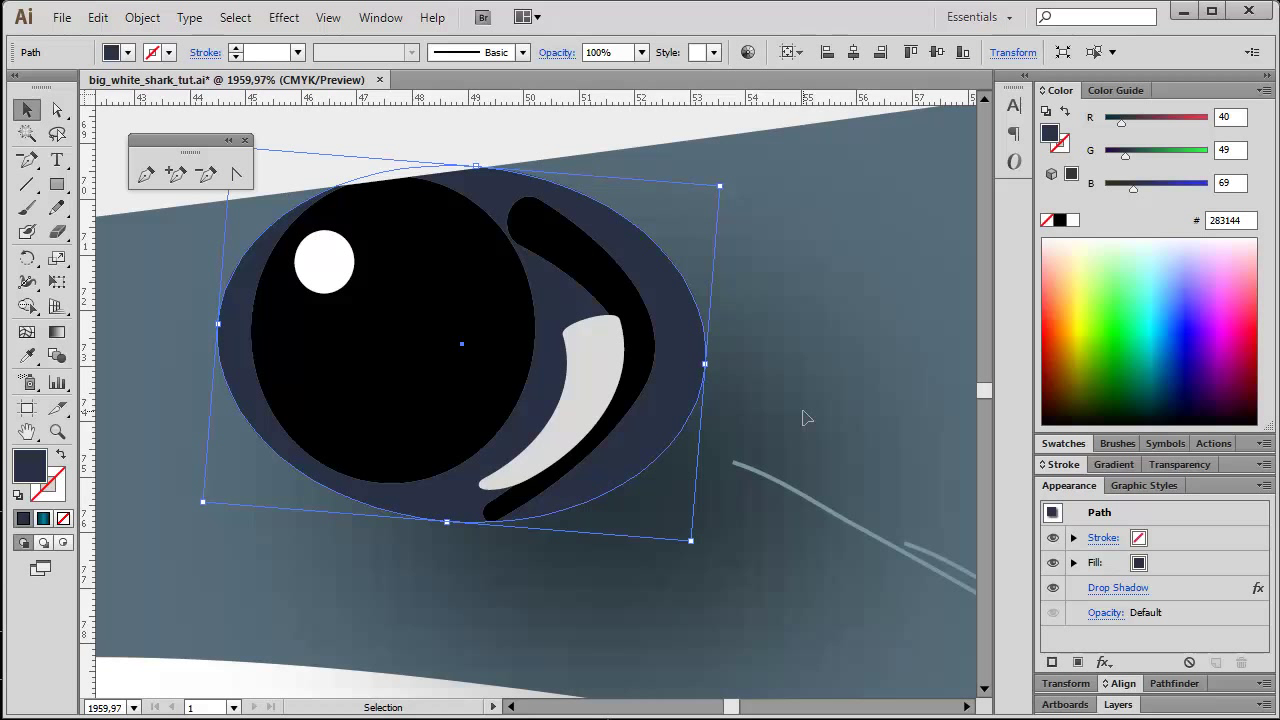
mouse_move(858, 352)
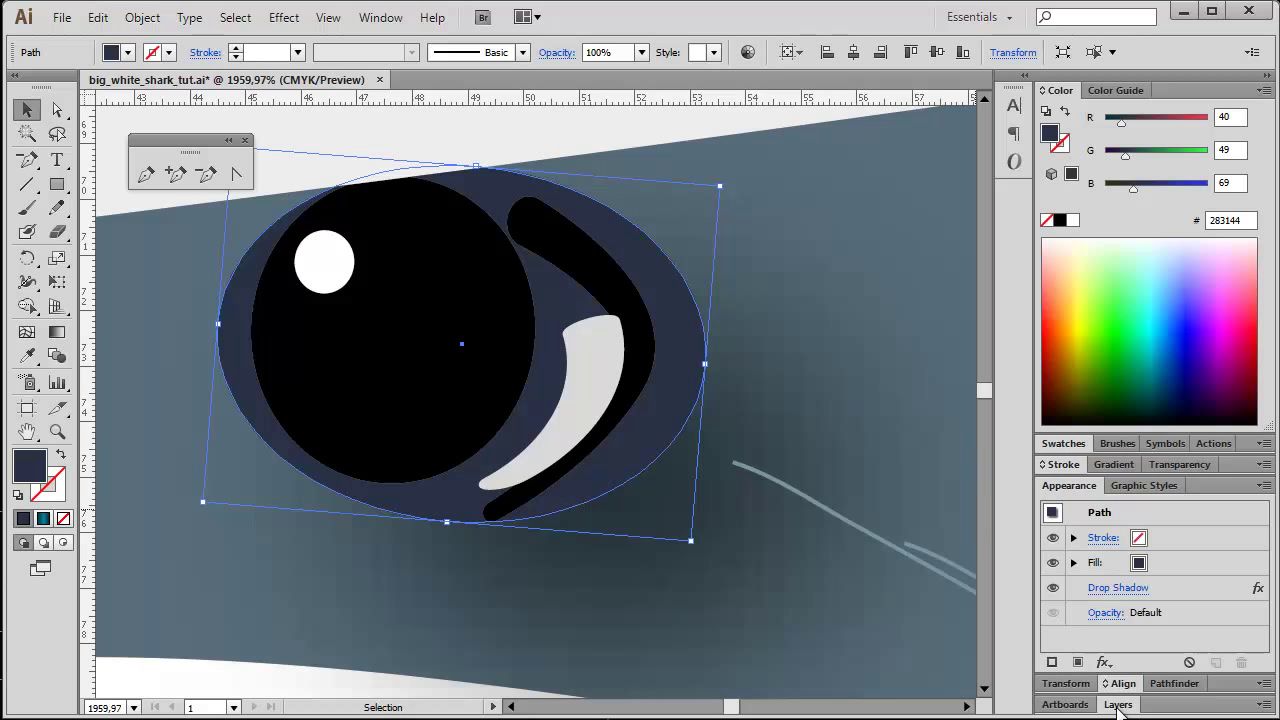
- Expand the shark layer in Layers and locate the shadowed eye ellipse path
left_click(1118, 704)
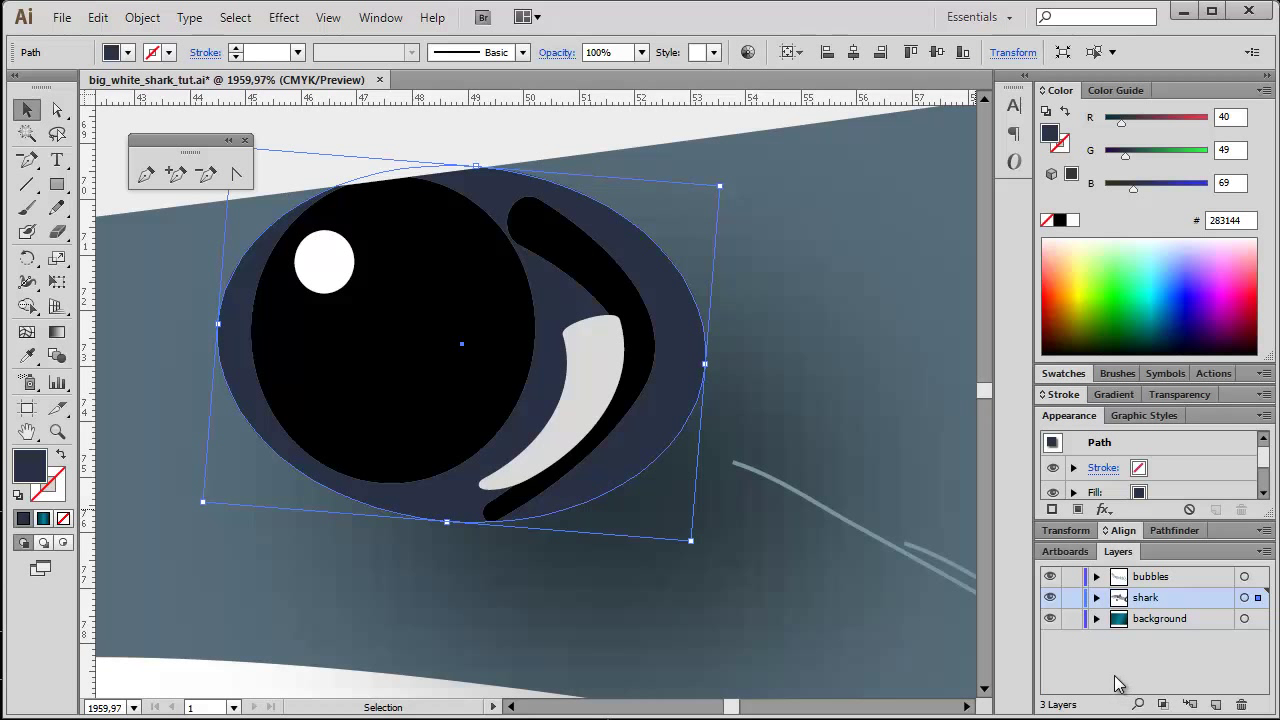
mouse_move(1092, 610)
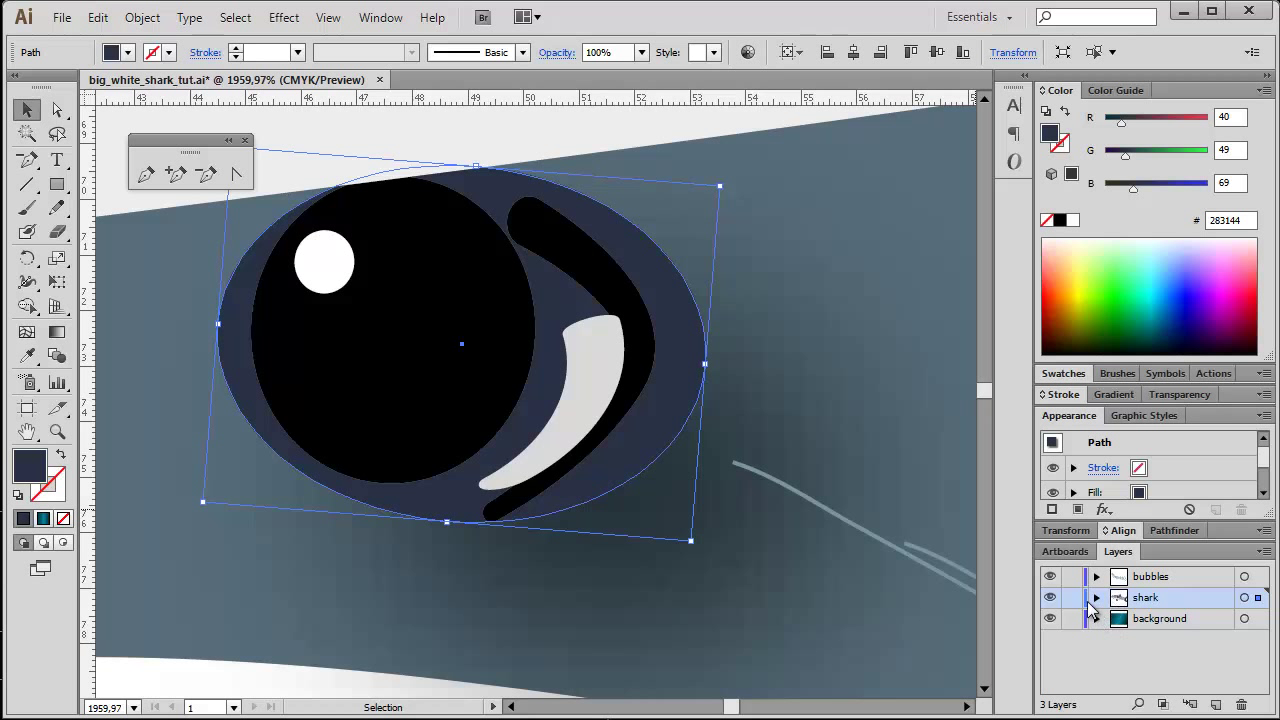
left_click(1096, 596)
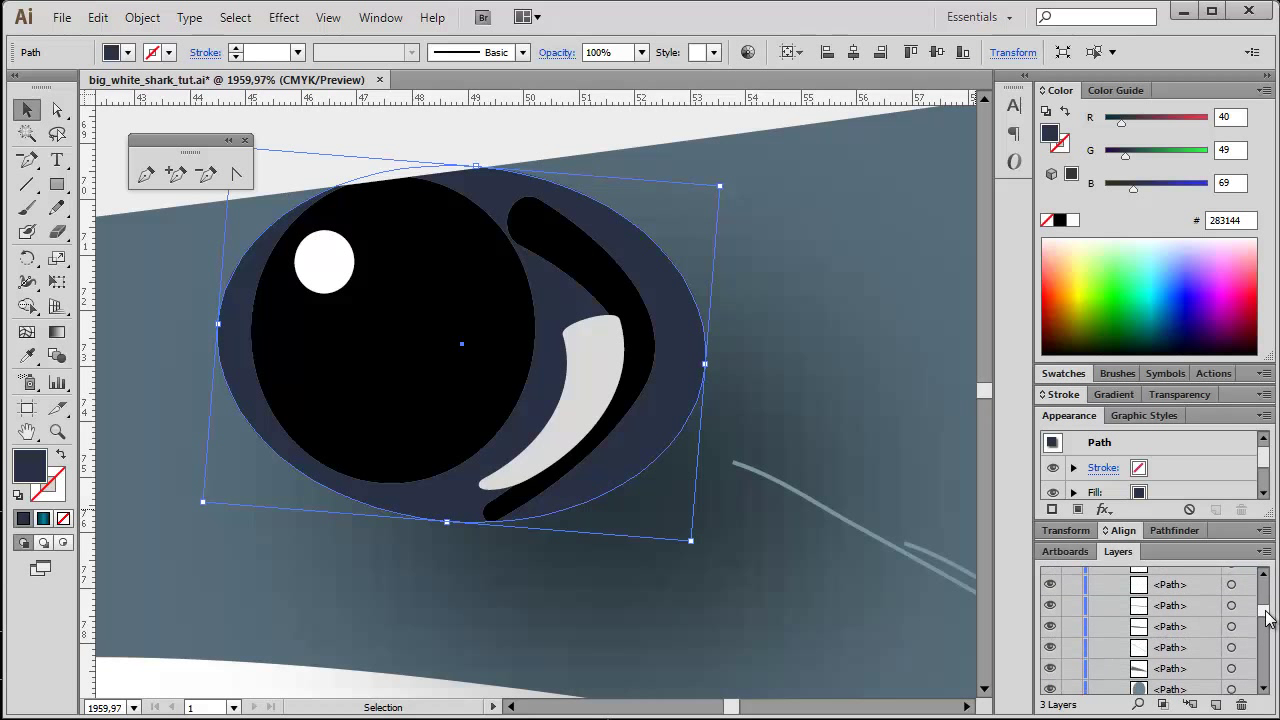
scroll("down", 3)
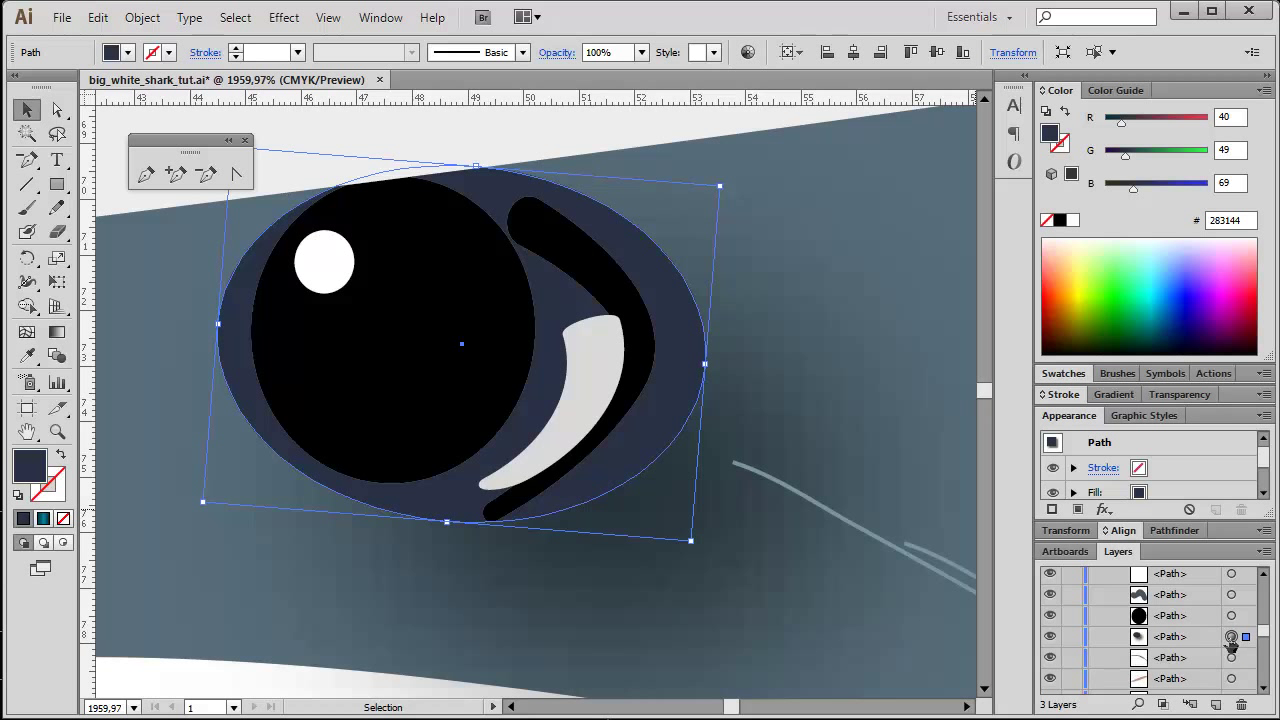
mouse_move(1232, 636)
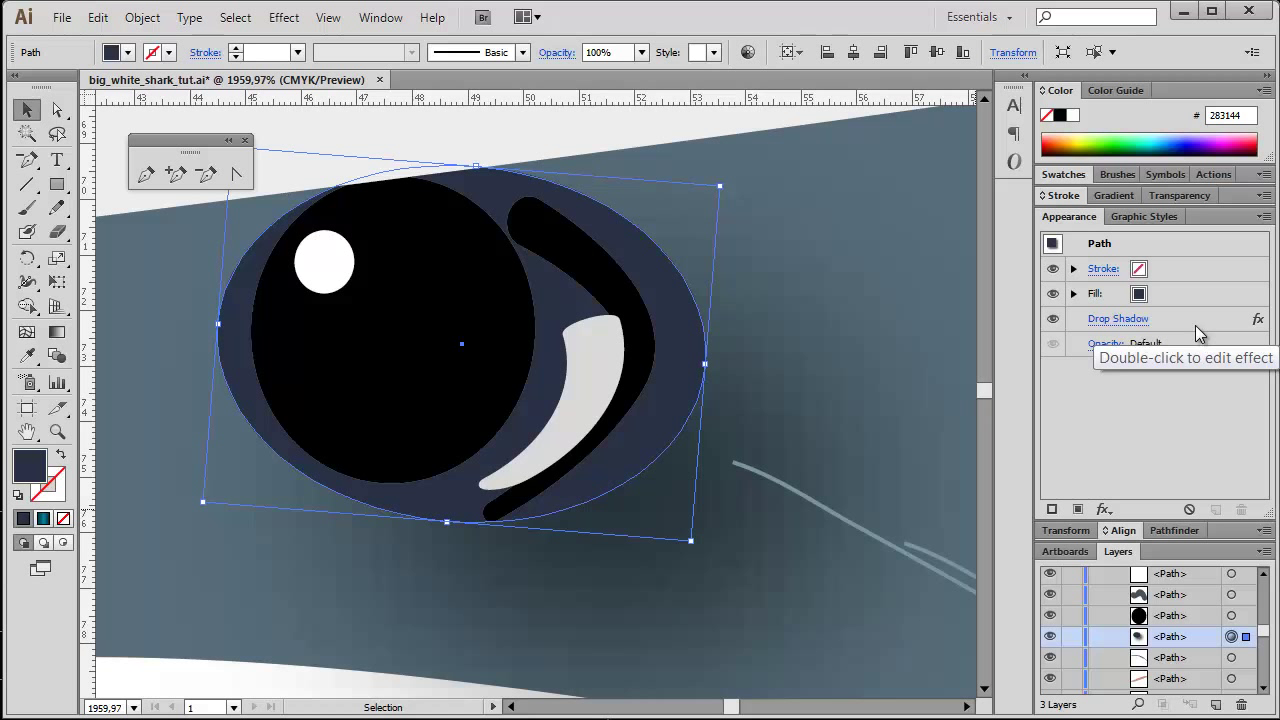
- Remove the Drop Shadow from the eye ellipse, then browse down the Layers list
left_click(1118, 318)
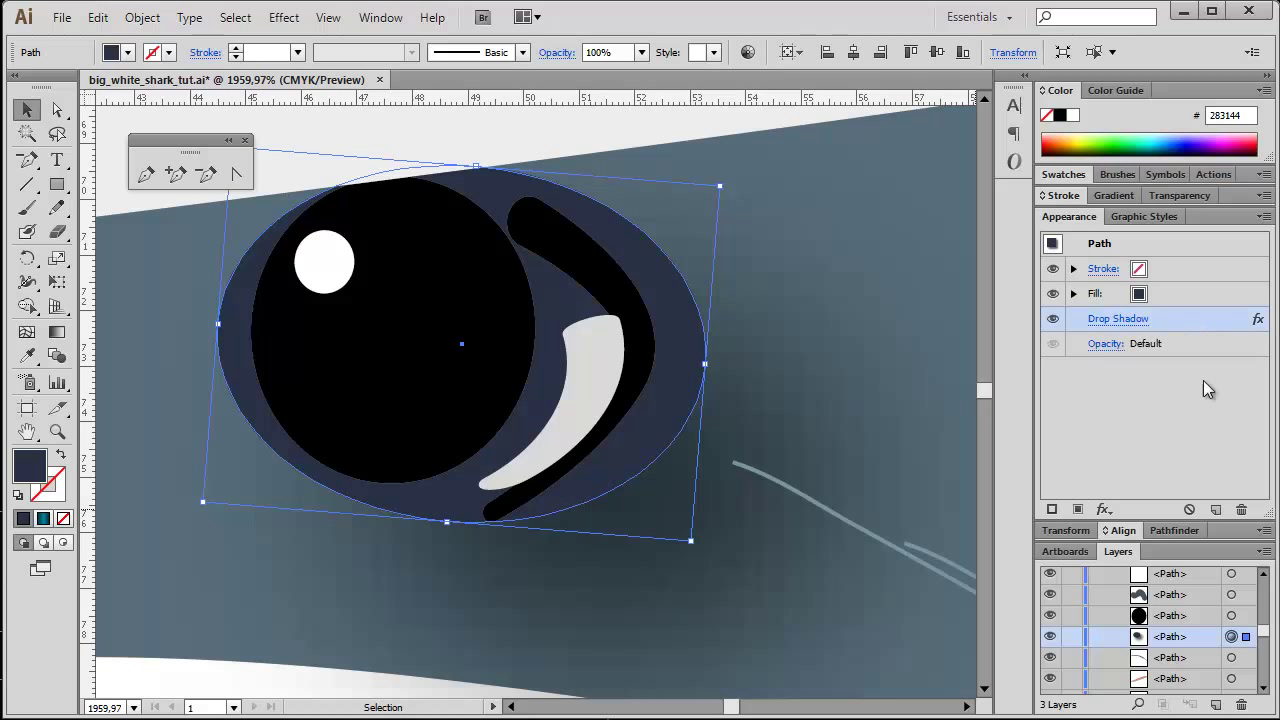
mouse_move(1072, 220)
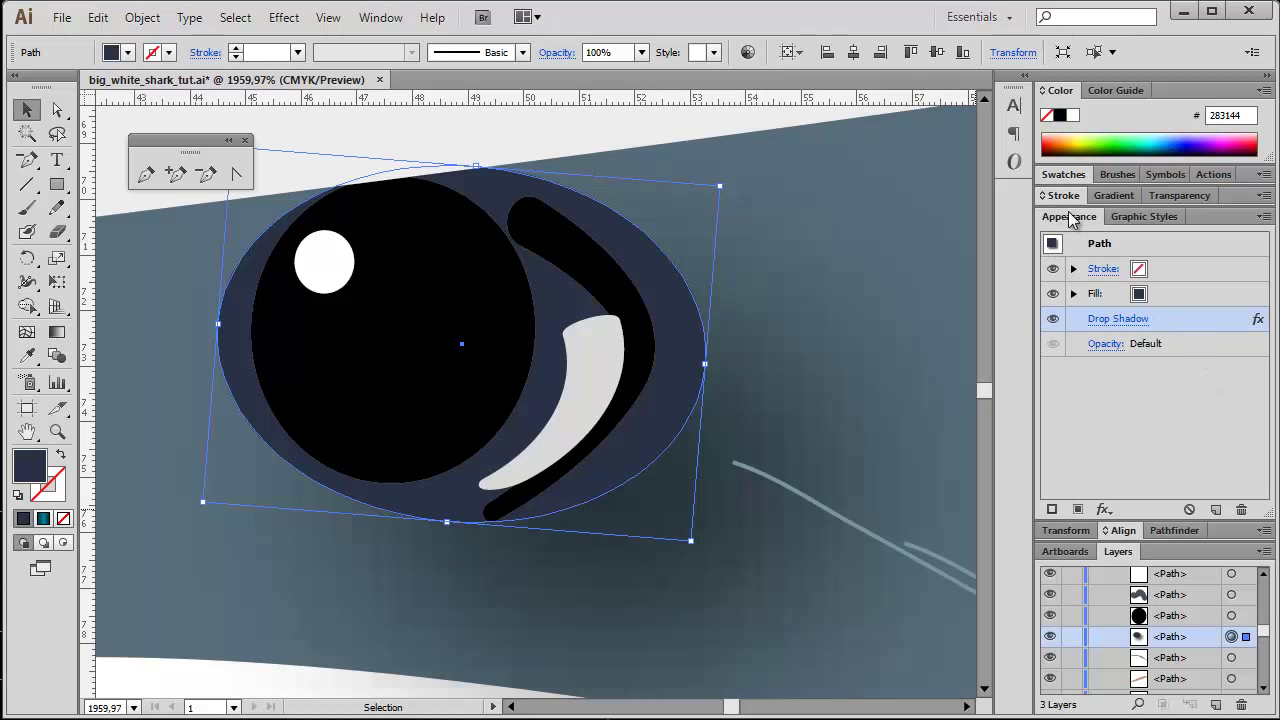
mouse_move(1180, 320)
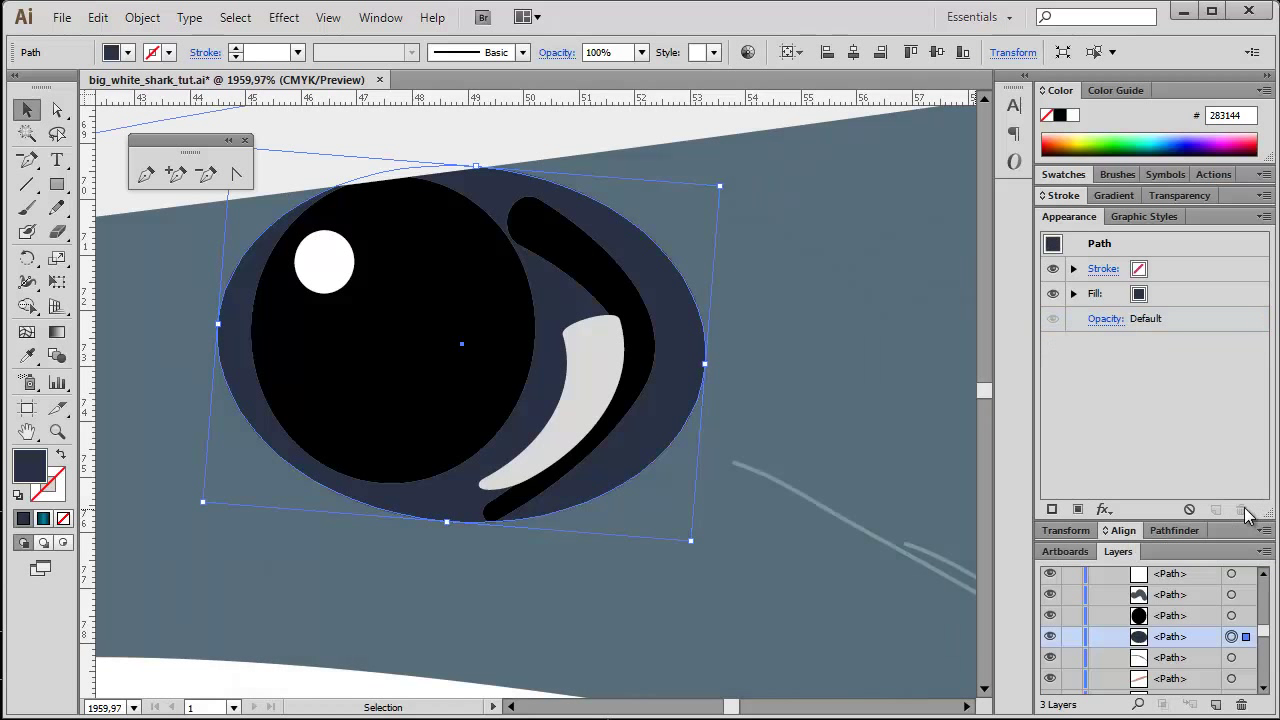
mouse_move(1198, 436)
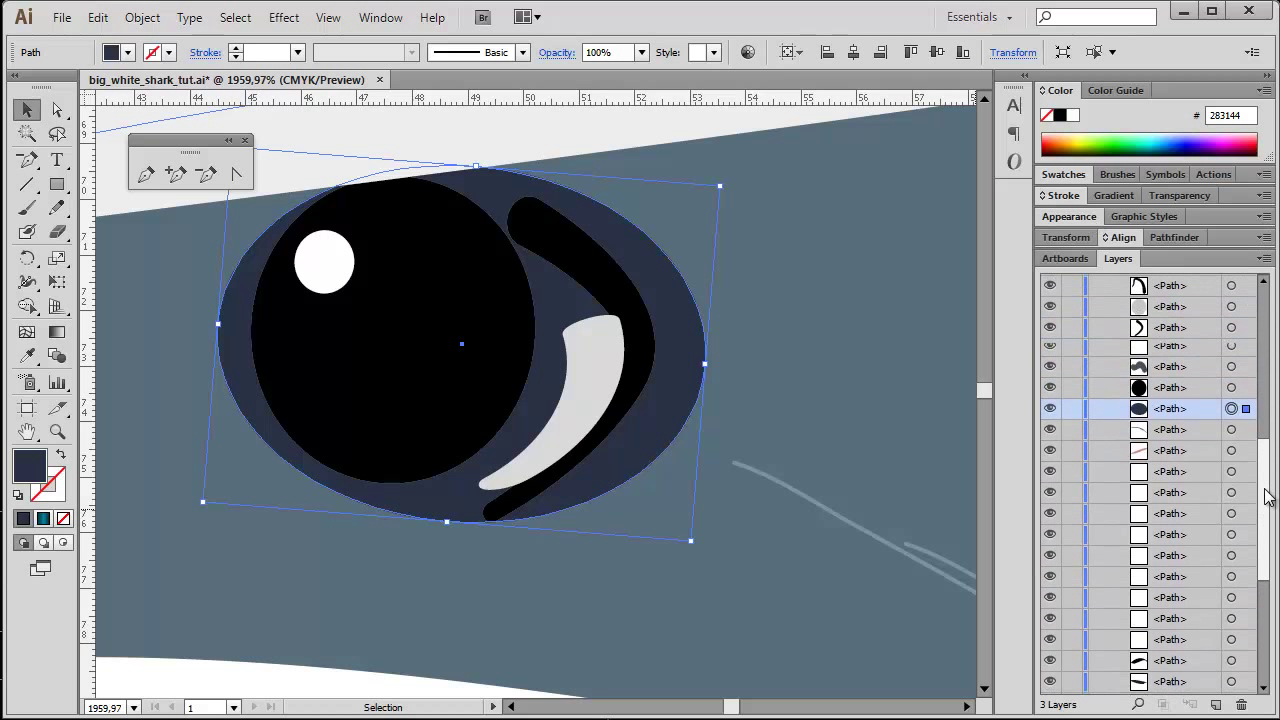
scroll("down", 3)
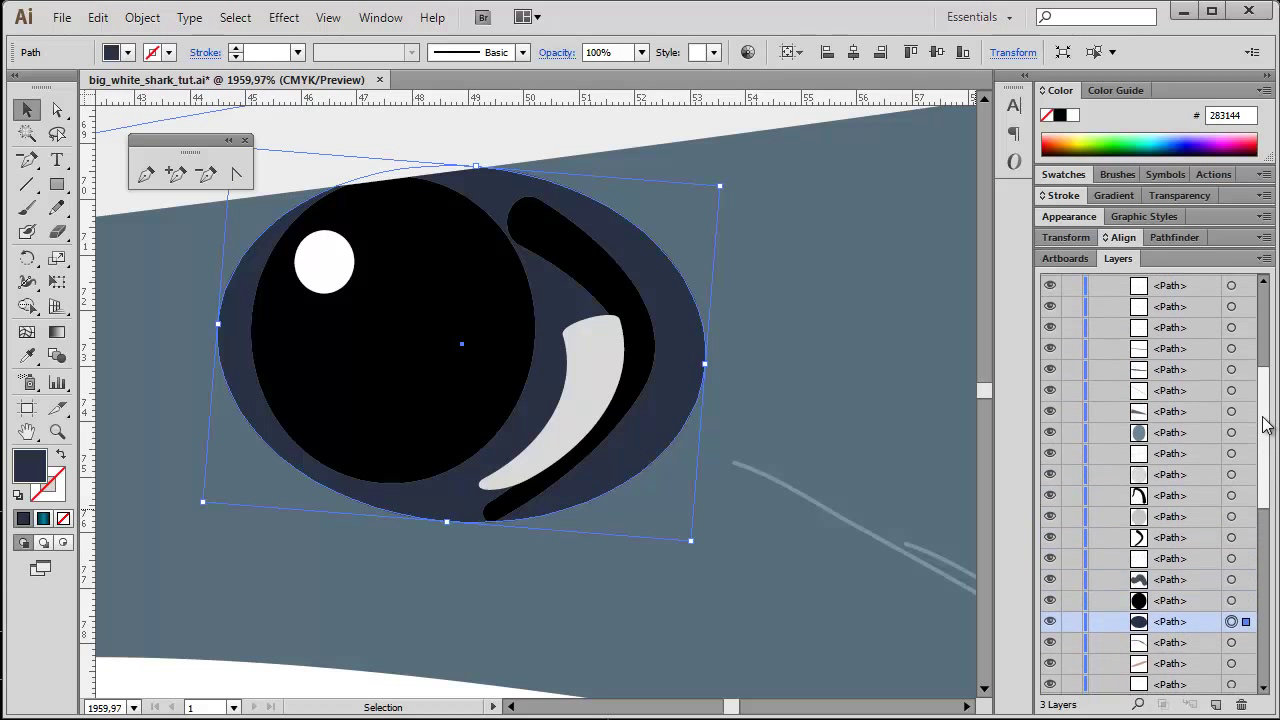
scroll("down", 3)
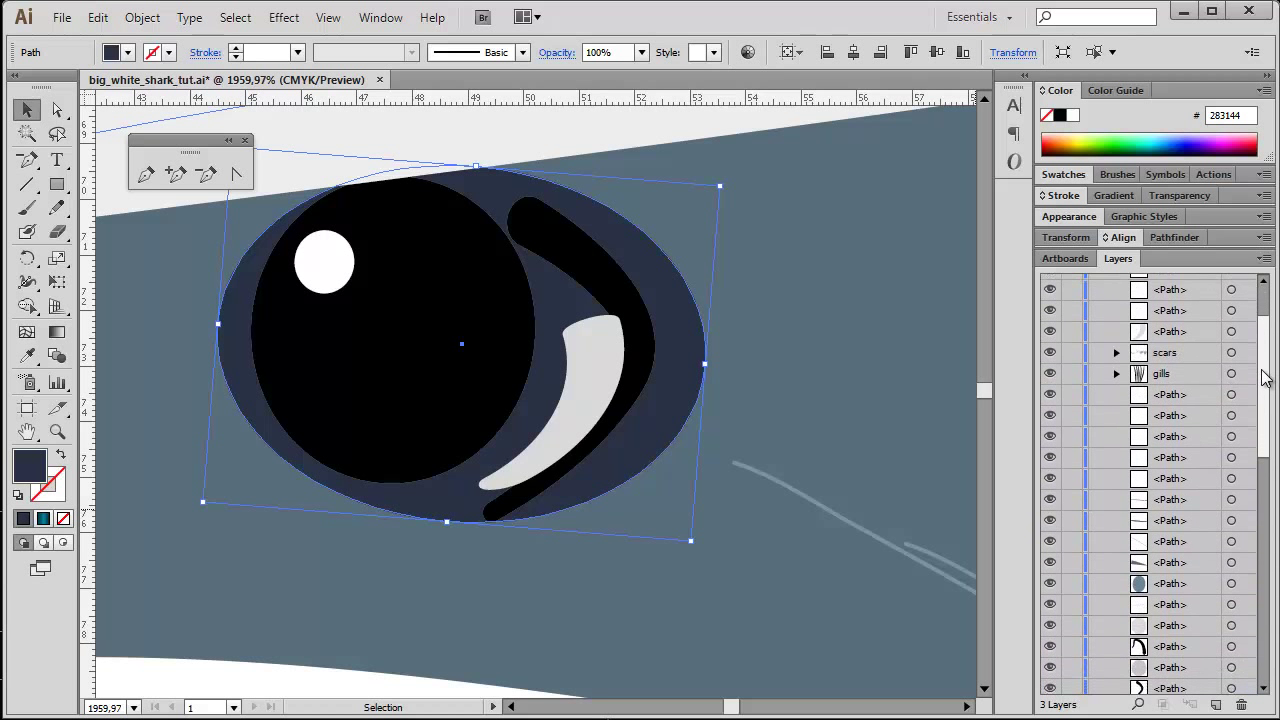
scroll("down", 3)
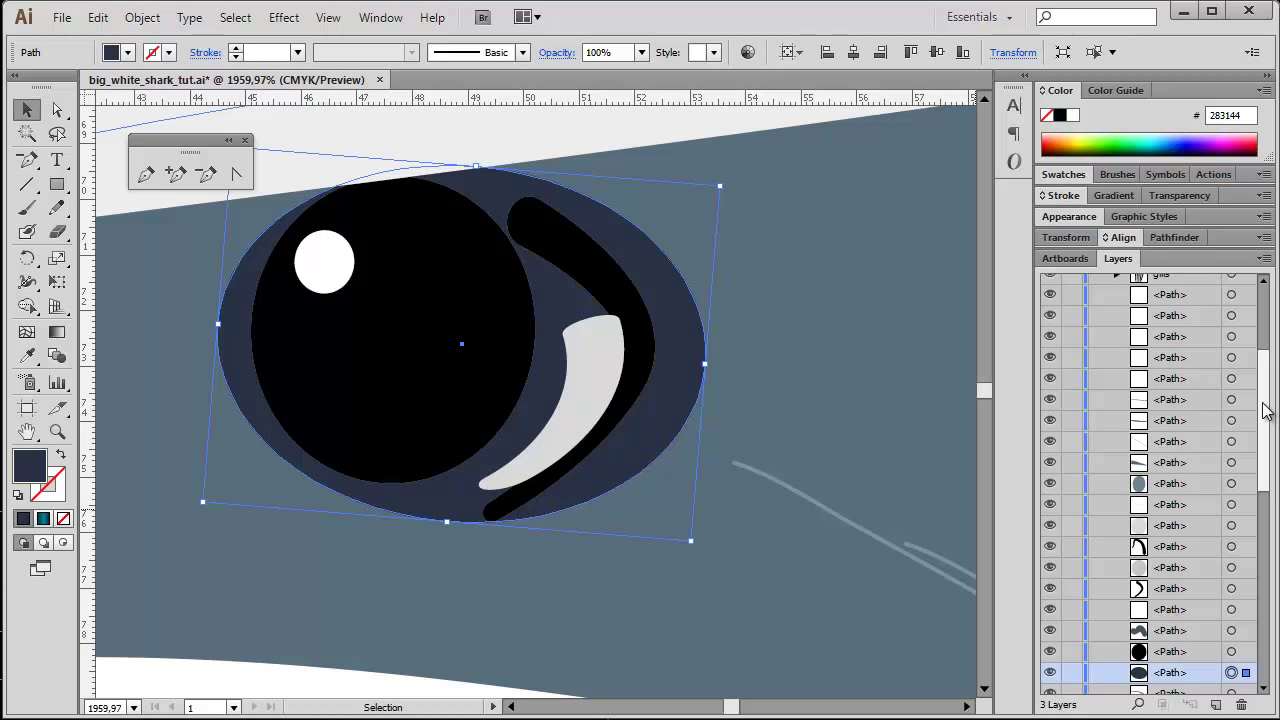
scroll("down", 3)
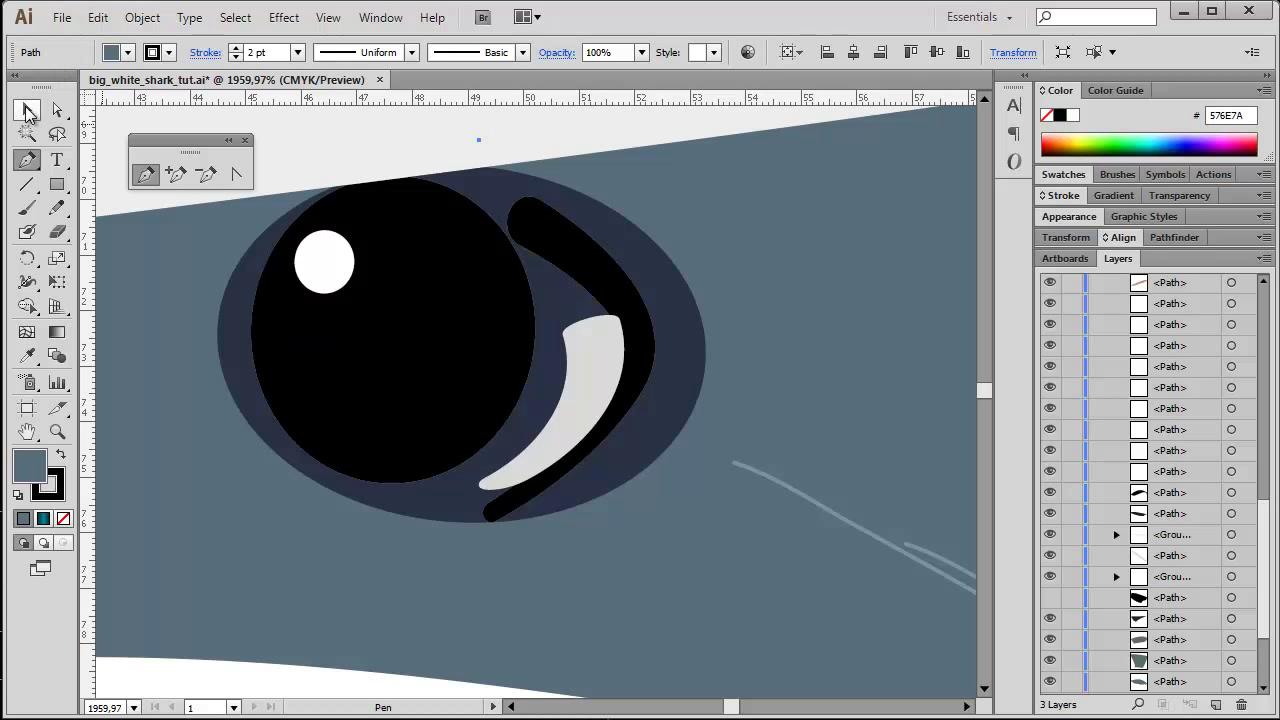
- Fit the whole shark artwork in the window with the Selection tool and deselect
left_click(28, 110)
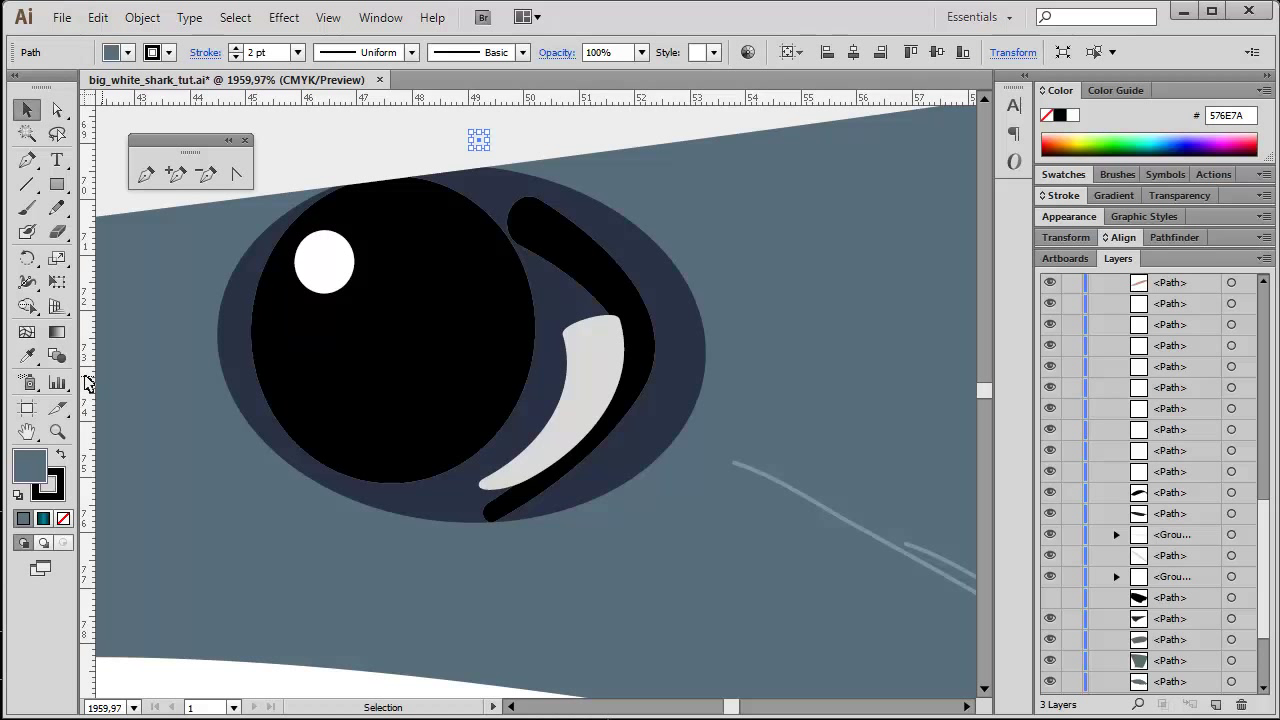
left_click(328, 16)
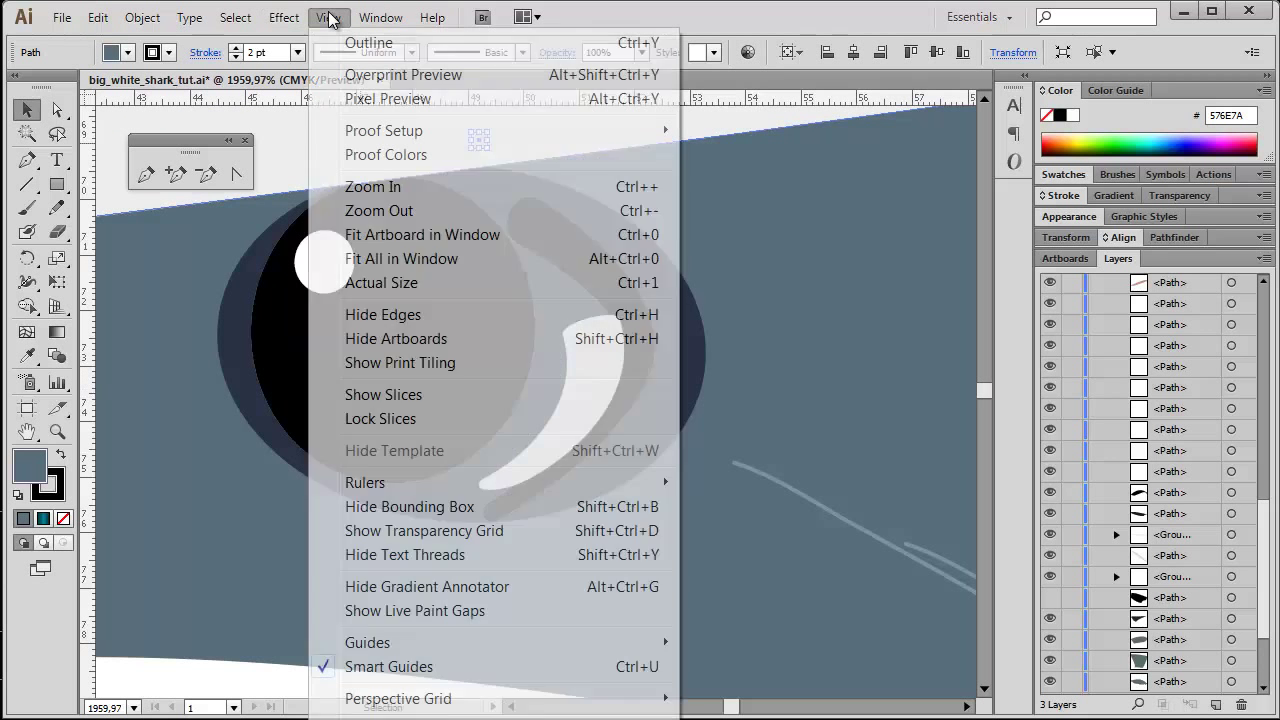
mouse_move(412, 258)
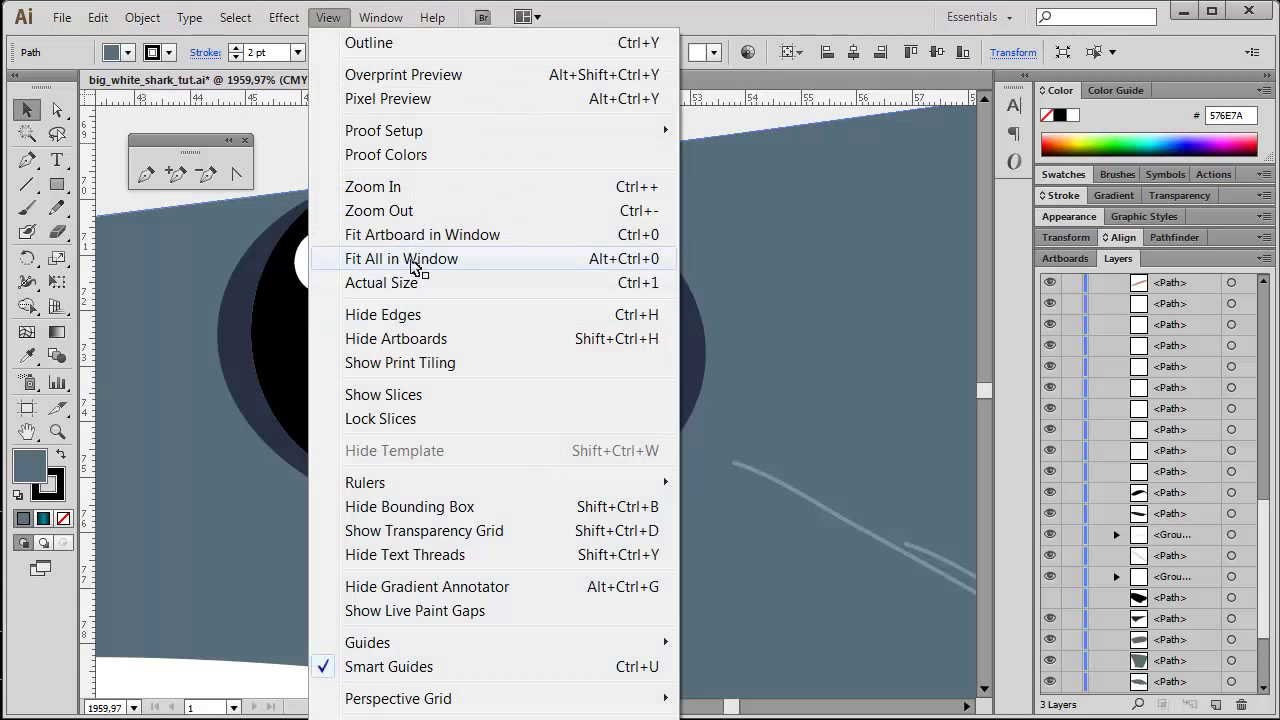
left_click(400, 258)
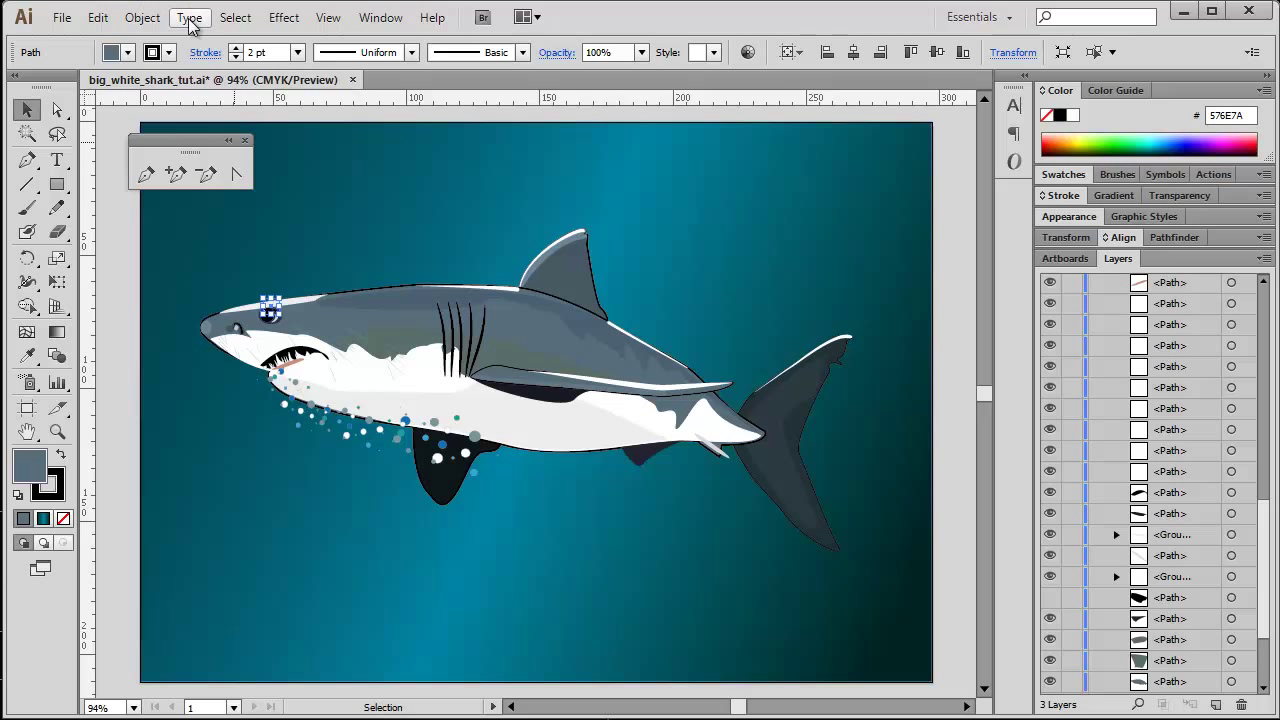
left_click(236, 16)
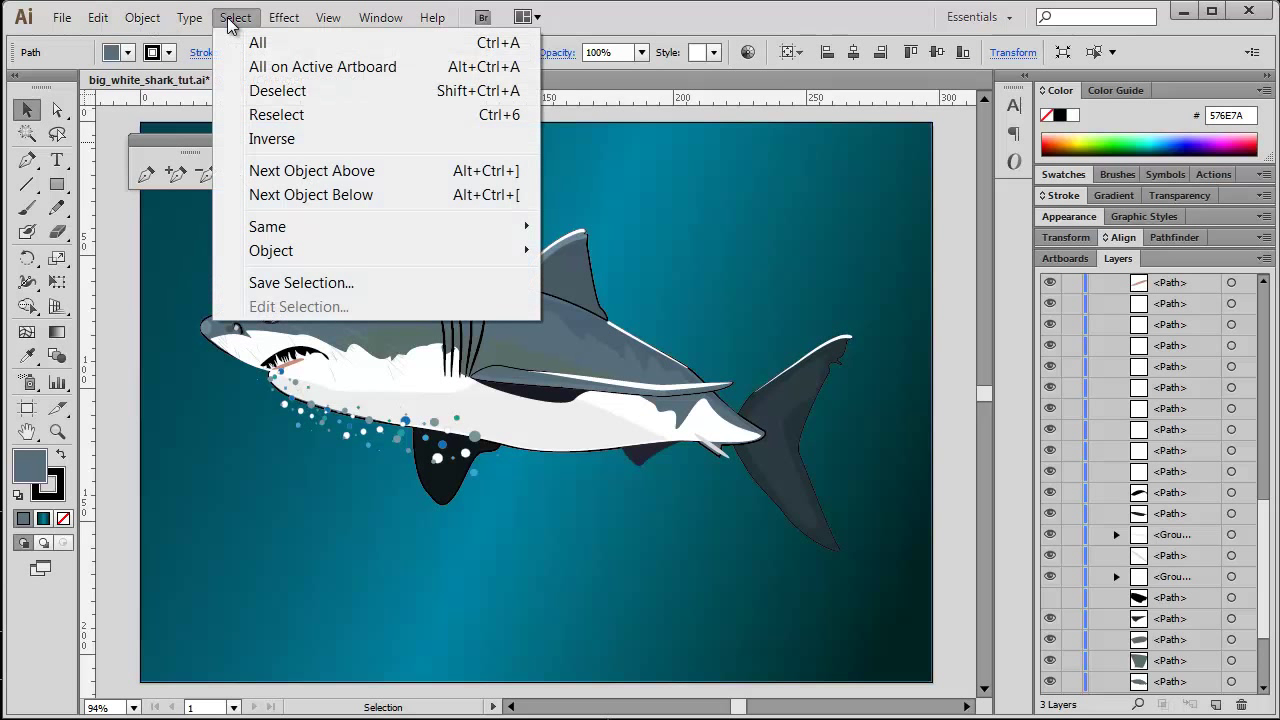
mouse_move(272, 252)
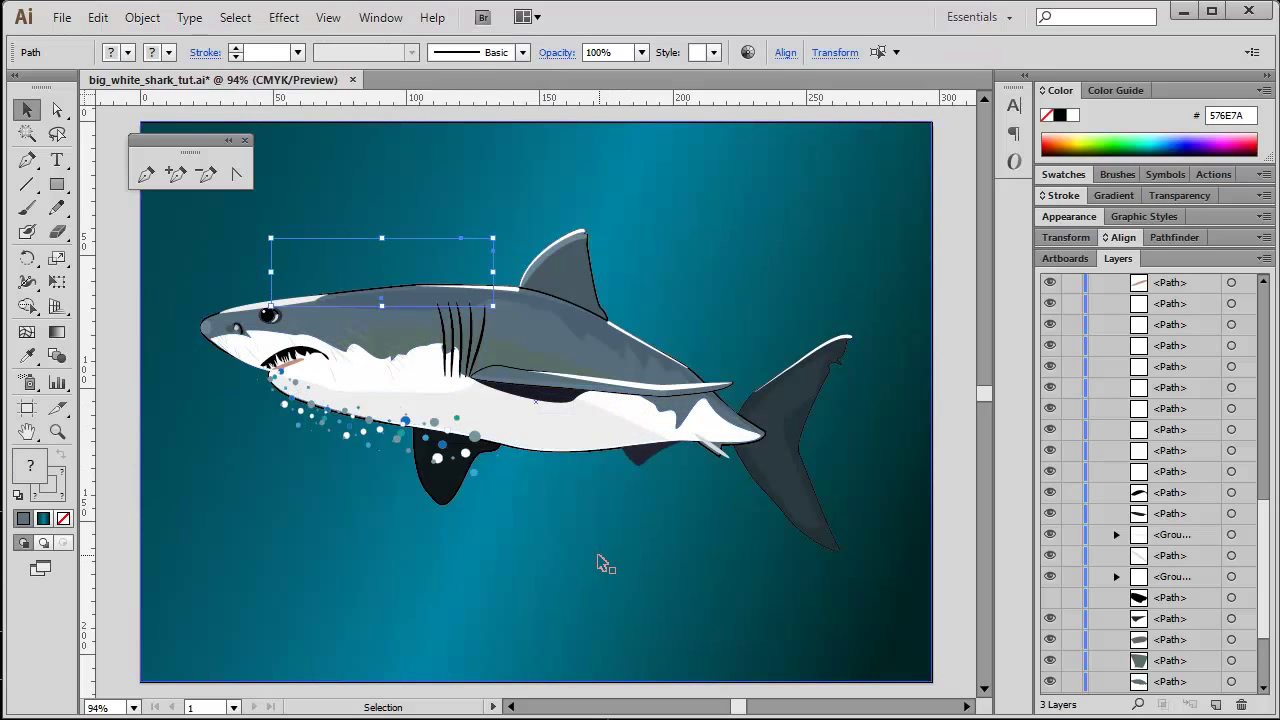
mouse_move(252, 556)
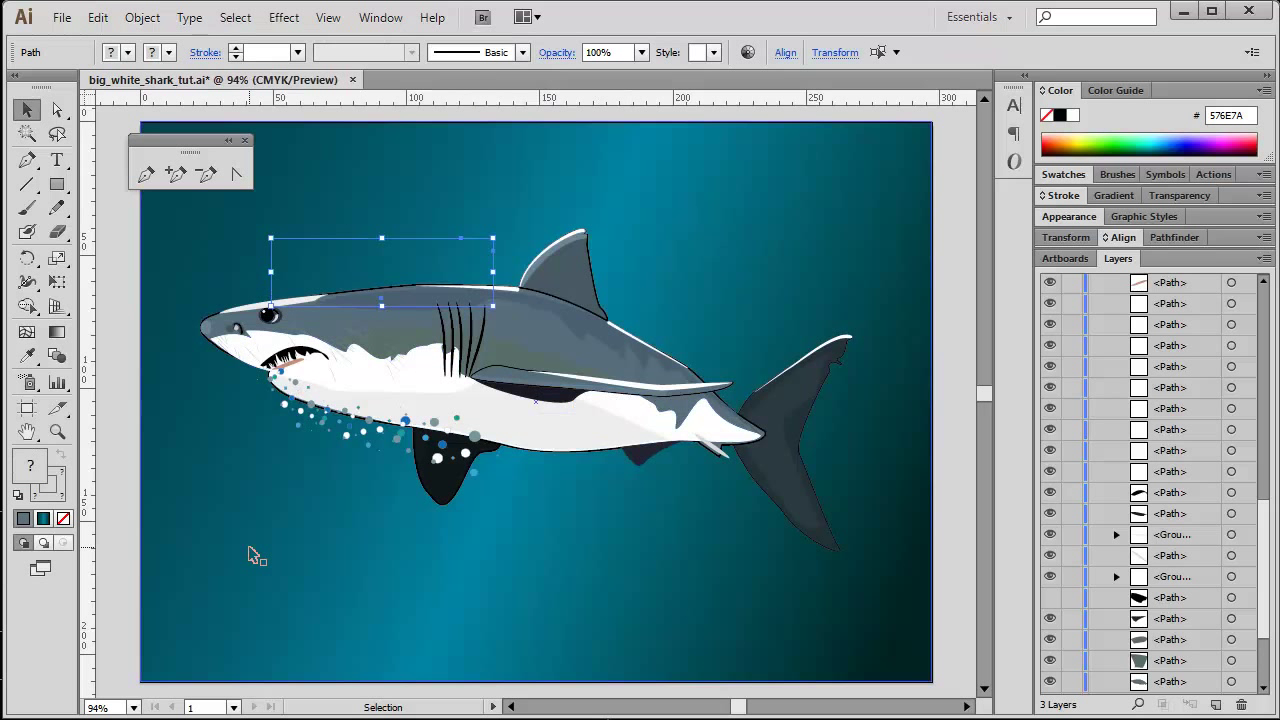
mouse_move(264, 556)
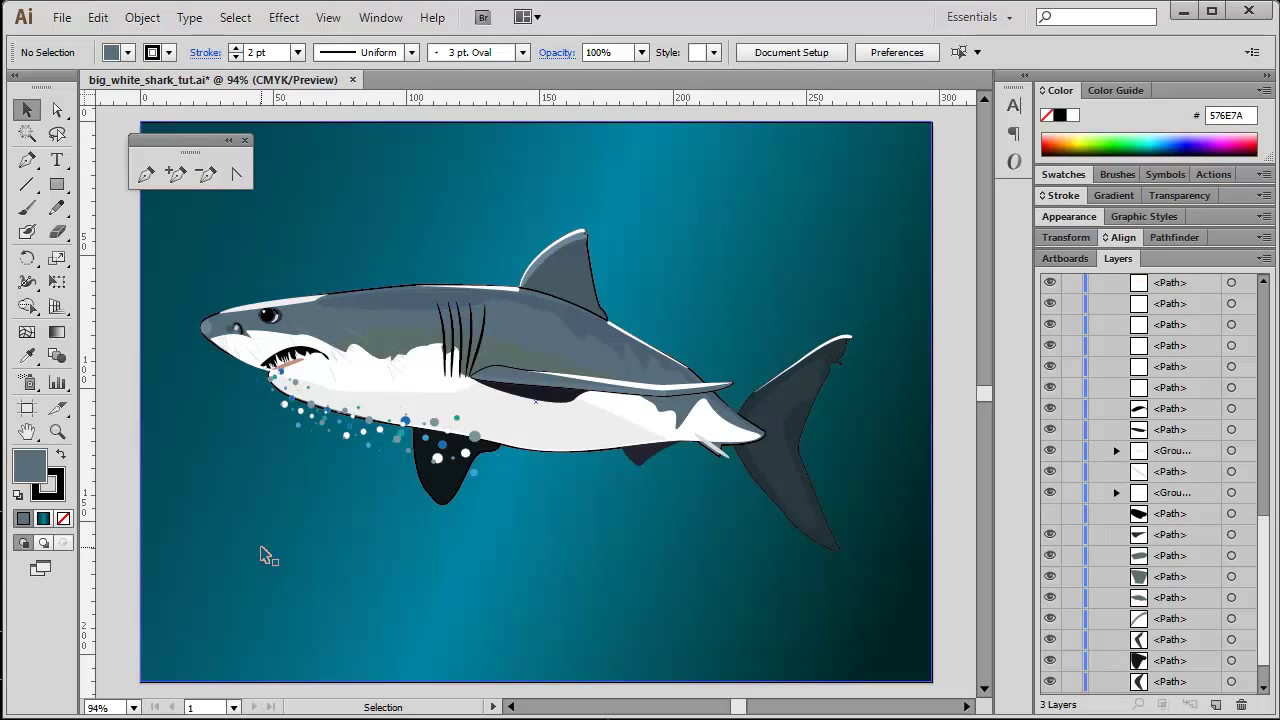
left_click(142, 16)
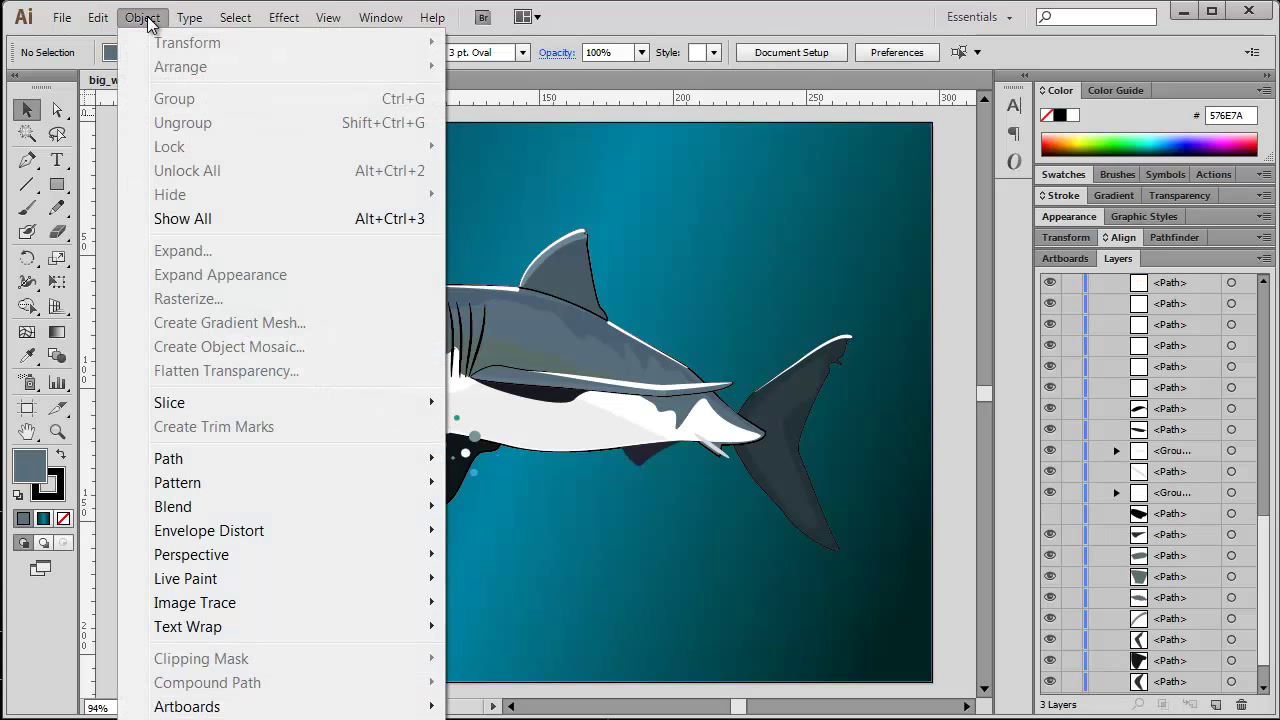
left_click(236, 16)
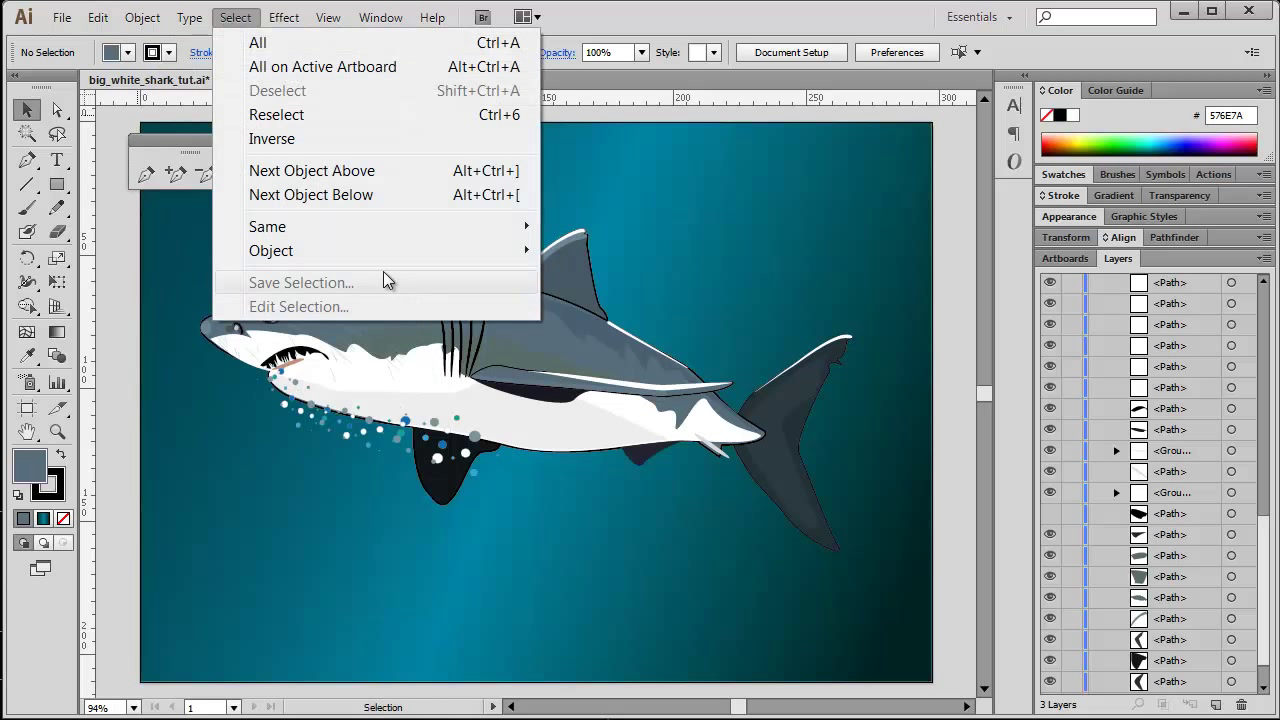
mouse_move(272, 252)
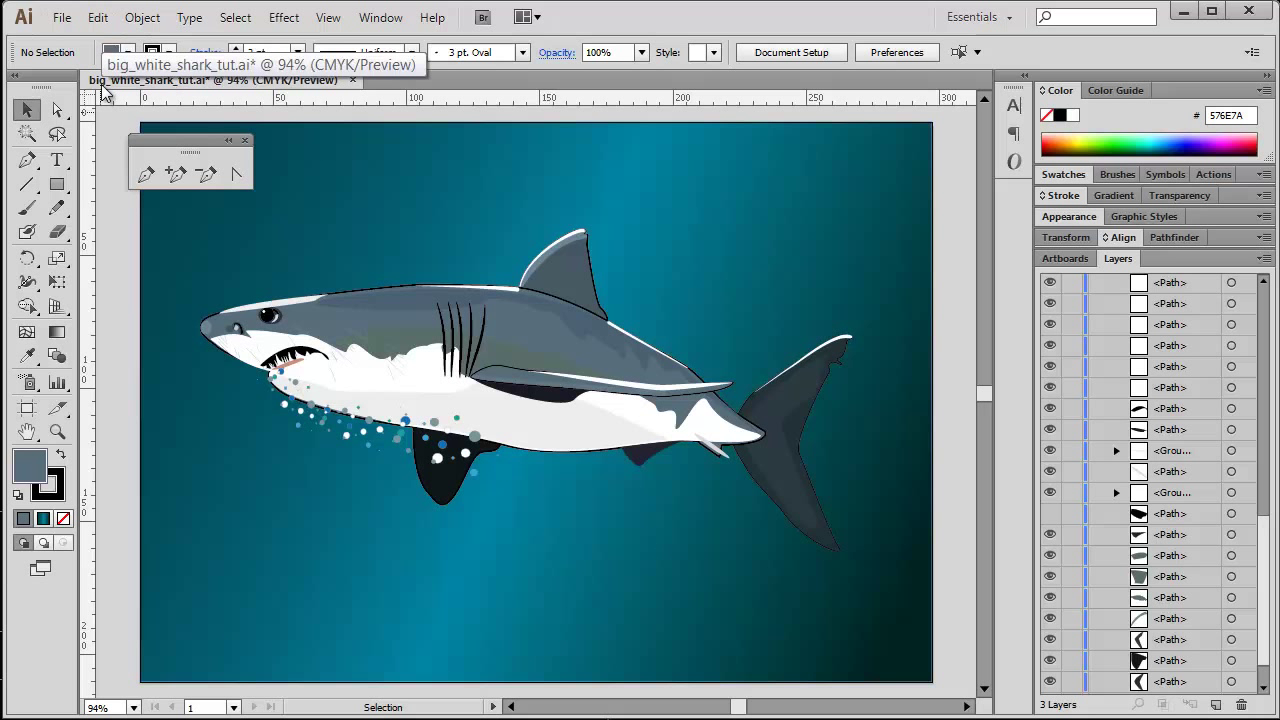
- Run Clean Up for stray points, unpainted objects and empty text; nothing removed
left_click(142, 16)
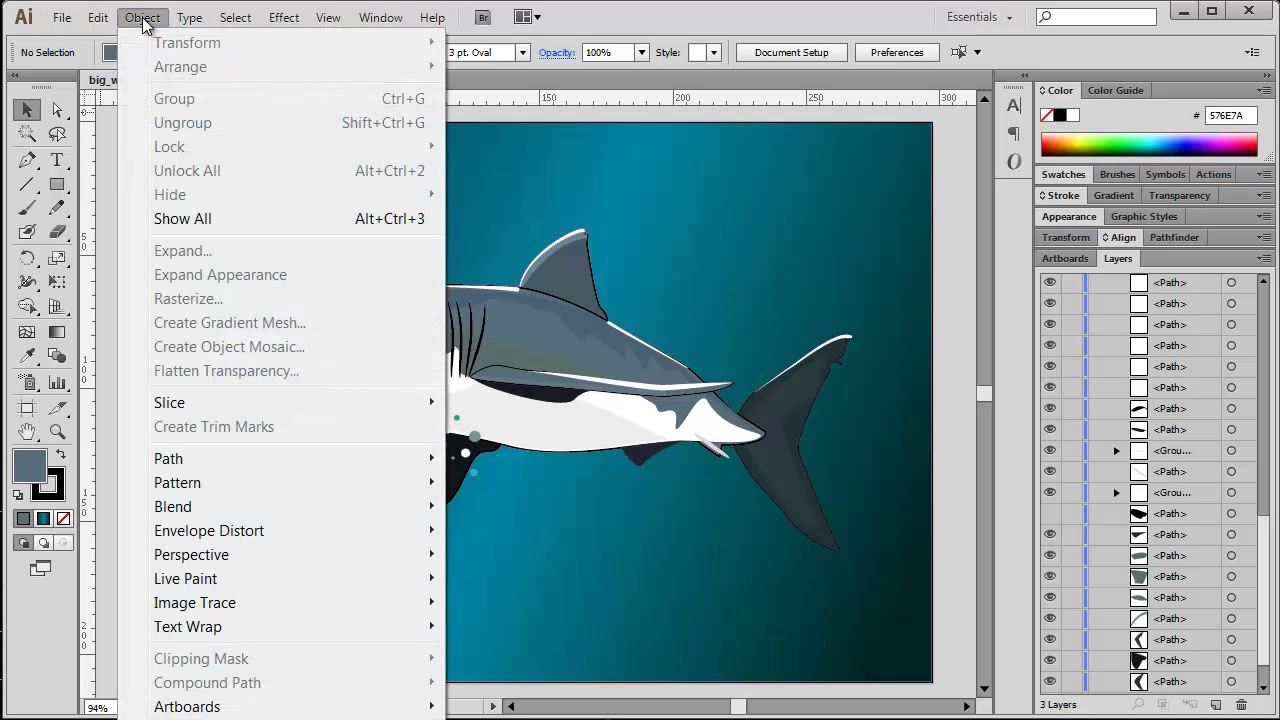
mouse_move(168, 458)
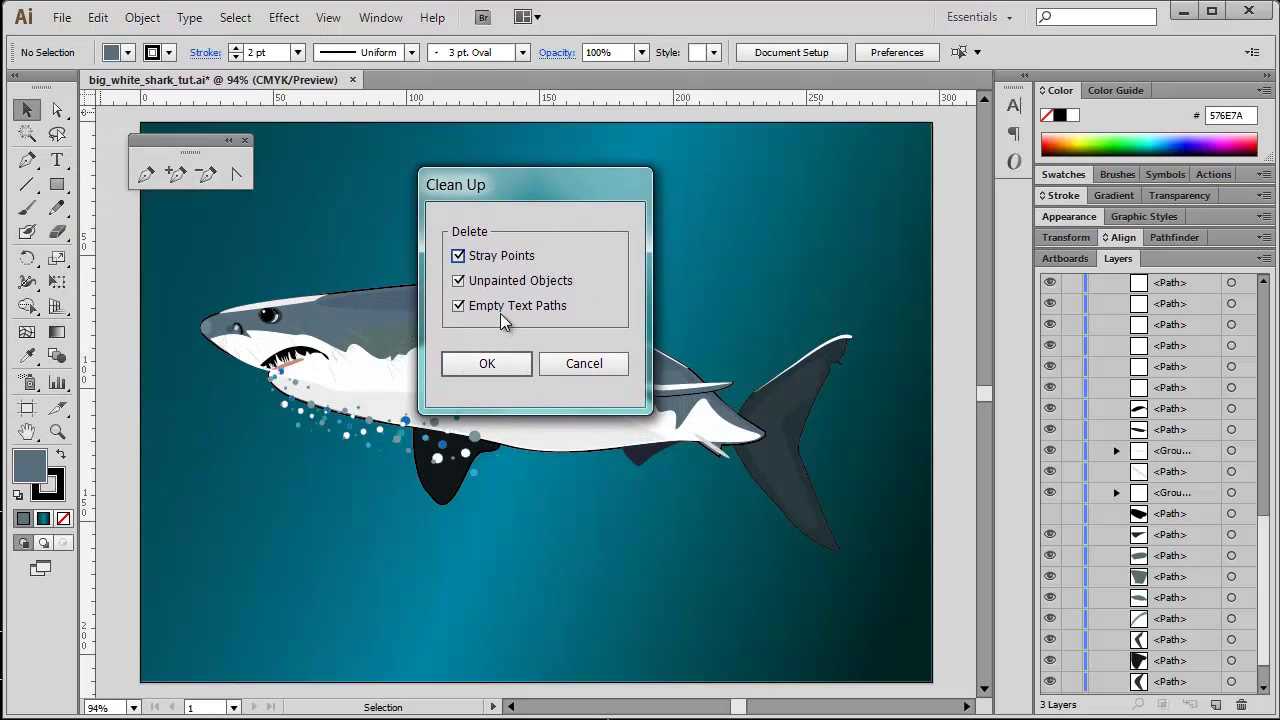
mouse_move(536, 326)
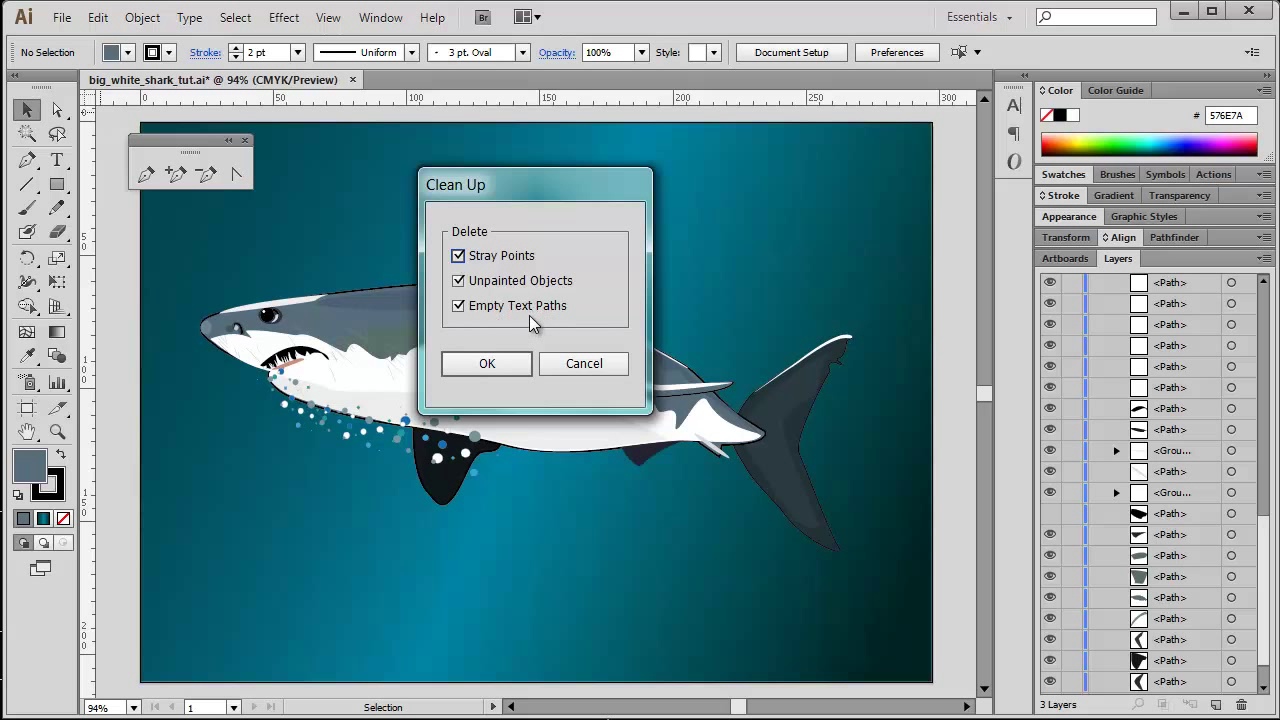
left_click(486, 364)
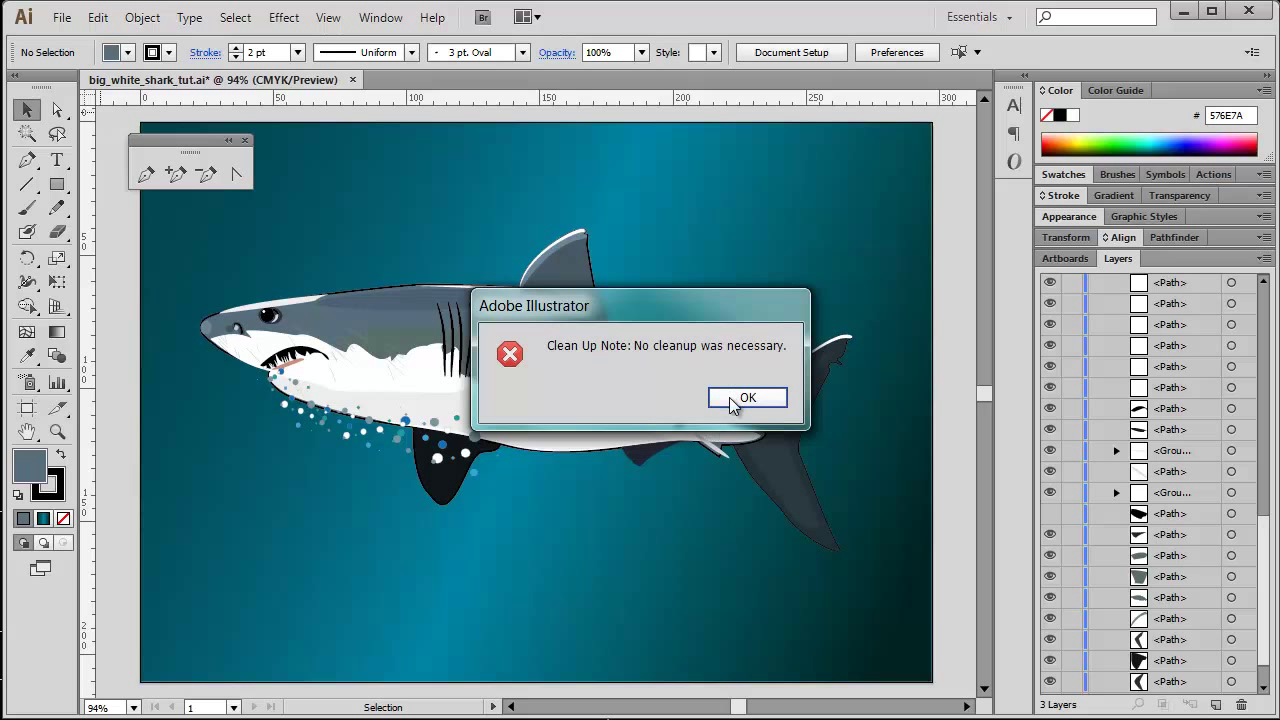
left_click(748, 396)
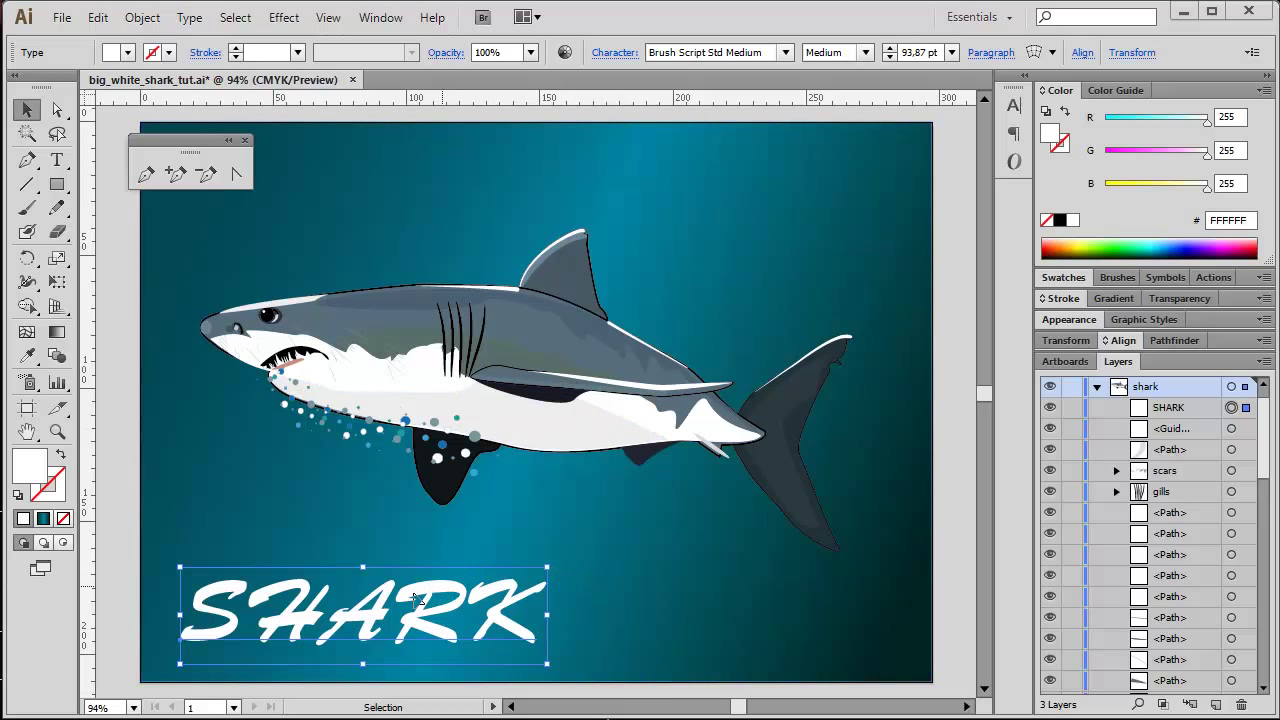
mouse_move(290, 624)
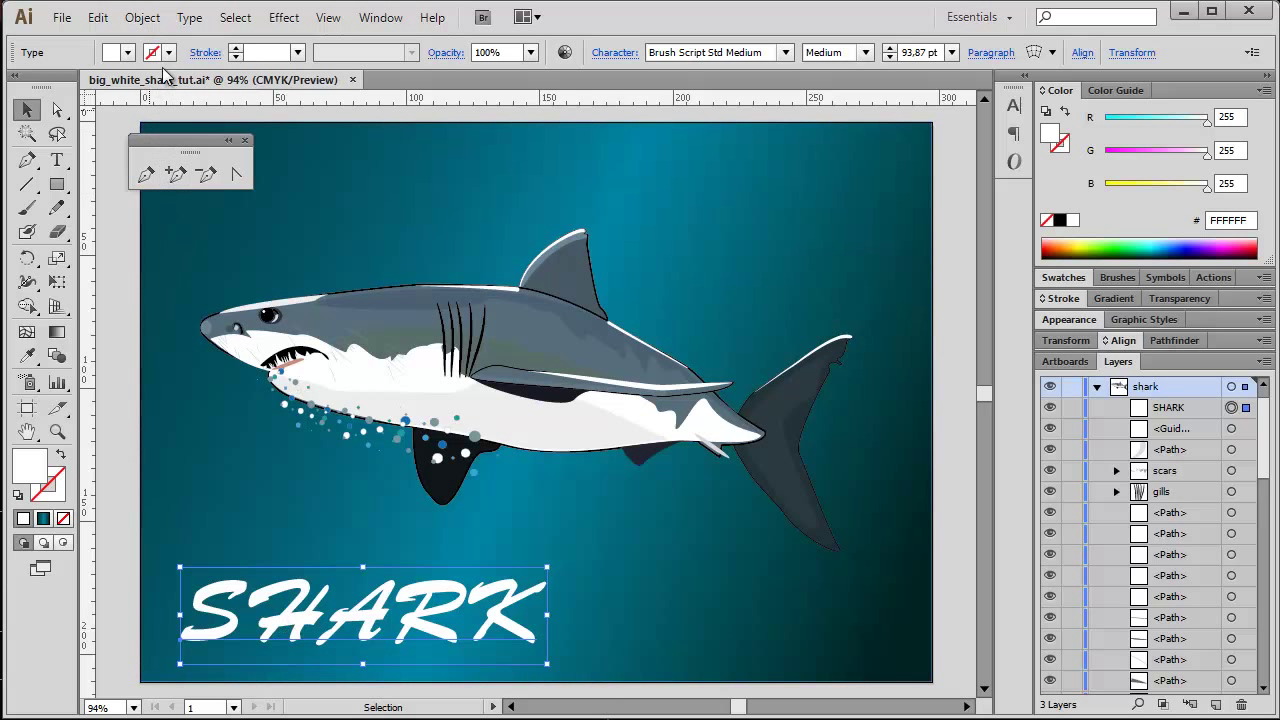
- Convert the SHARK lettering into outlined shapes via Create Outlines
left_click(188, 16)
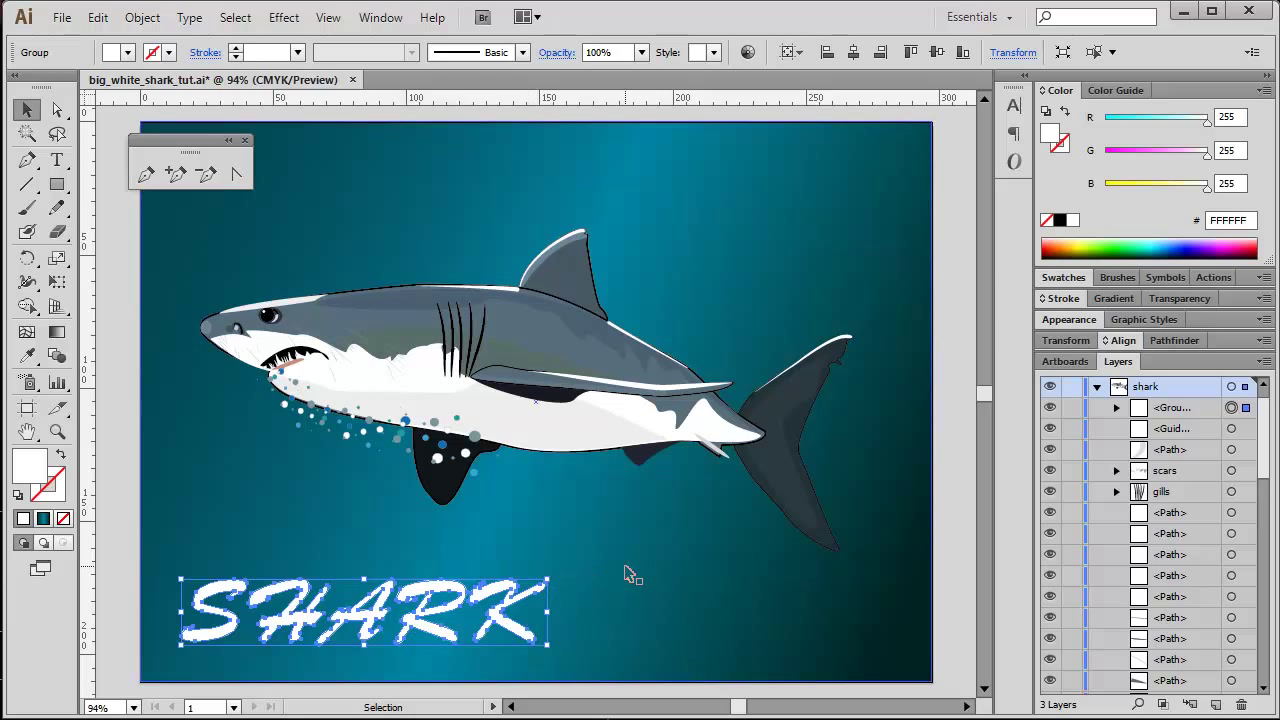
mouse_move(636, 576)
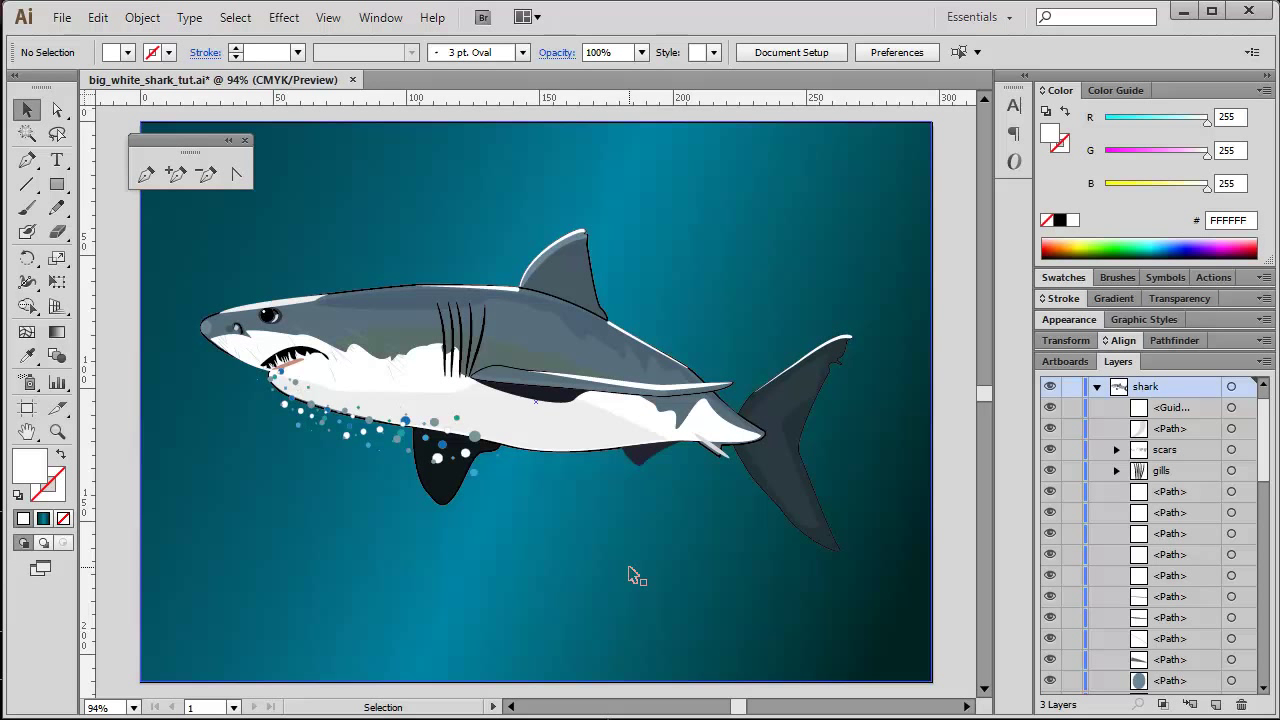
mouse_move(484, 164)
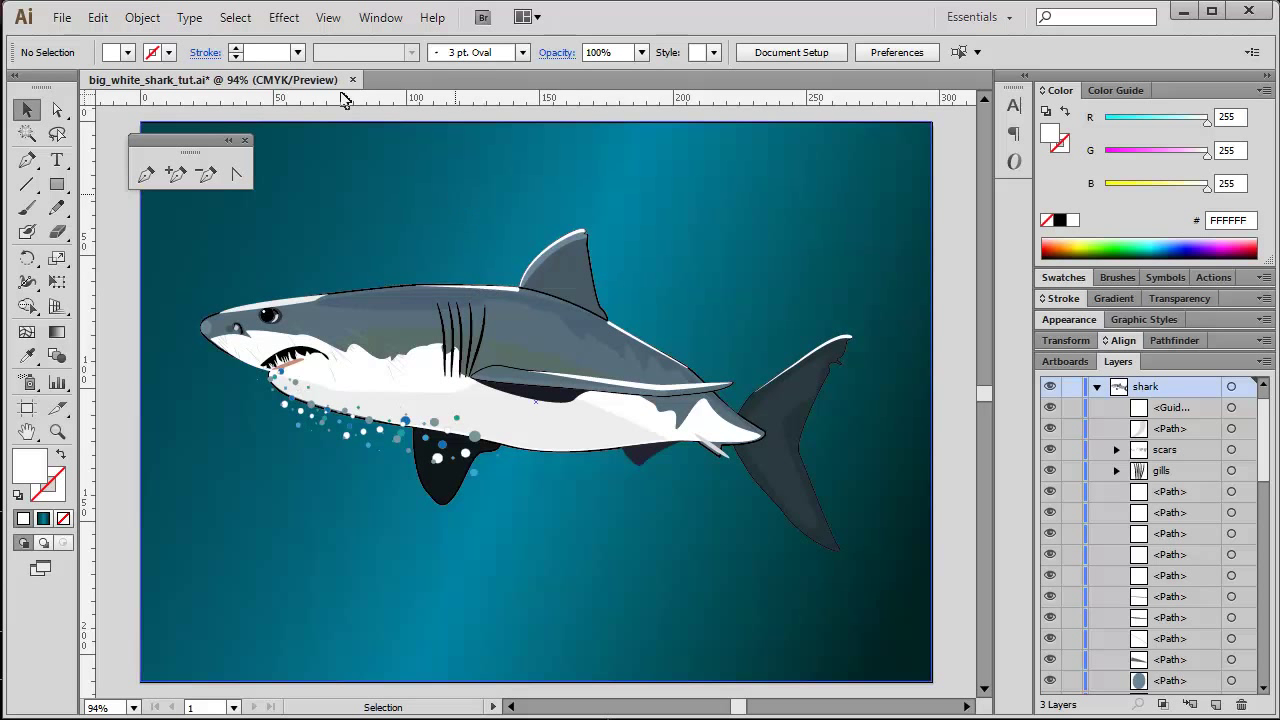
- Expand the bubbles layer in the Layers panel and scroll through its grouped circles
left_click(328, 16)
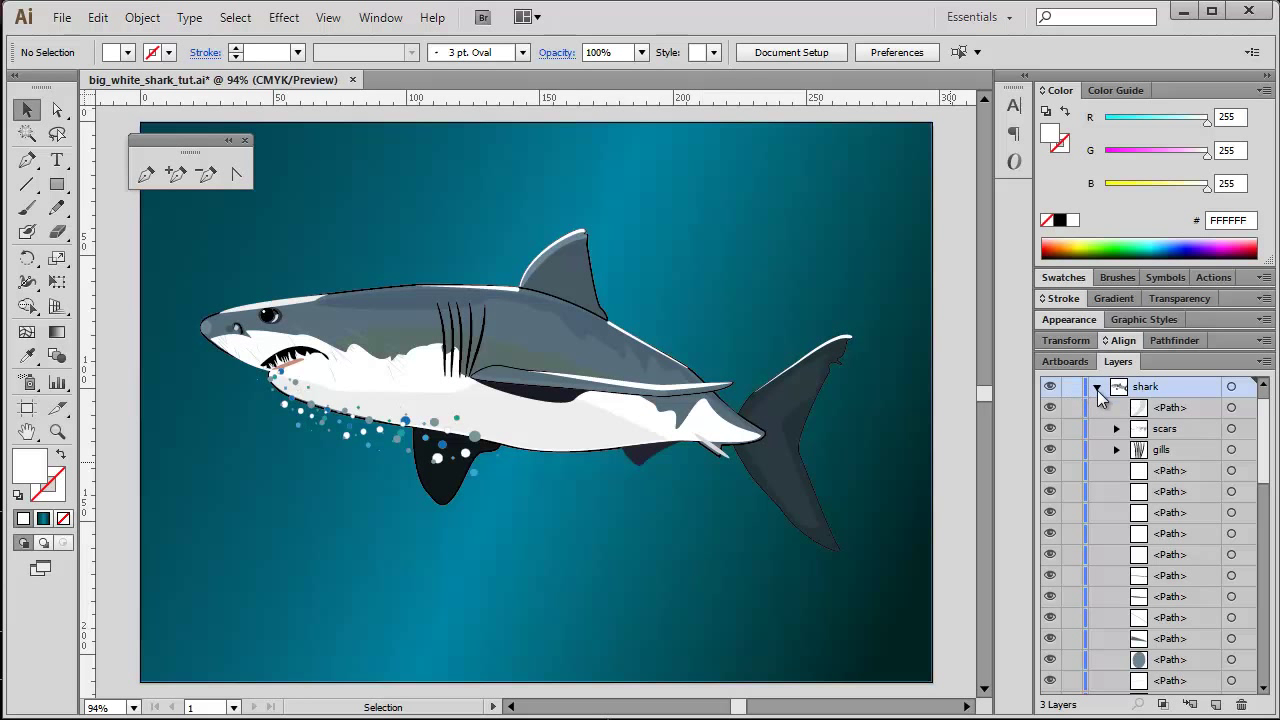
left_click(1096, 386)
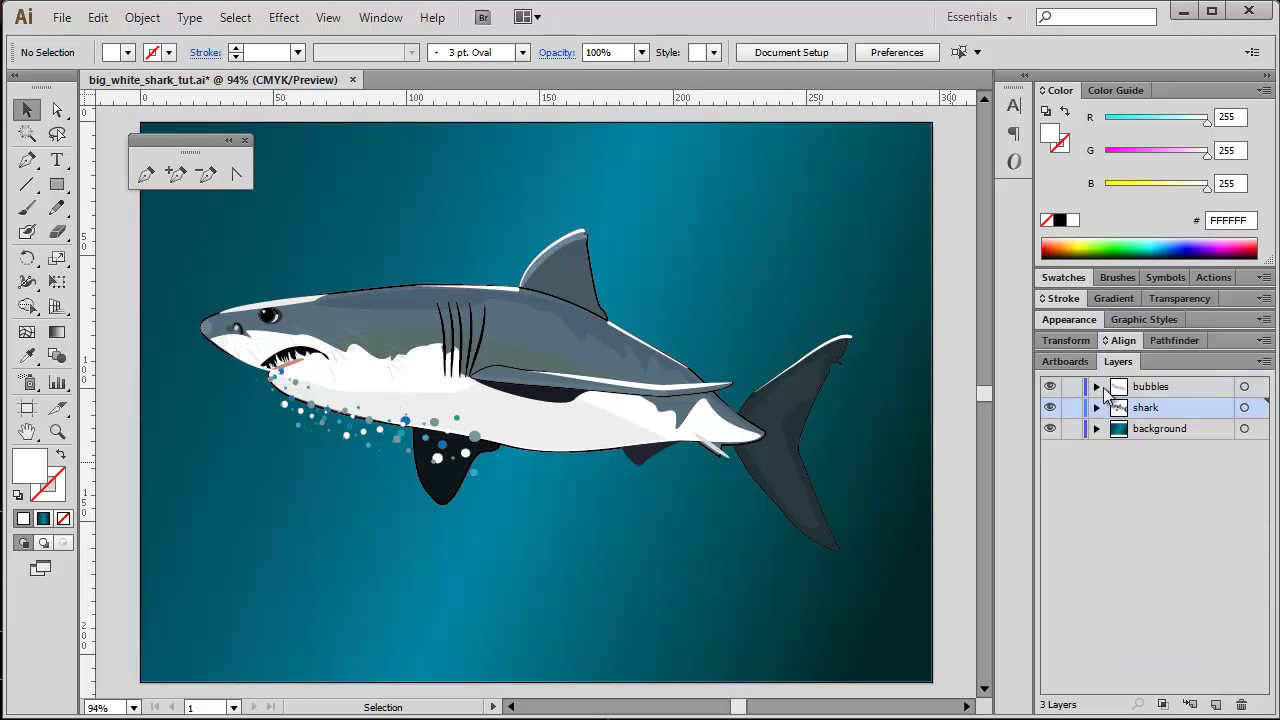
left_click(1096, 386)
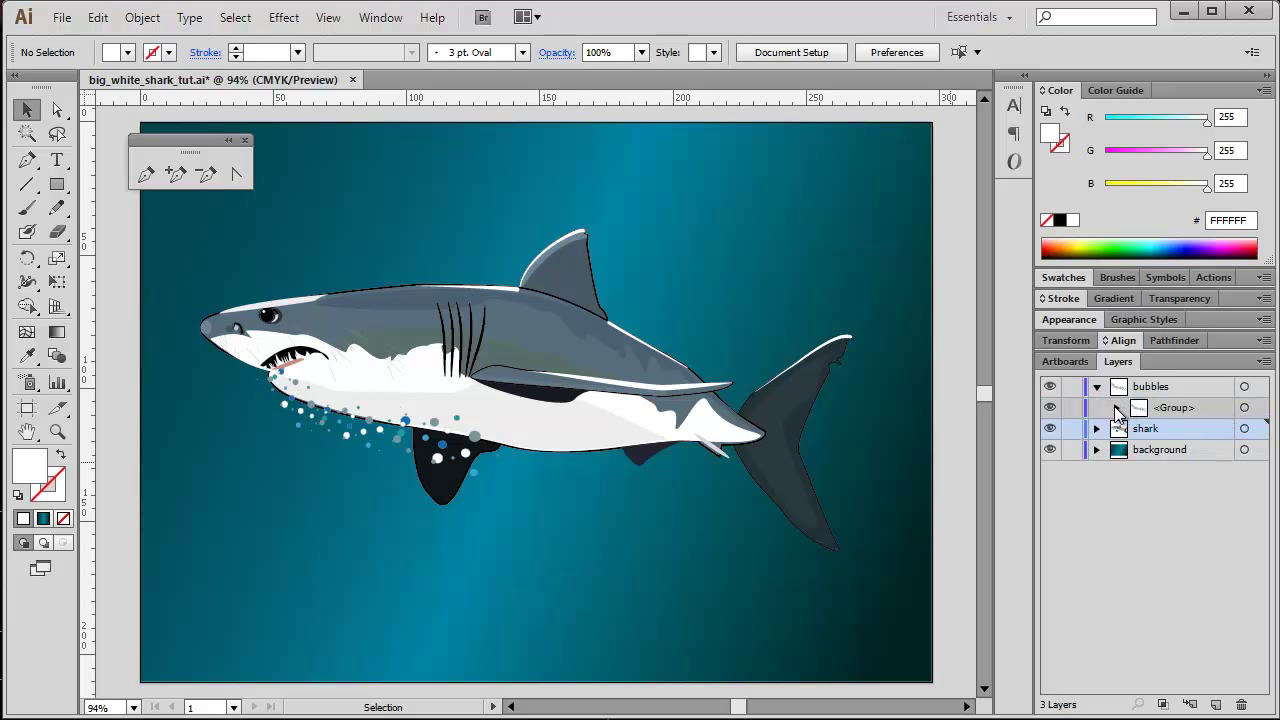
left_click(1118, 408)
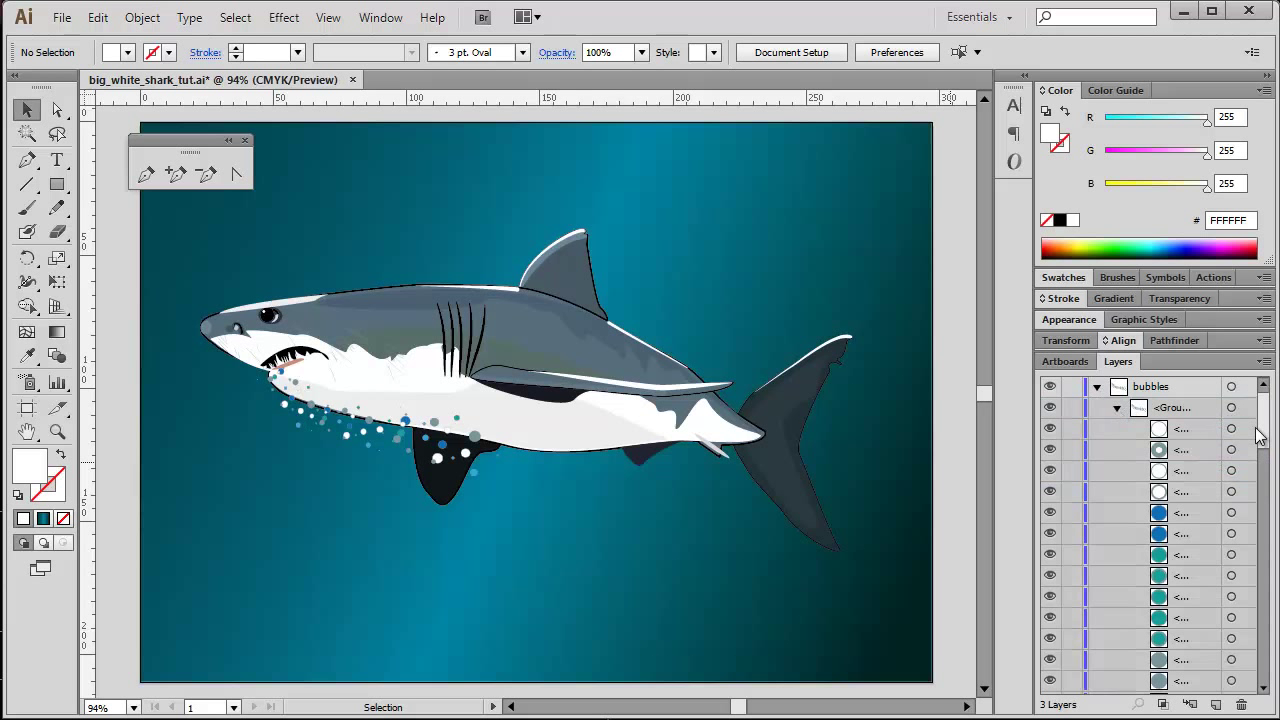
scroll("down", 3)
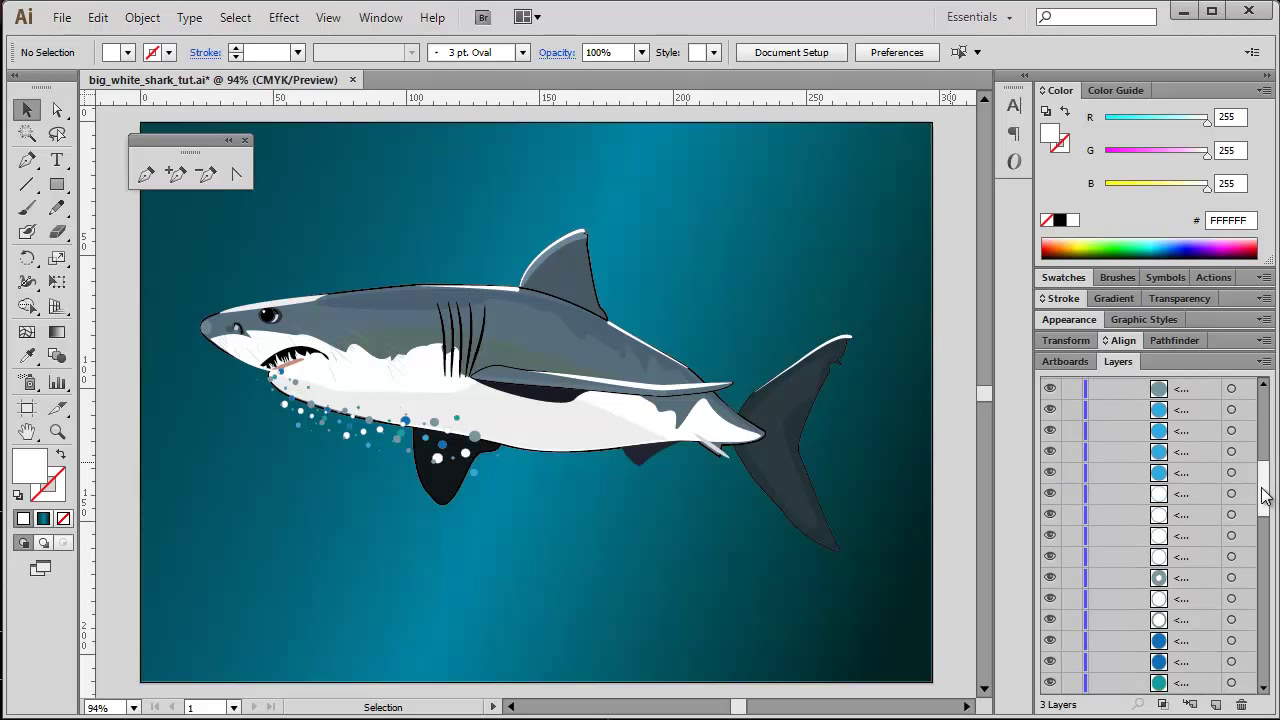
scroll("down", 3)
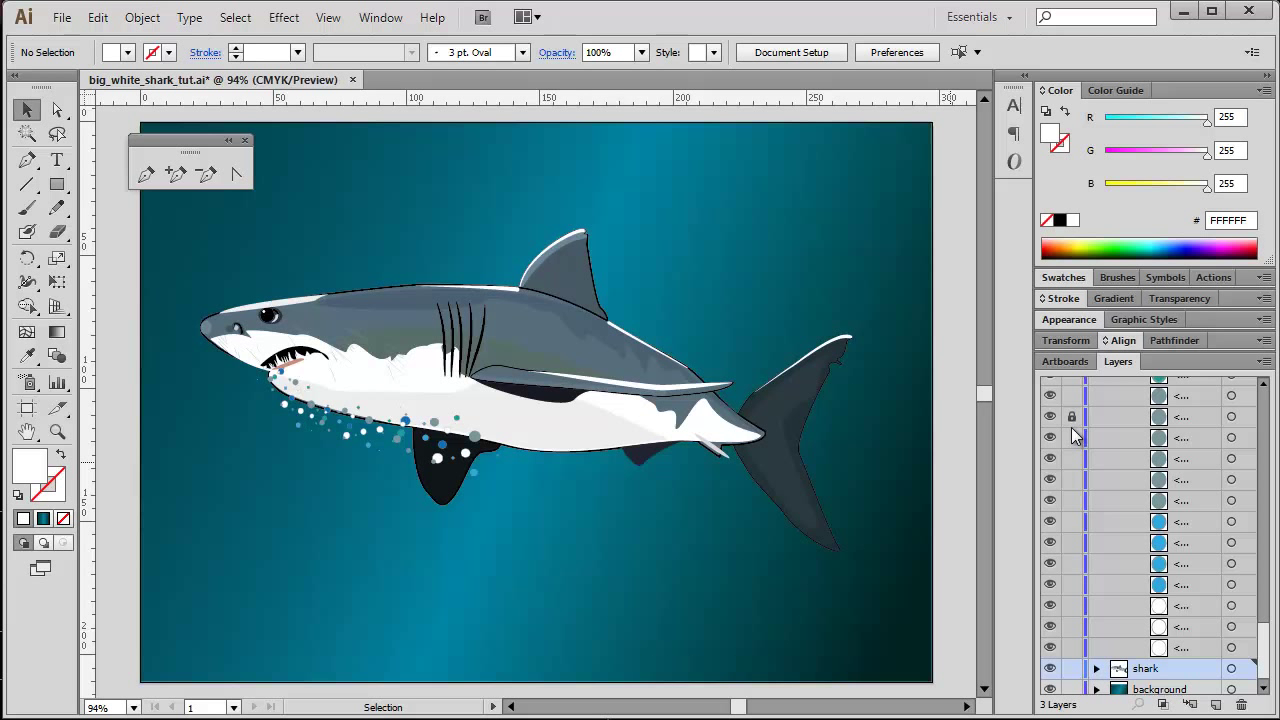
mouse_move(1072, 420)
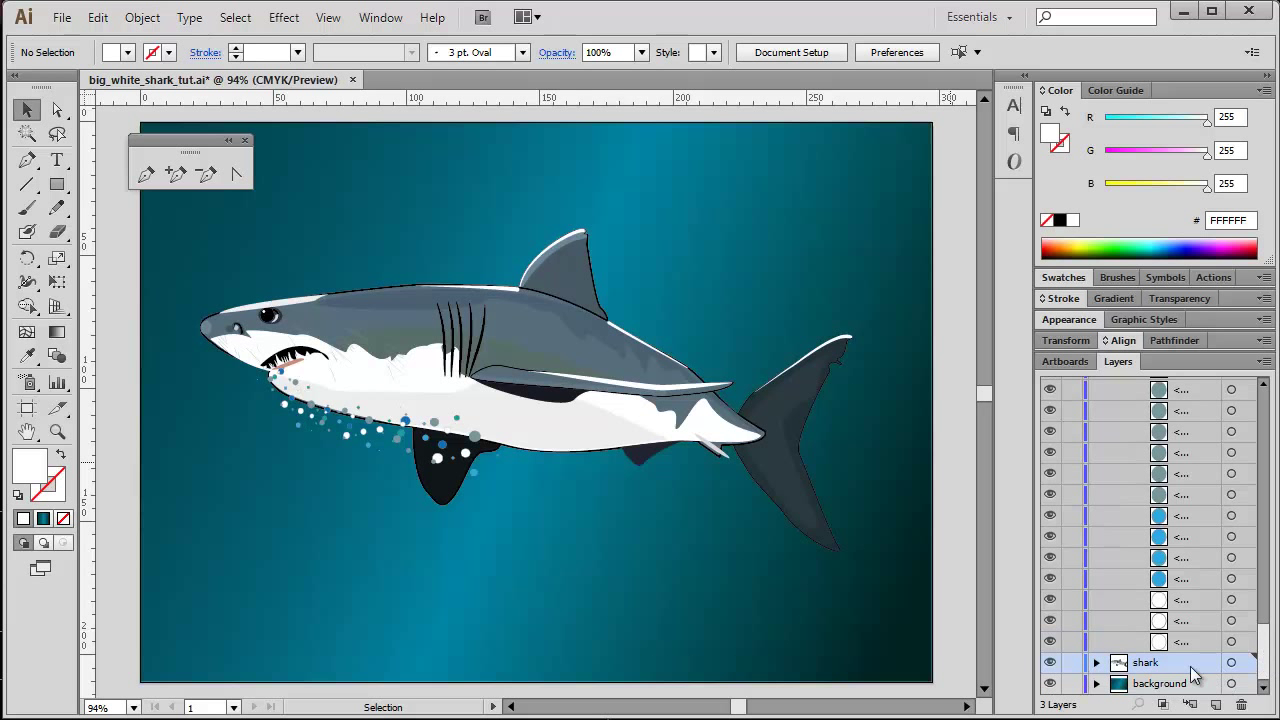
- Expand the shark layer and scroll through its paths and sublayers
left_click(1096, 662)
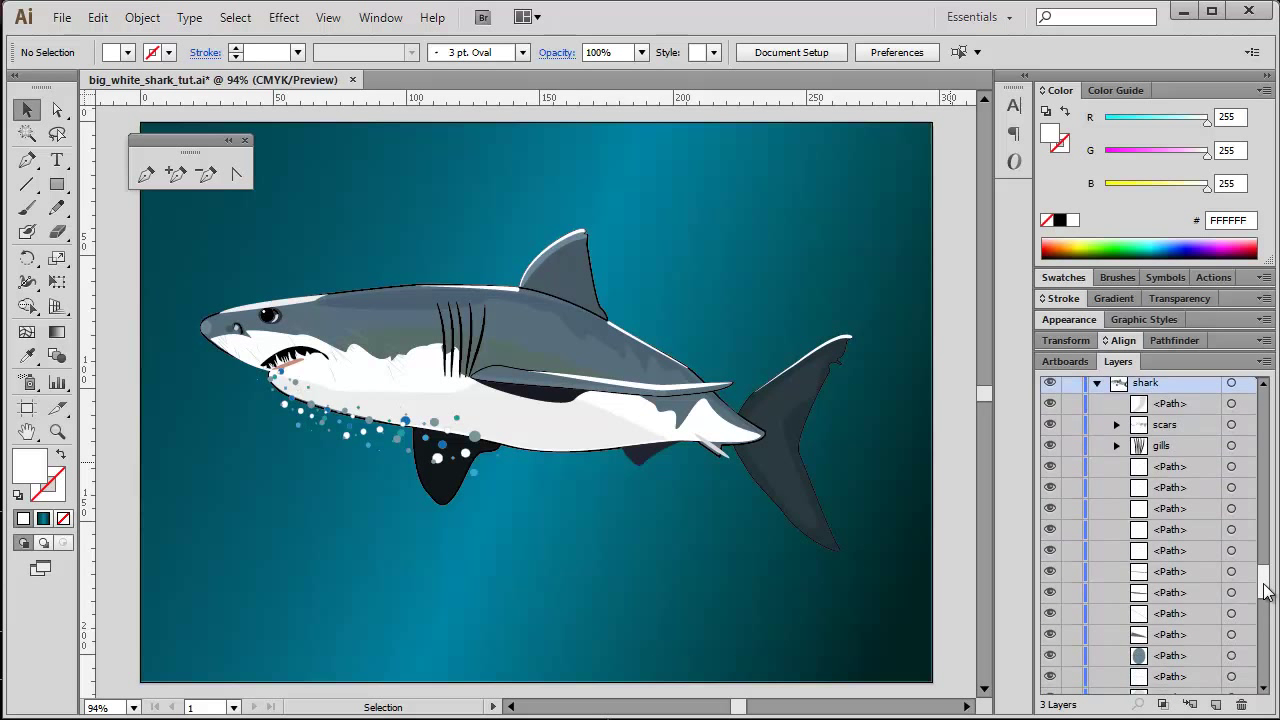
scroll("down", 3)
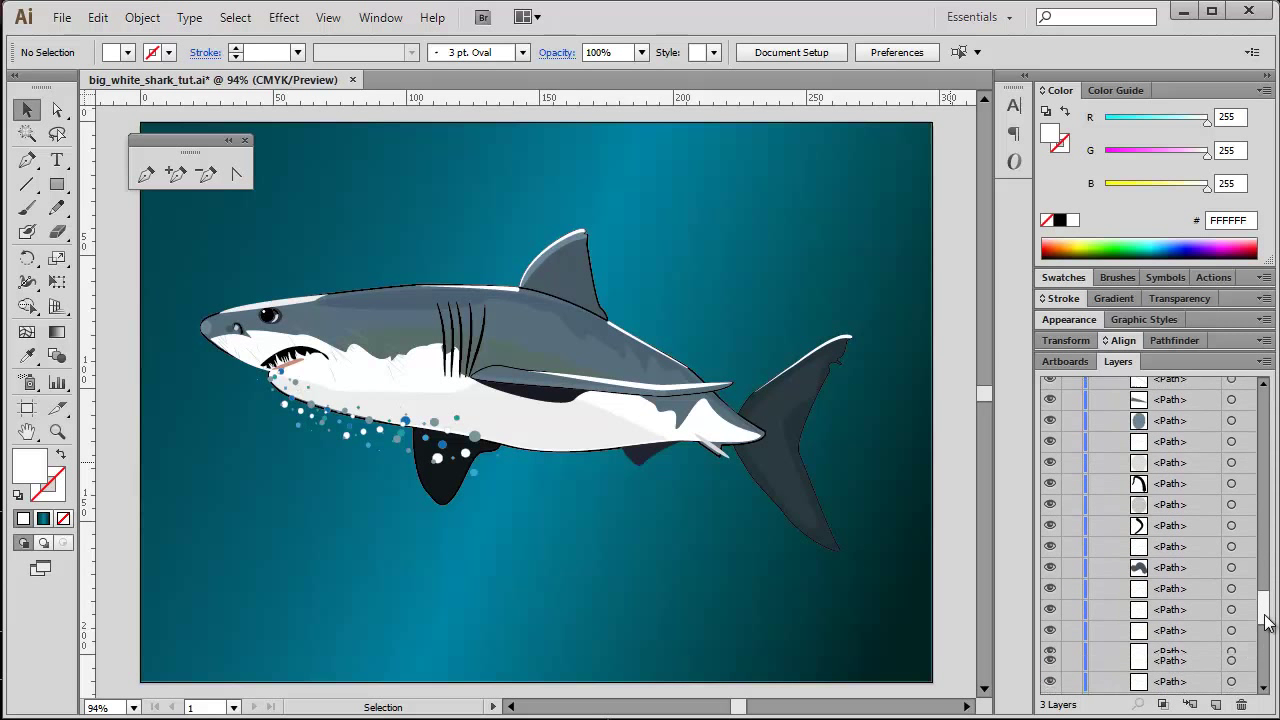
scroll("down", 3)
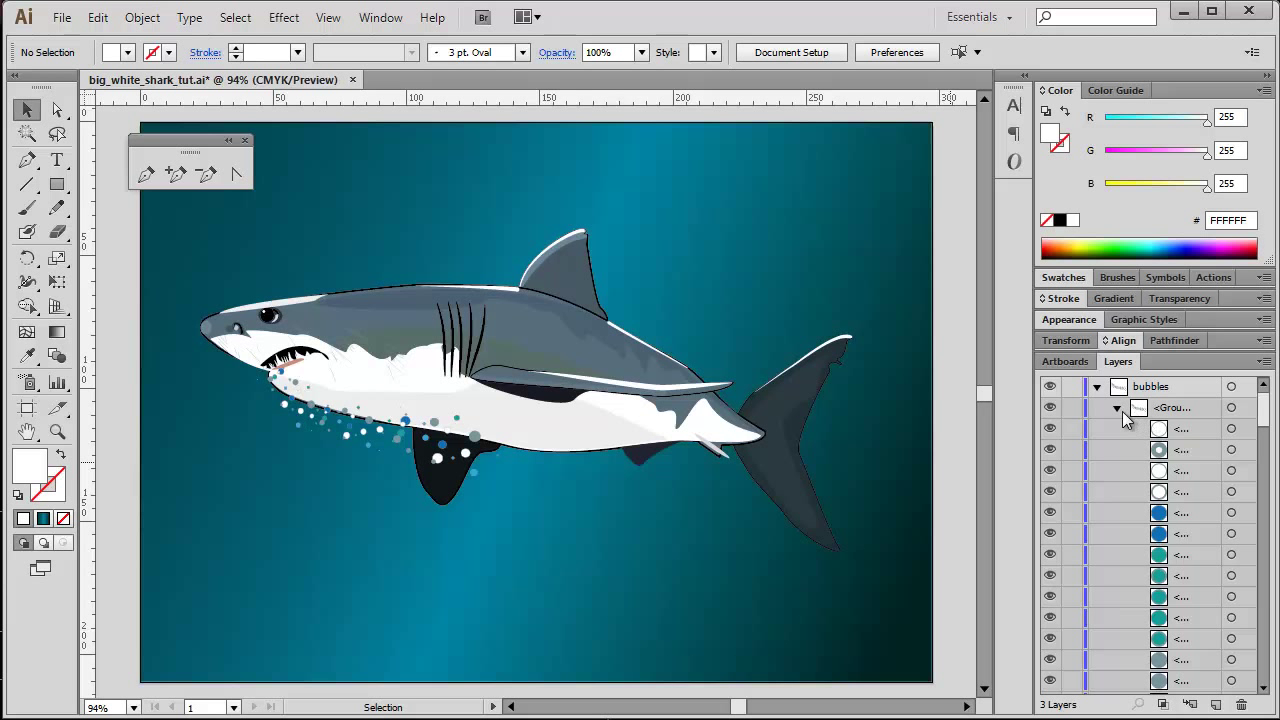
- Collapse bubbles and background, expand the shark layer and select its gills sublayer
left_click(1116, 408)
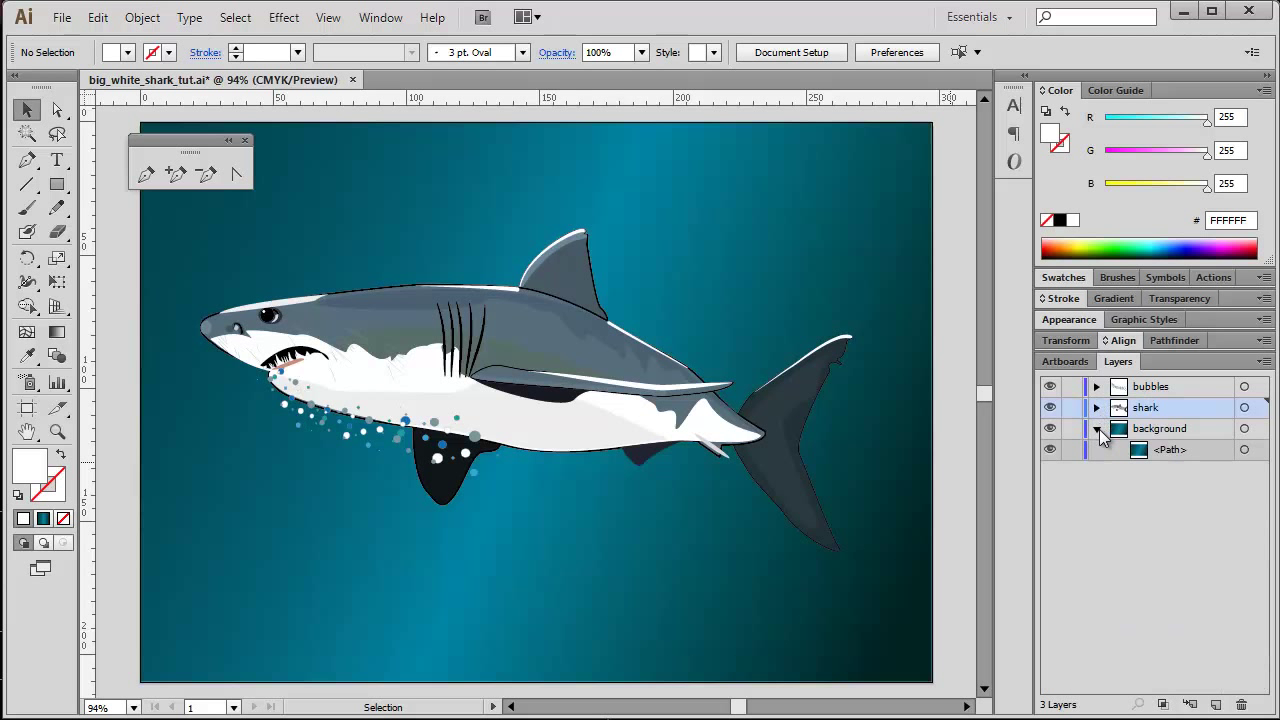
left_click(1096, 428)
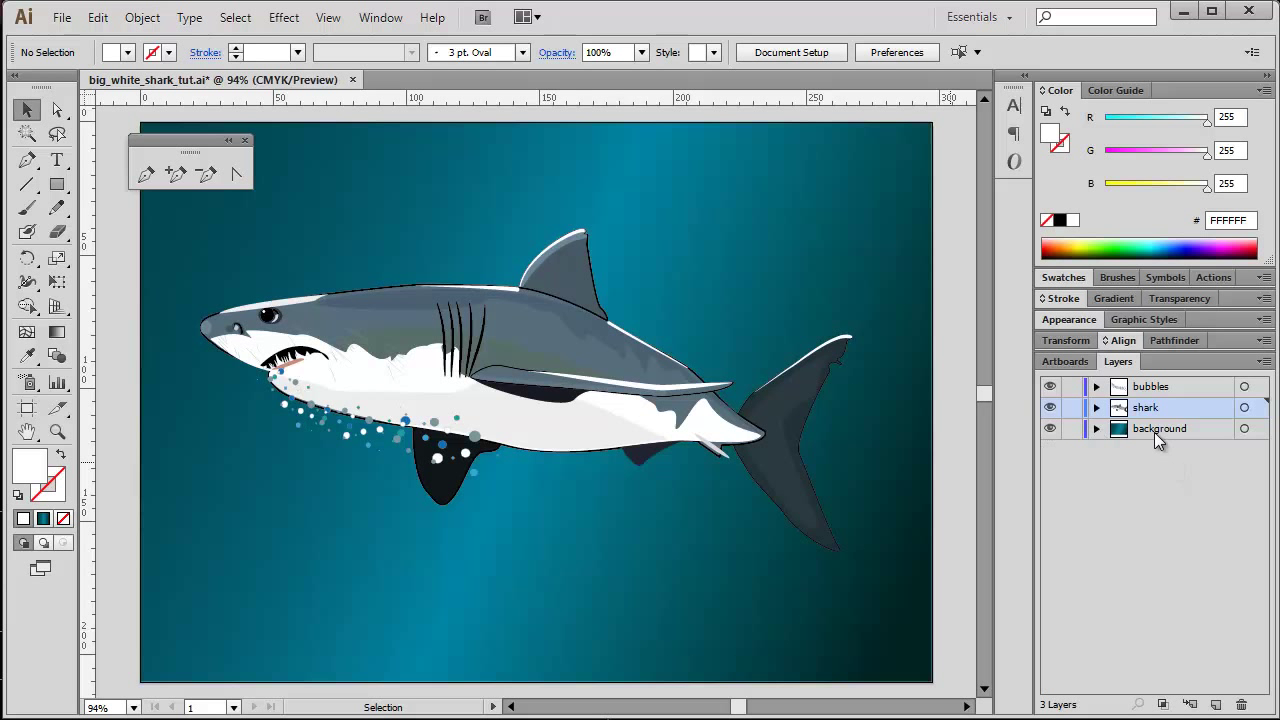
mouse_move(1156, 440)
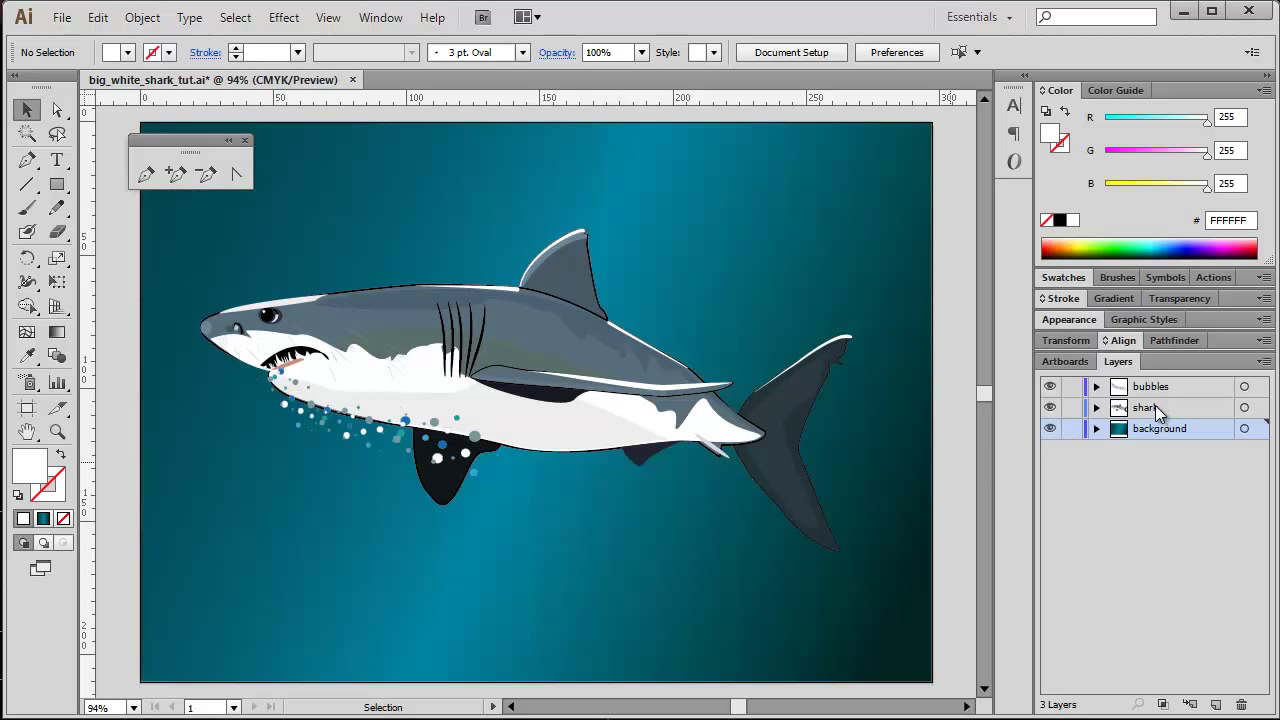
left_click(1150, 408)
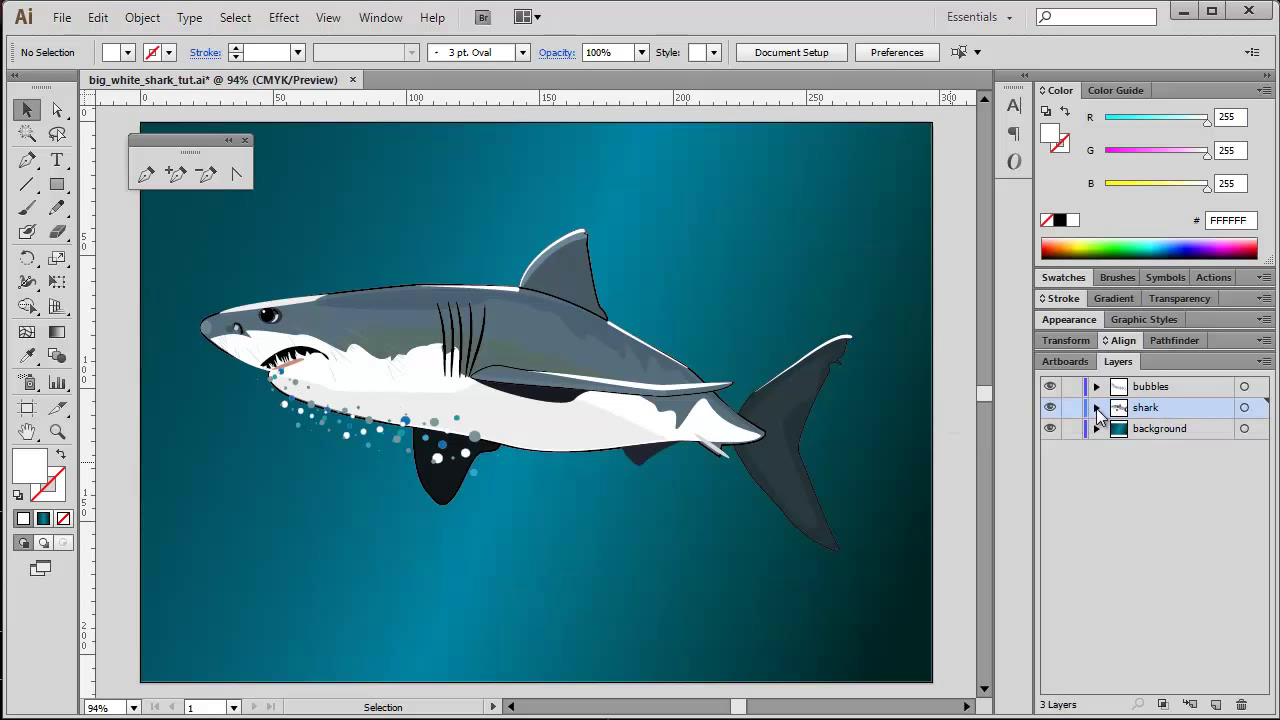
left_click(1096, 408)
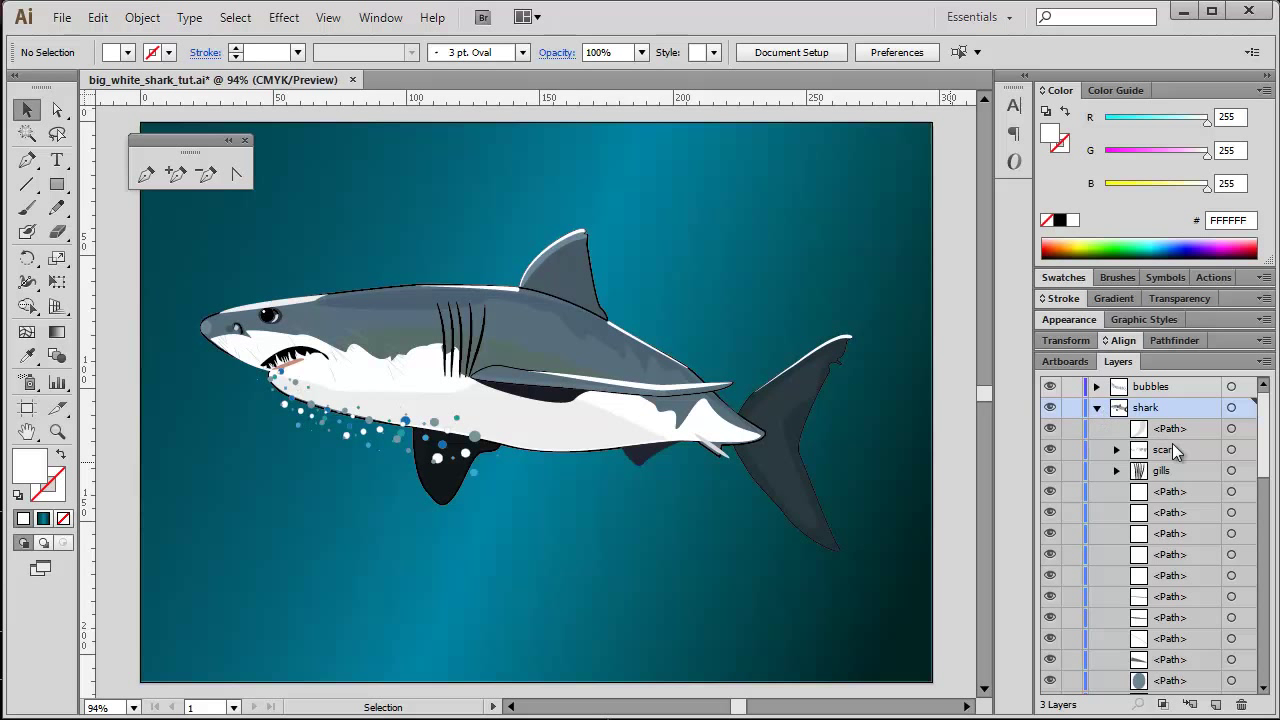
mouse_move(1184, 480)
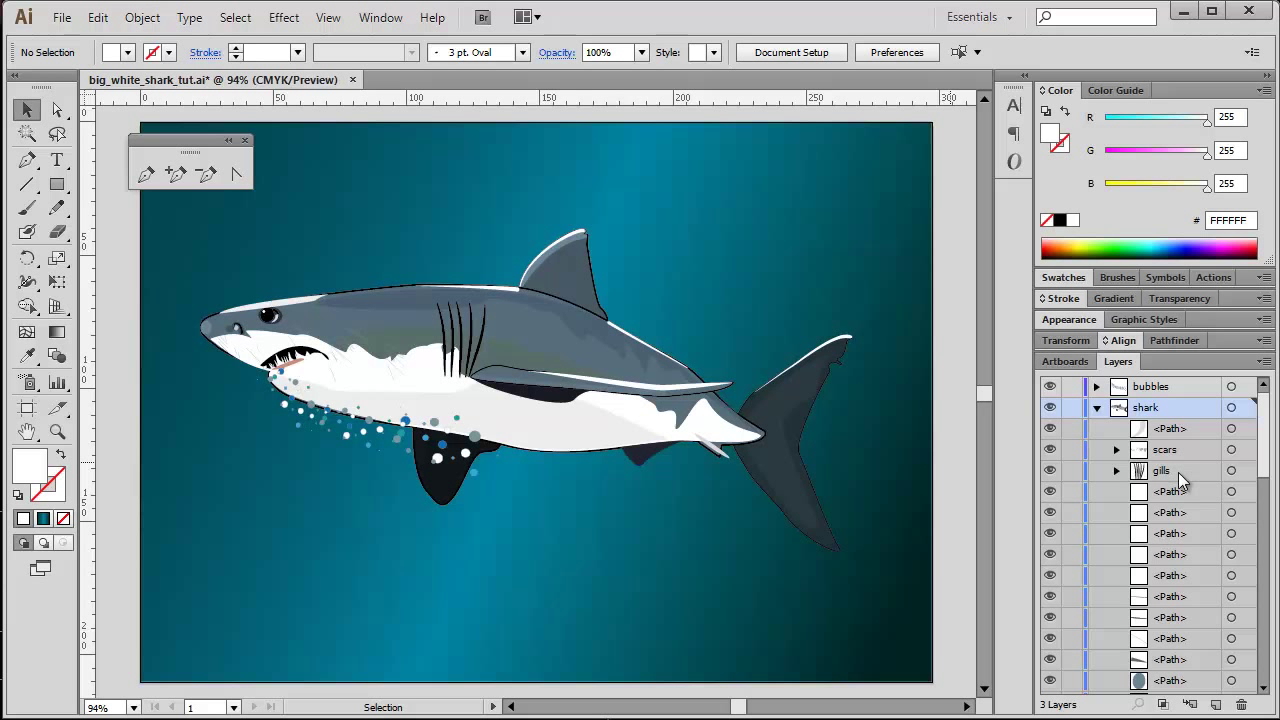
mouse_move(1164, 478)
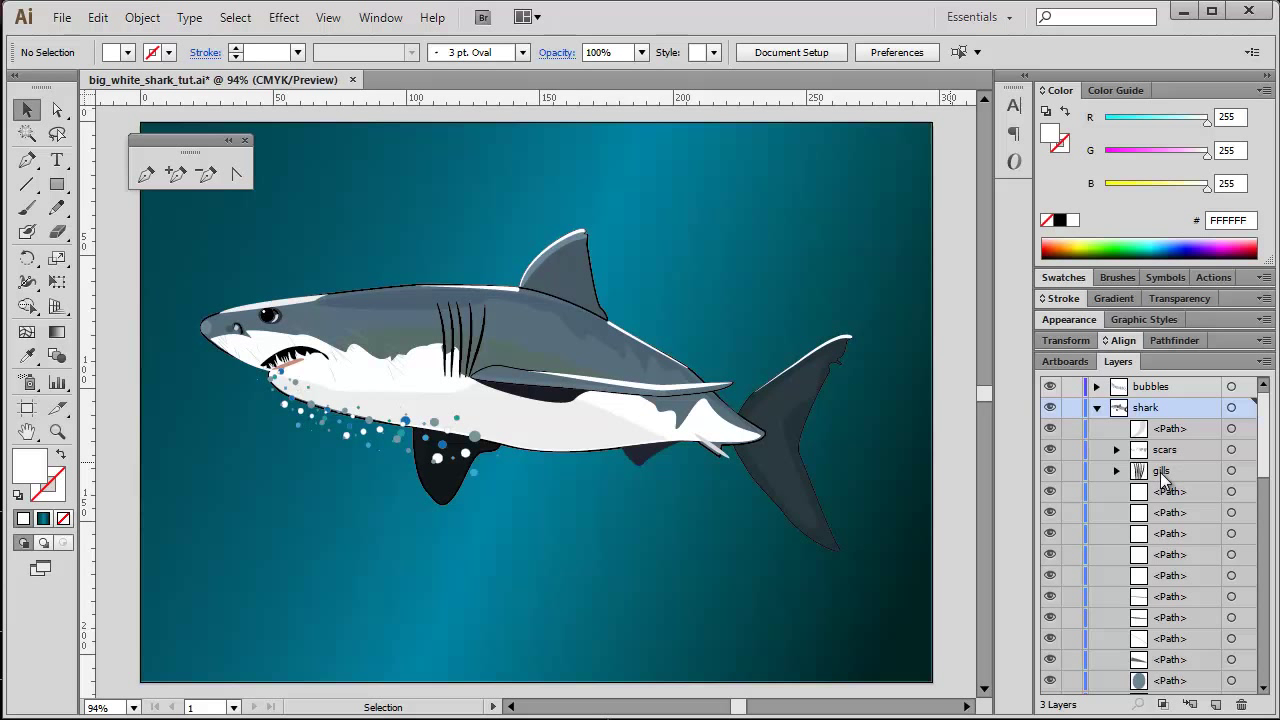
left_click(1160, 470)
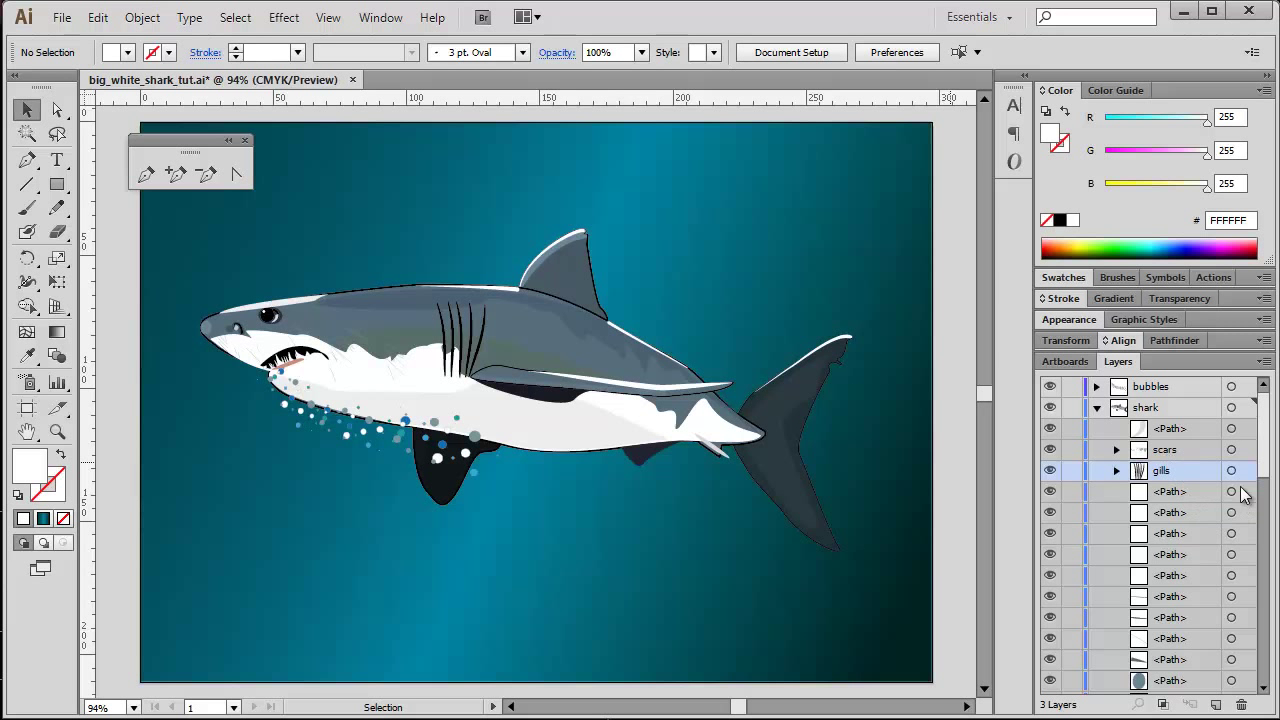
scroll("down", 3)
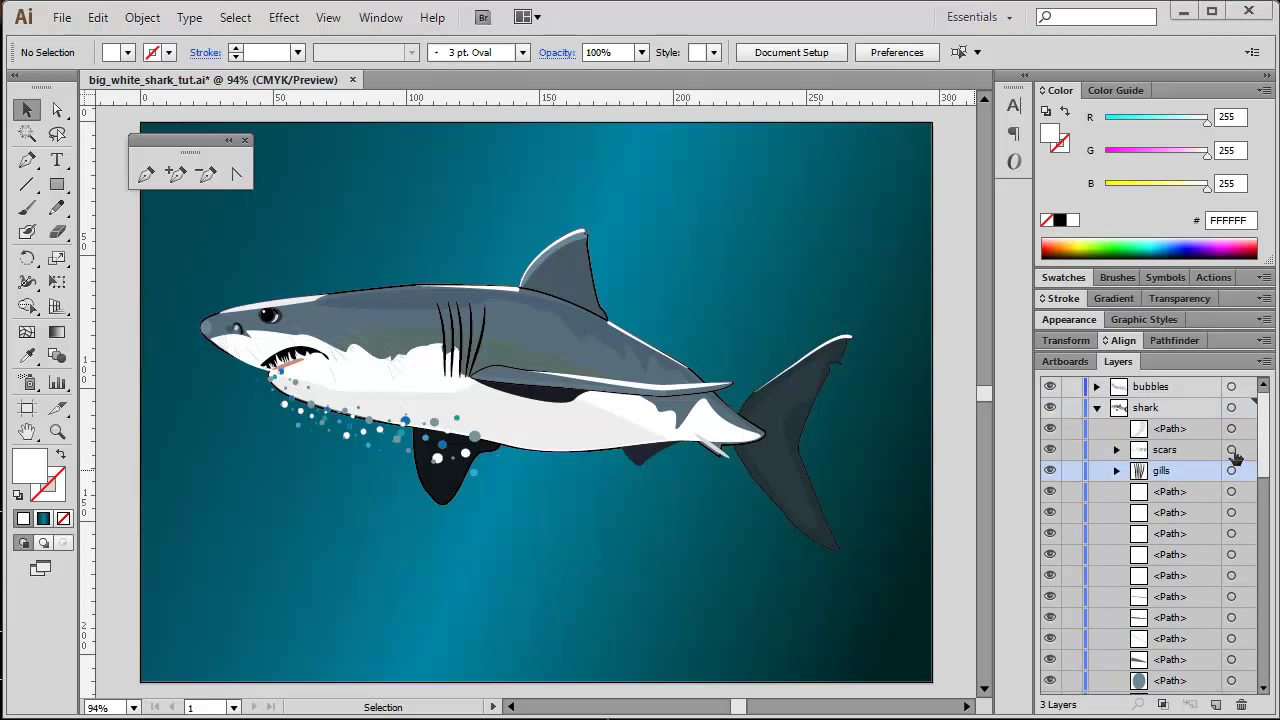
mouse_move(624, 470)
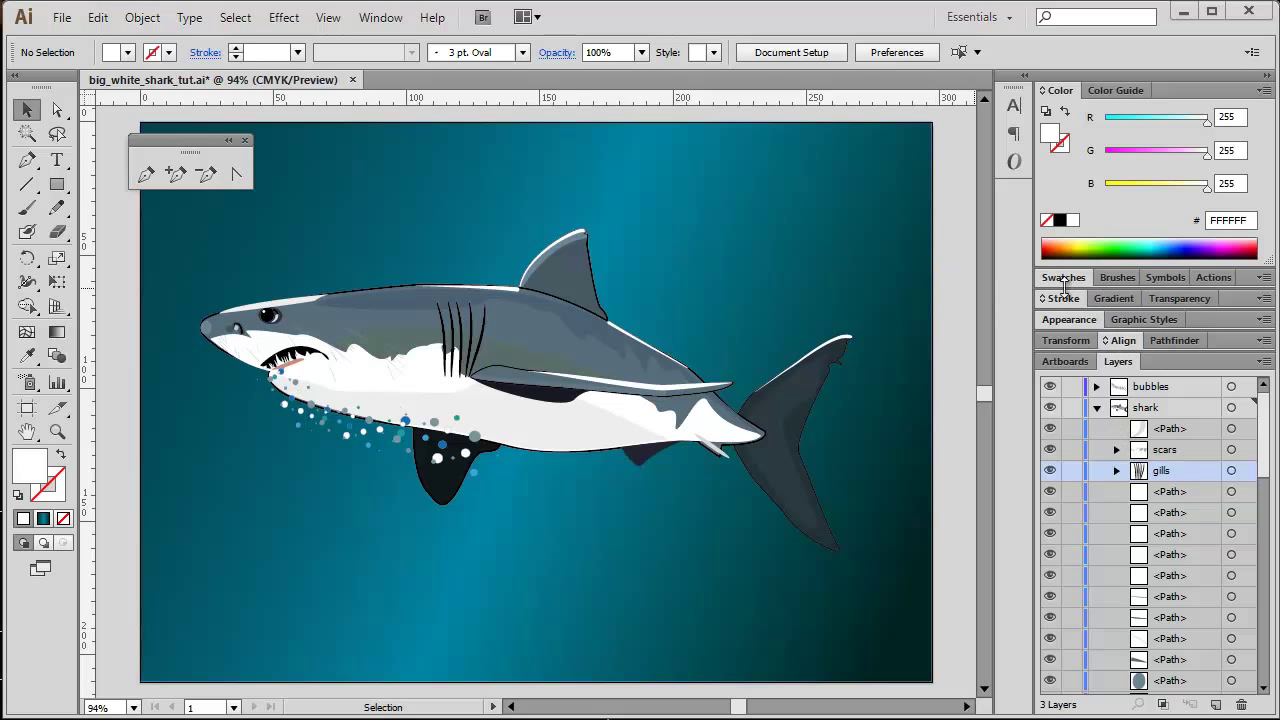
- Review the Swatches panel, glance at the Brushes panel, then return to Swatches
left_click(1064, 276)
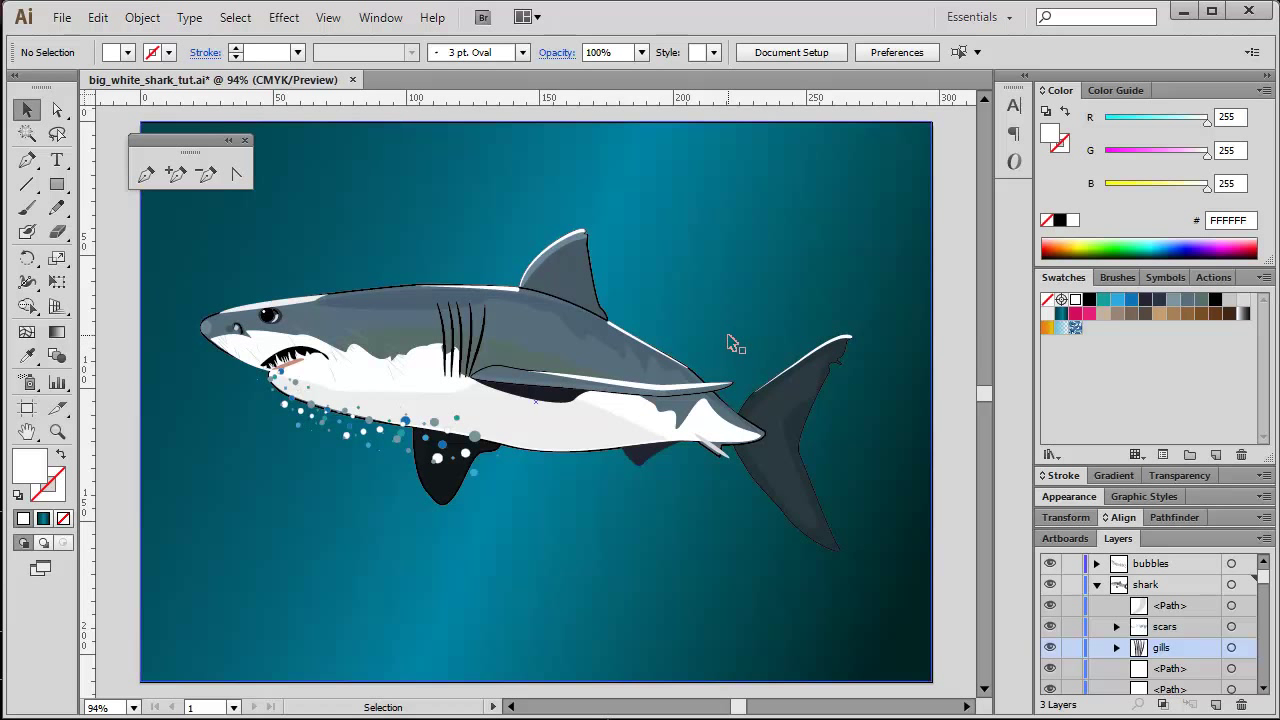
left_click(1112, 276)
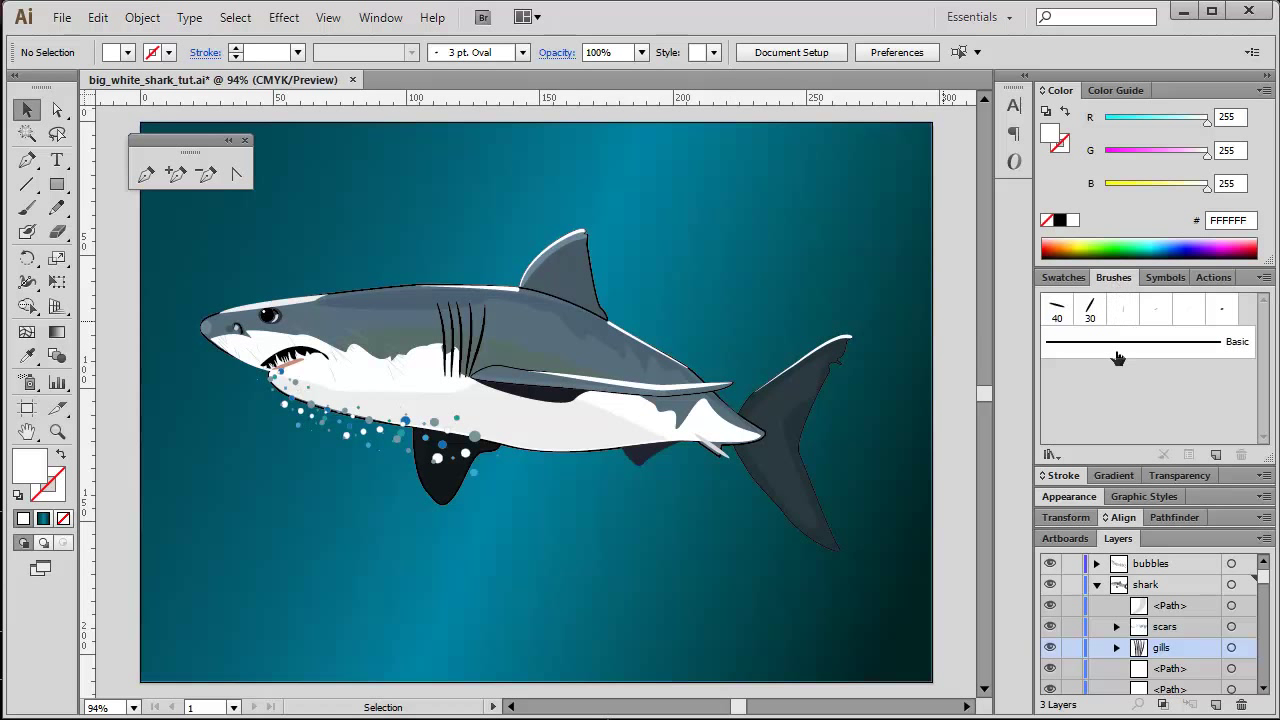
mouse_move(1128, 386)
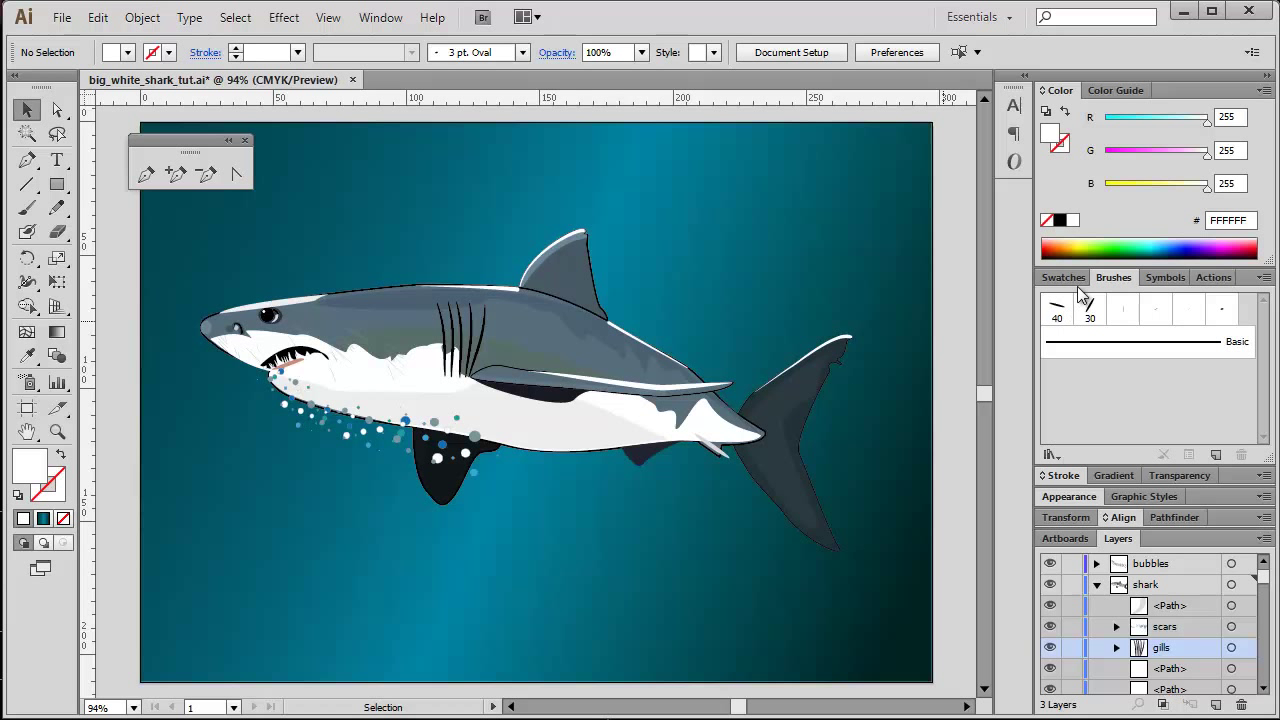
left_click(1062, 276)
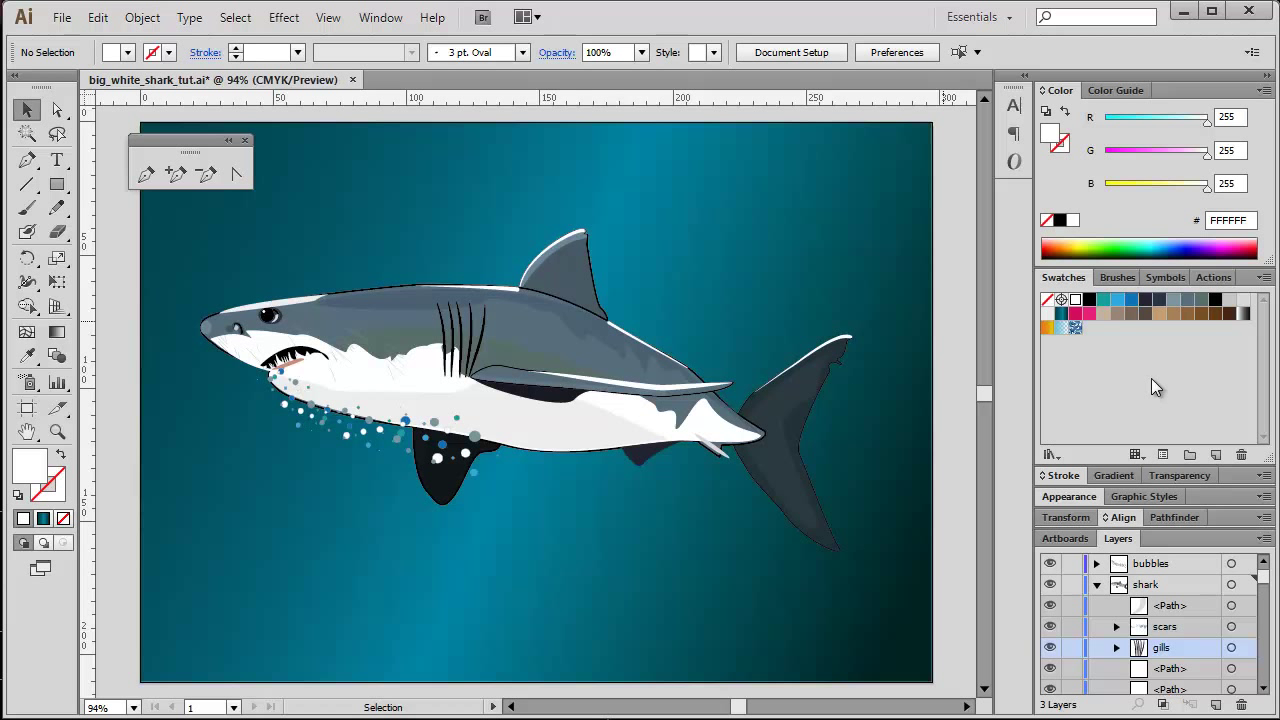
- Run Delete Unused Panel Items from the Default Actions set
left_click(1212, 276)
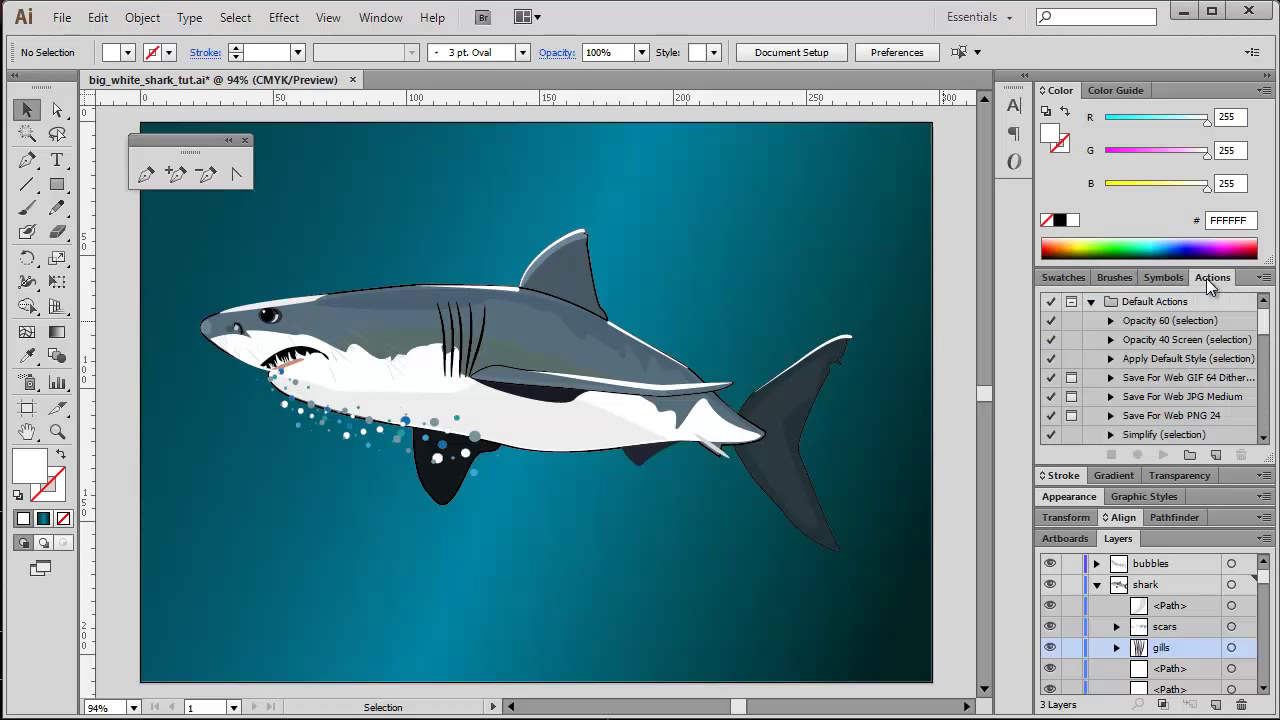
scroll("down", 3)
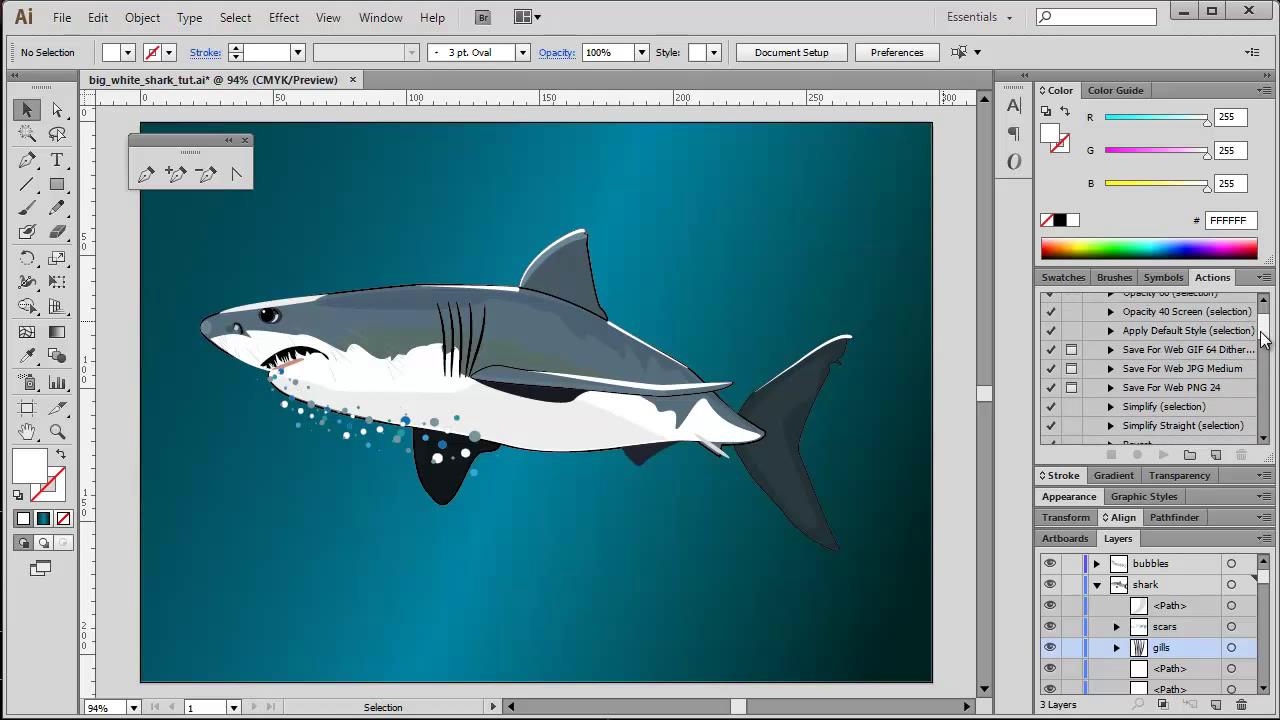
scroll("down", 3)
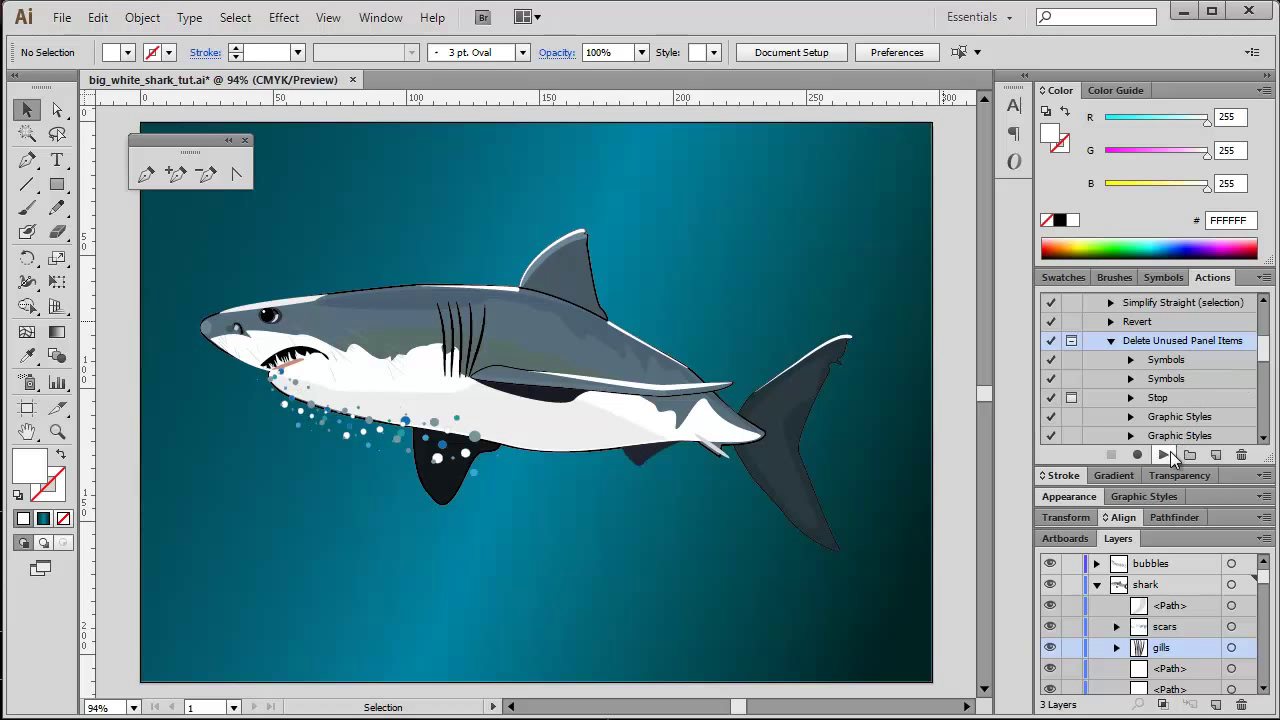
mouse_move(1164, 456)
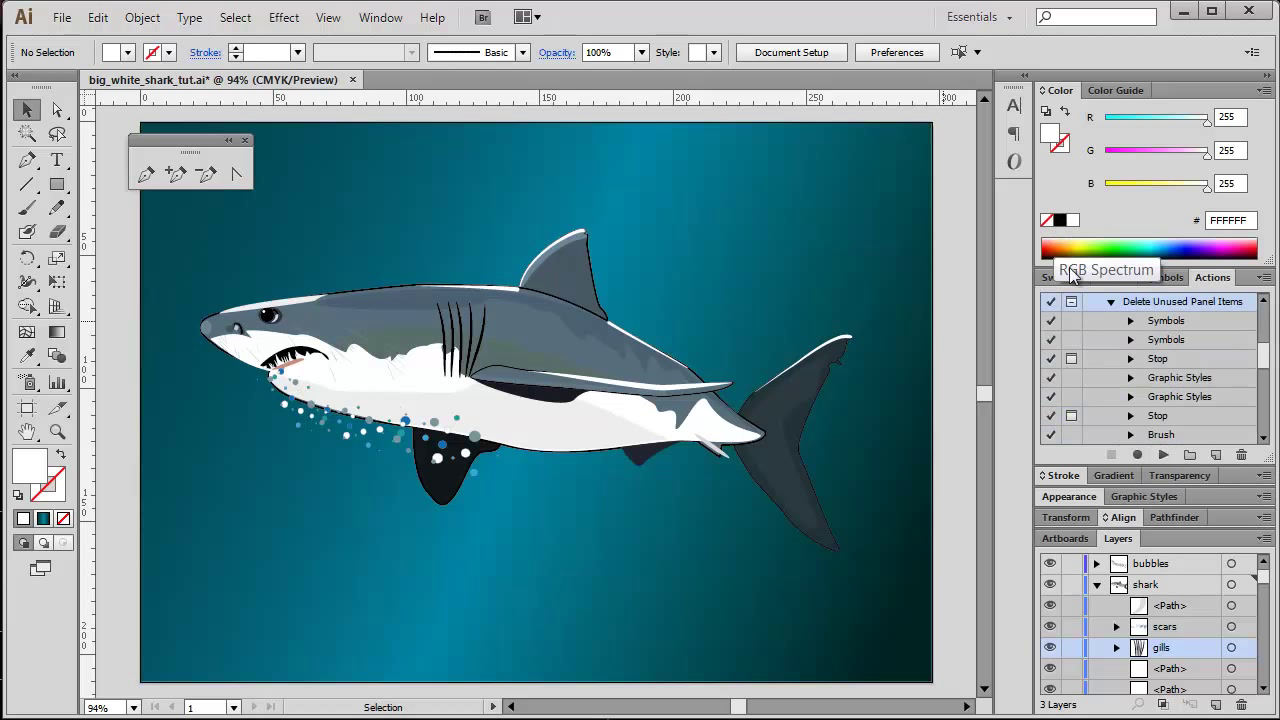
- Check the remaining swatches and brushes after the cleanup
left_click(1064, 276)
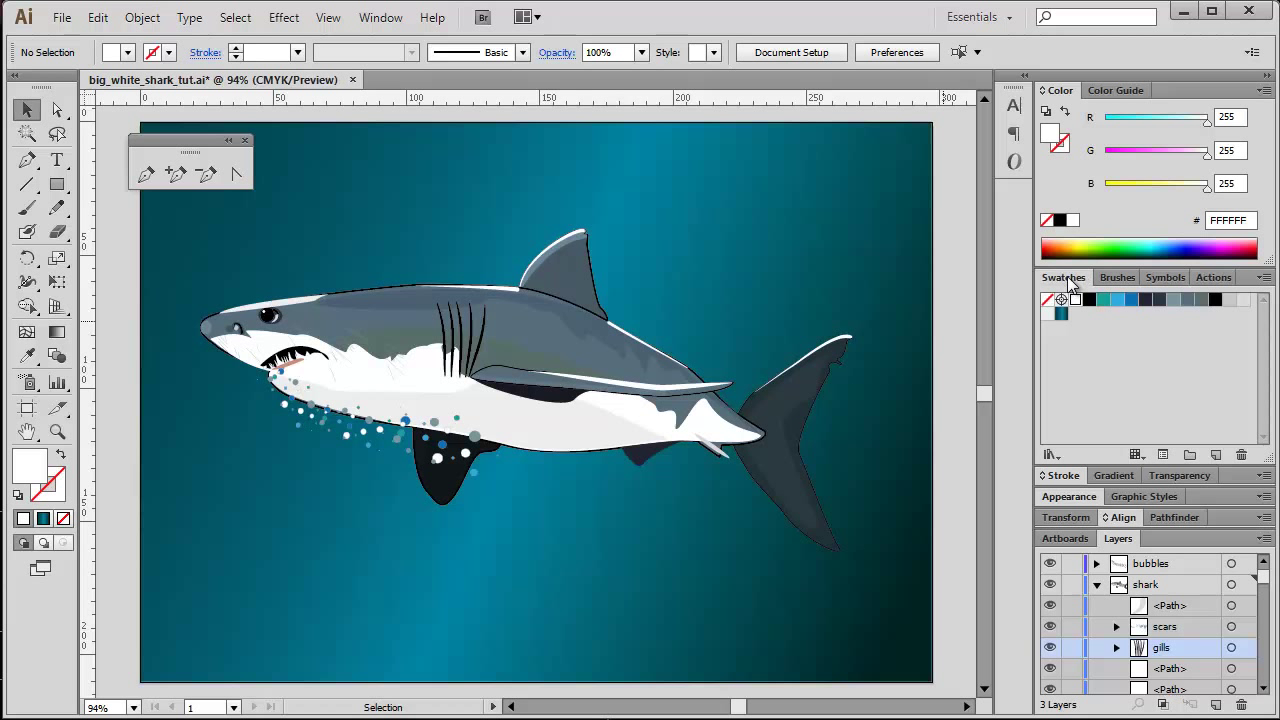
mouse_move(1122, 324)
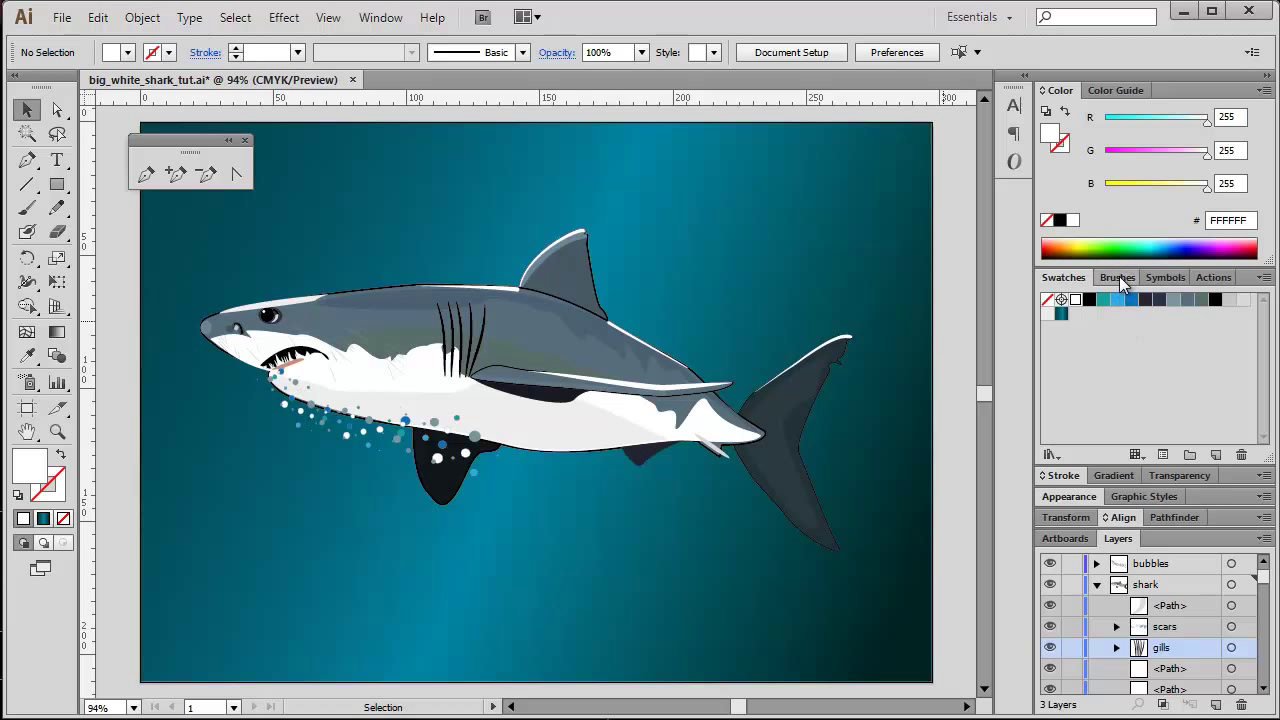
left_click(1116, 276)
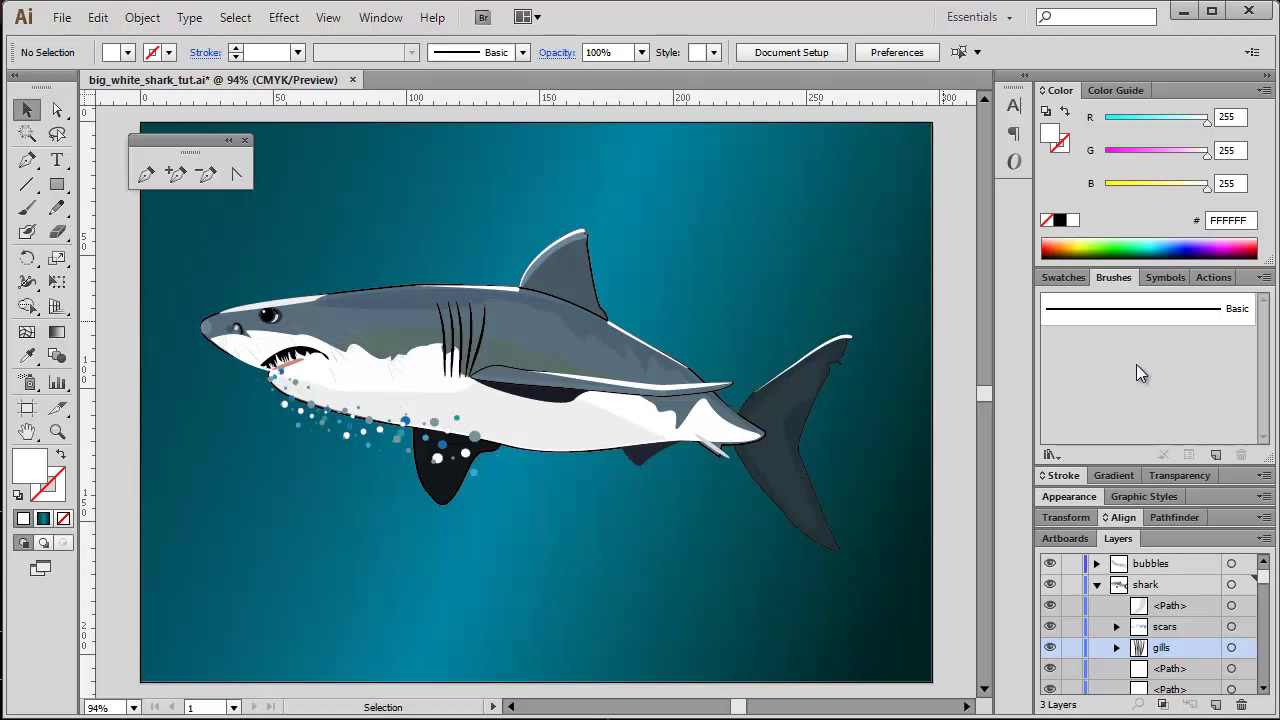
left_click(1062, 276)
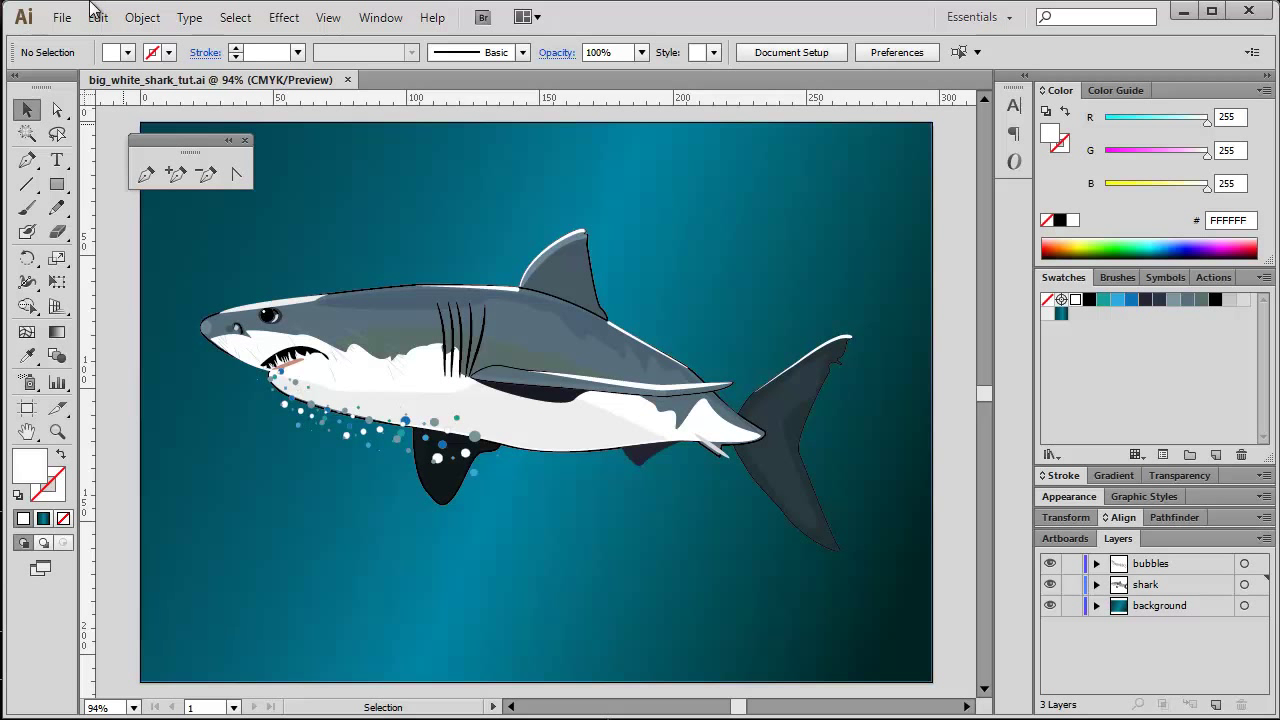
- Save As big_white_shark_tut.eps in Illustrator EPS format, replacing the existing file
left_click(60, 16)
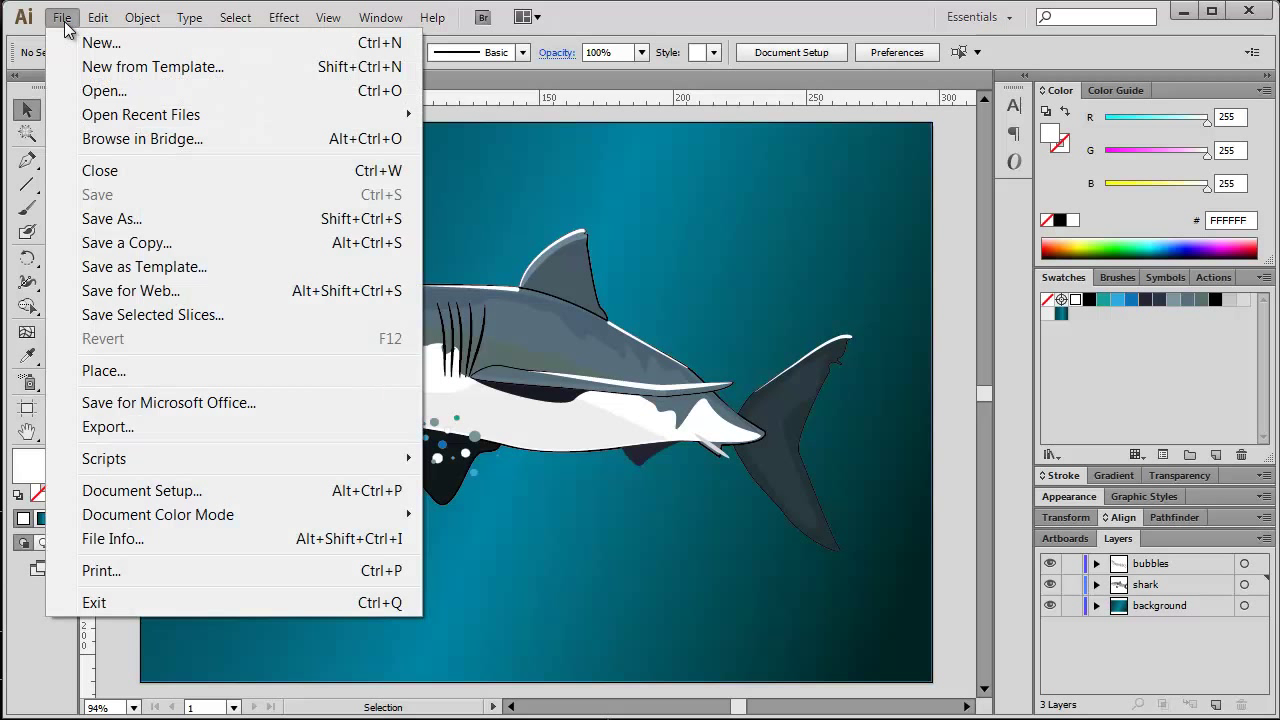
left_click(112, 218)
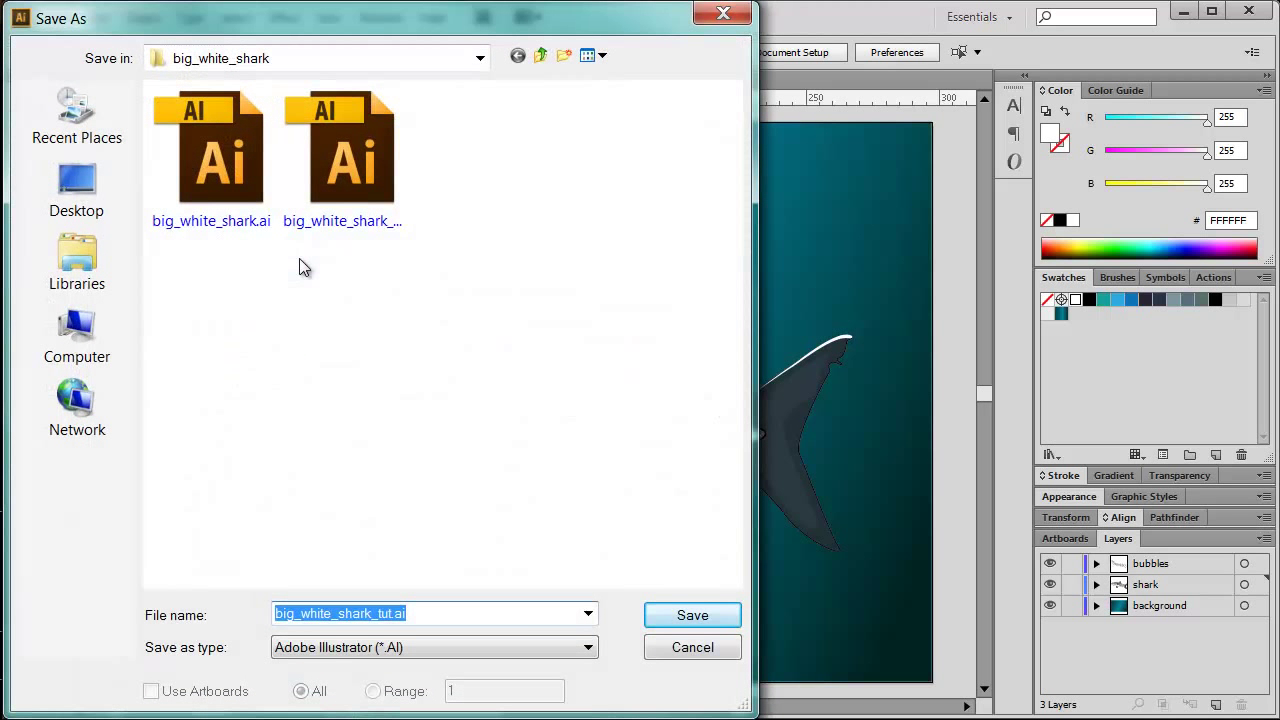
mouse_move(288, 592)
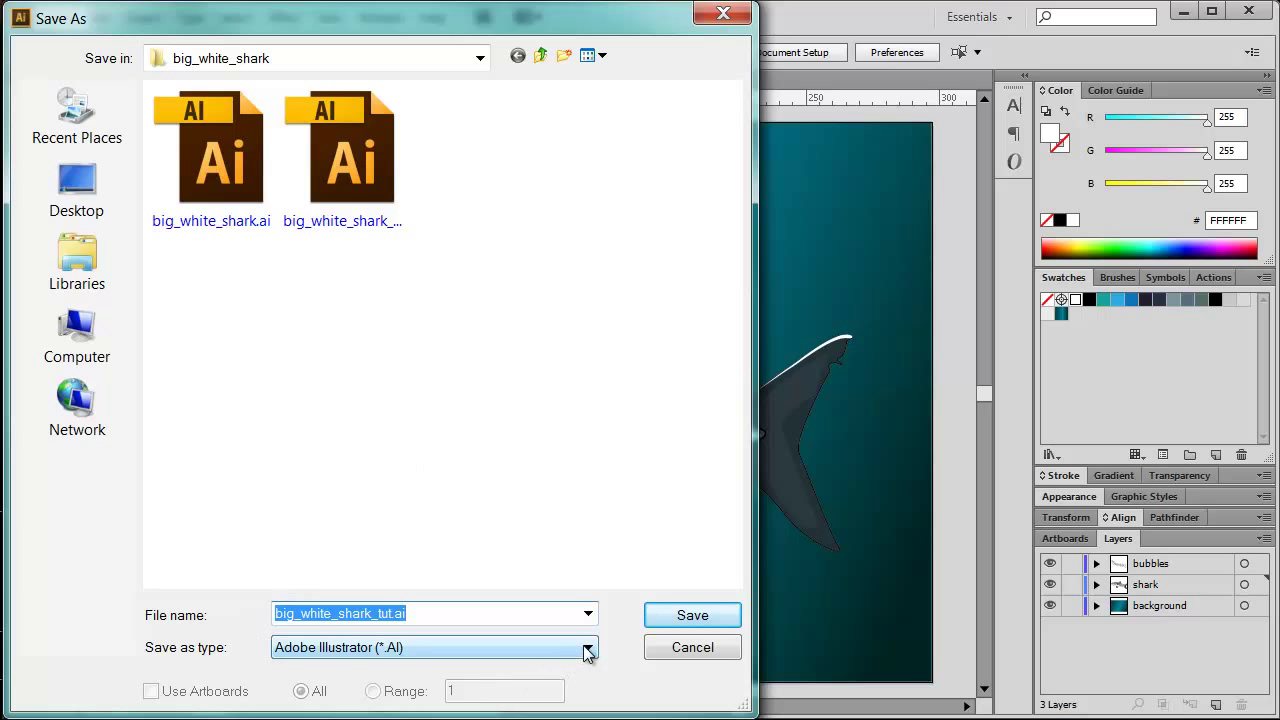
left_click(588, 648)
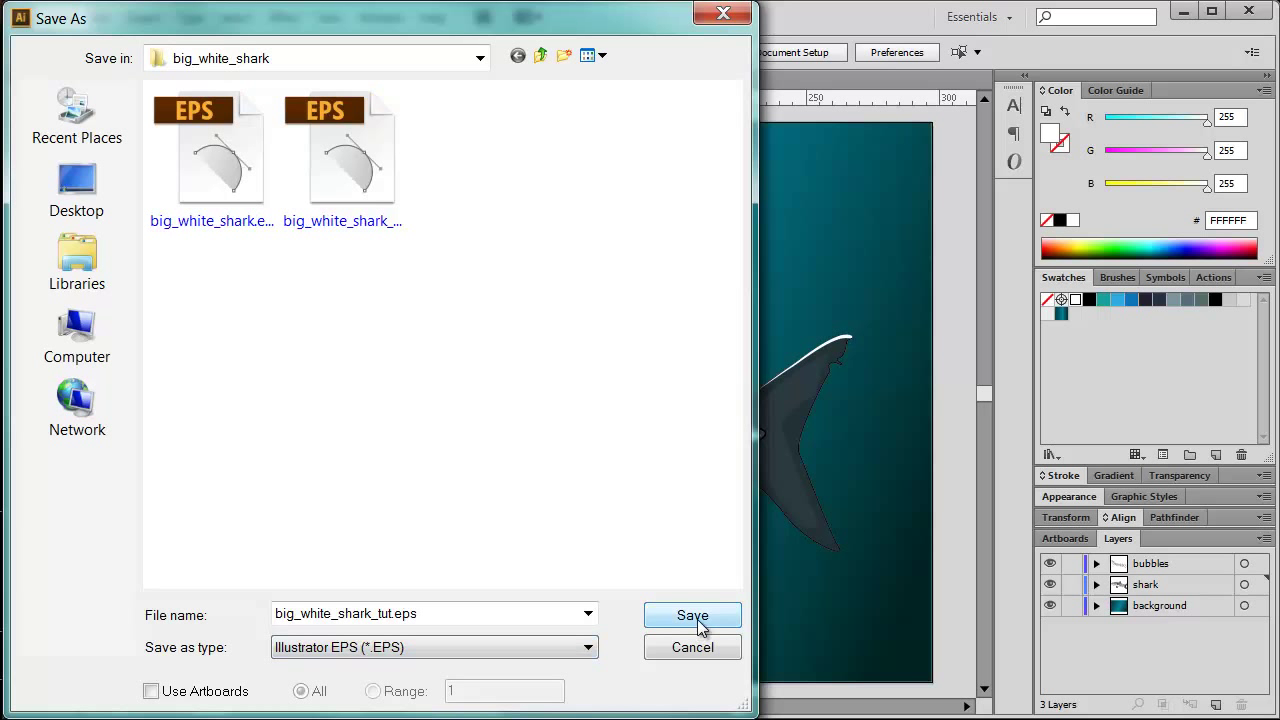
left_click(692, 616)
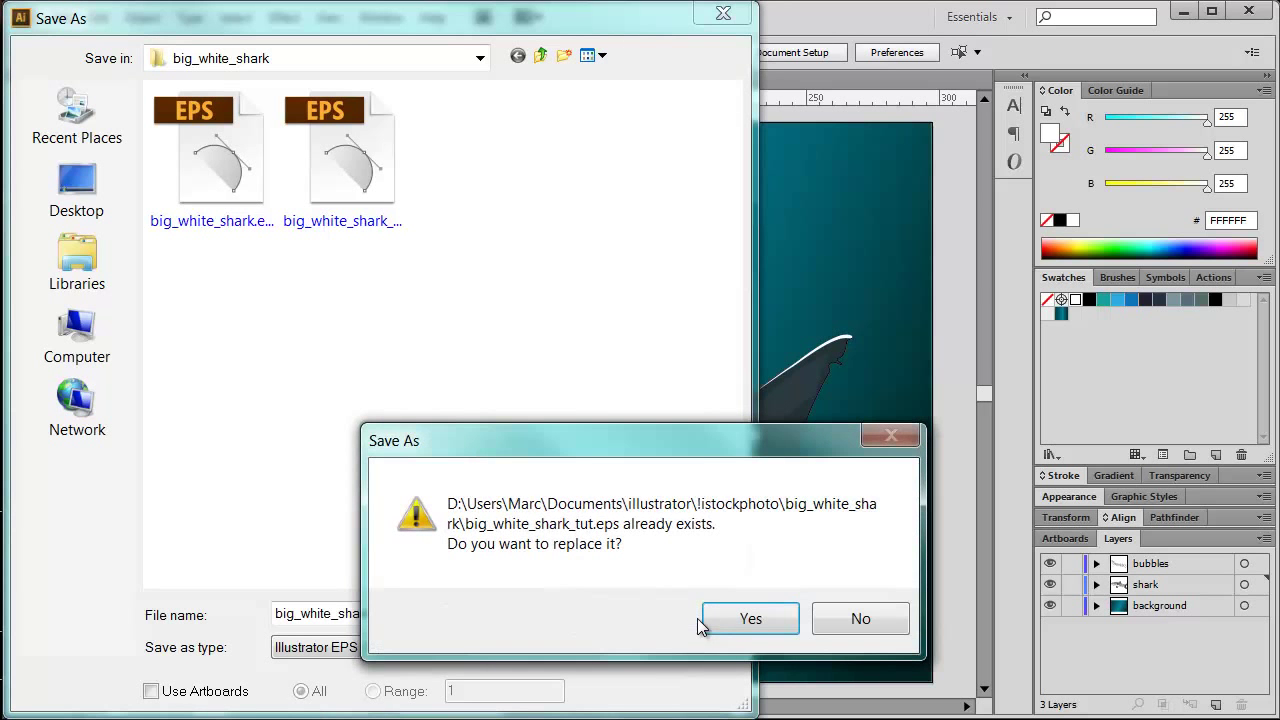
left_click(750, 618)
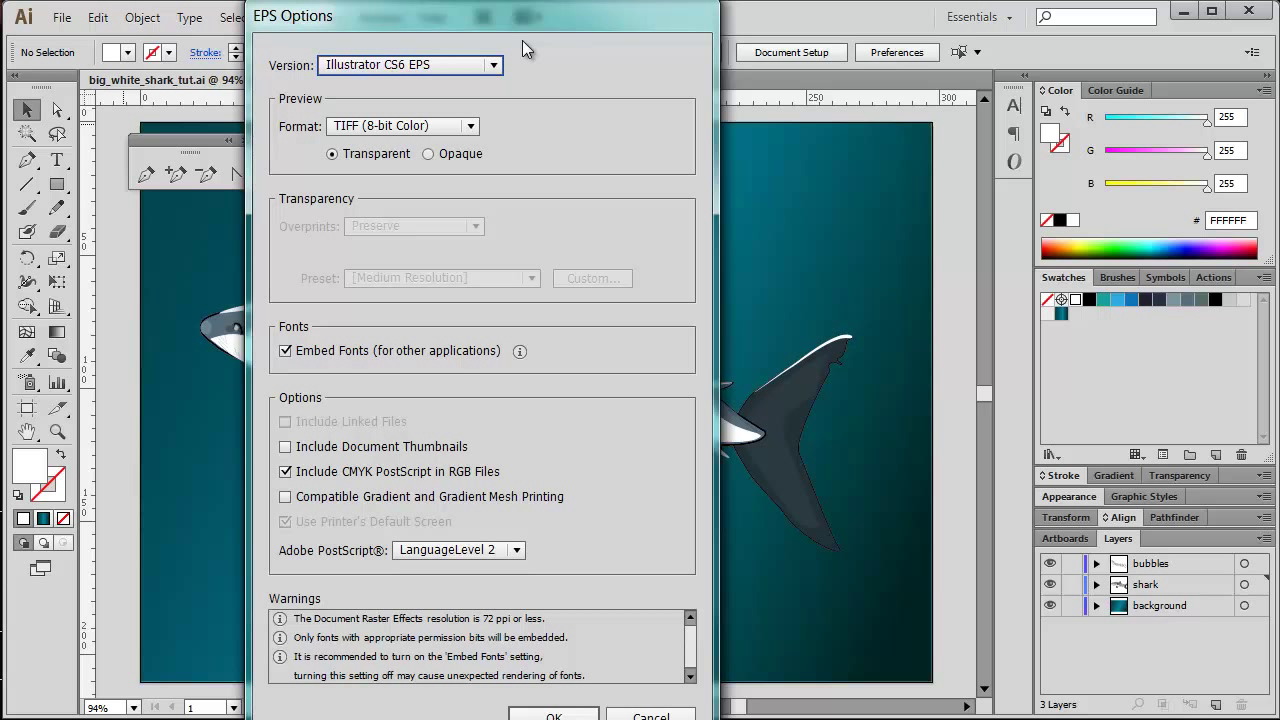
mouse_move(372, 92)
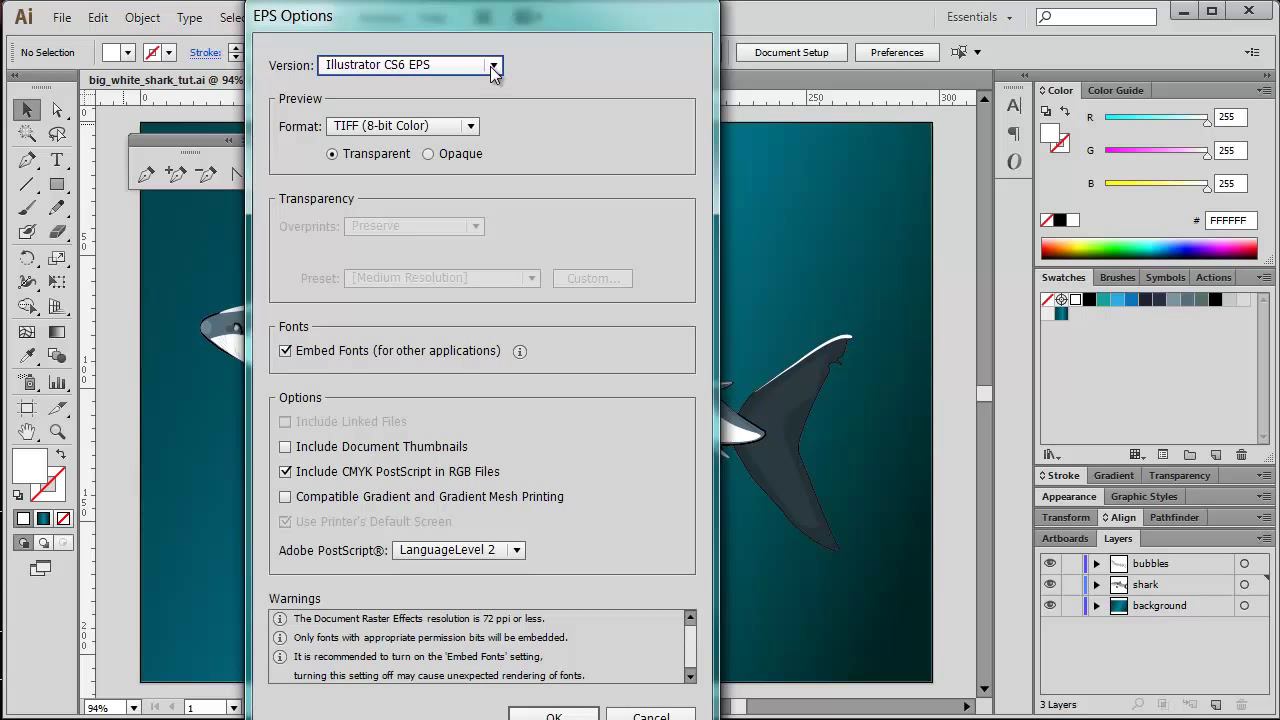
- Set EPS Options to Illustrator 10 EPS, Preview None, no embedded fonts, and confirm the older-format warning
left_click(492, 64)
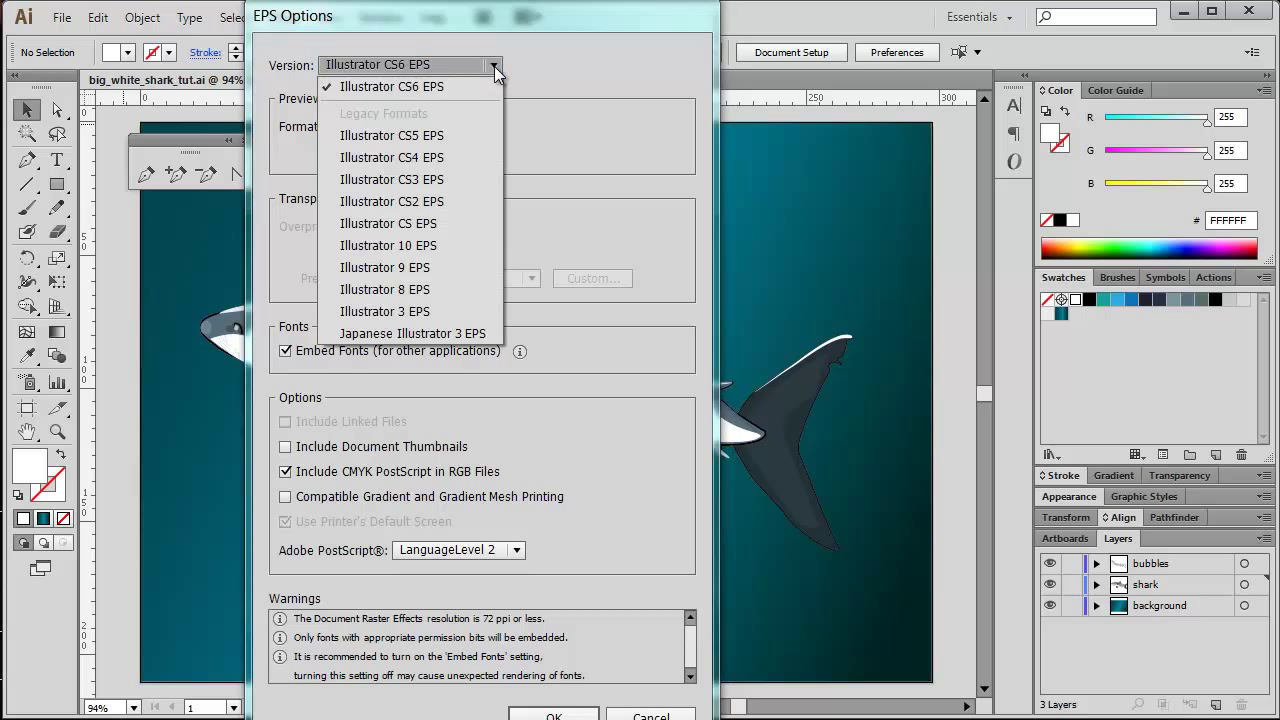
mouse_move(388, 244)
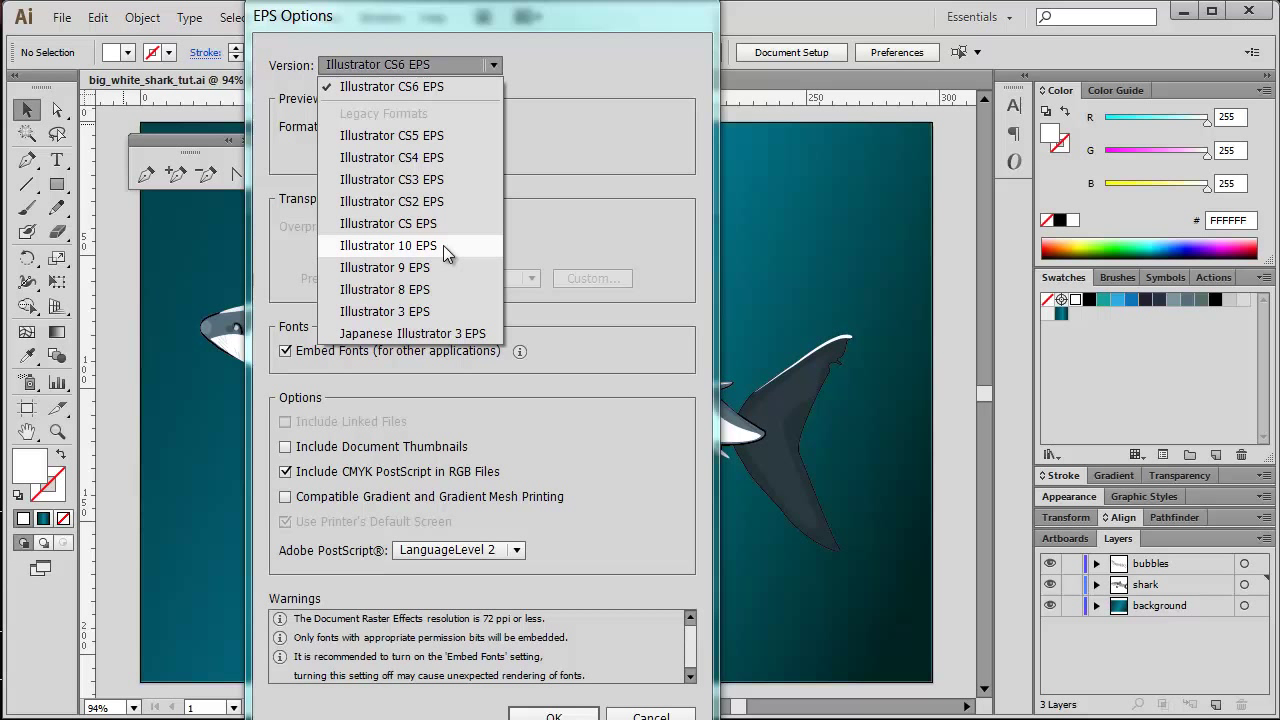
left_click(388, 244)
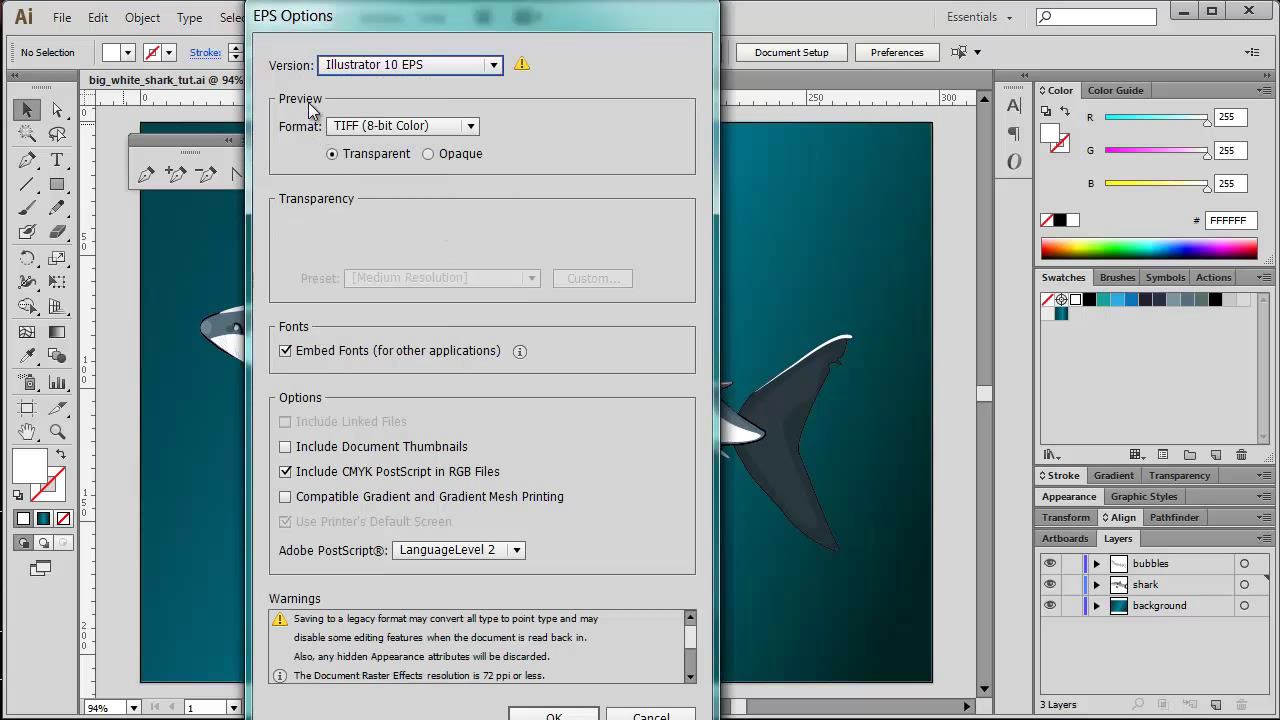
left_click(470, 124)
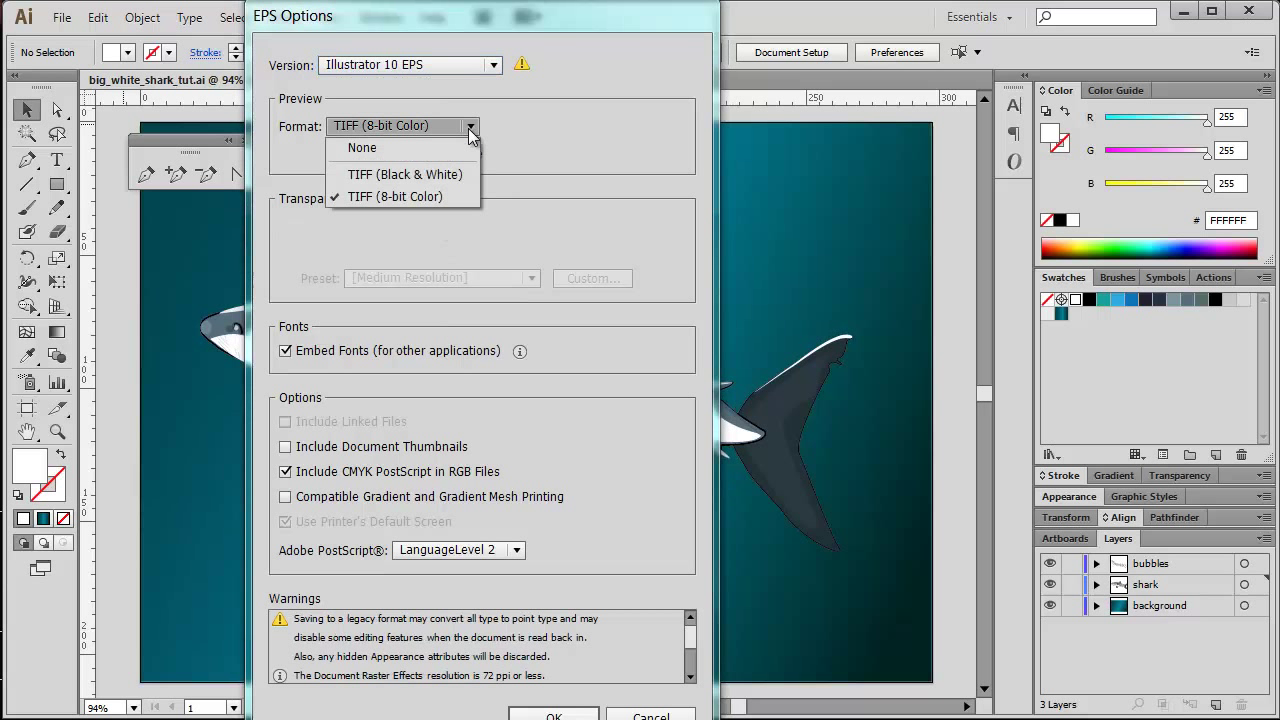
left_click(360, 148)
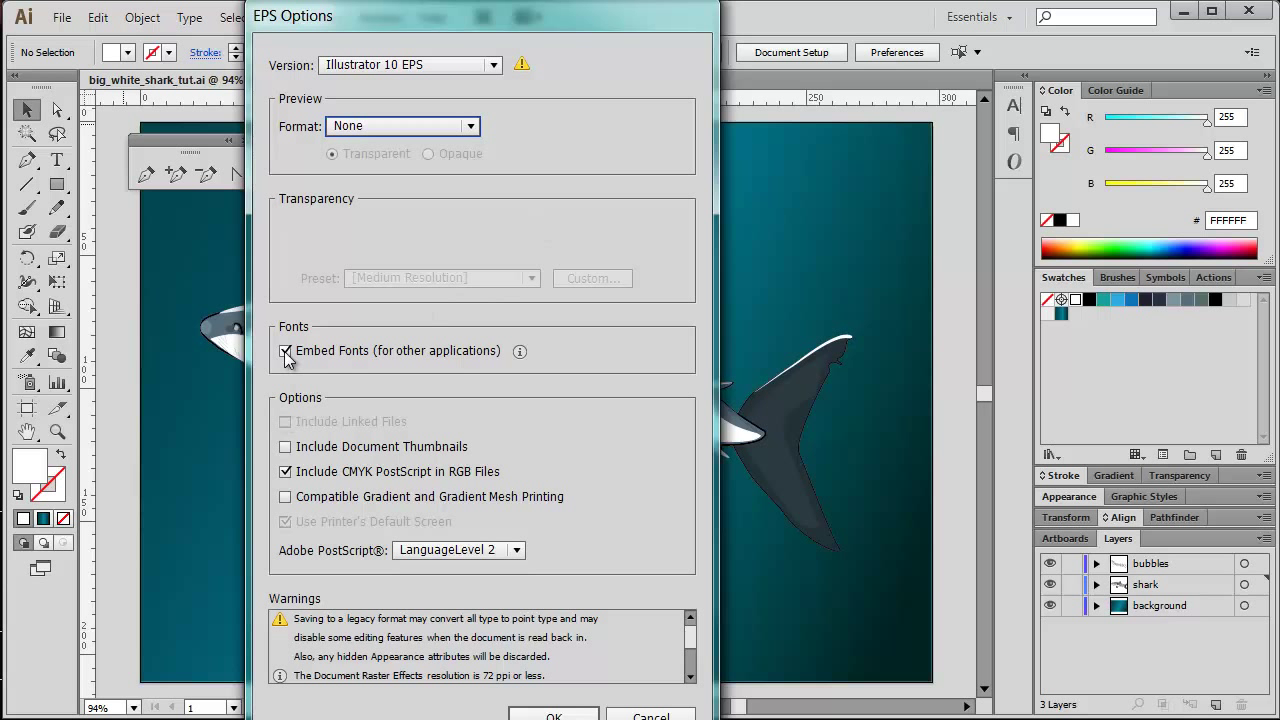
left_click(284, 352)
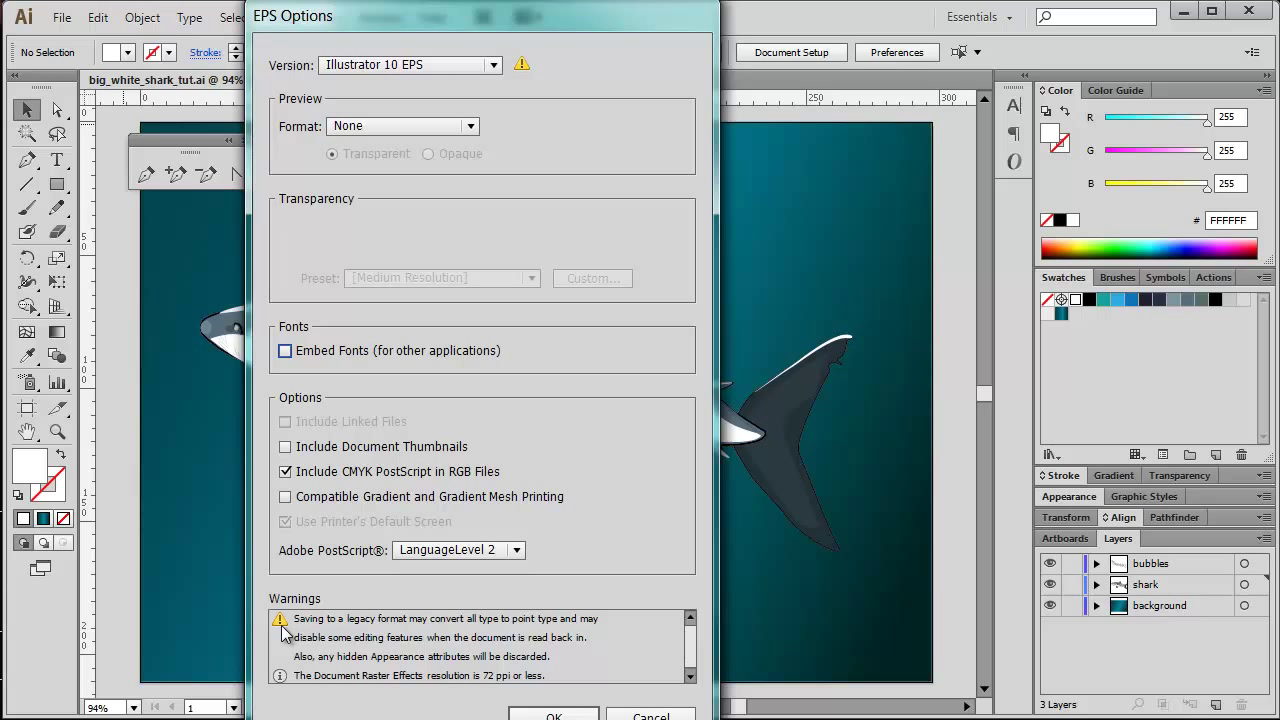
mouse_move(462, 664)
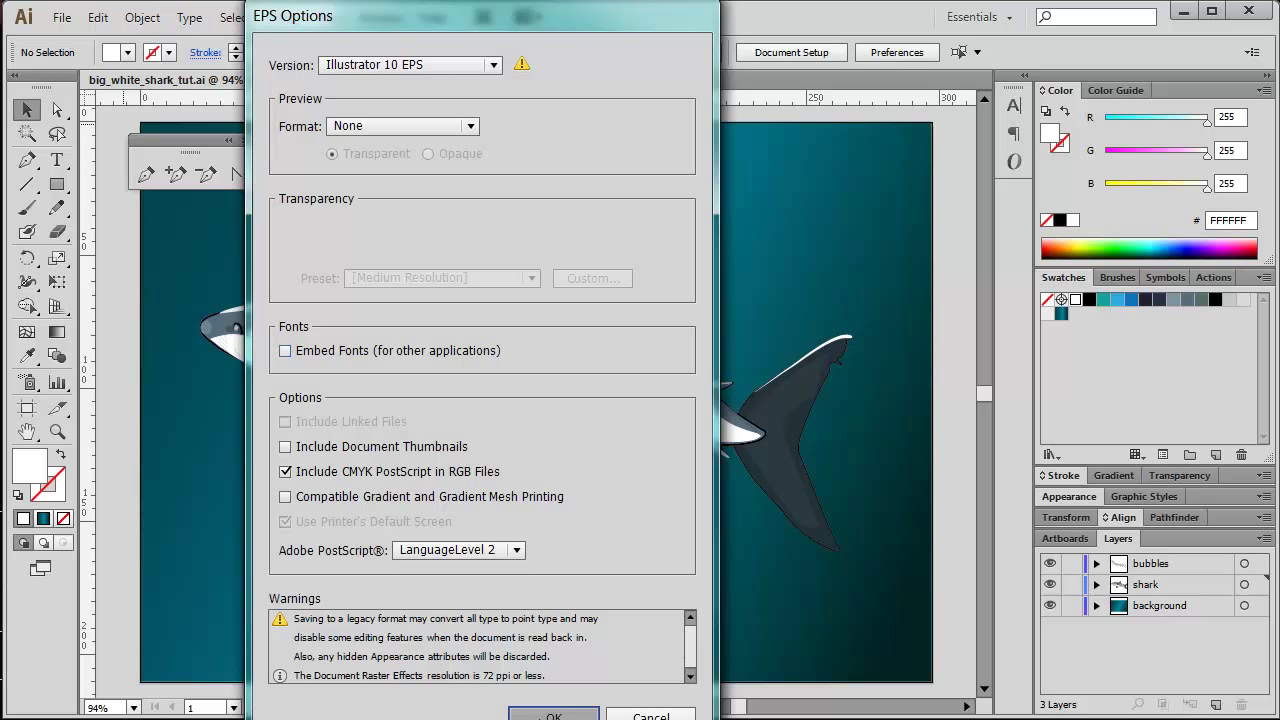
left_click(552, 716)
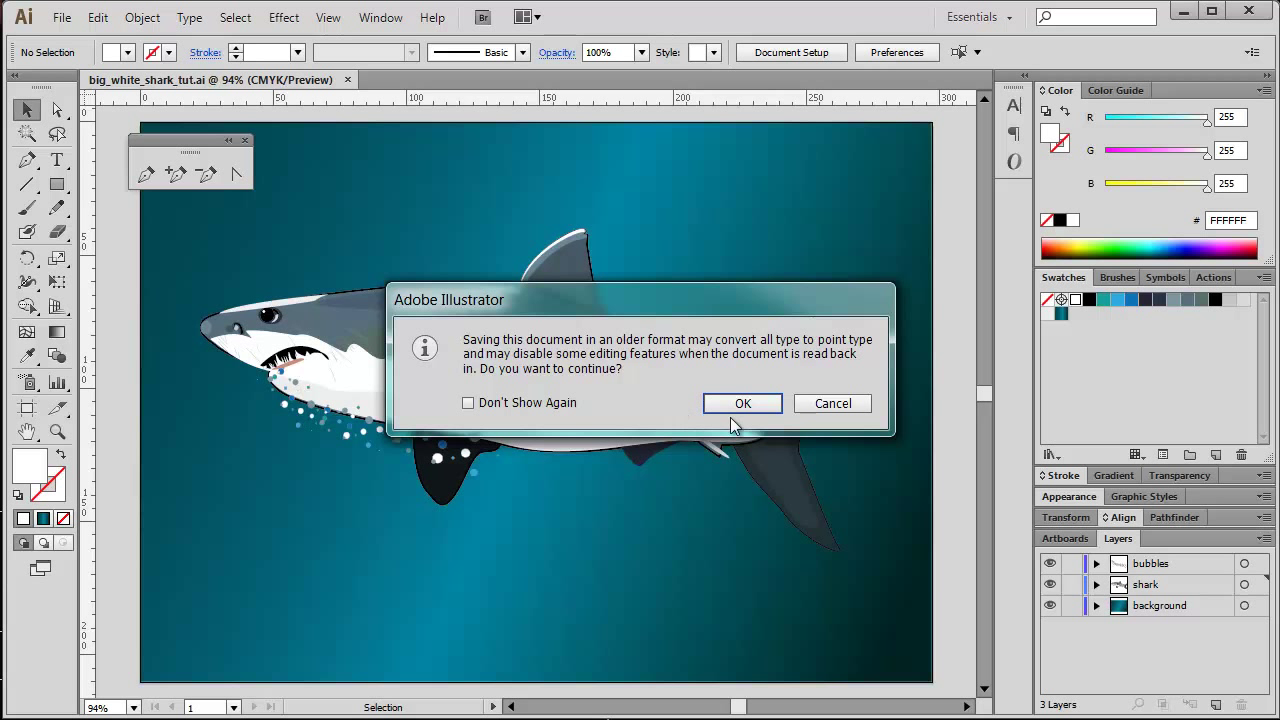
left_click(742, 404)
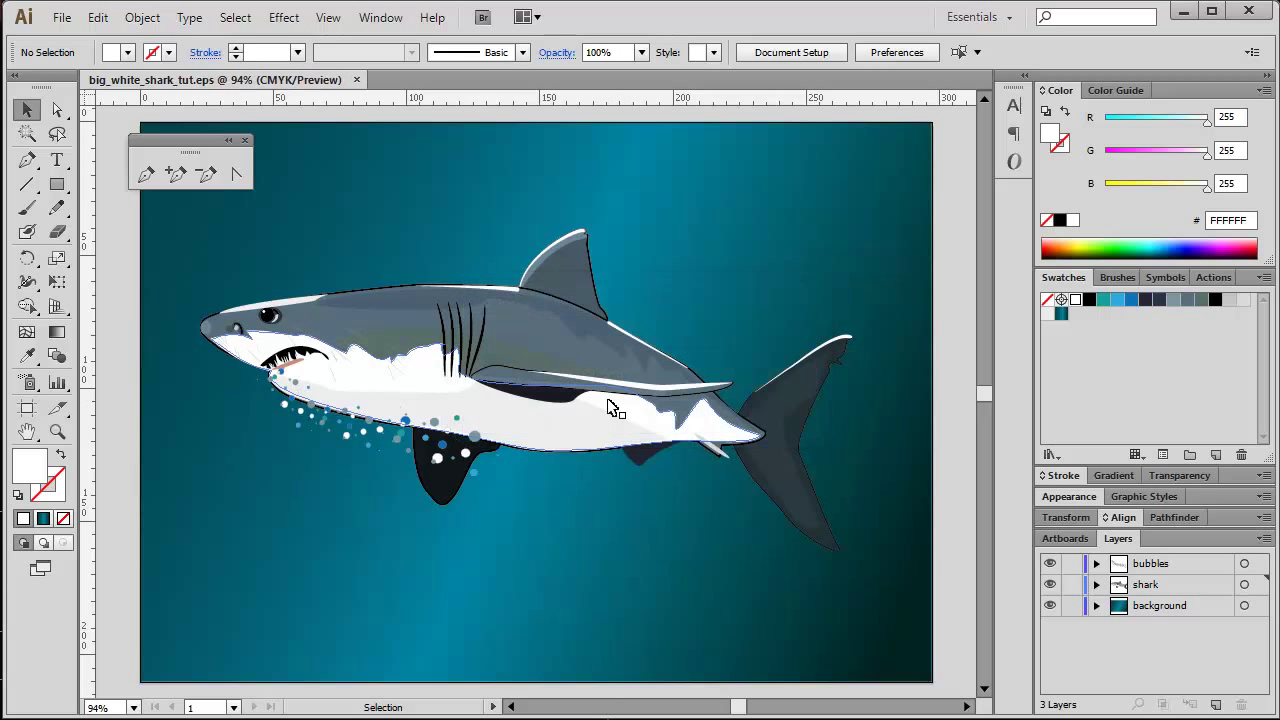
mouse_move(416, 296)
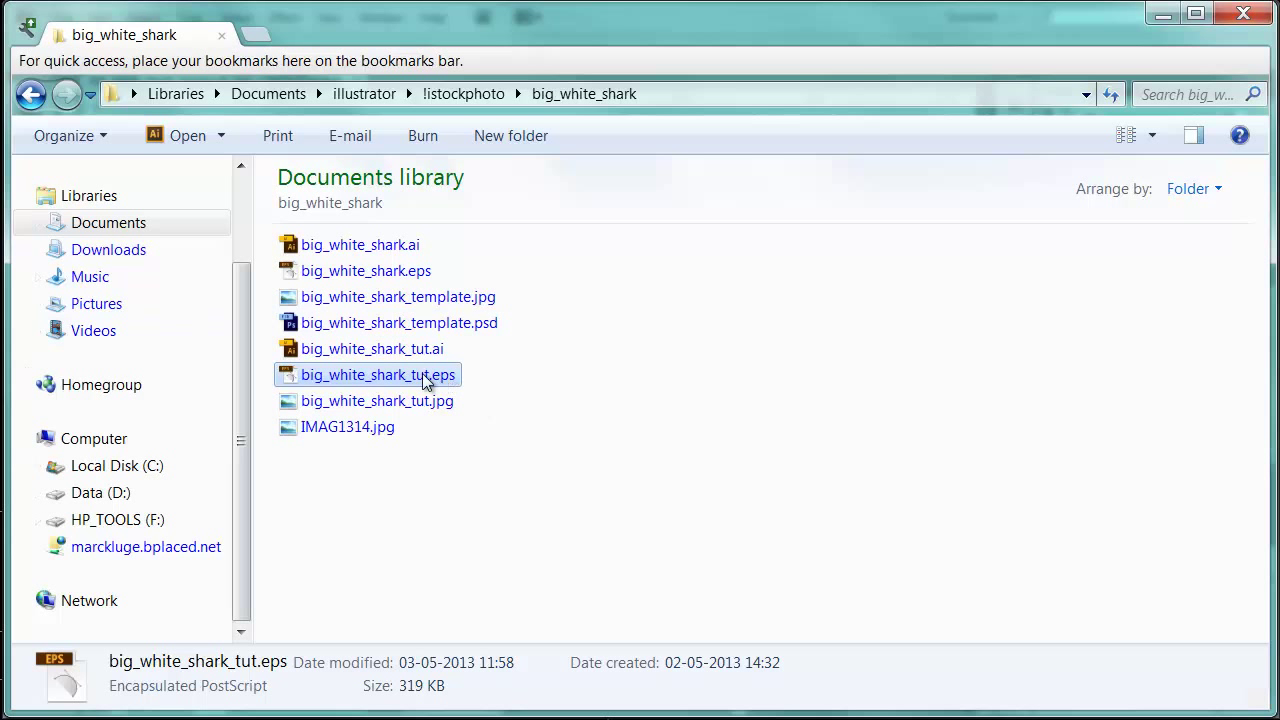
mouse_move(372, 348)
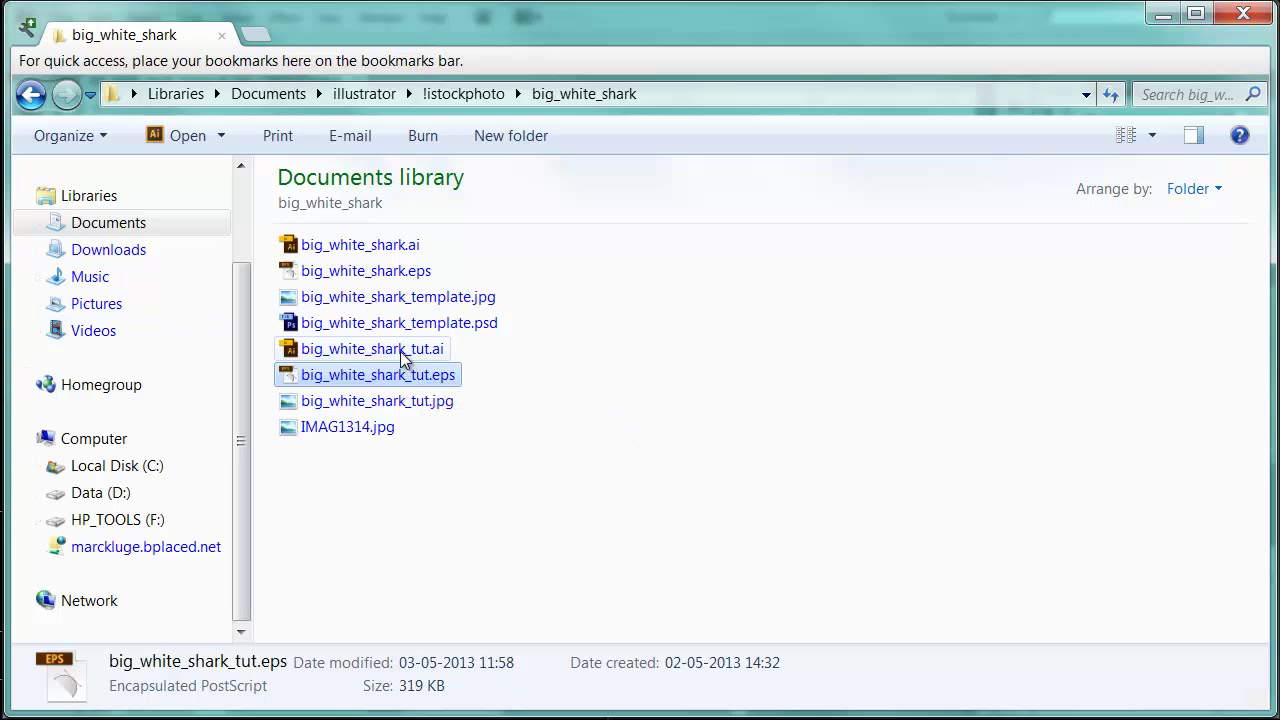
- In the big_white_shark folder, send big_white_shark_tut.eps to Notepad++ via Edit with Notepad++
left_click(372, 348)
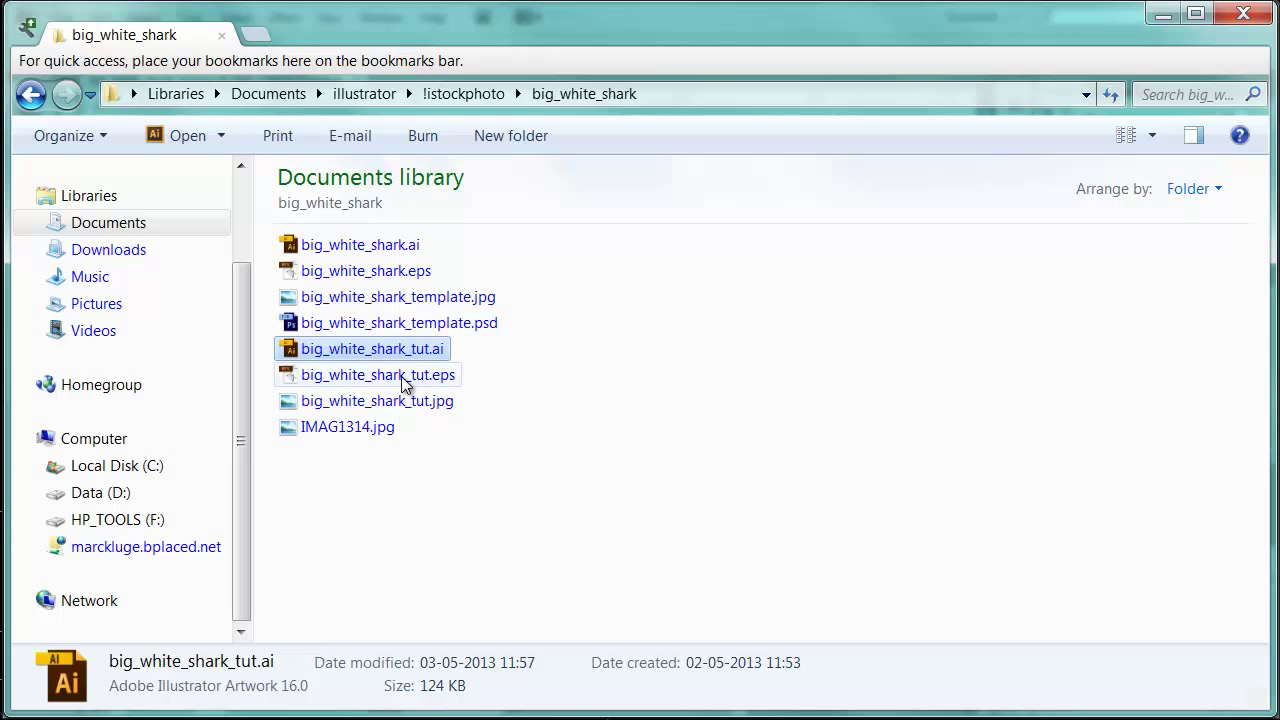
left_click(378, 374)
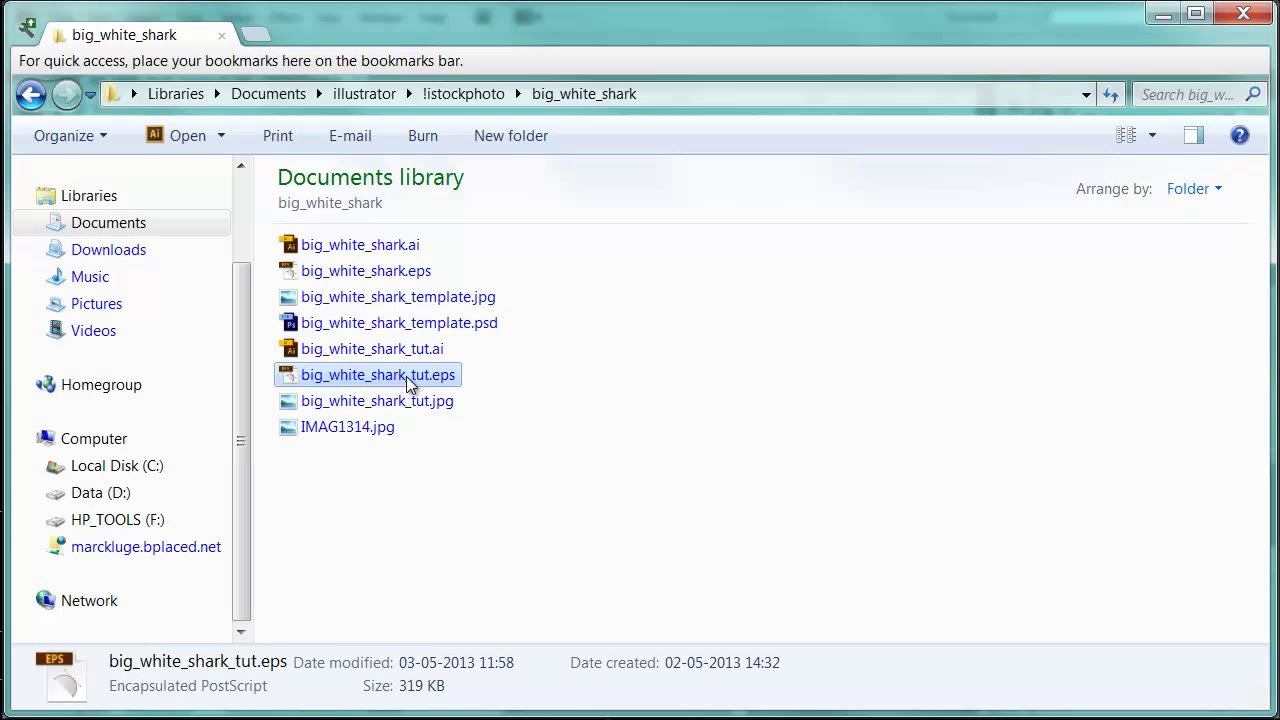
mouse_move(408, 384)
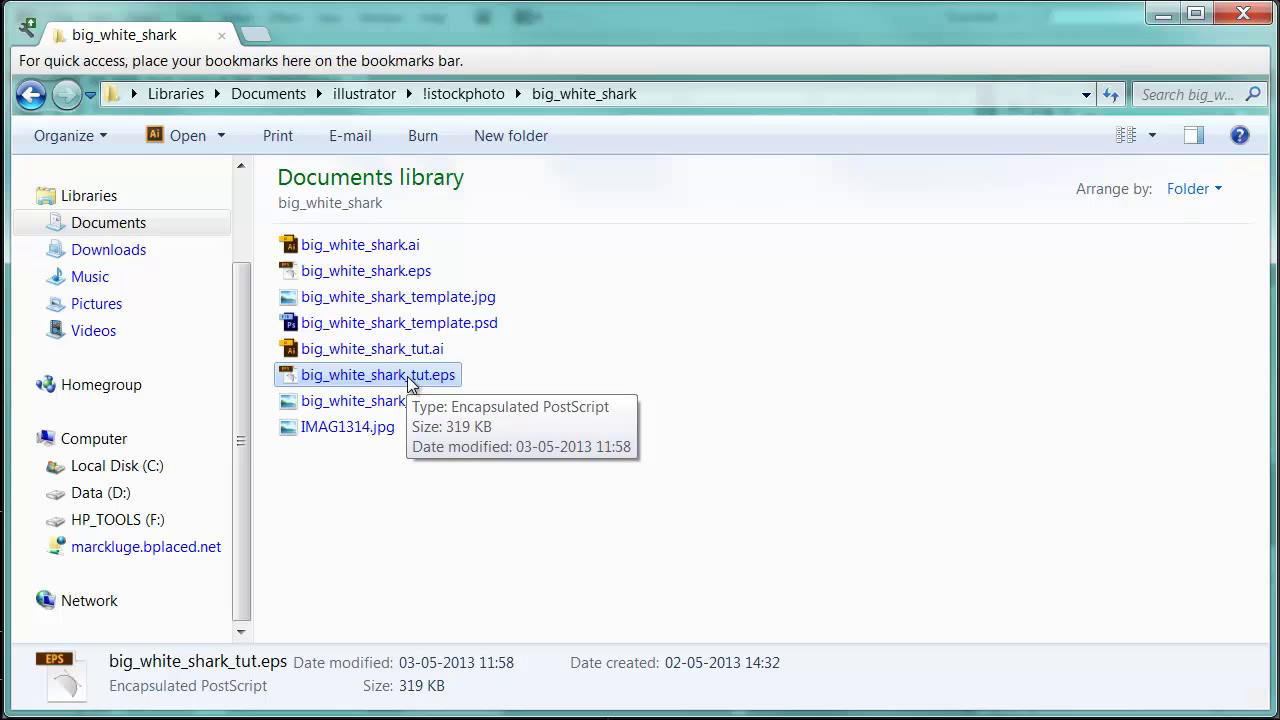
right_click(376, 374)
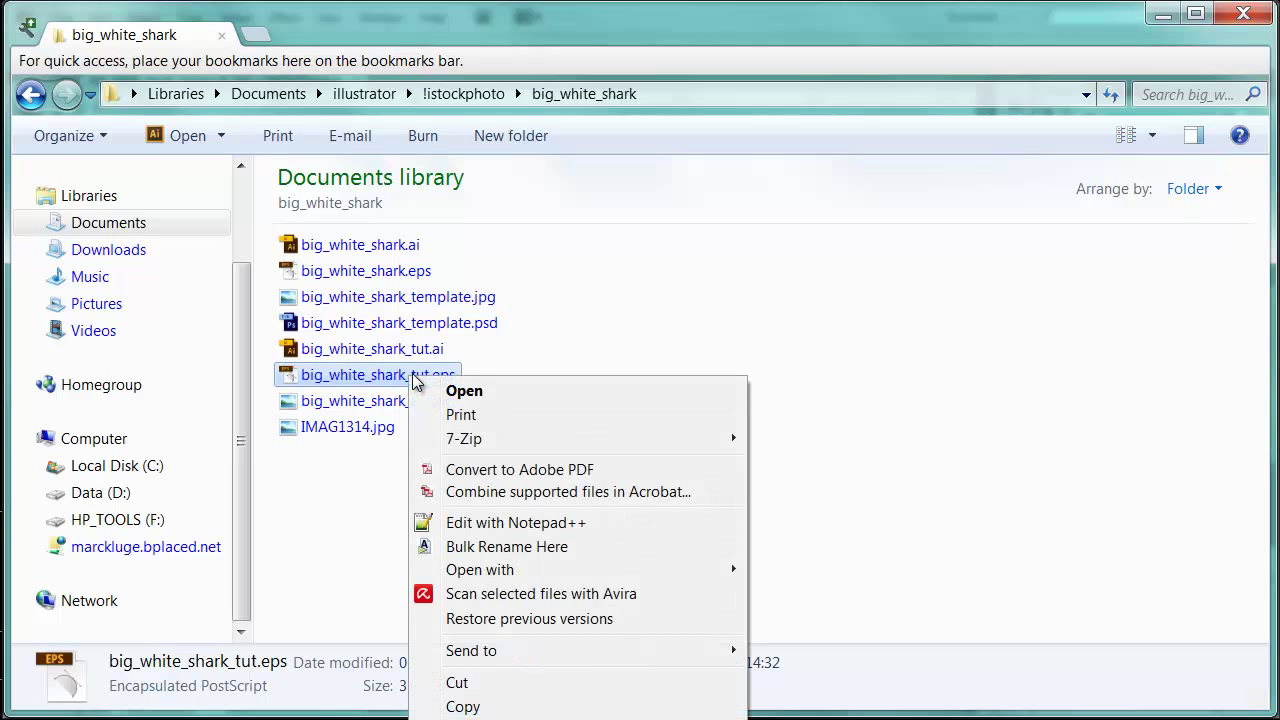
mouse_move(418, 382)
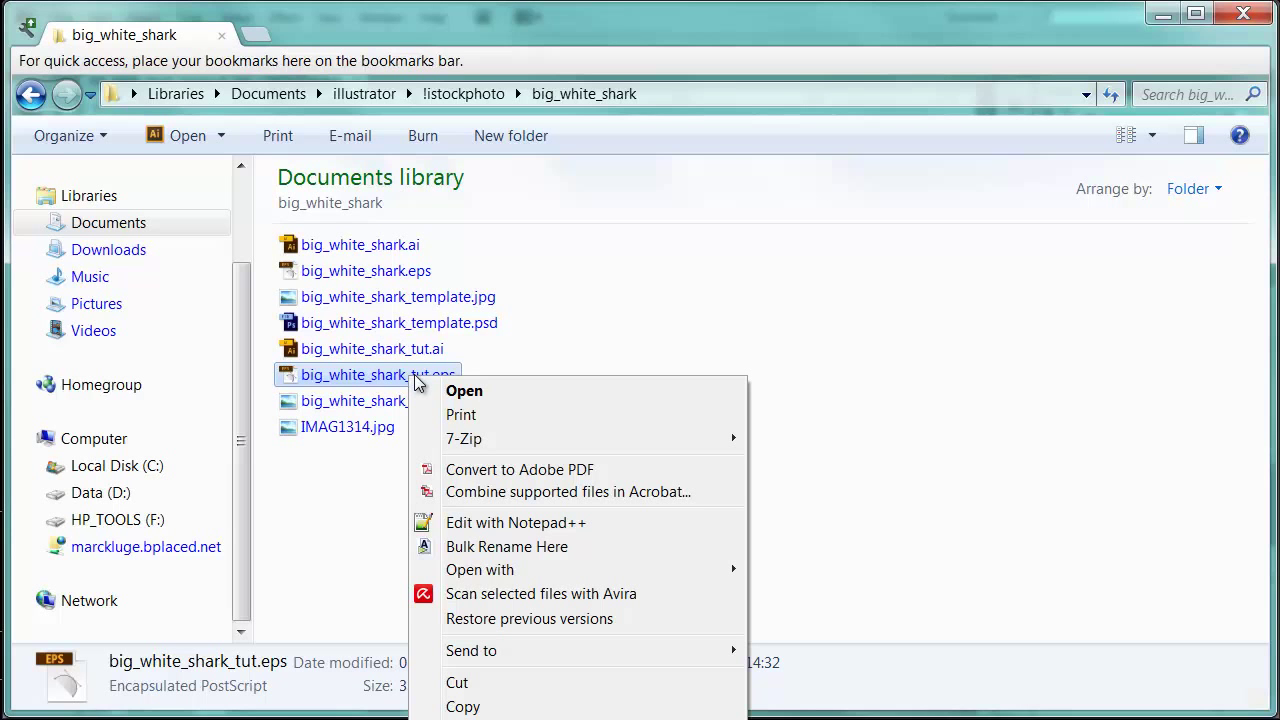
left_click(472, 532)
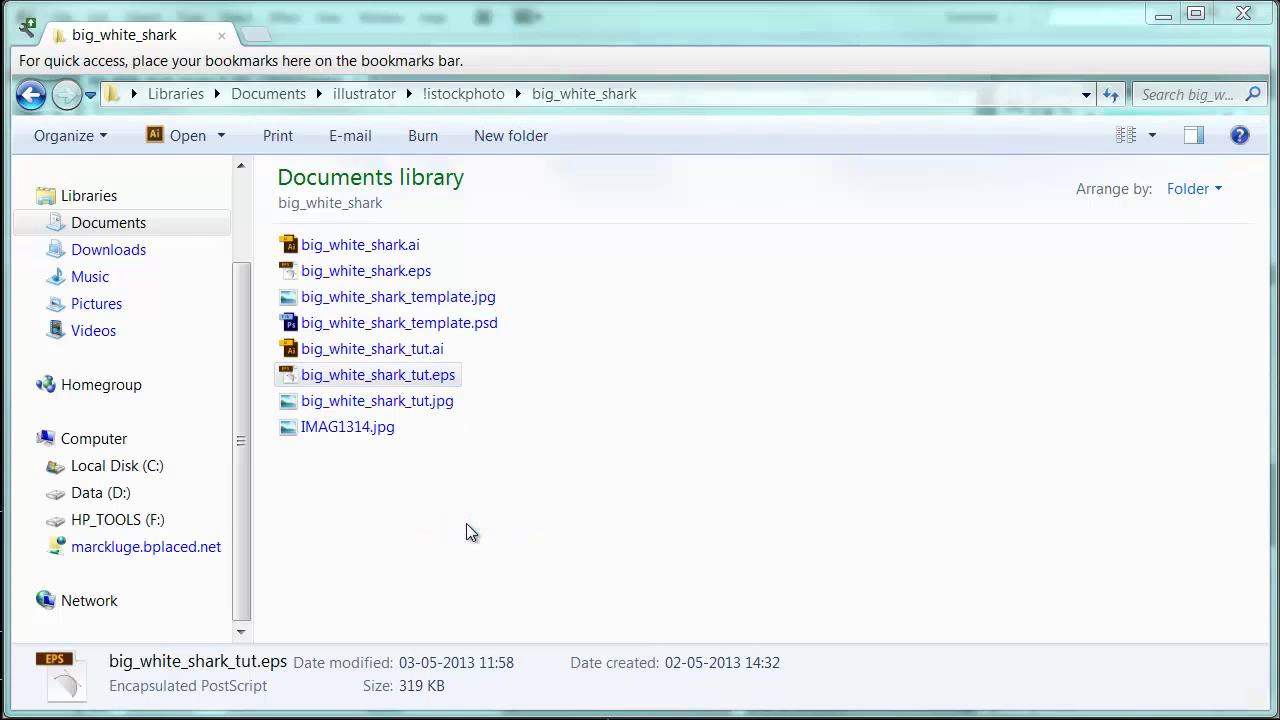
- Verify the %!PS-Adobe-3.1 EPSF-3.0 header line in Notepad++ and close the editor
double_click(378, 374)
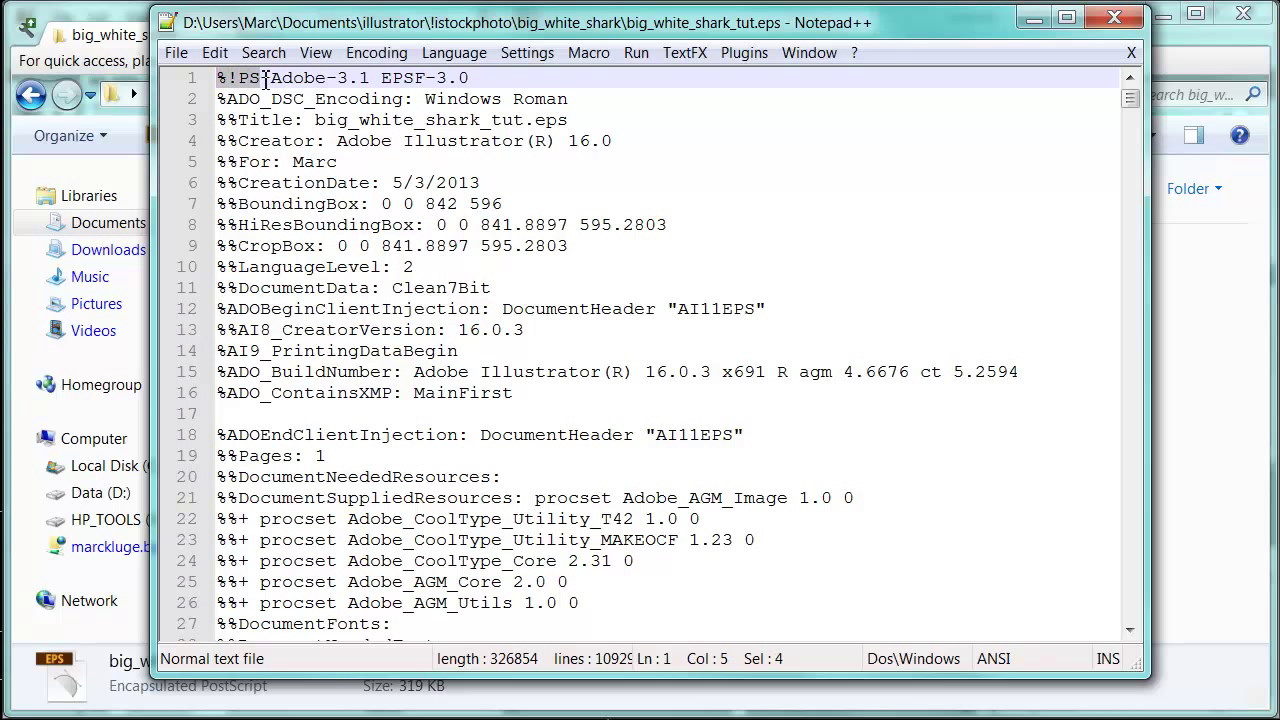
left_click_drag(268, 76, 468, 76)
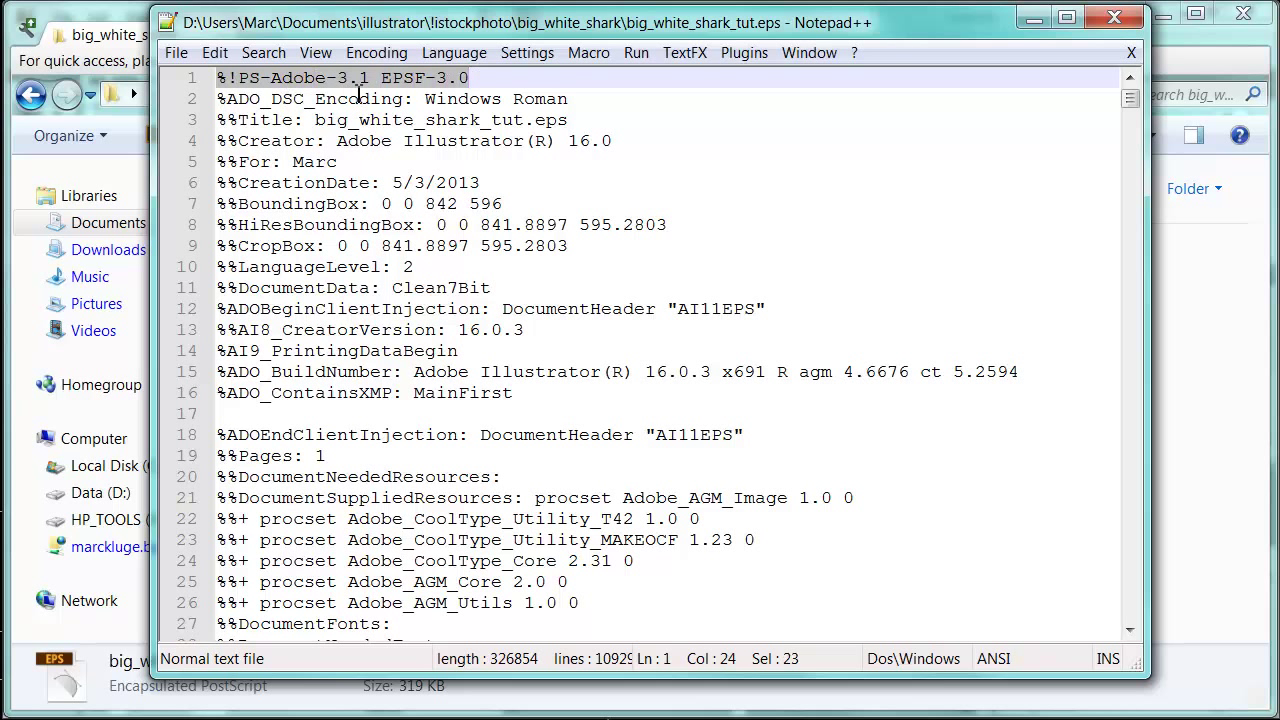
mouse_move(400, 92)
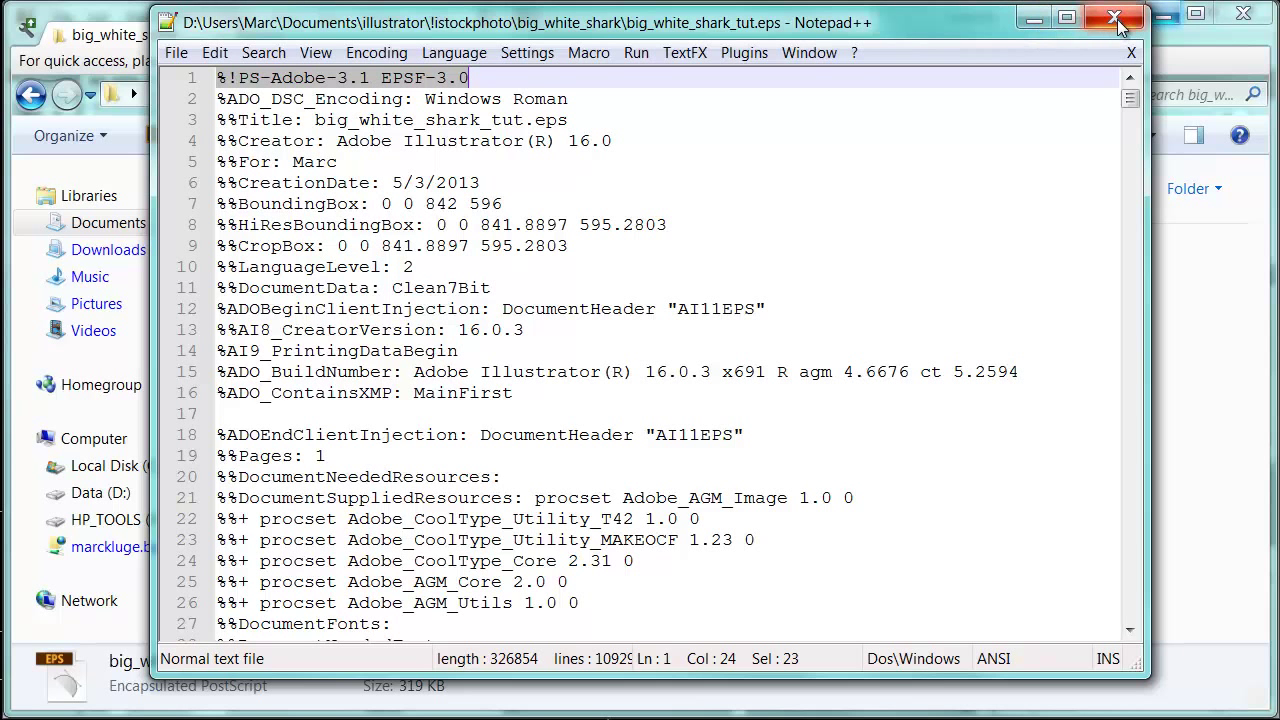
left_click(1114, 18)
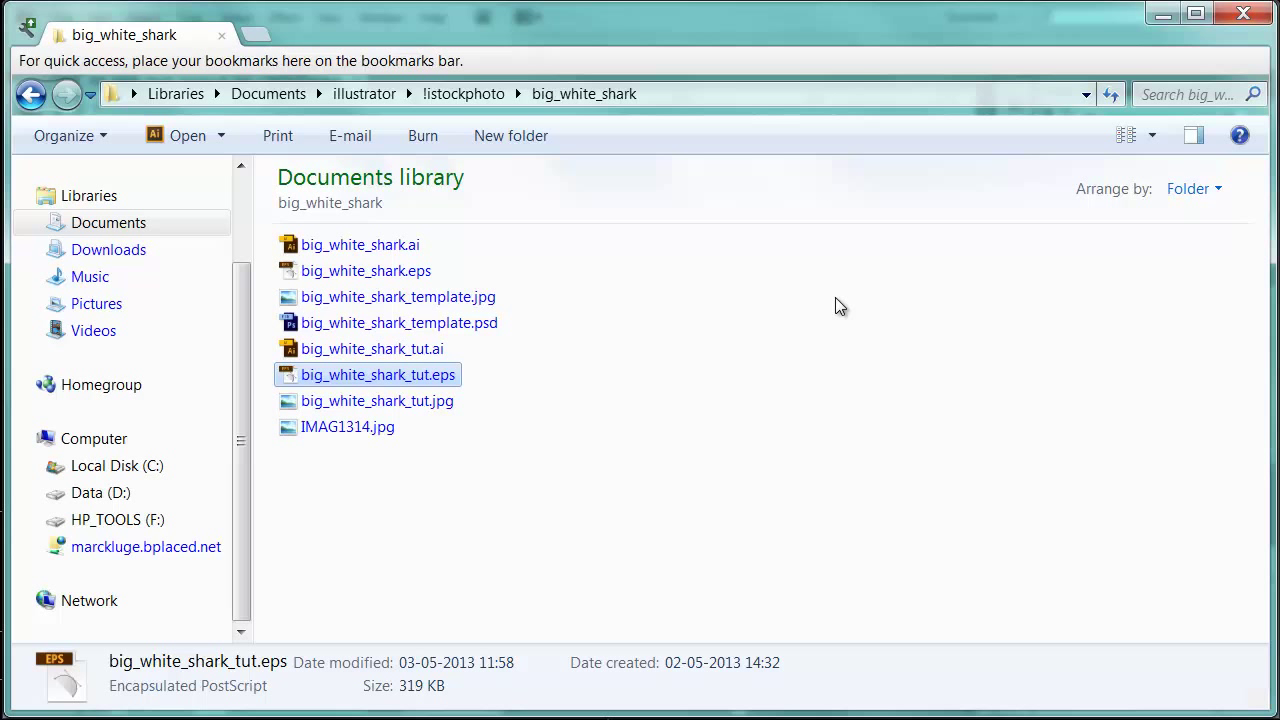
mouse_move(812, 672)
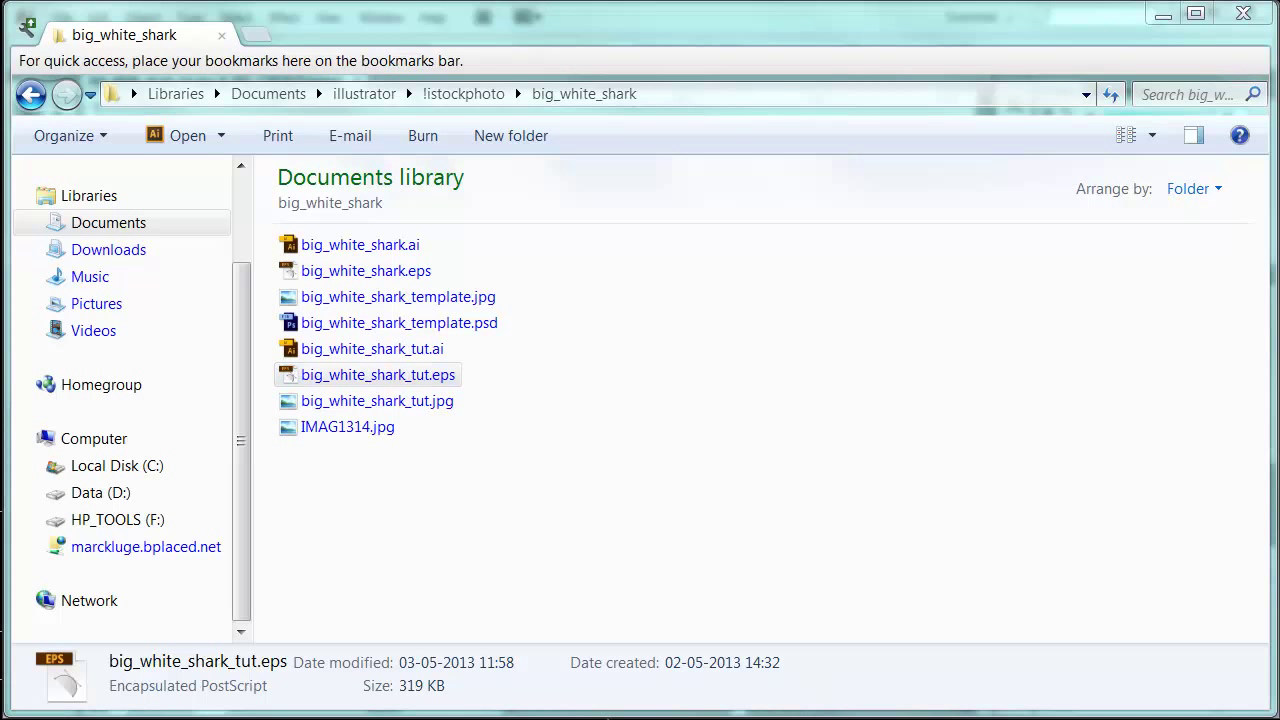
- Bring Illustrator with big_white_shark_tut.eps back in front
double_click(378, 374)
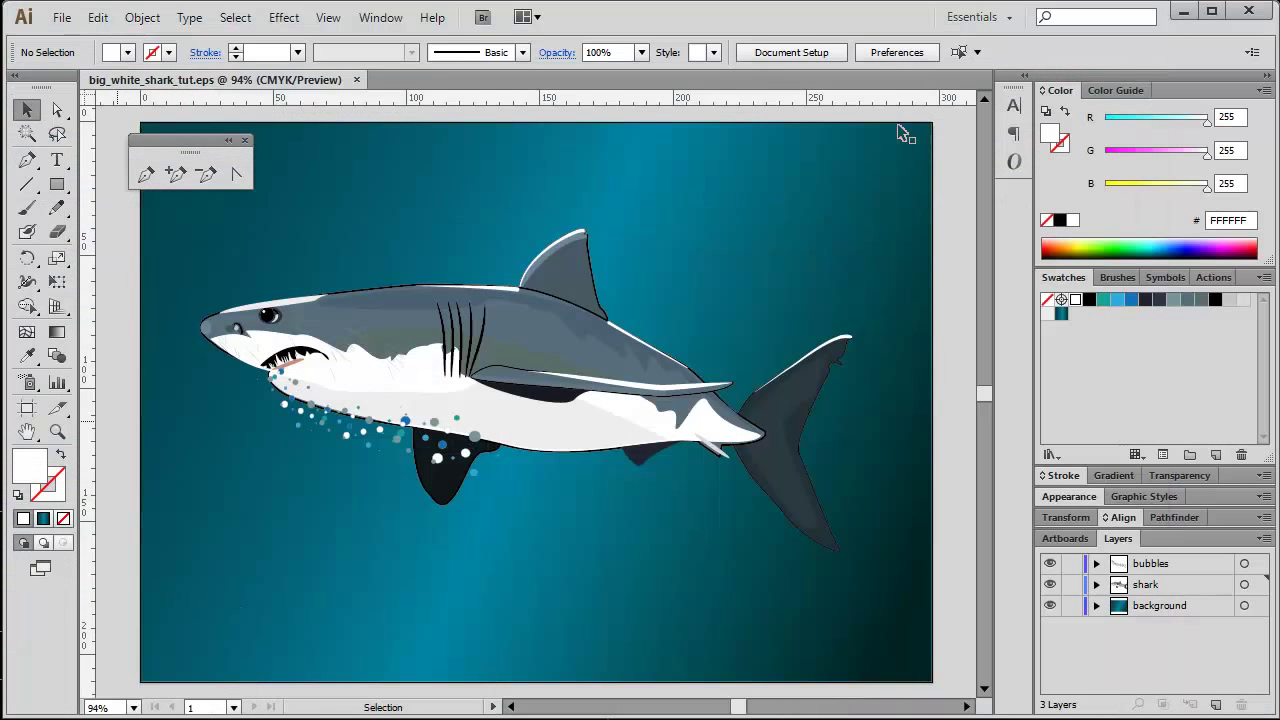
mouse_move(668, 254)
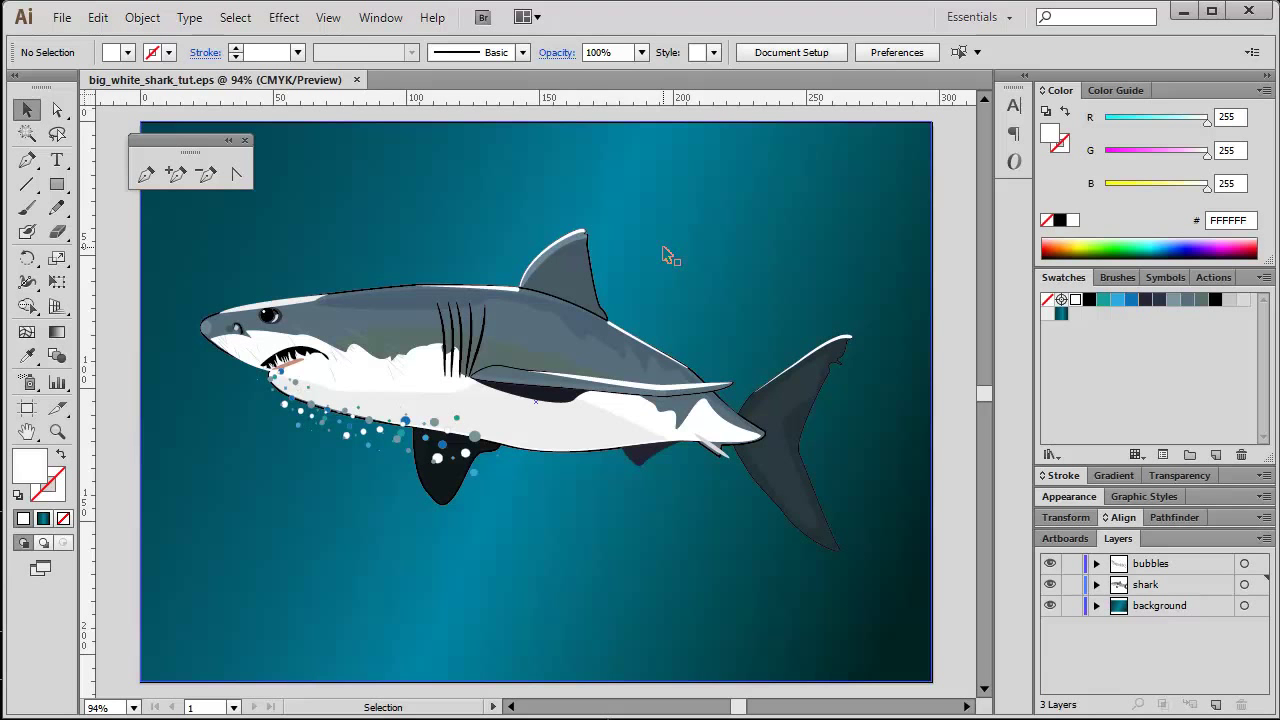